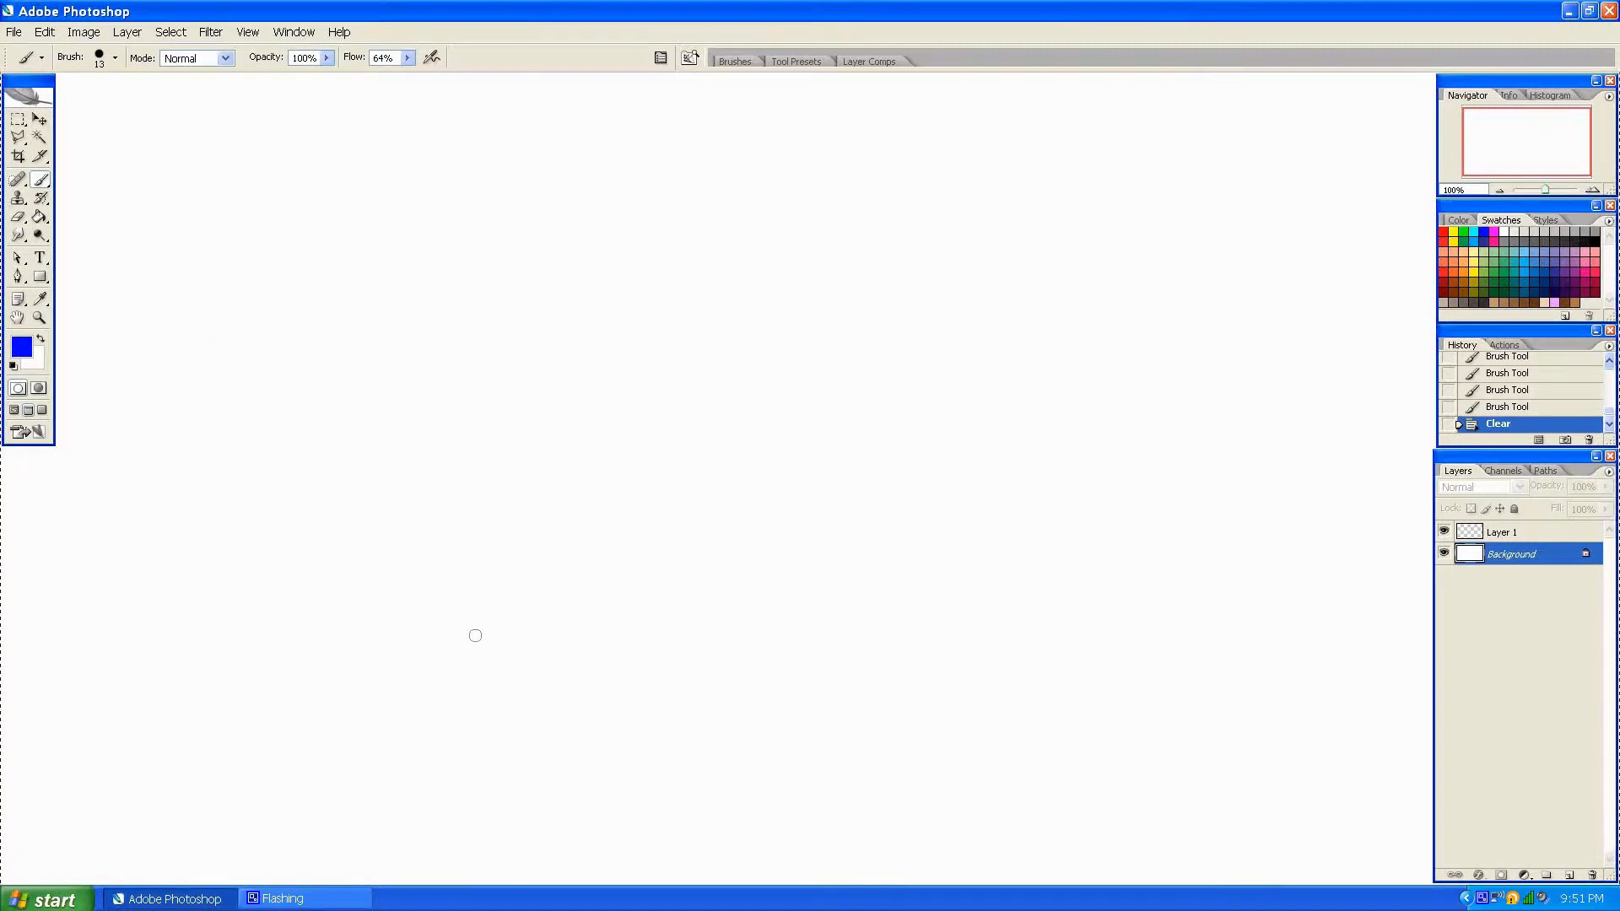
mouse_move(481, 651)
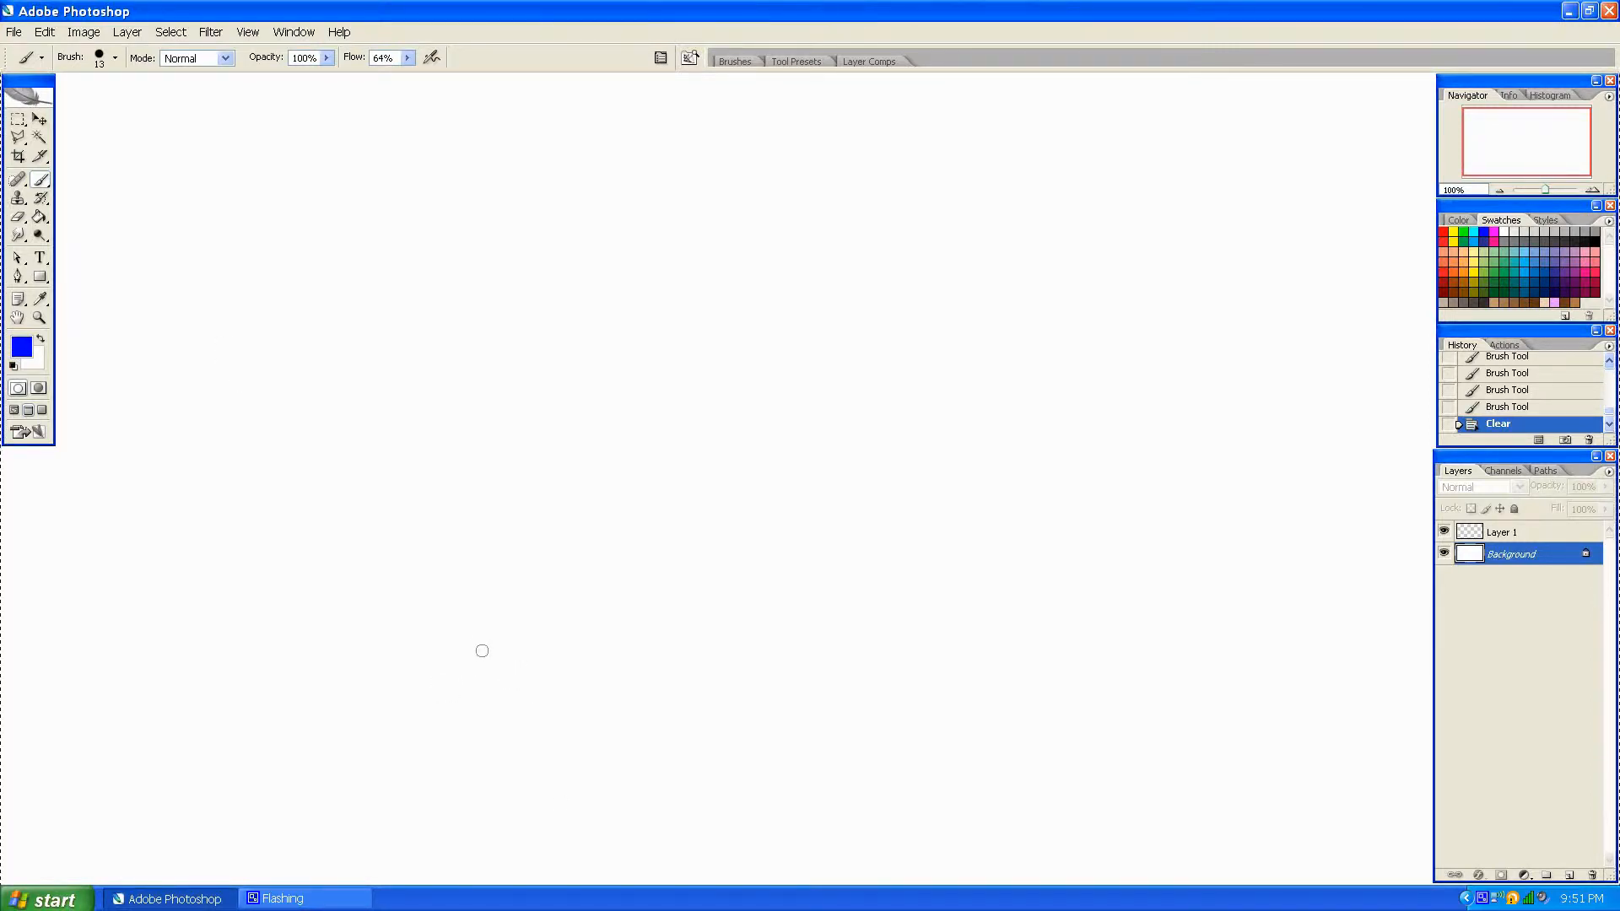
mouse_move(430, 426)
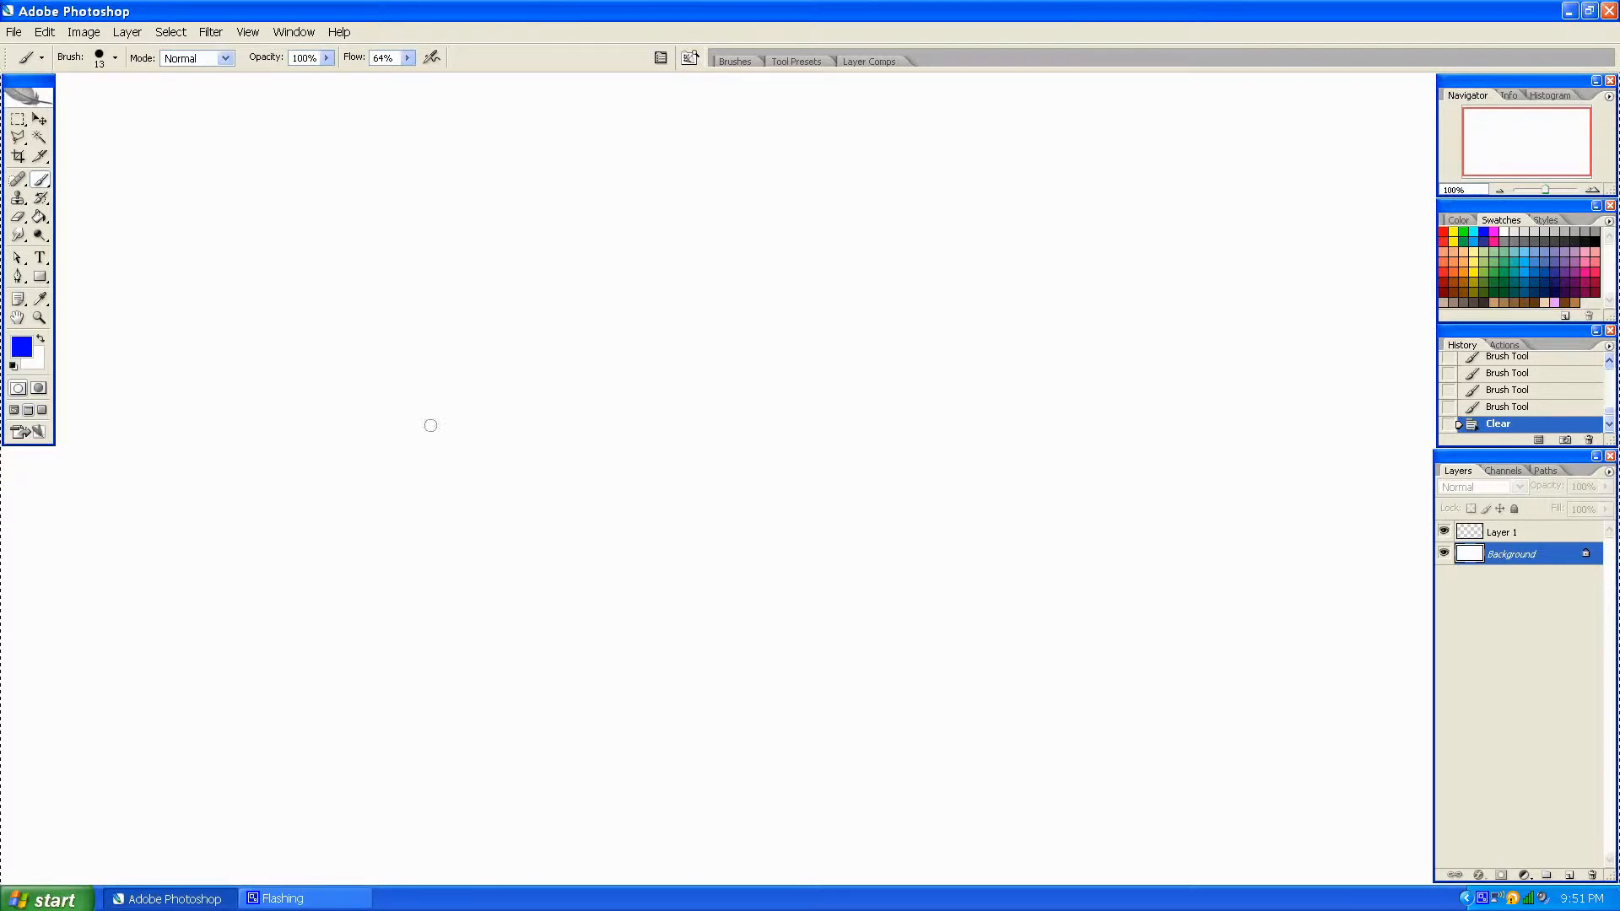
mouse_move(348, 569)
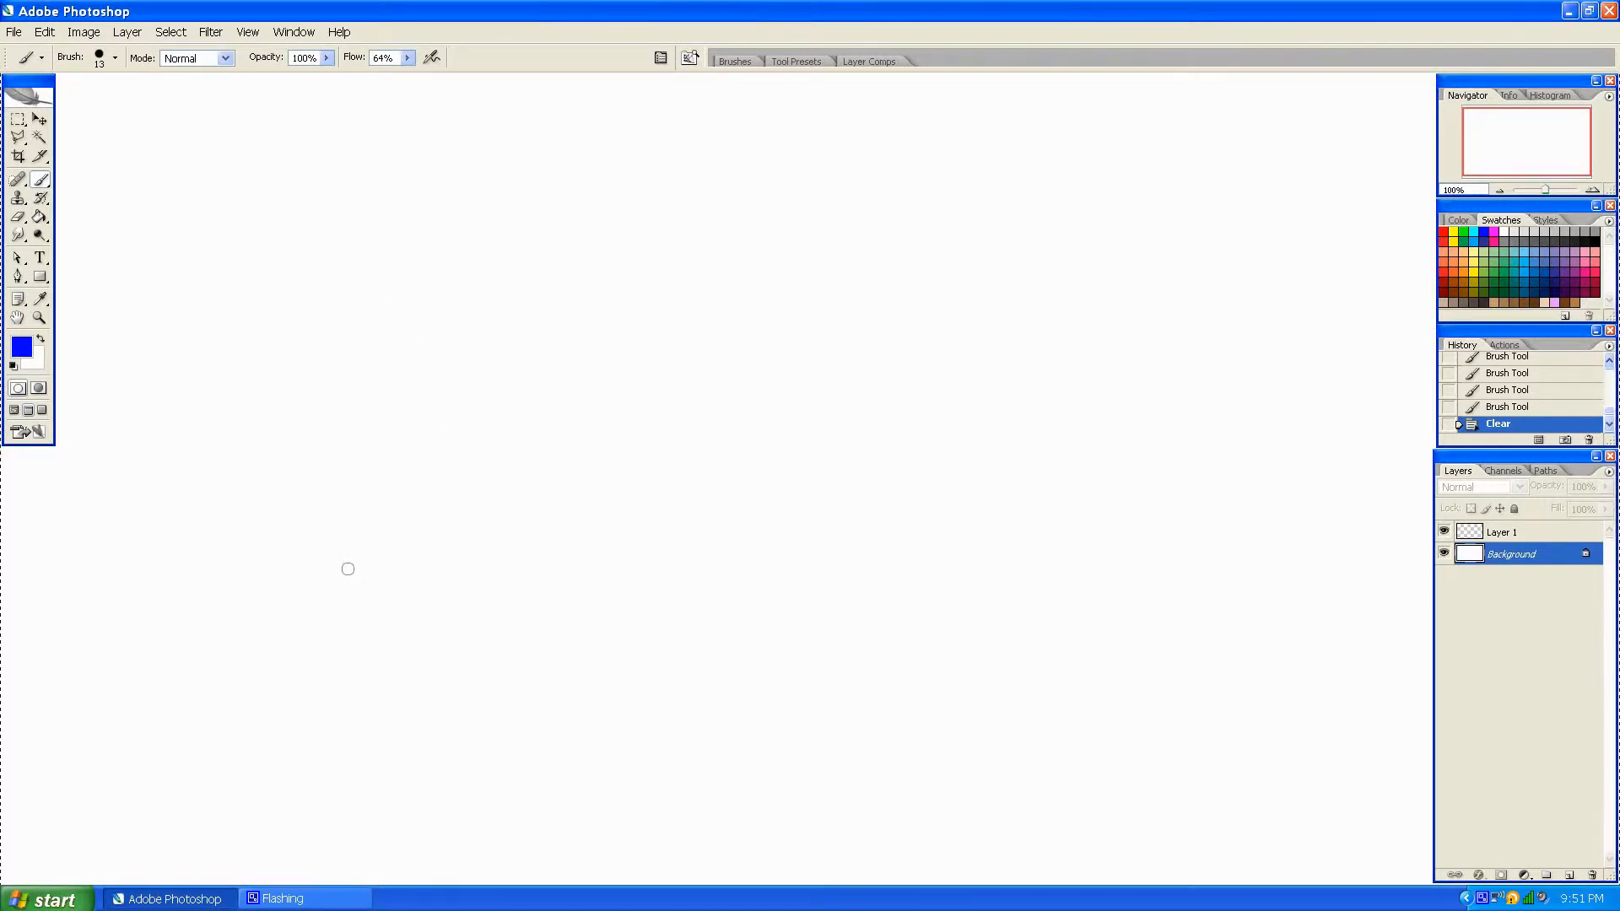
mouse_move(344, 597)
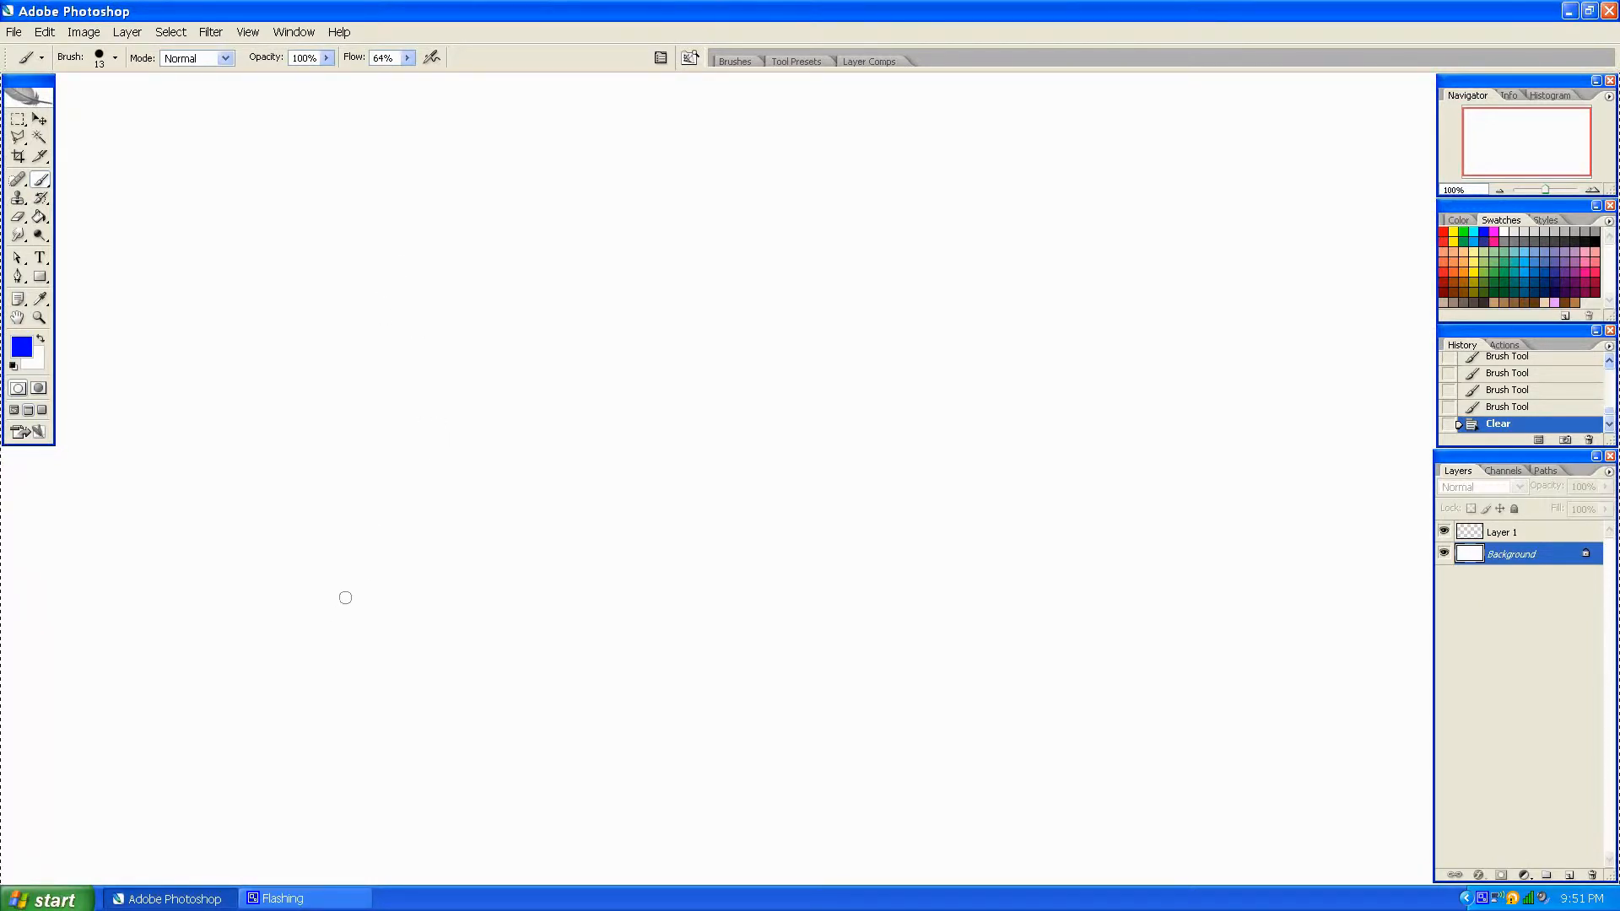
mouse_move(385, 644)
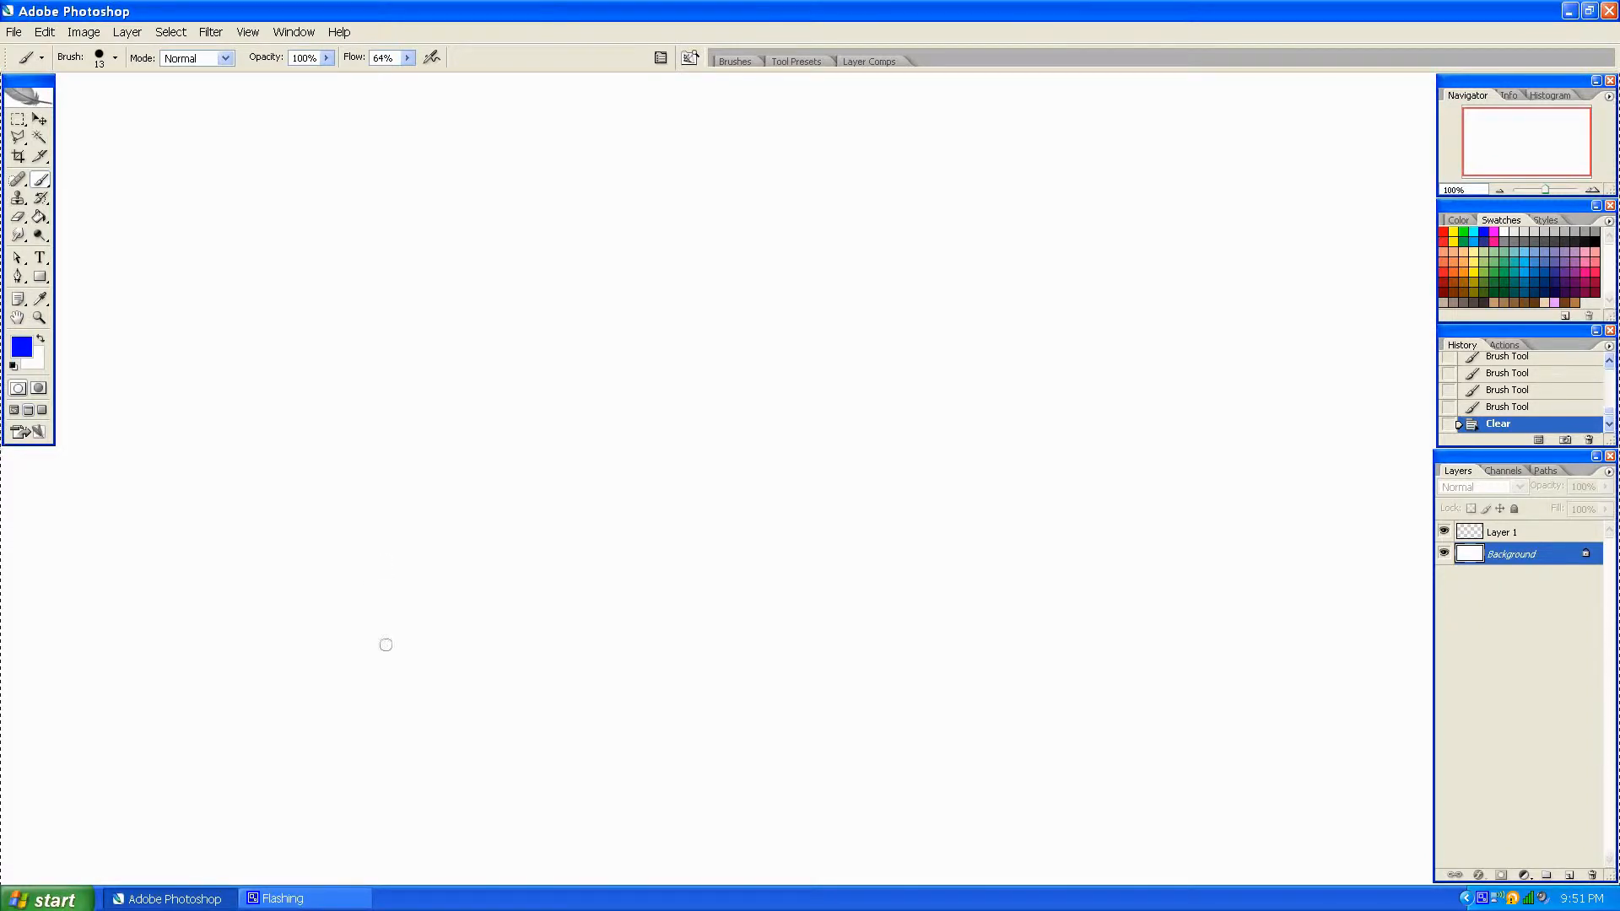
mouse_move(378, 545)
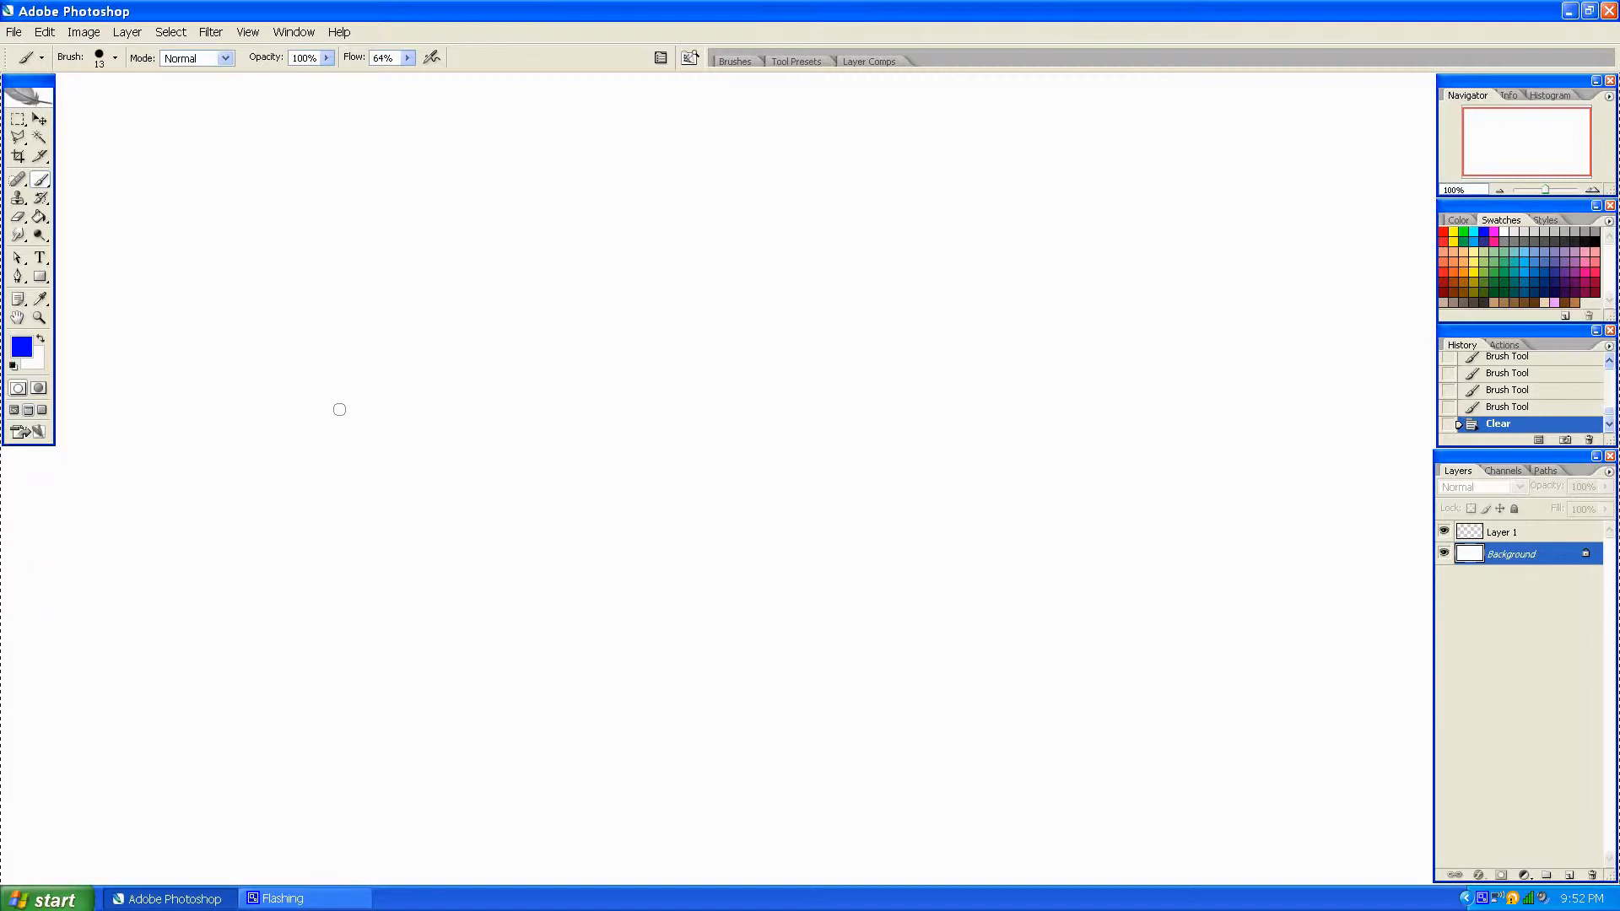
mouse_move(357, 364)
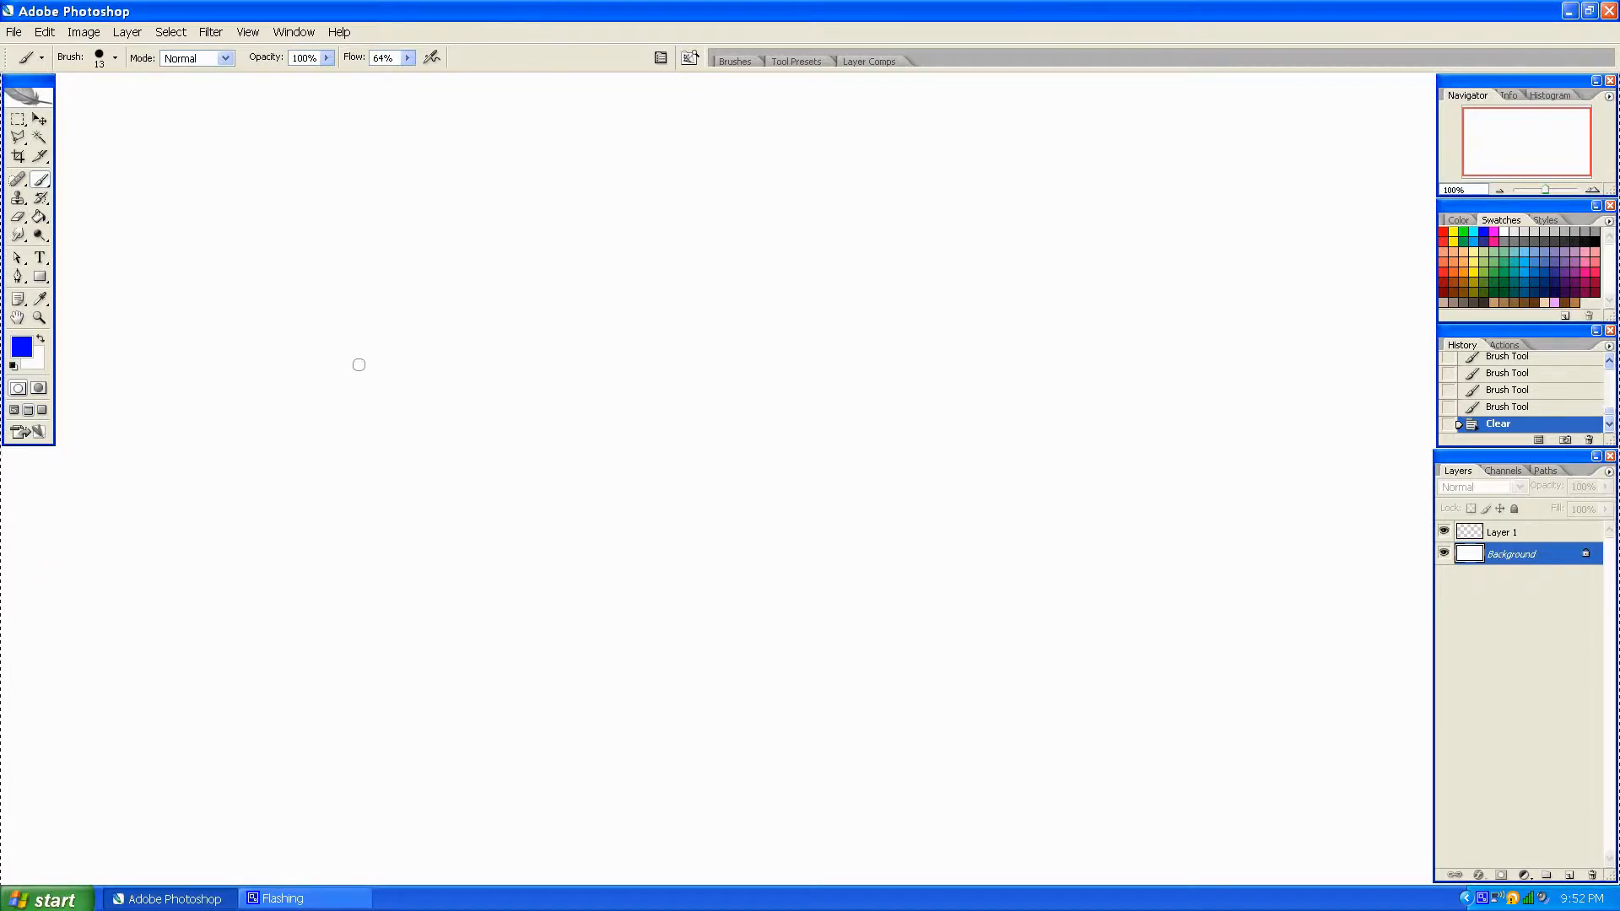
mouse_move(356, 324)
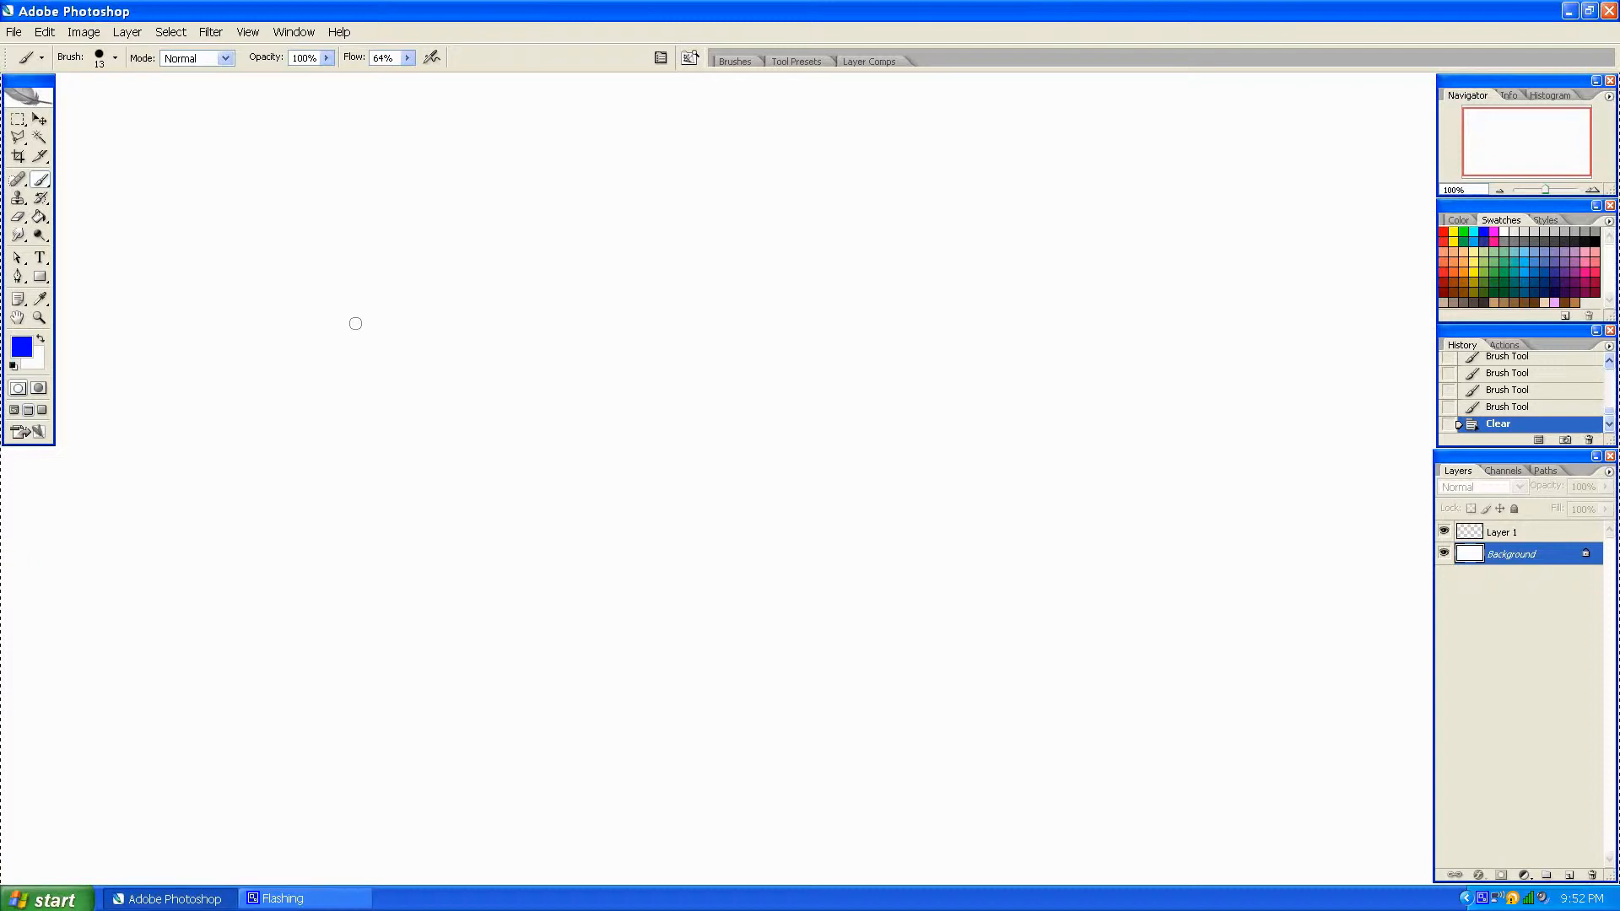
Sketch three overlapping blue loops forming a rough triquetra knot.
left_click_drag(356, 316, 395, 408)
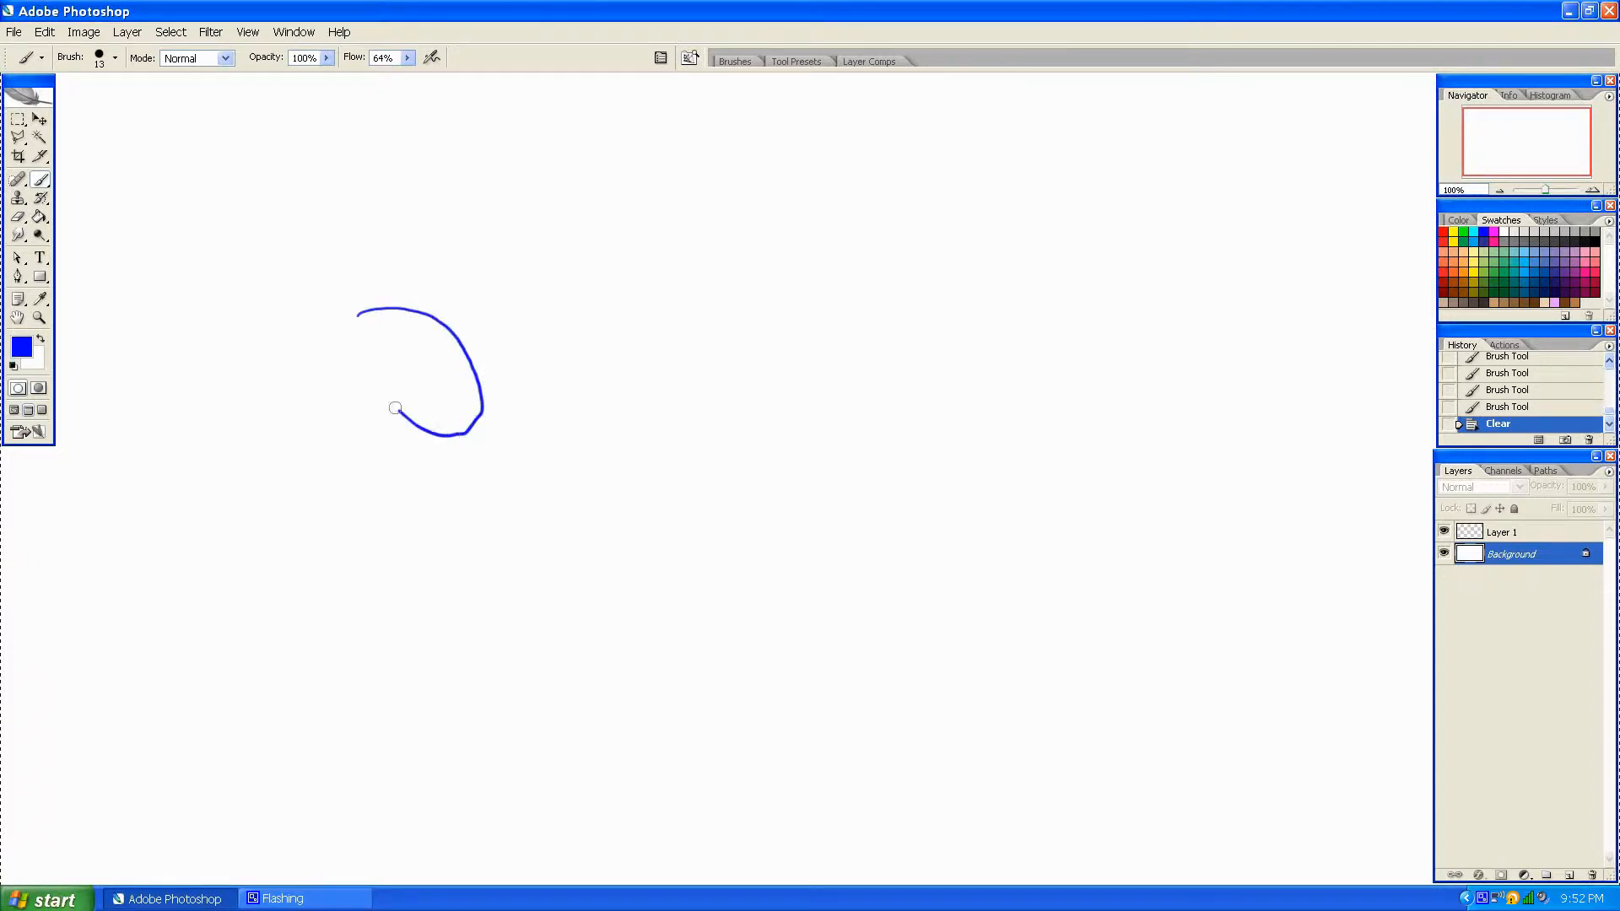
left_click_drag(395, 407, 300, 380)
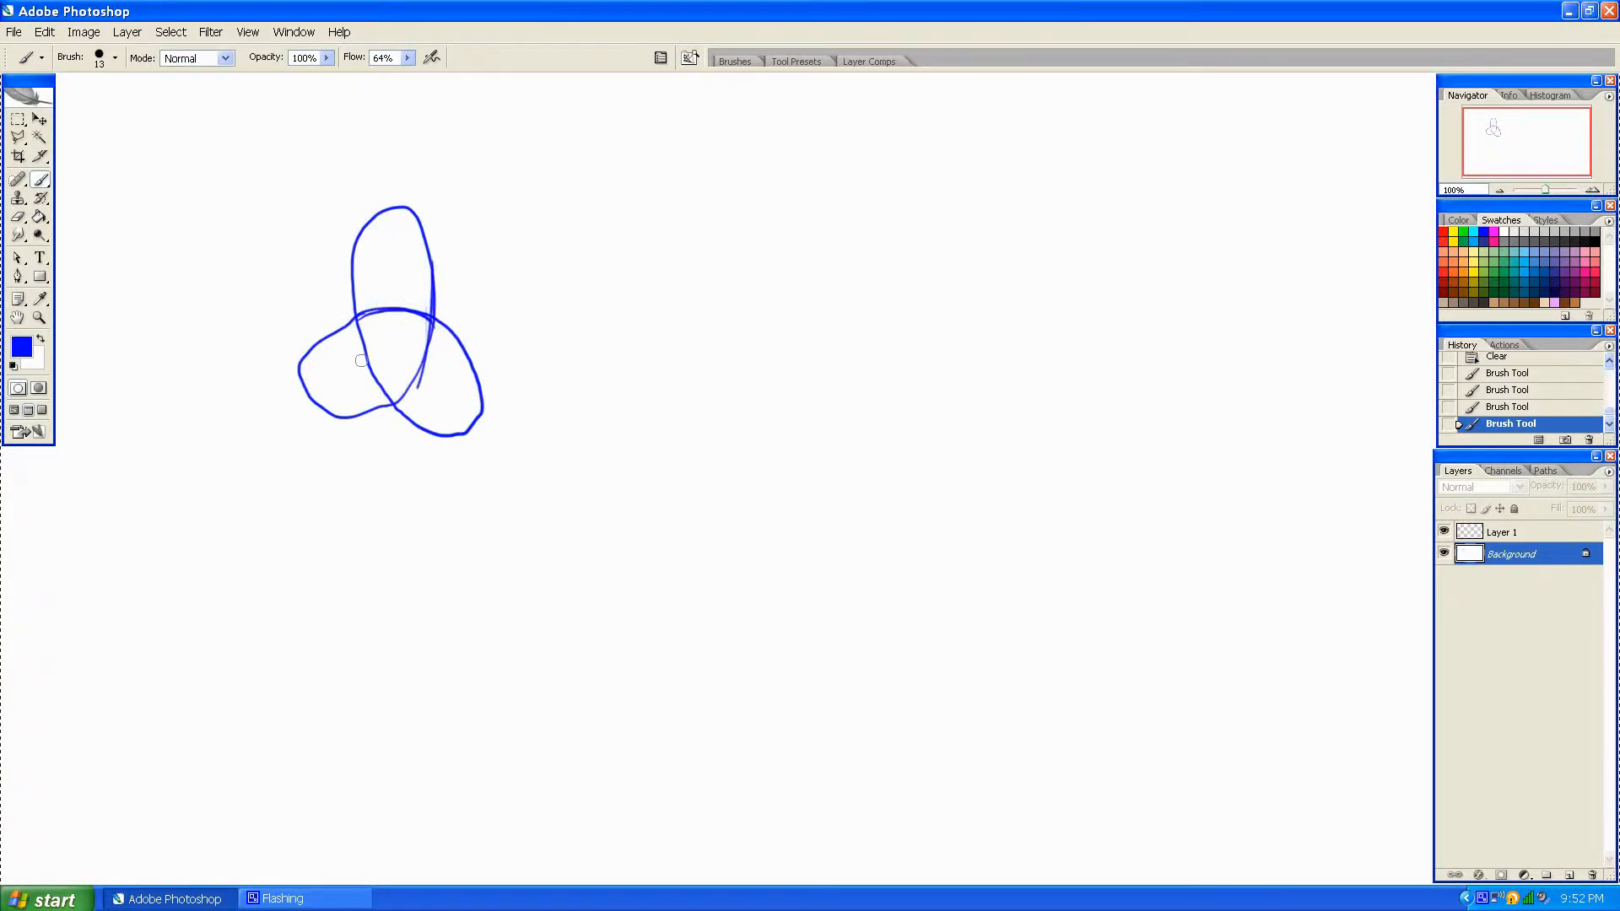
mouse_move(203, 305)
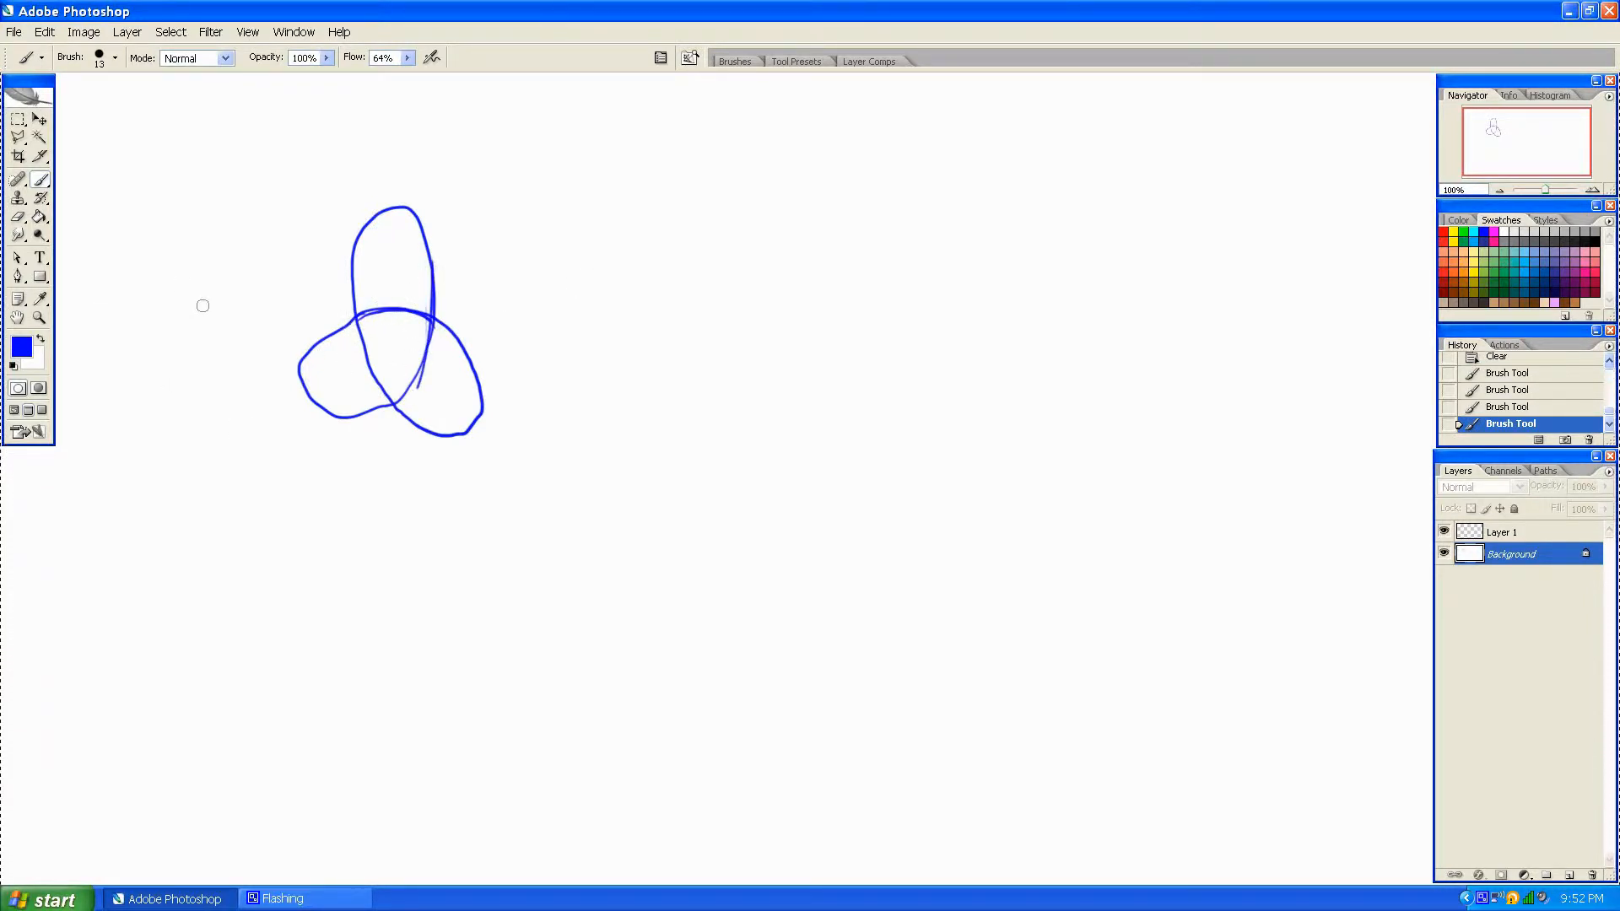
Clear the knot sketch from Layer 1, leaving the canvas blank white.
left_click(1497, 423)
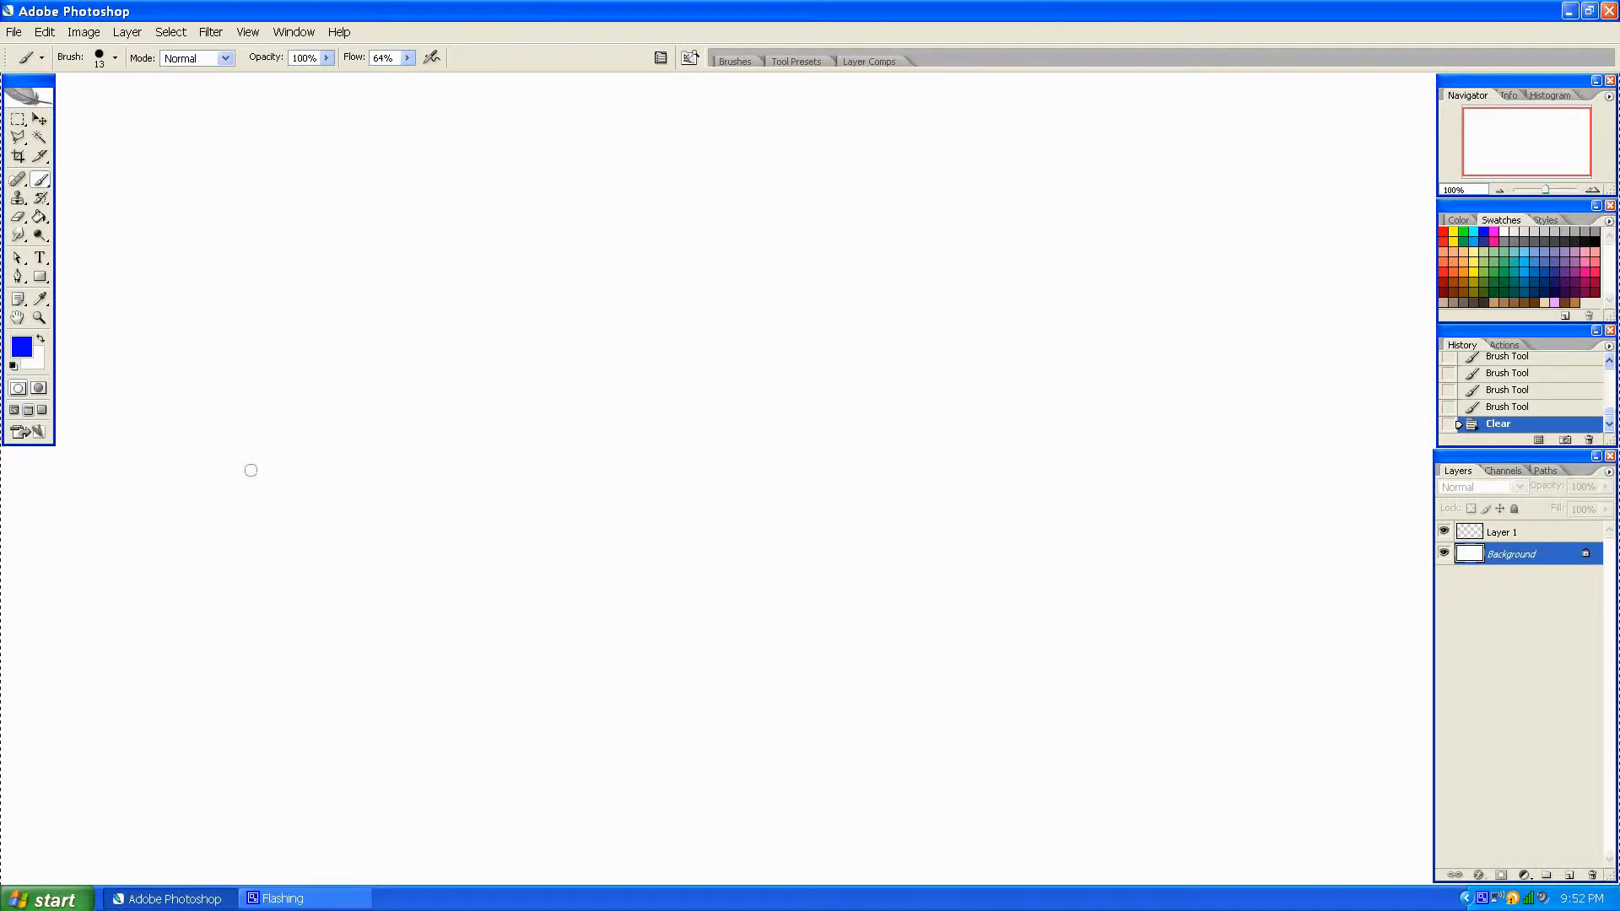
mouse_move(556, 437)
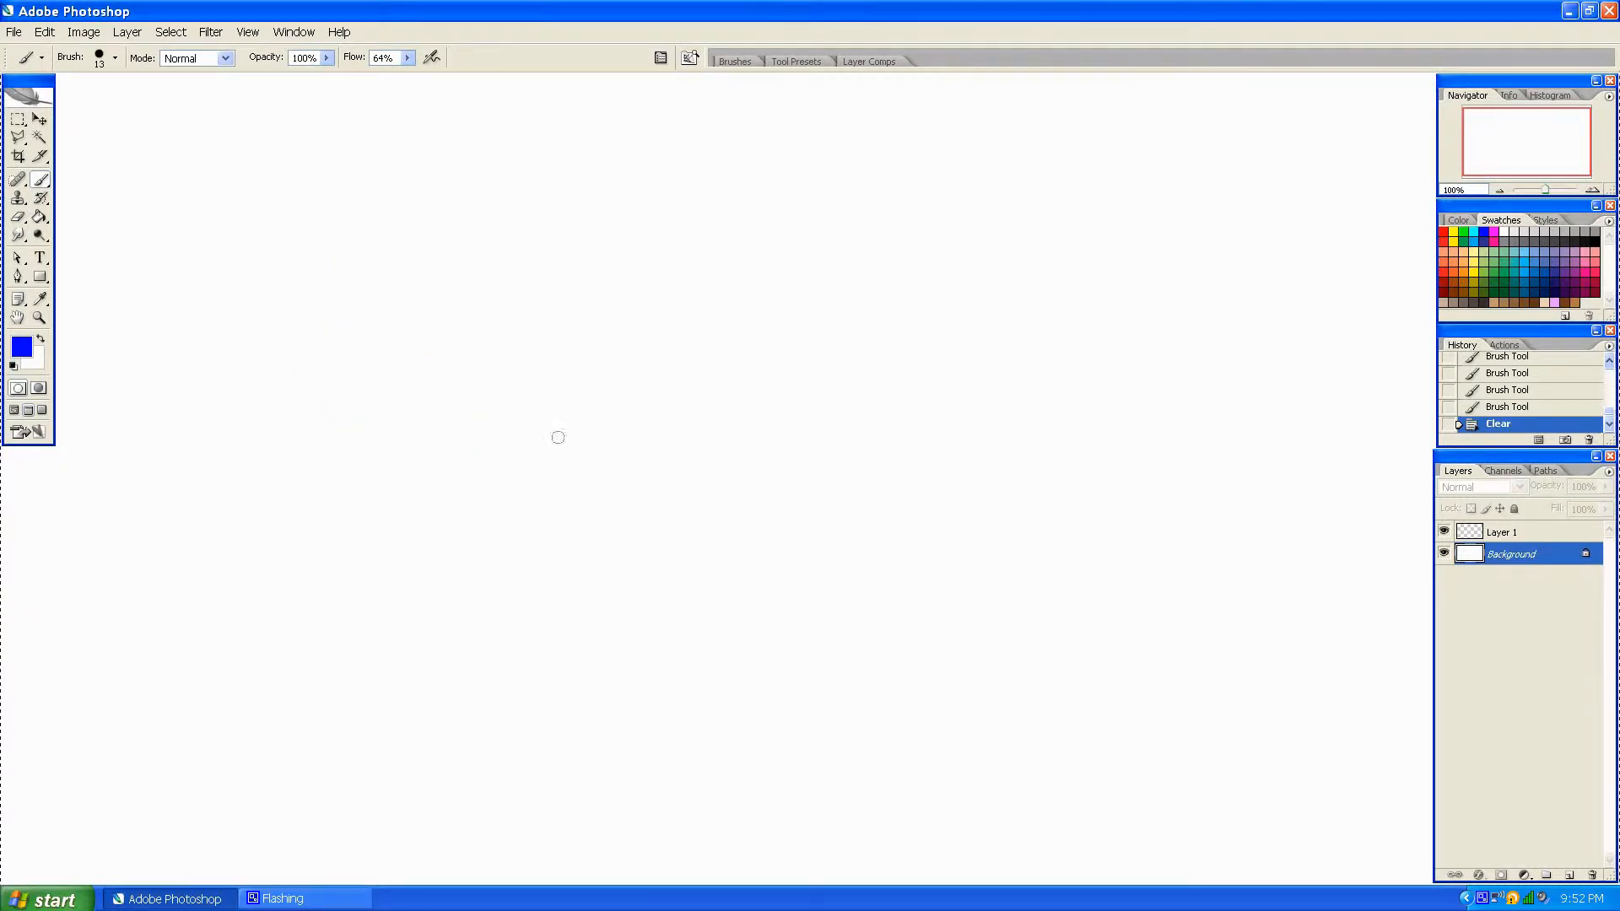
mouse_move(337, 513)
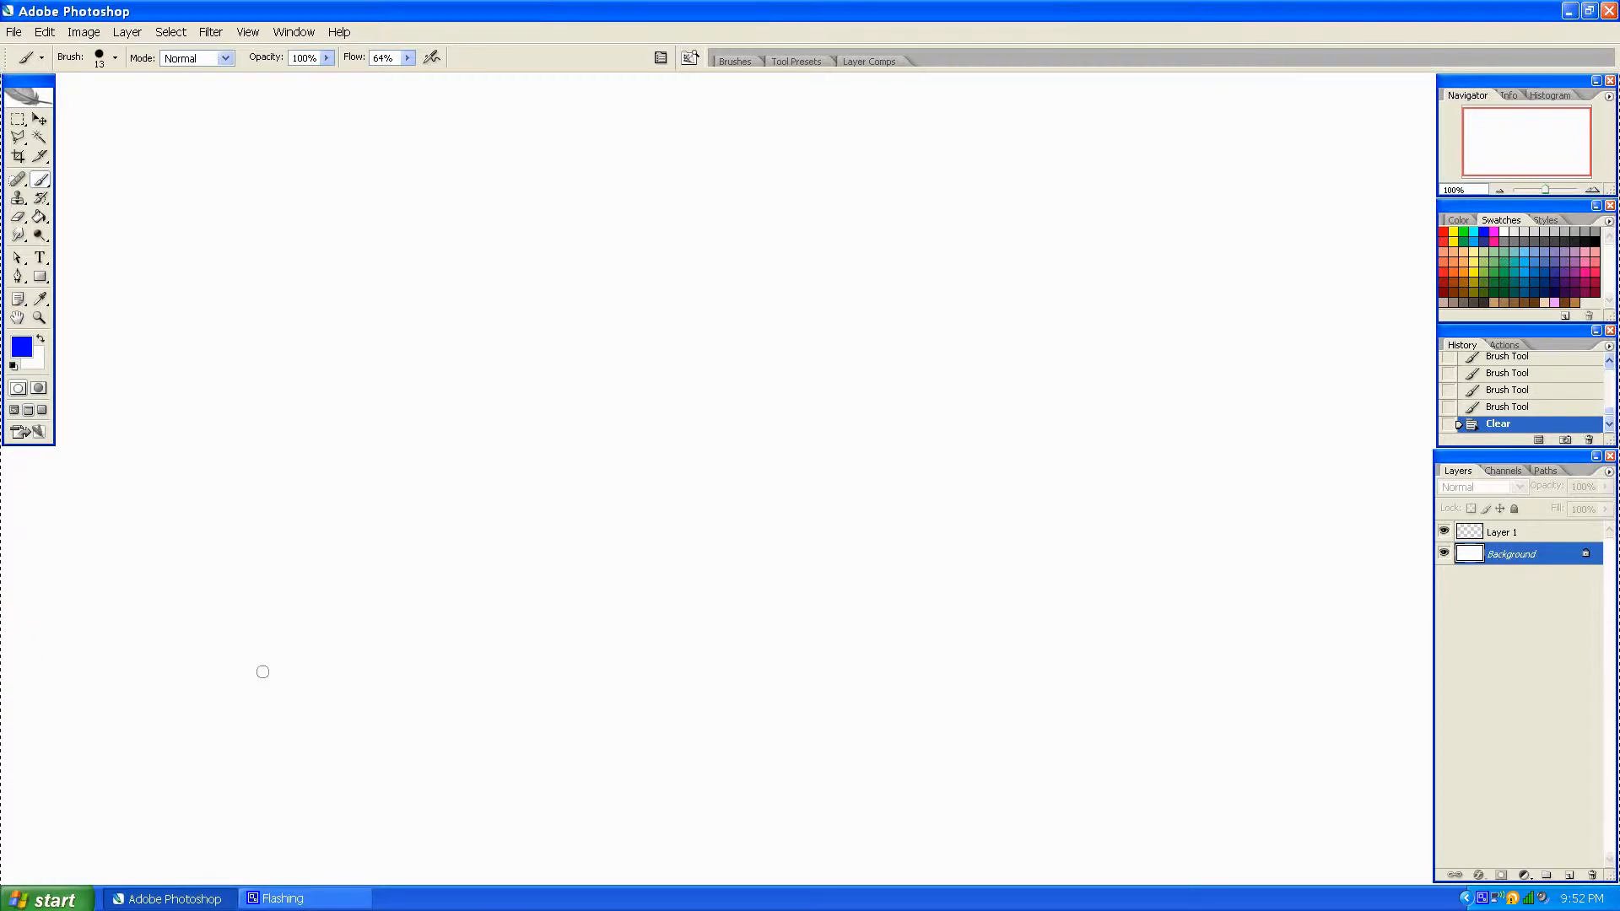
Draw a large blue triangle and the inverted middle triangle splitting it.
left_click_drag(263, 672, 395, 287)
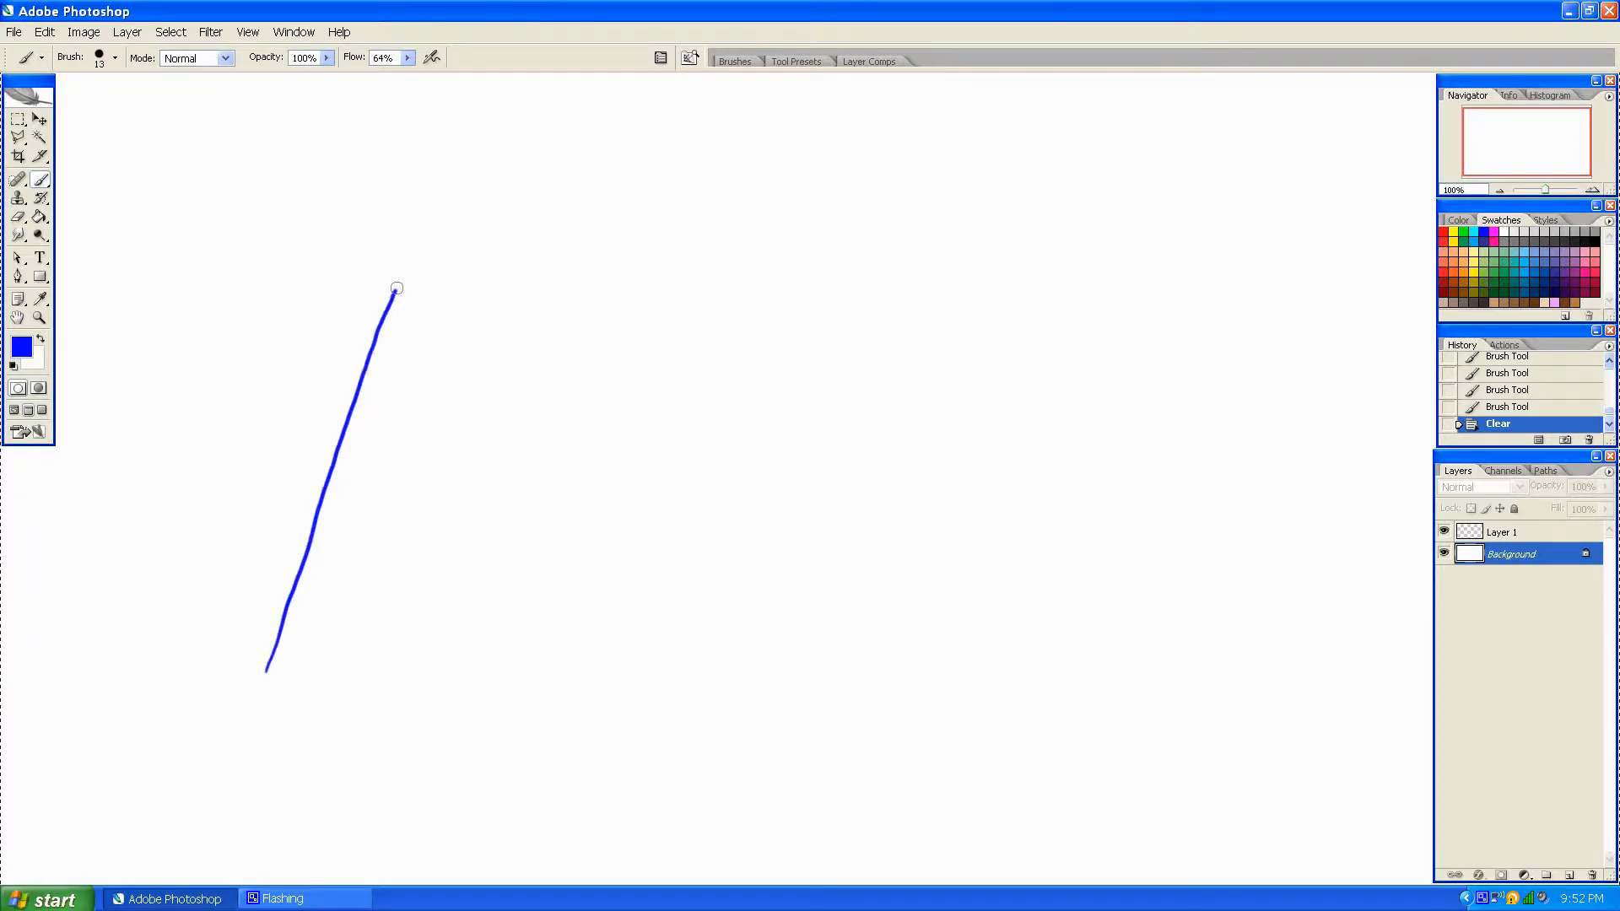
left_click_drag(395, 287, 584, 591)
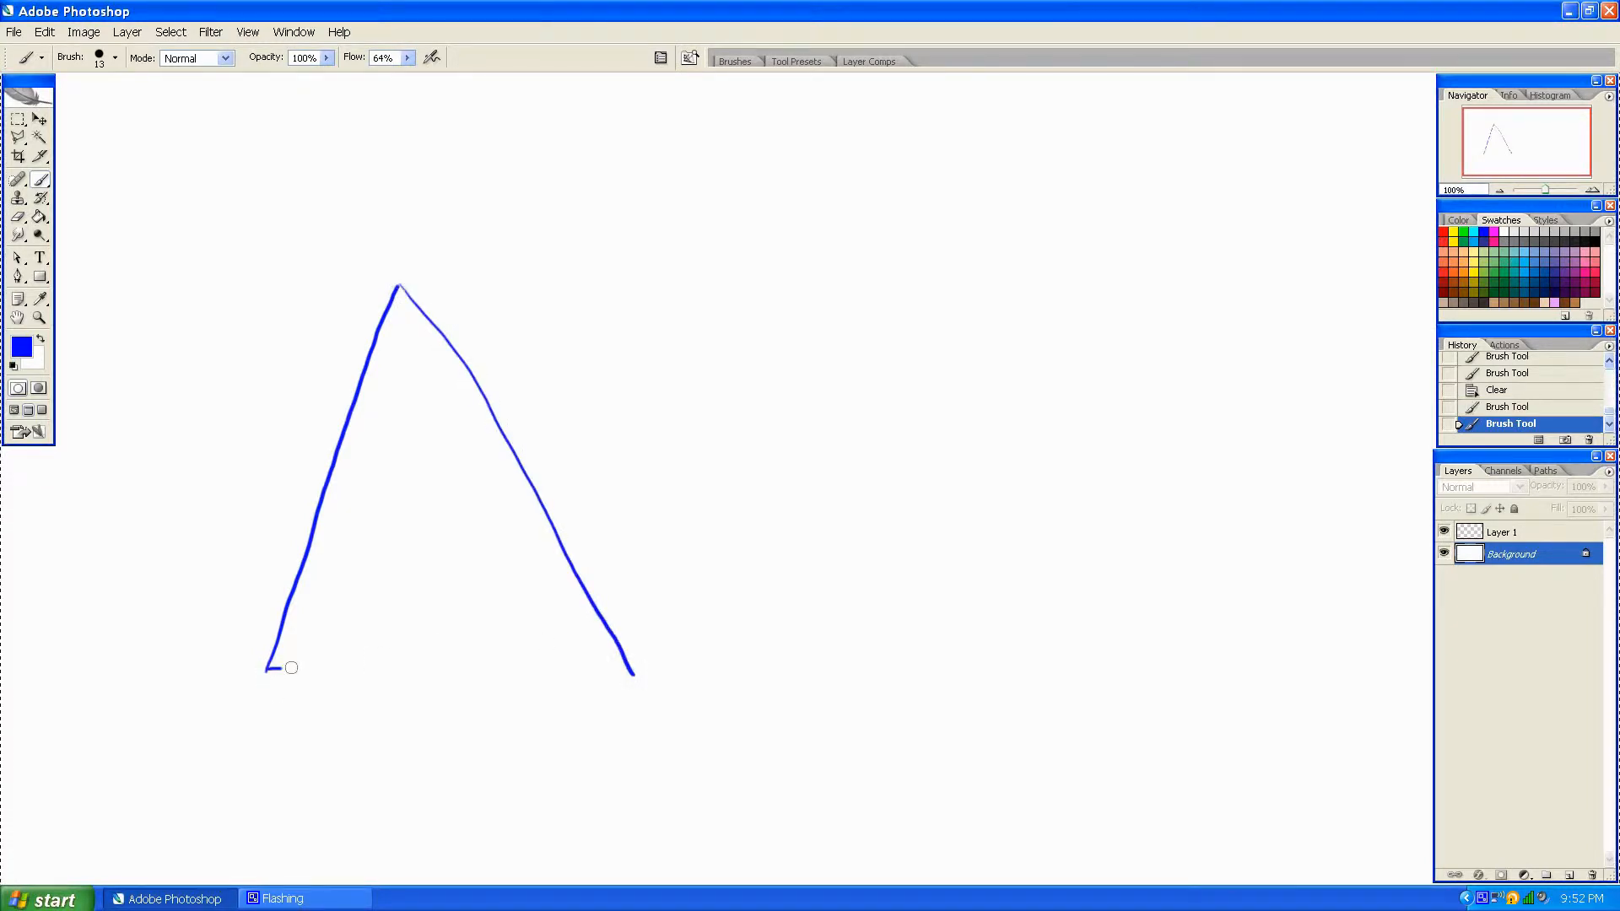
left_click_drag(270, 666, 635, 672)
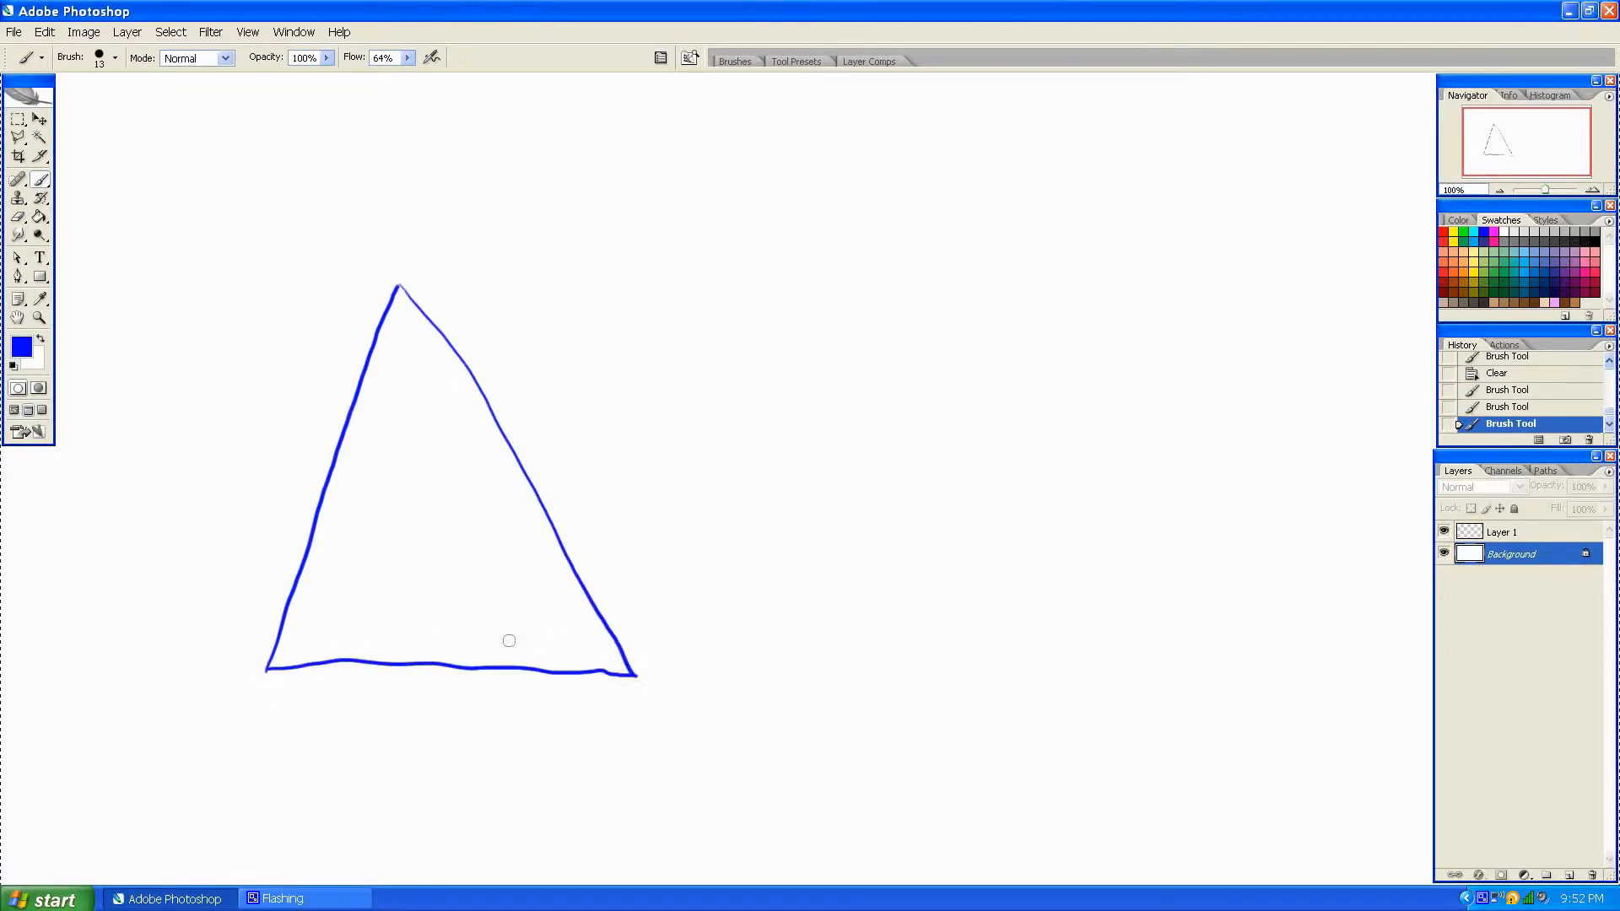
mouse_move(425, 647)
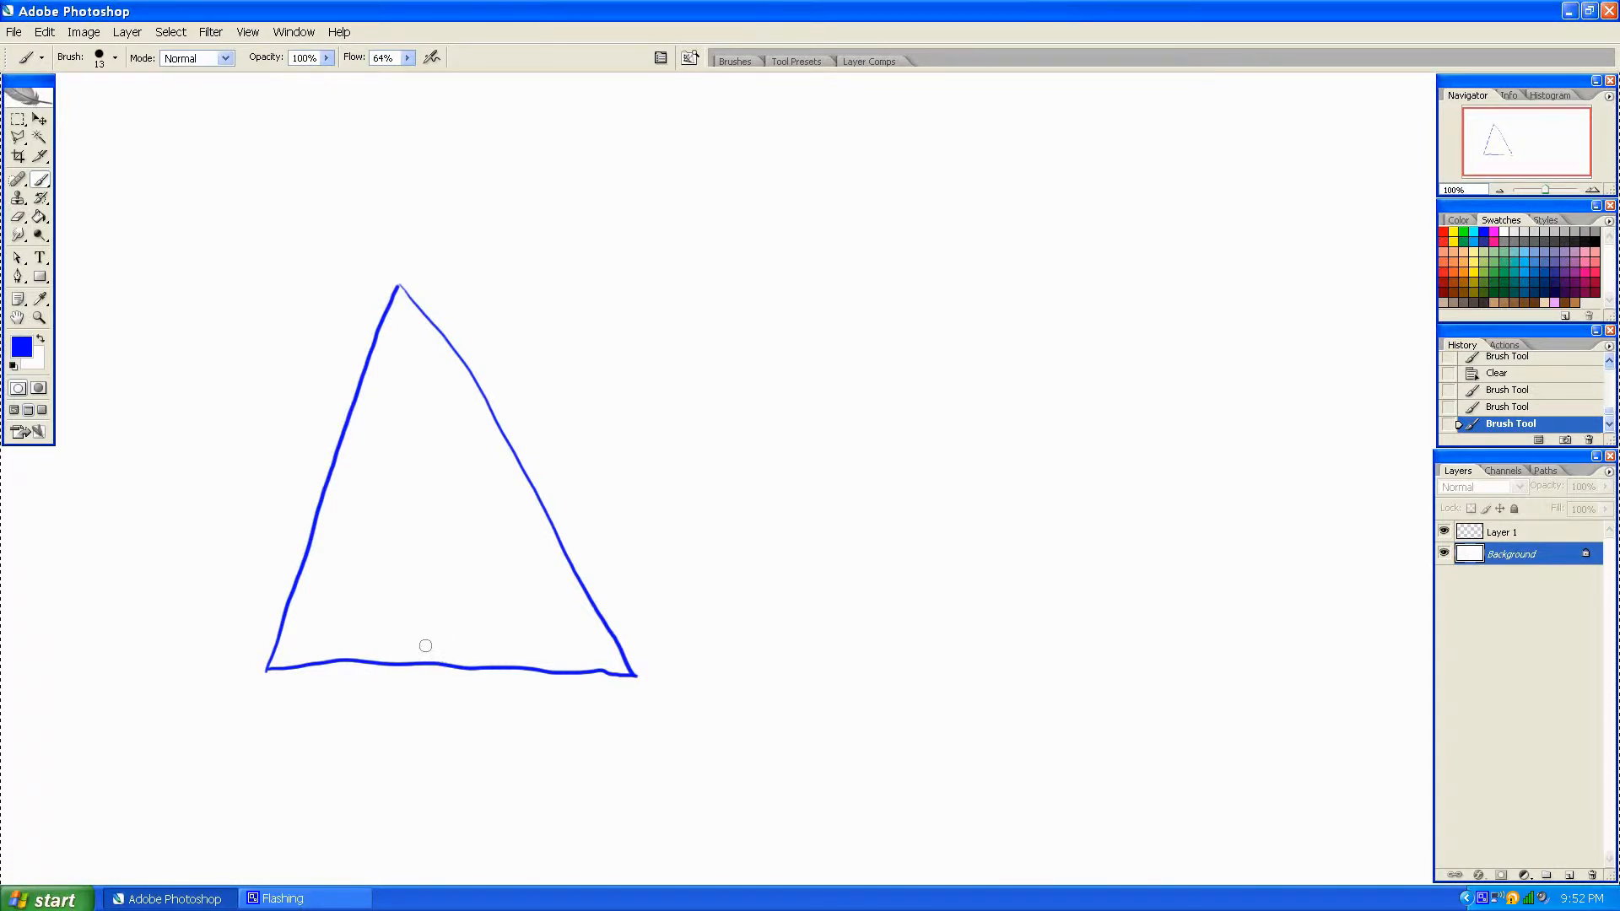
left_click_drag(359, 545, 434, 660)
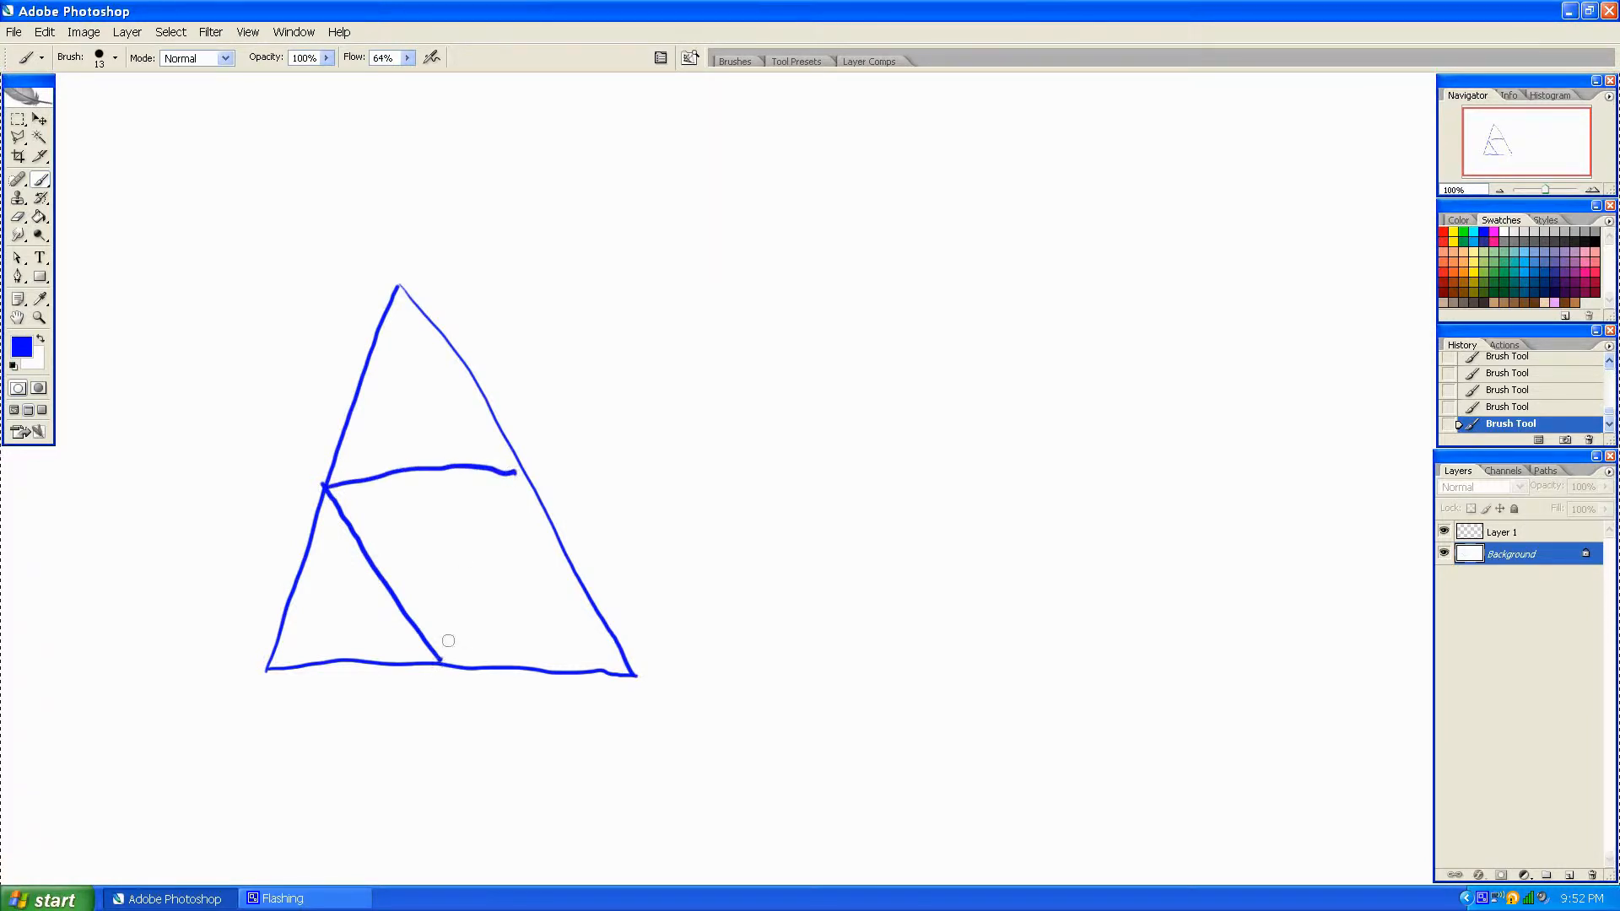
left_click_drag(511, 476, 439, 657)
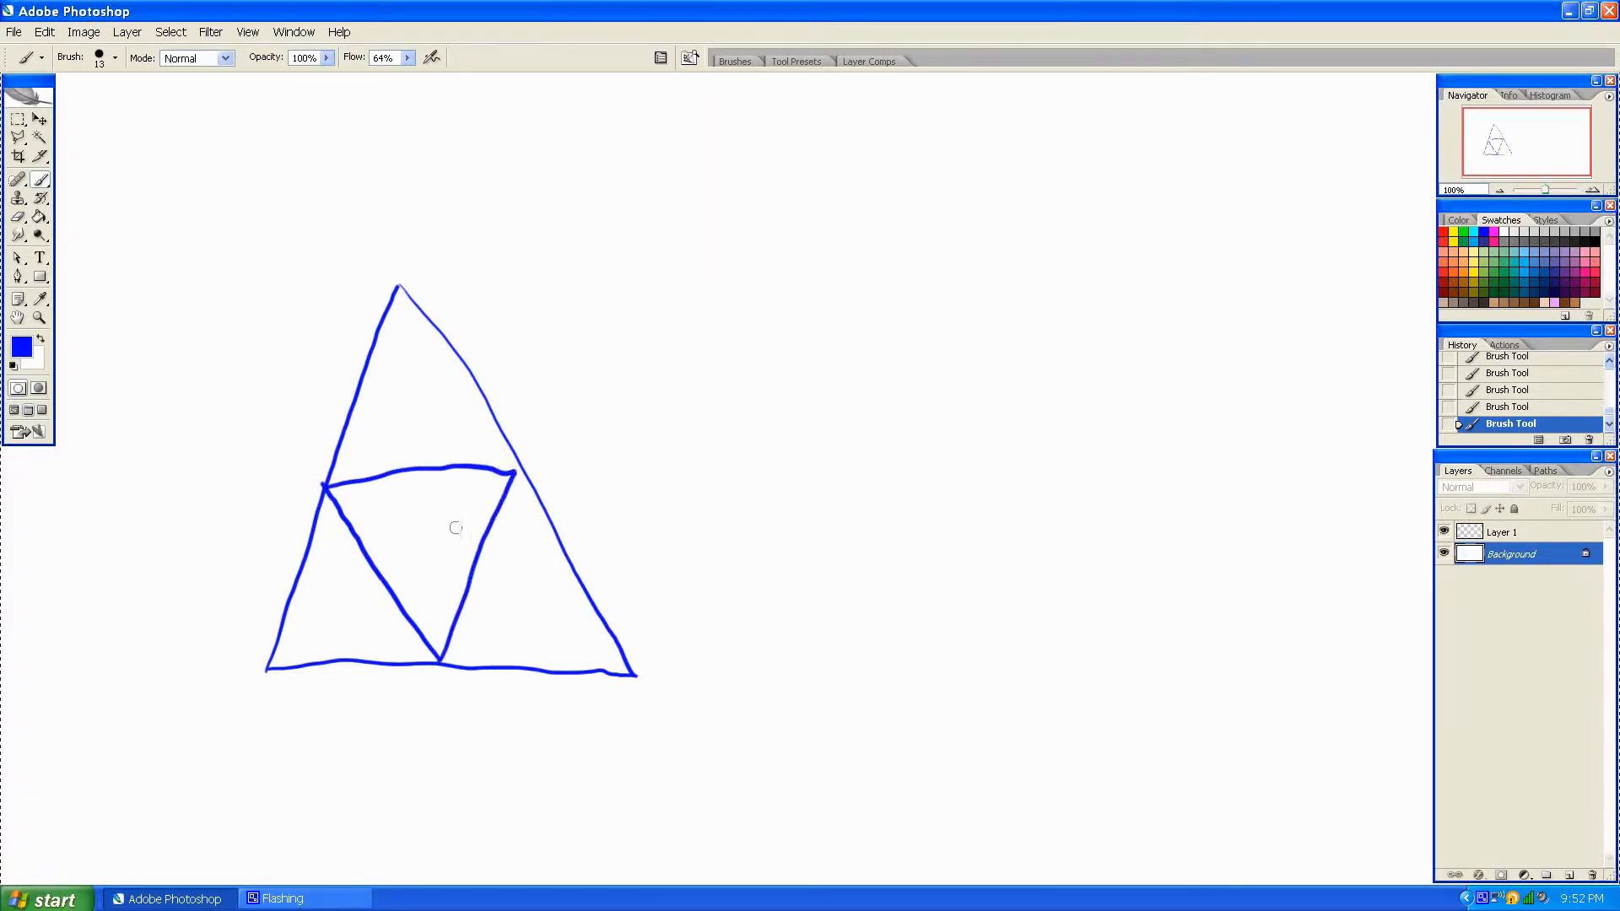
mouse_move(411, 462)
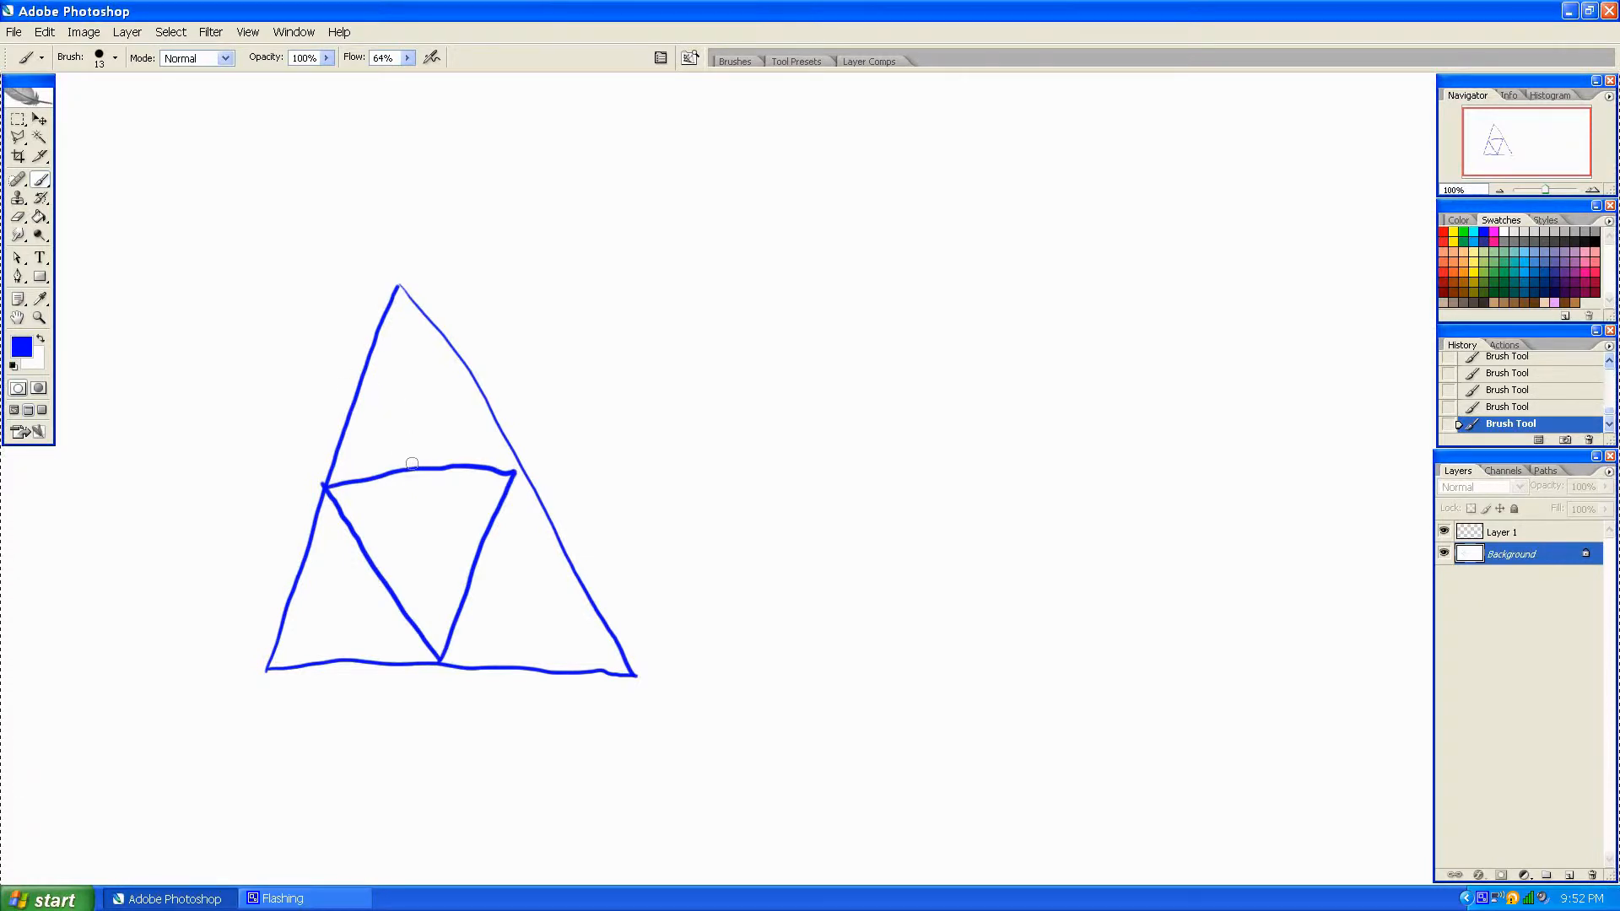
Subdivide the top, bottom-right and bottom-left corner triangles into smaller triangles.
left_click_drag(385, 422, 412, 462)
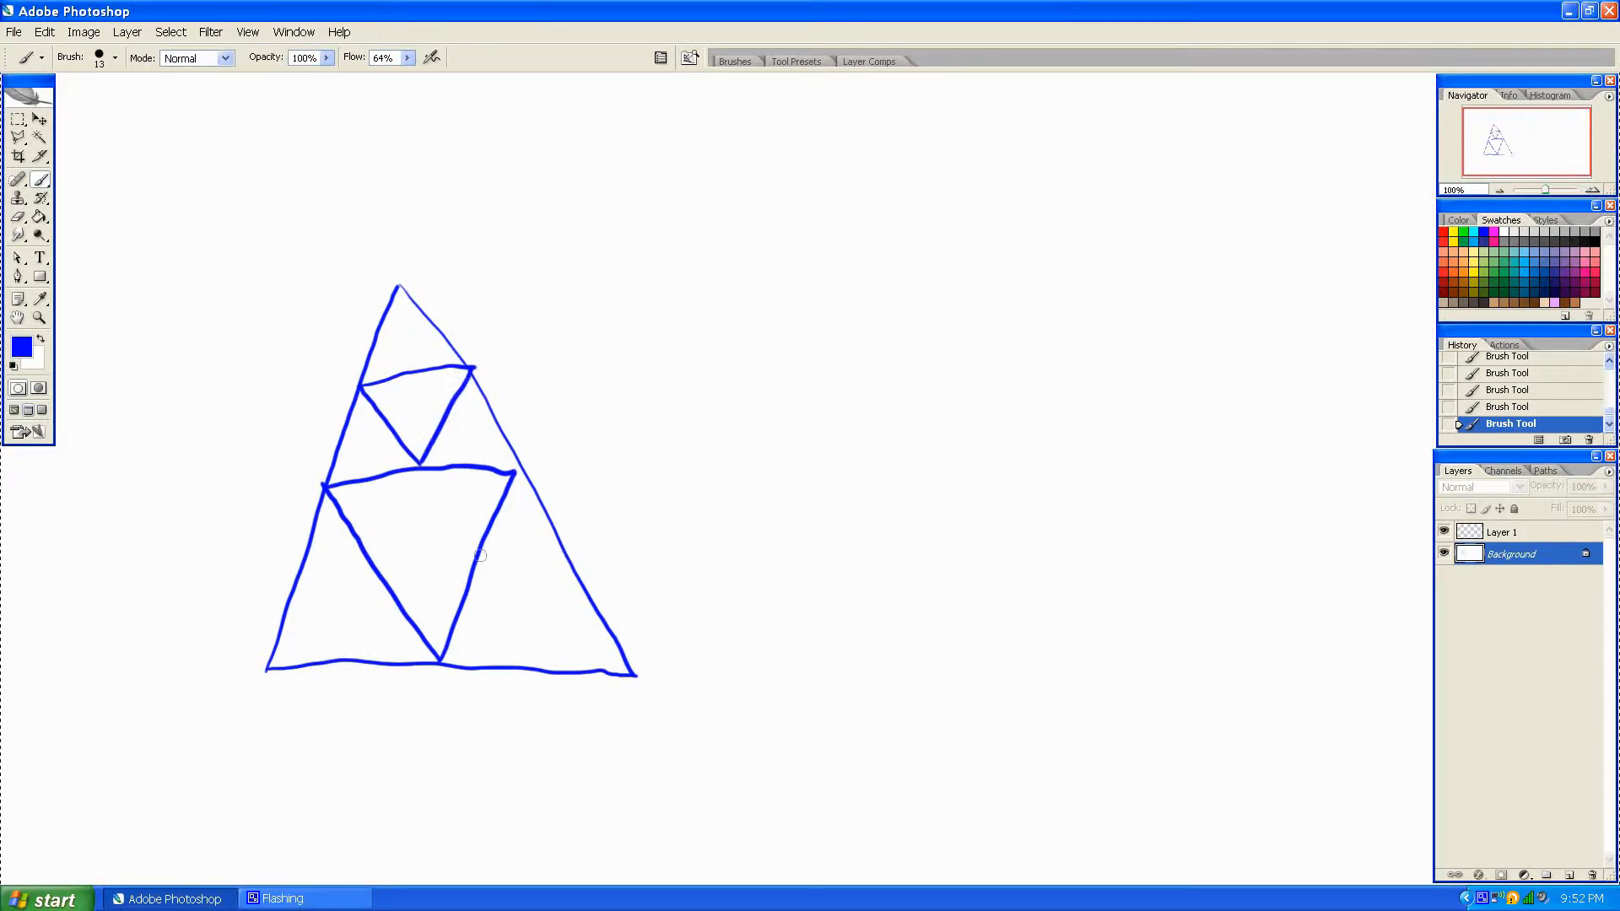
left_click_drag(476, 566, 579, 564)
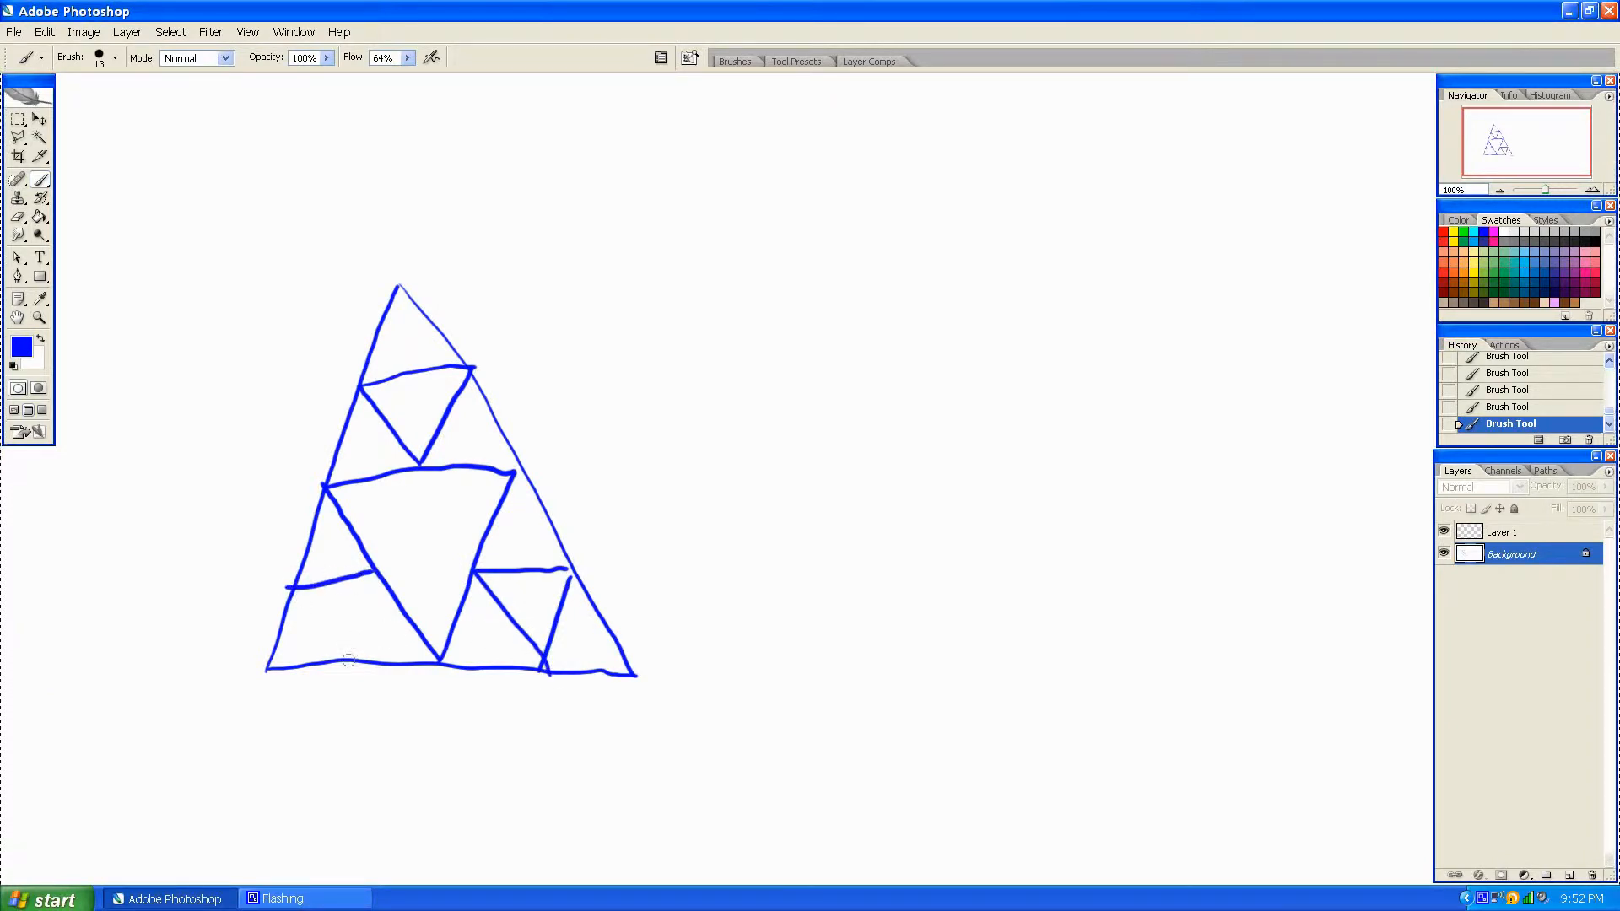
left_click_drag(274, 594, 376, 584)
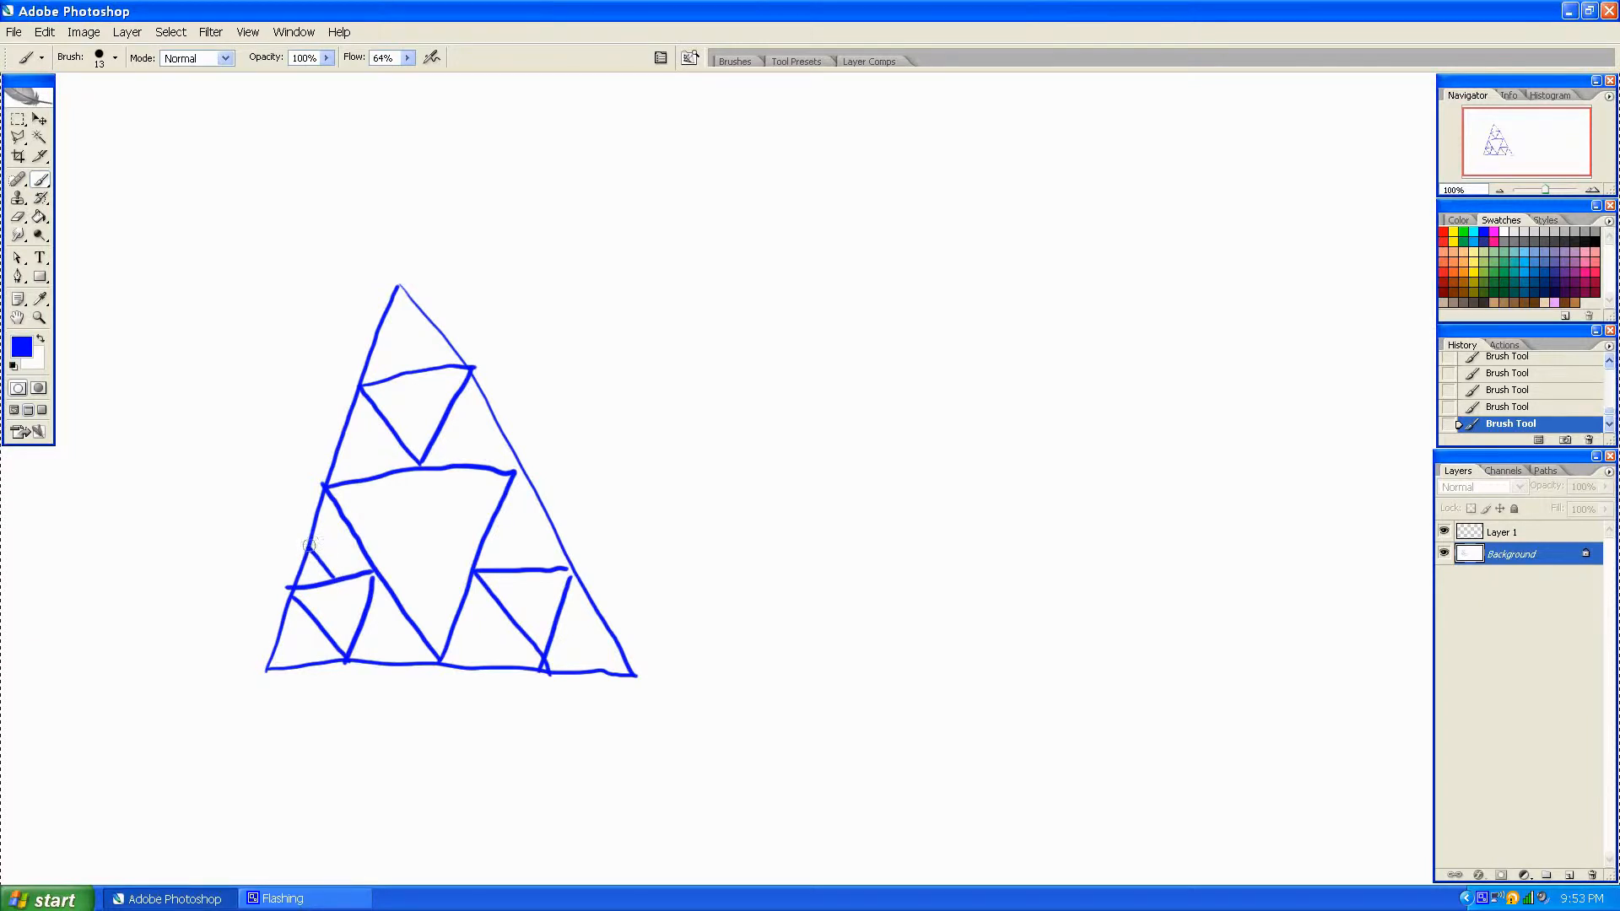
left_click_drag(311, 542, 361, 574)
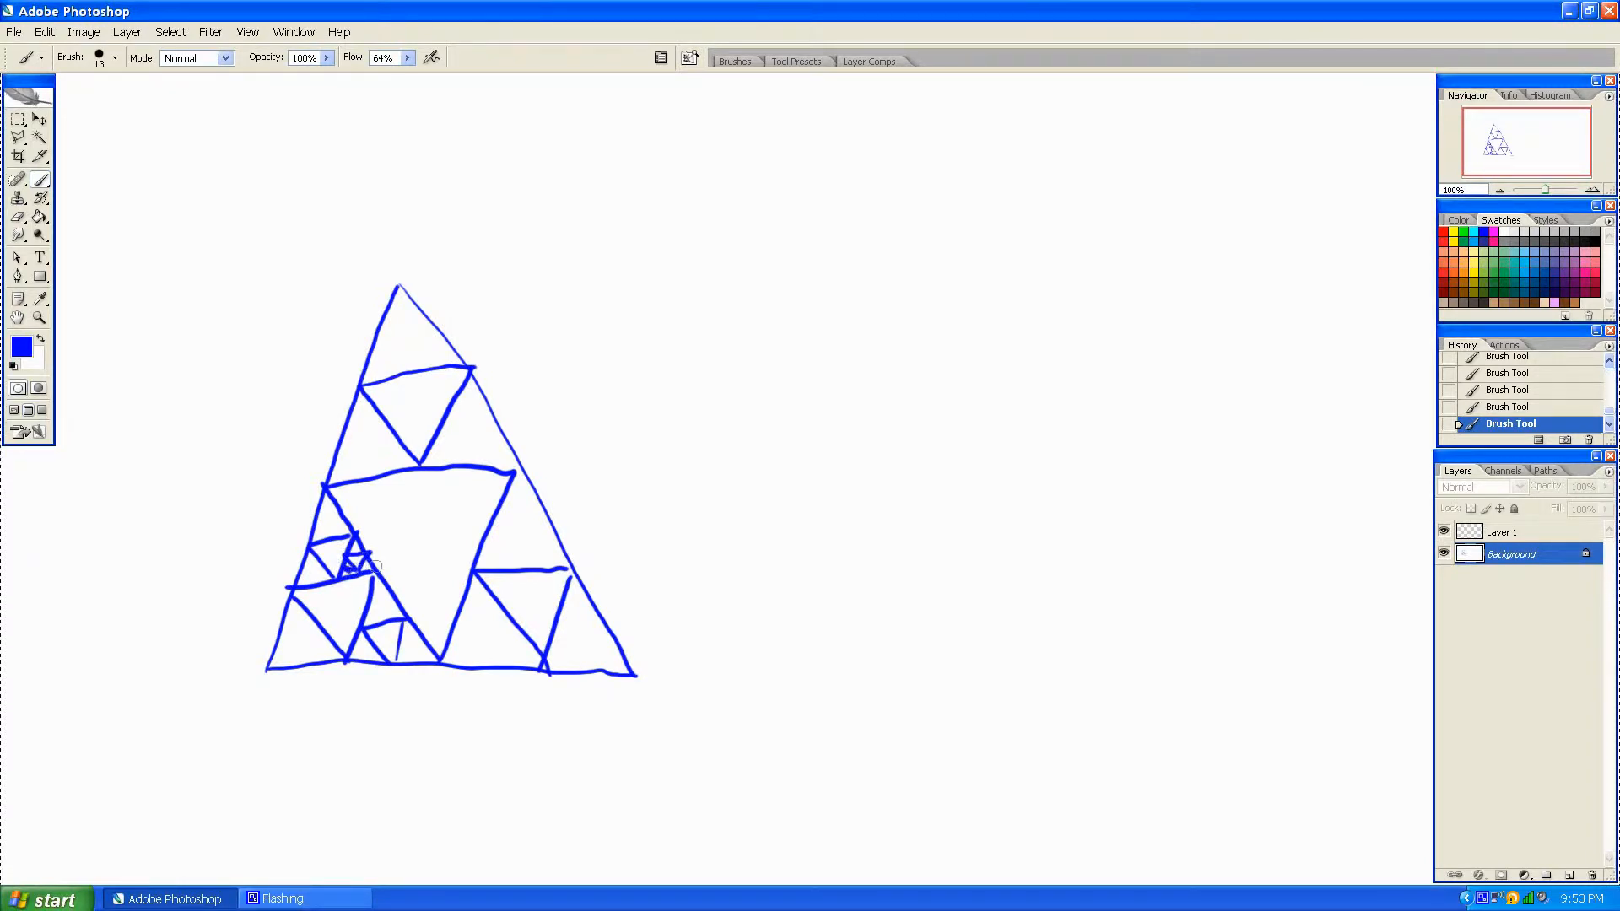
mouse_move(89, 334)
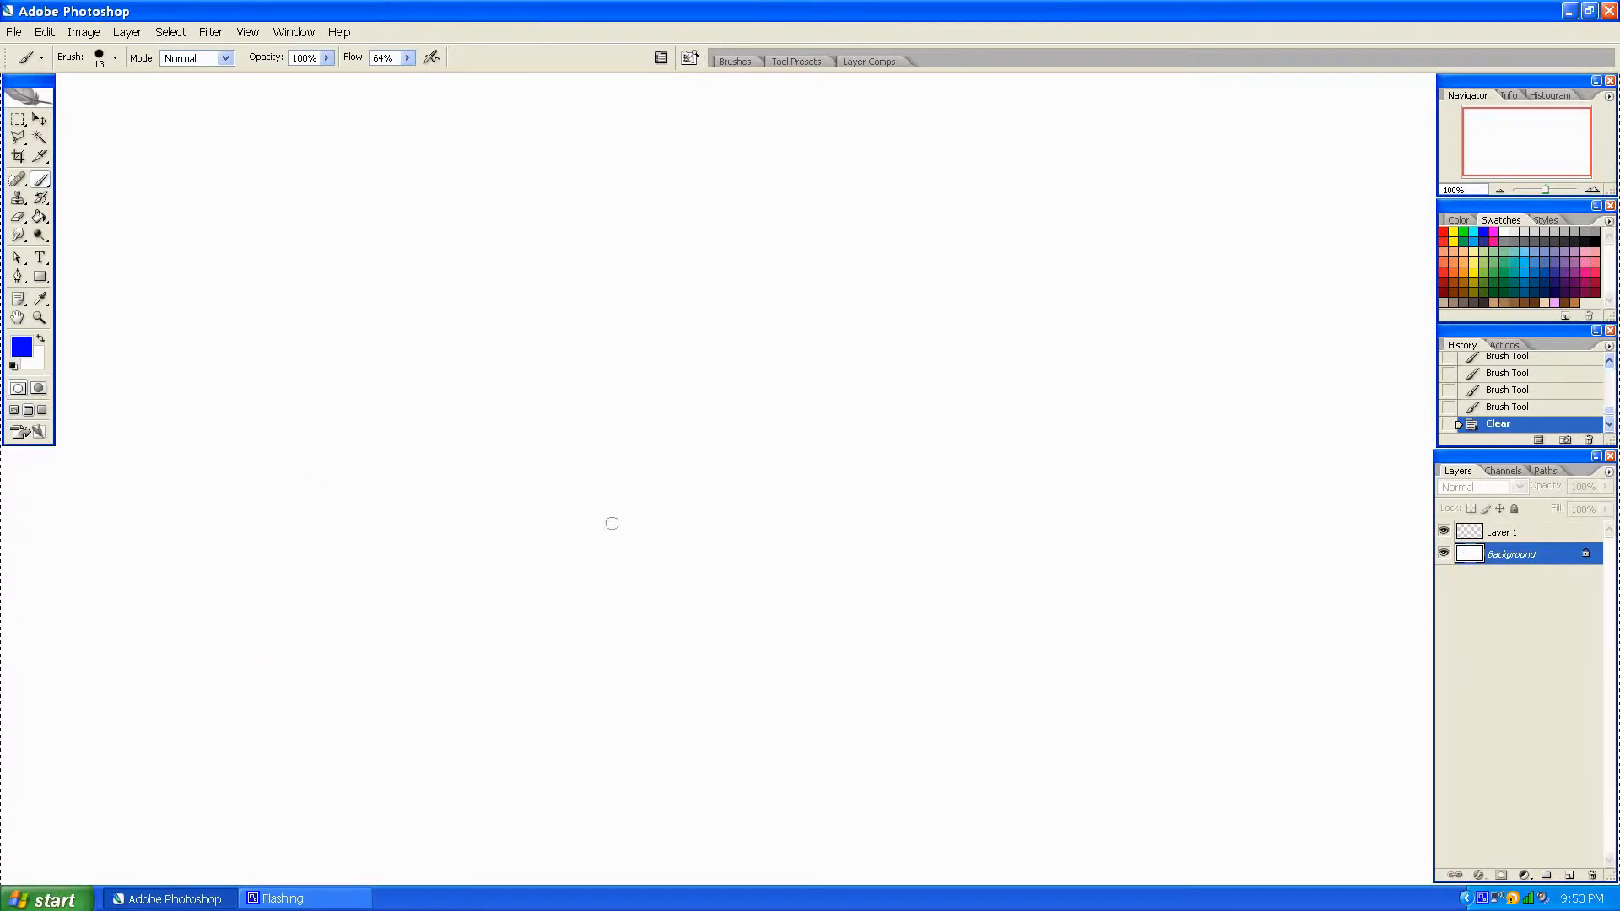
mouse_move(141, 214)
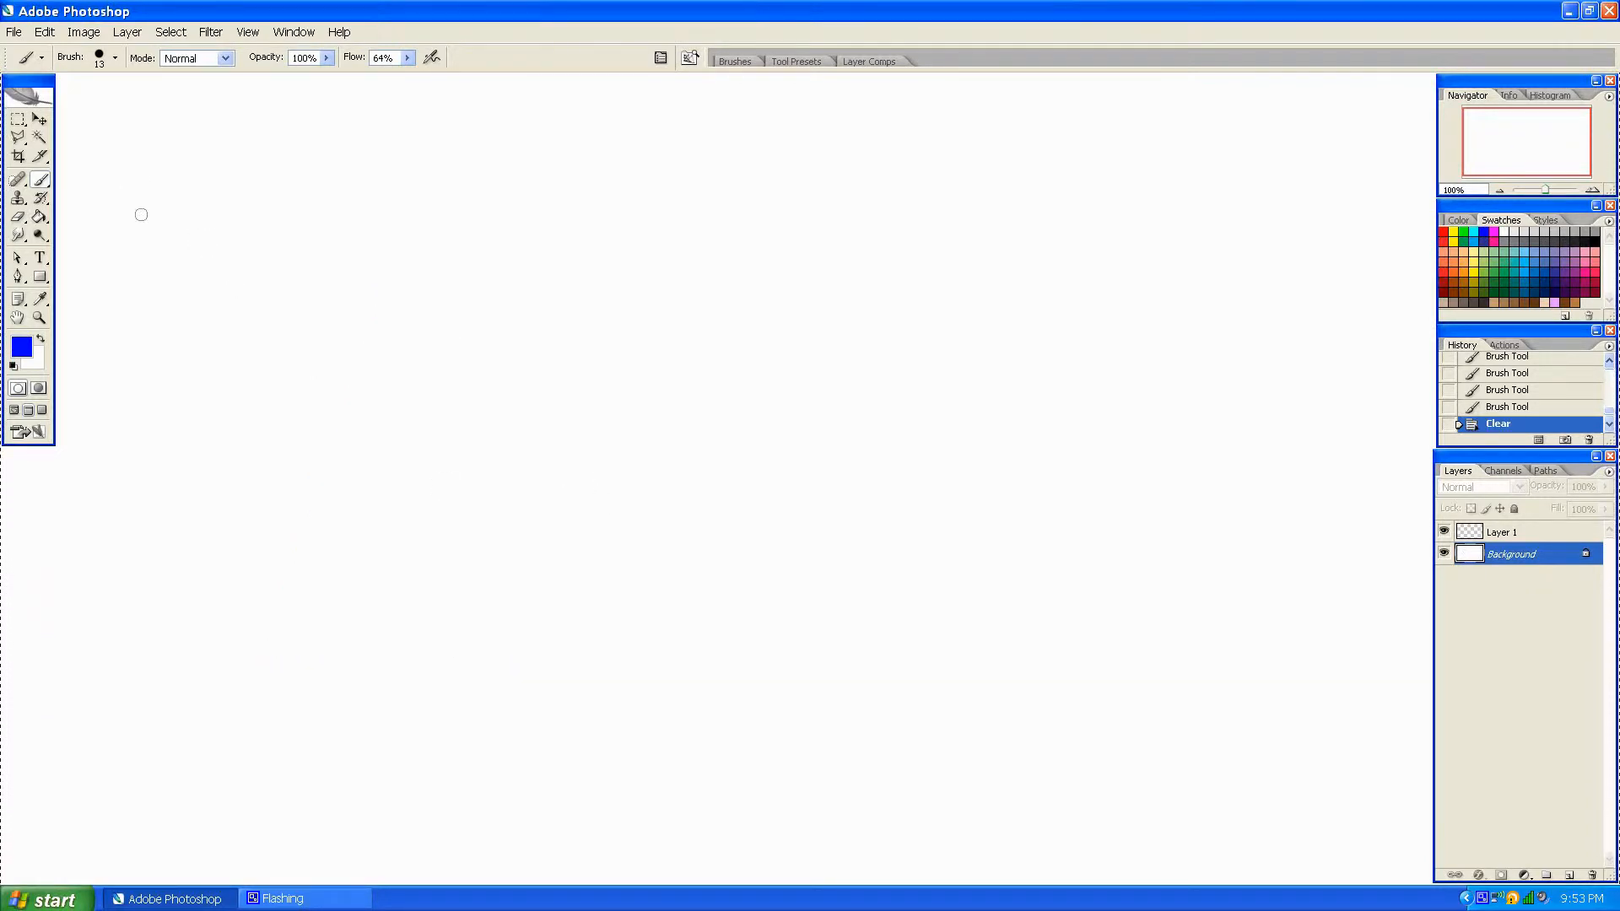
Set the foreground painting colour to pale lavender (#b8b8ff).
left_click(22, 348)
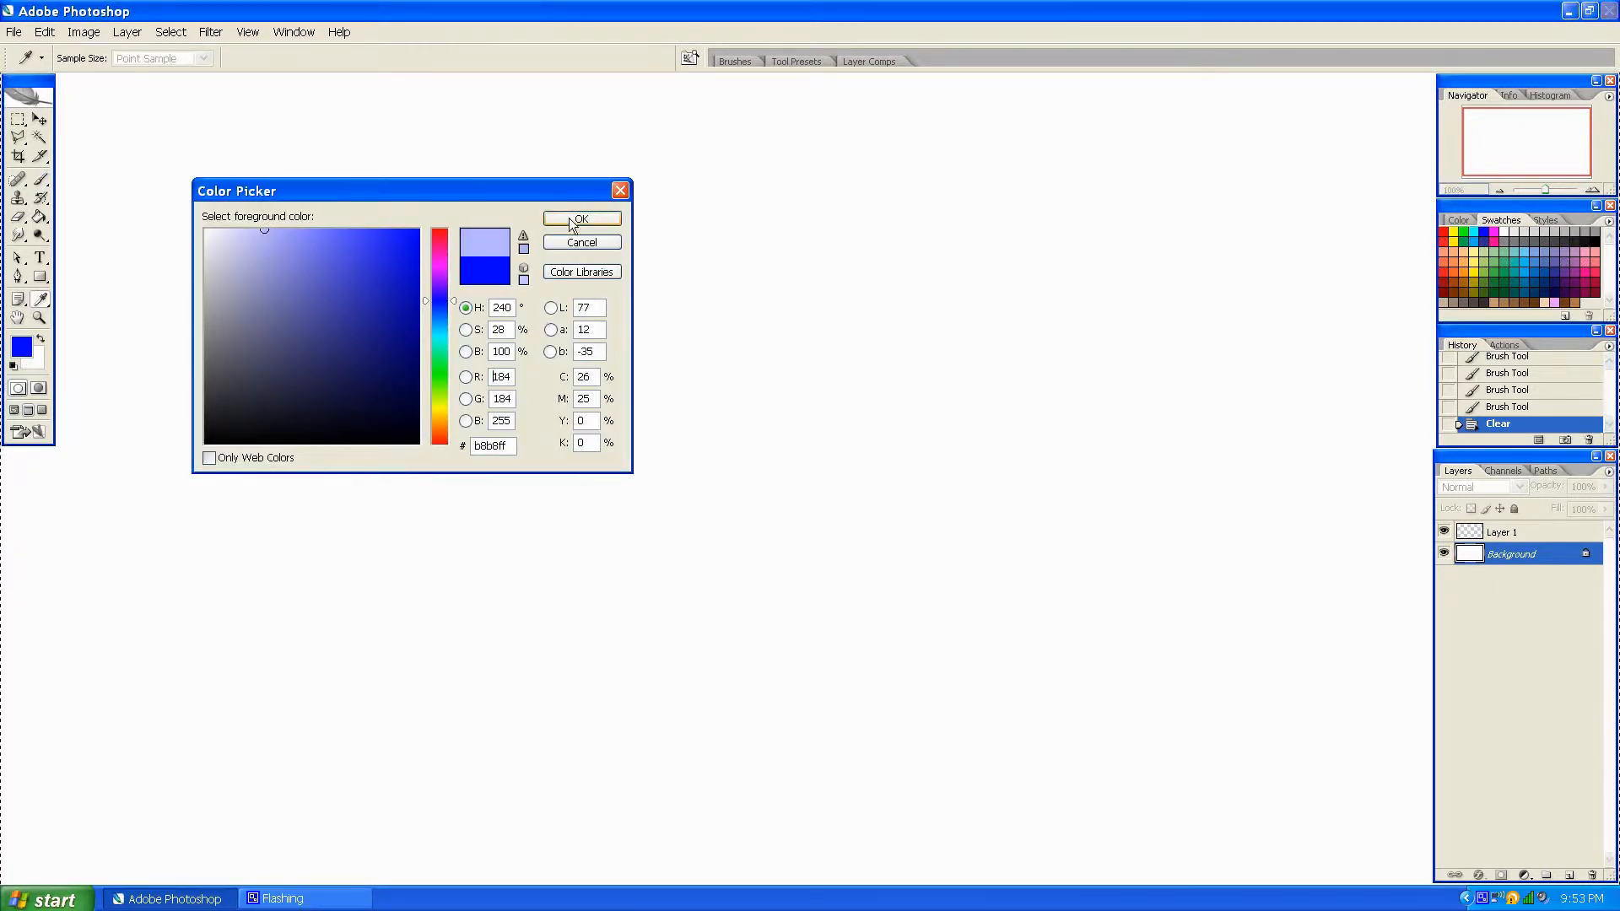
left_click(580, 218)
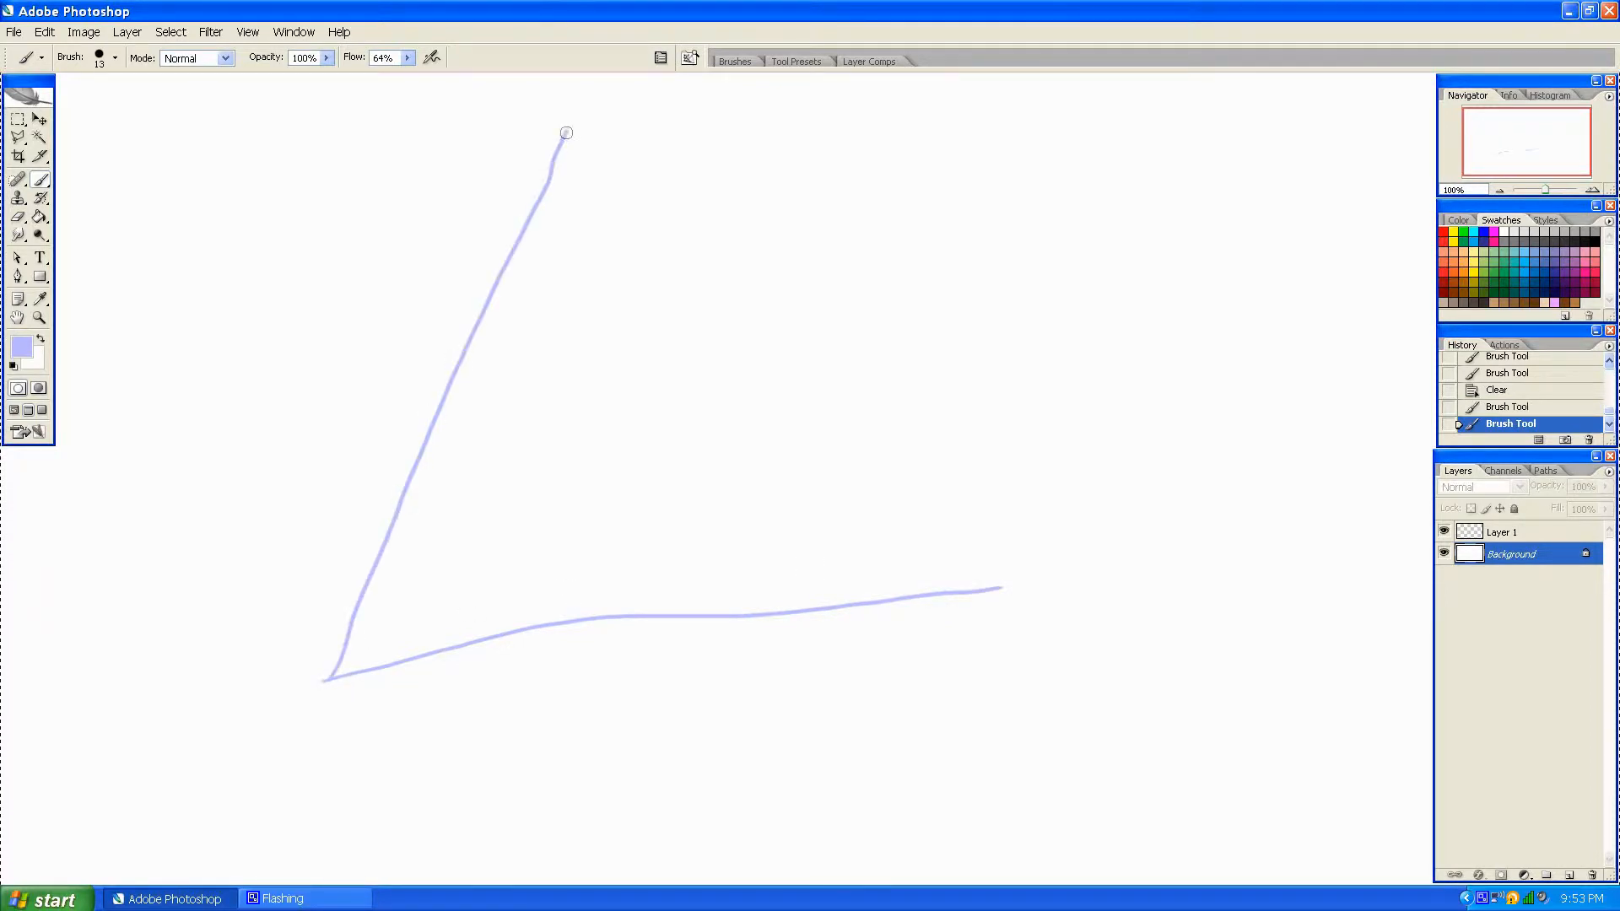
Finish the big lavender triangle, split it with inner lines and subdivide the top triangle.
left_click_drag(567, 131, 933, 525)
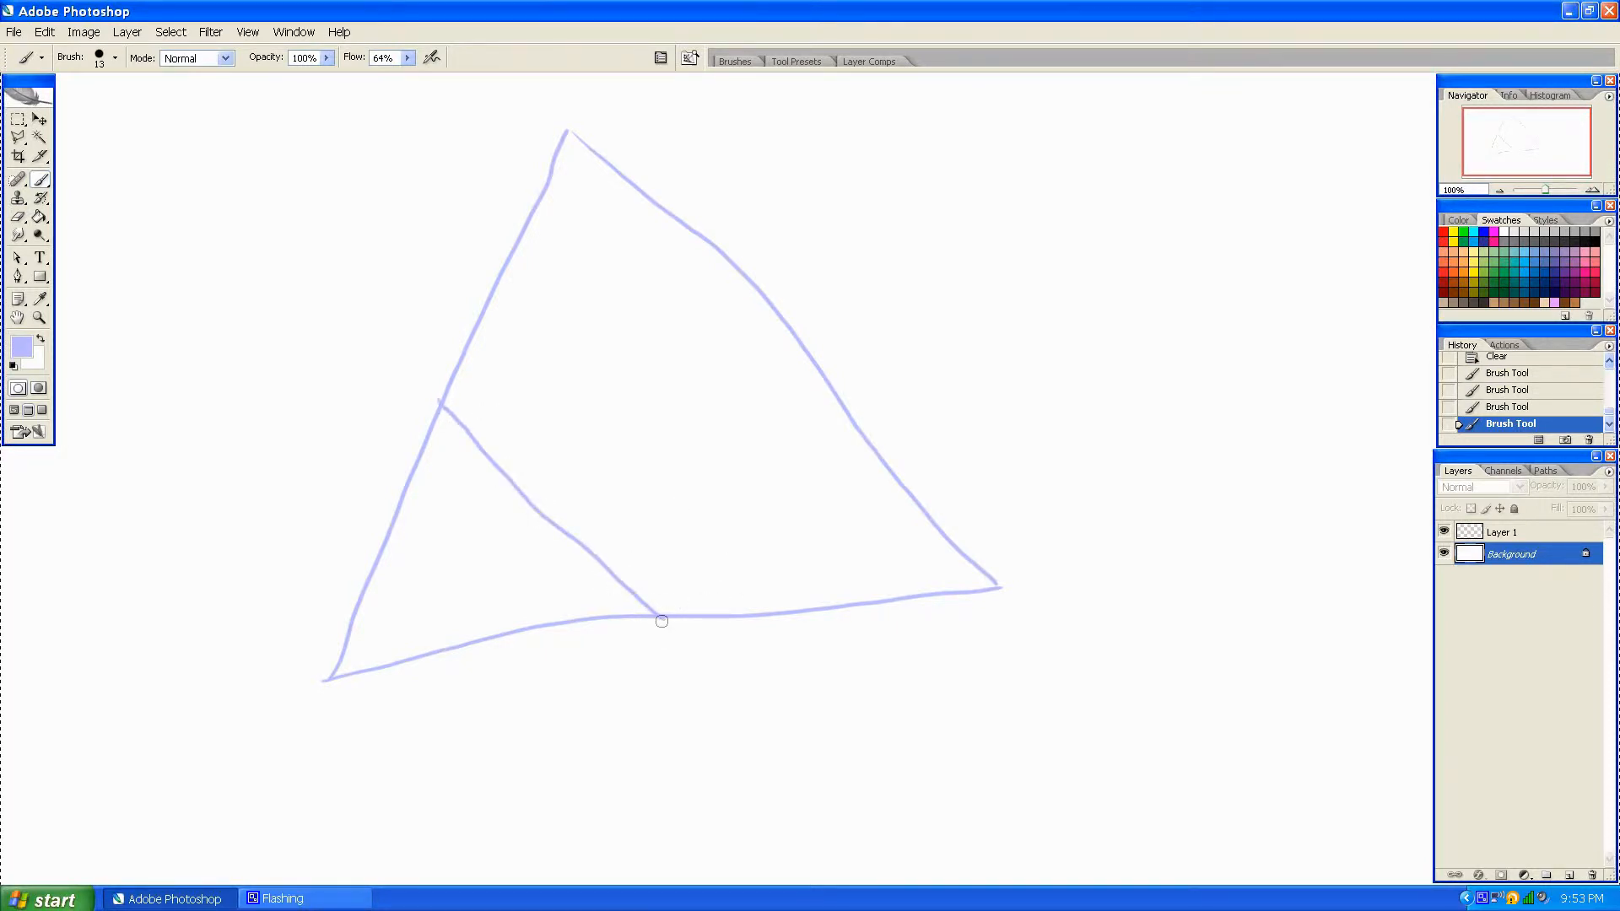
left_click_drag(662, 620, 746, 336)
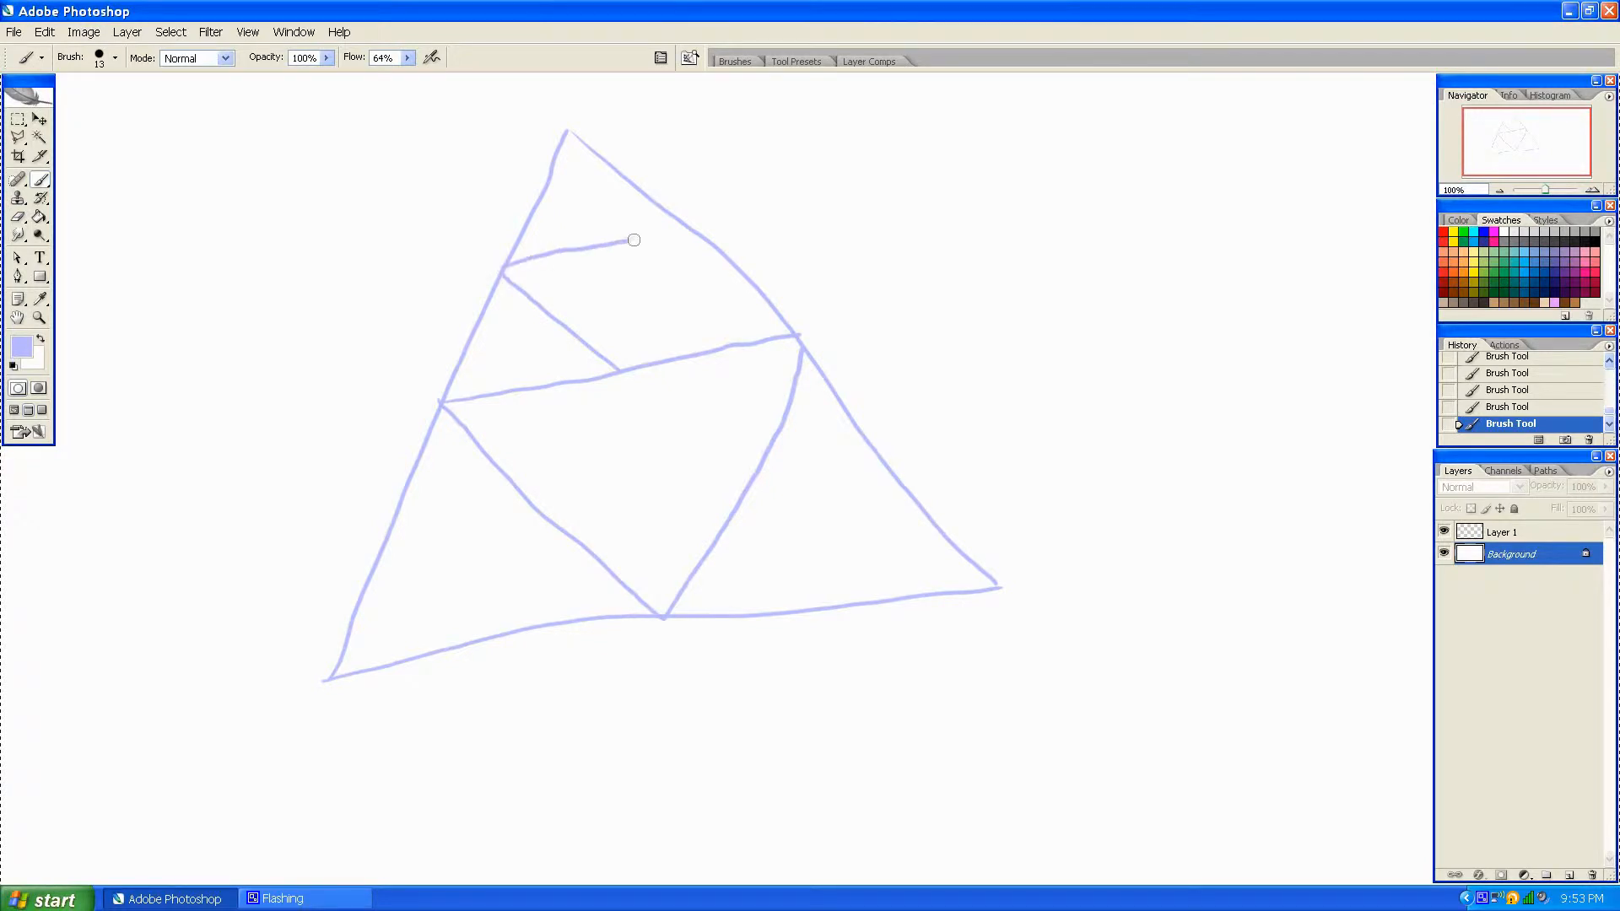
left_click_drag(637, 239, 629, 367)
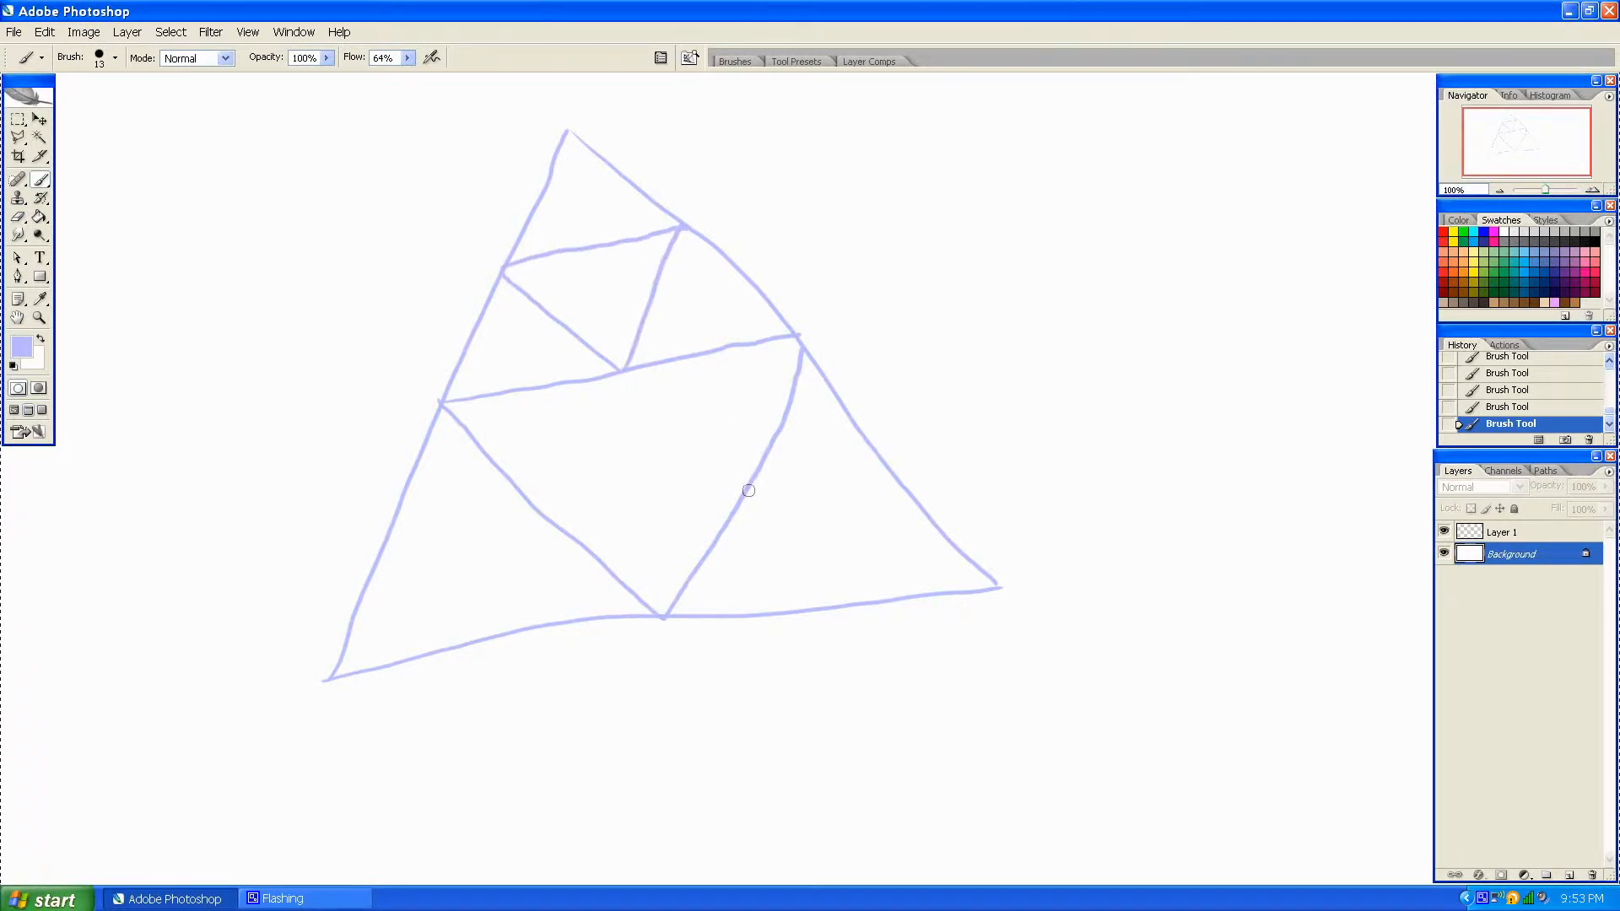
Subdivide the lower-right and lower-left corner triangles into smaller triangles.
left_click_drag(750, 491, 878, 466)
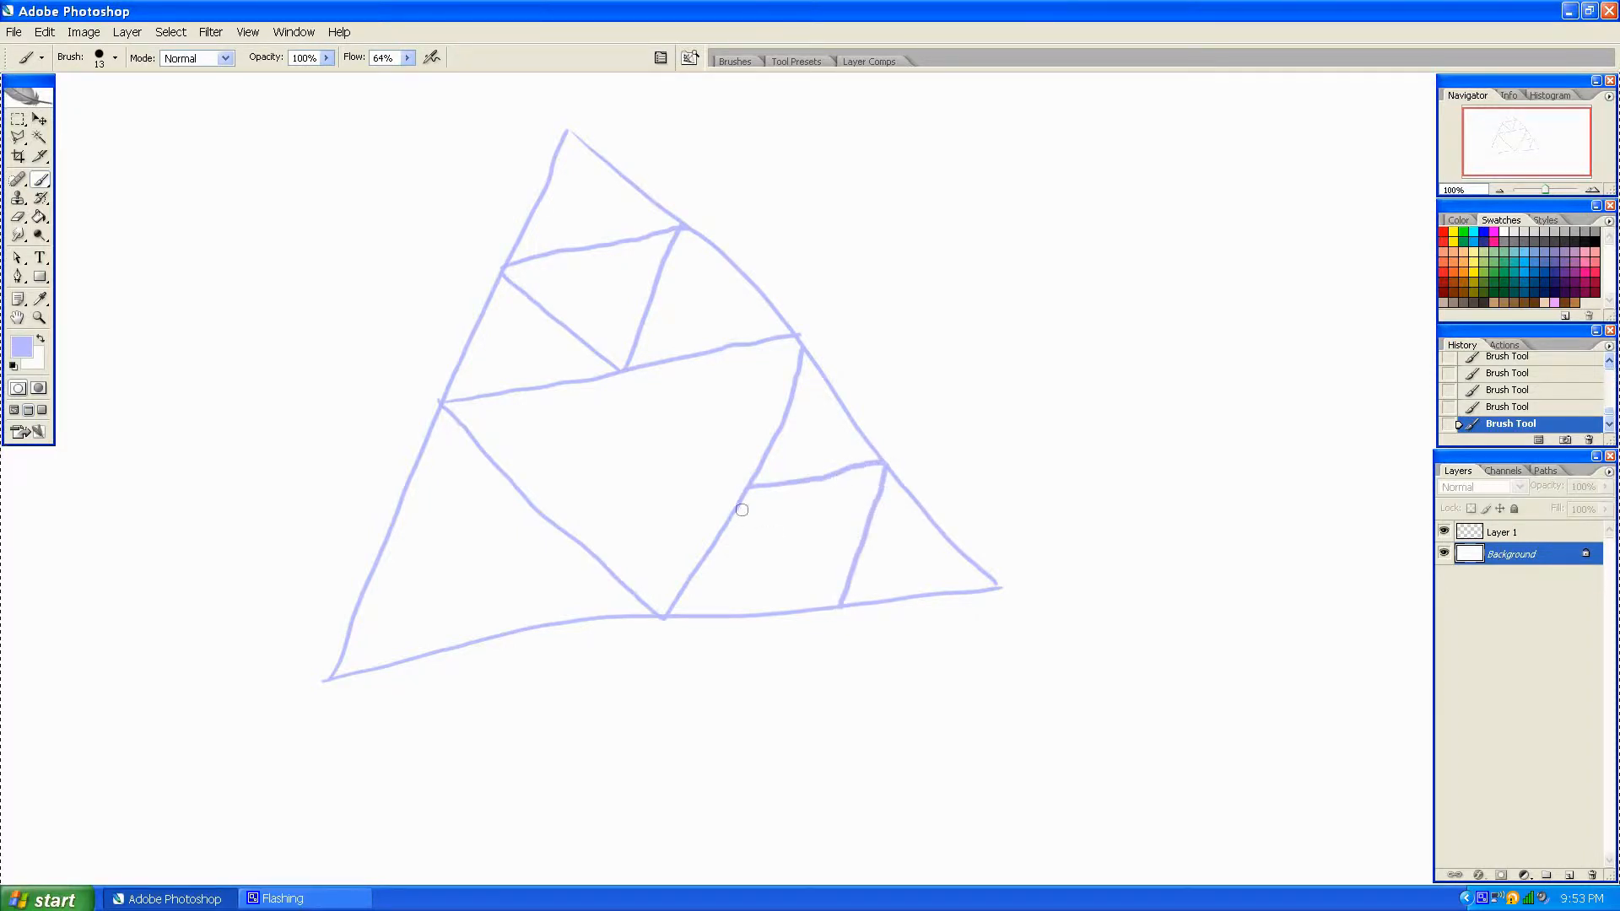
left_click_drag(743, 507, 837, 620)
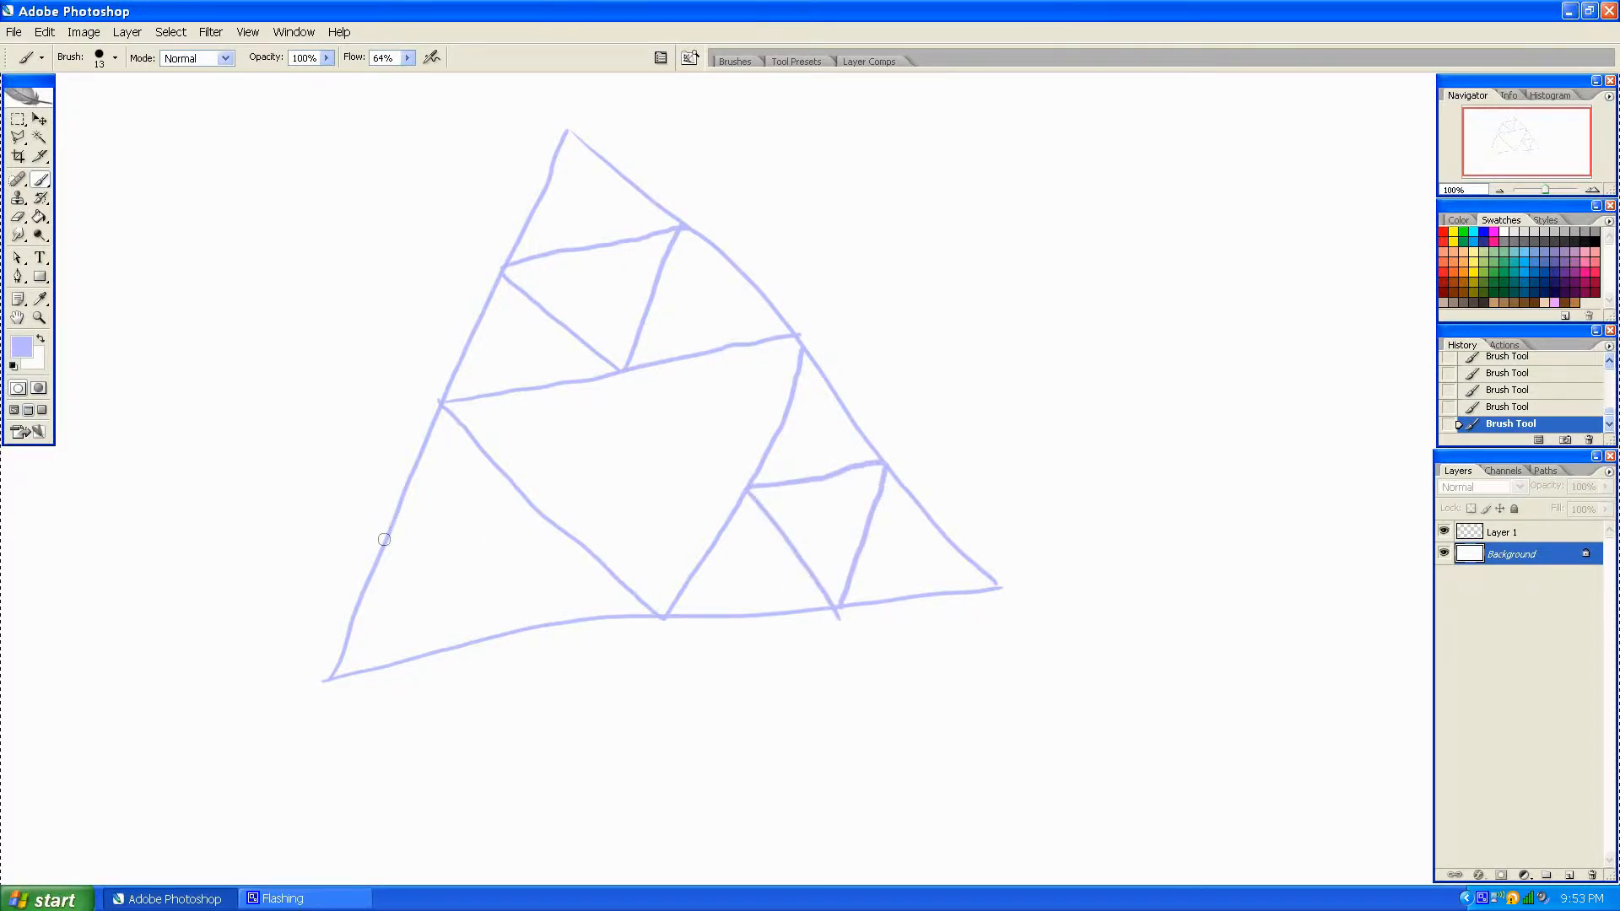
left_click_drag(385, 540, 523, 523)
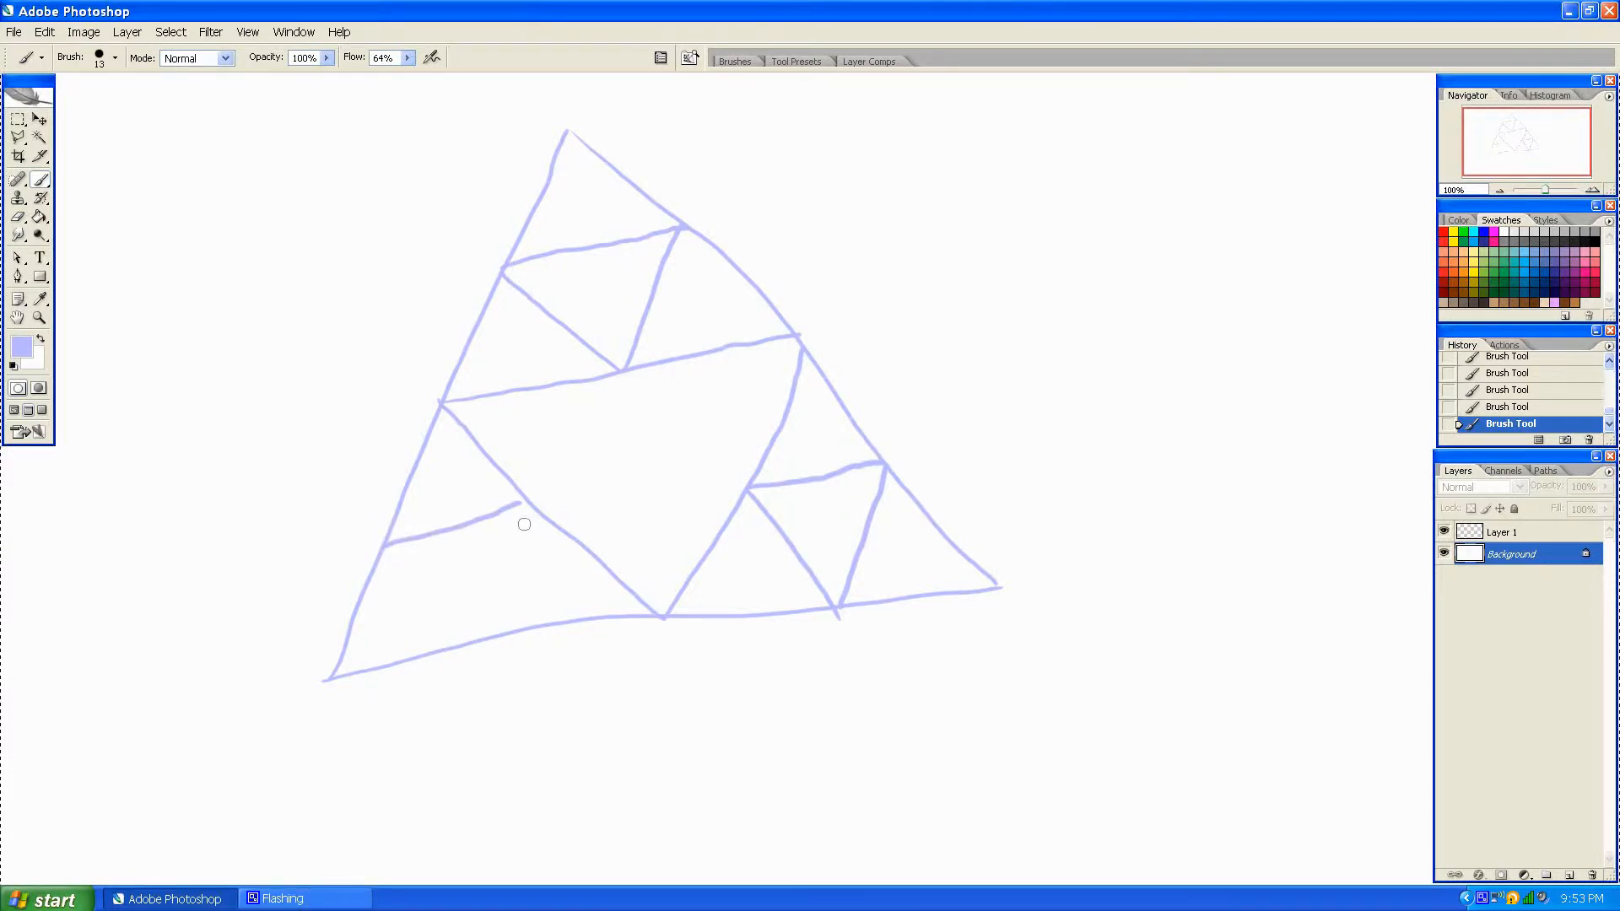
left_click_drag(530, 496, 491, 641)
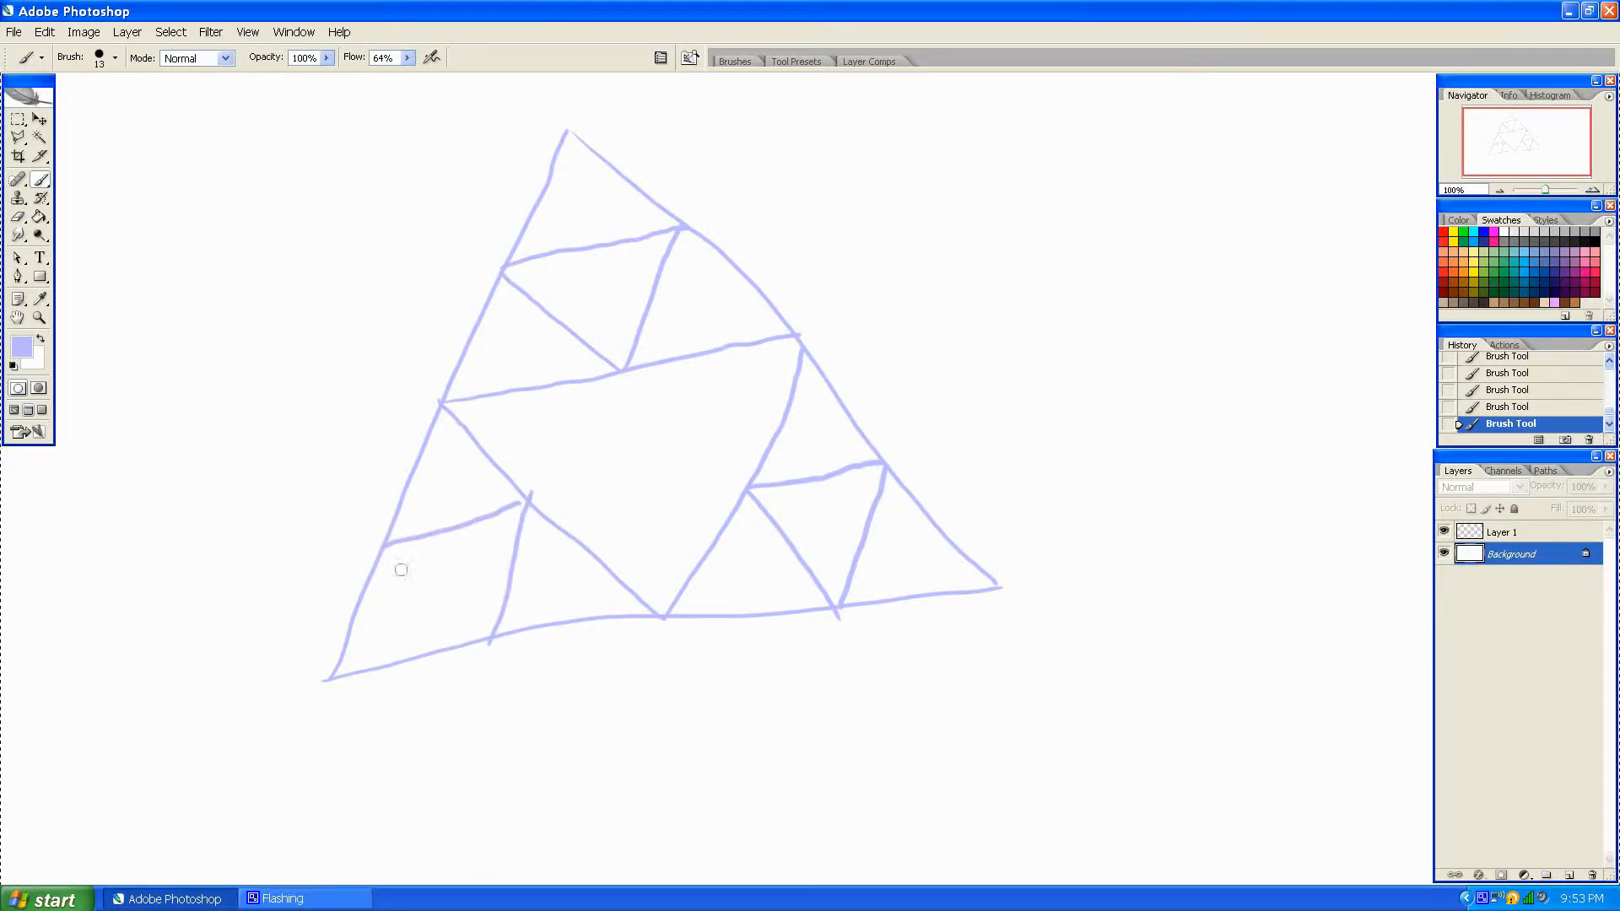
left_click_drag(388, 542, 495, 641)
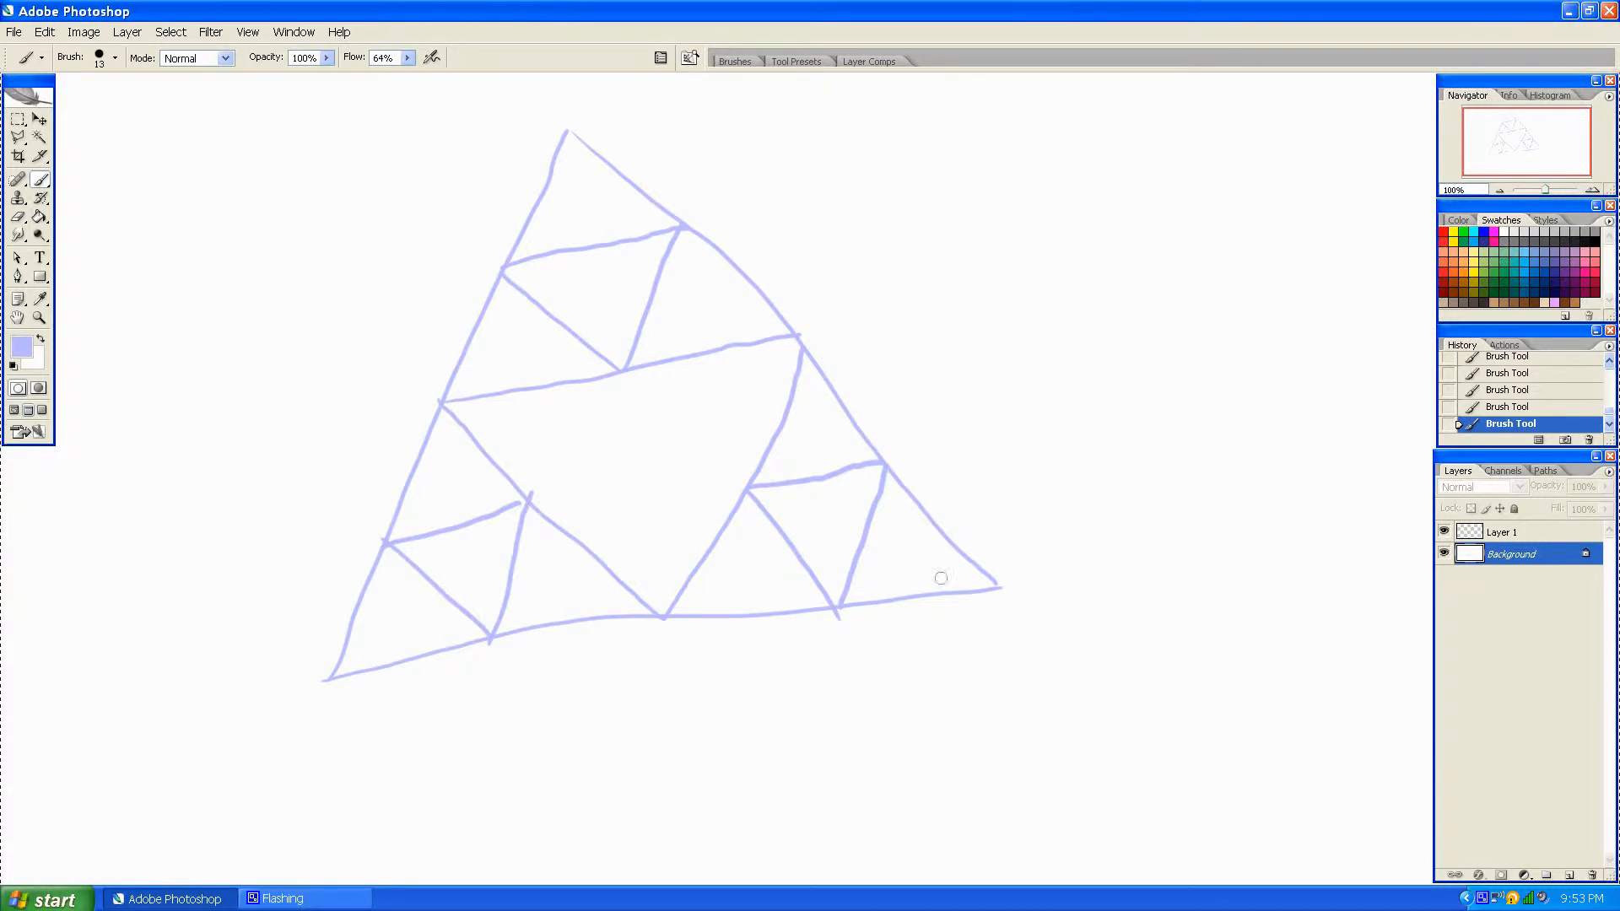
mouse_move(1230, 581)
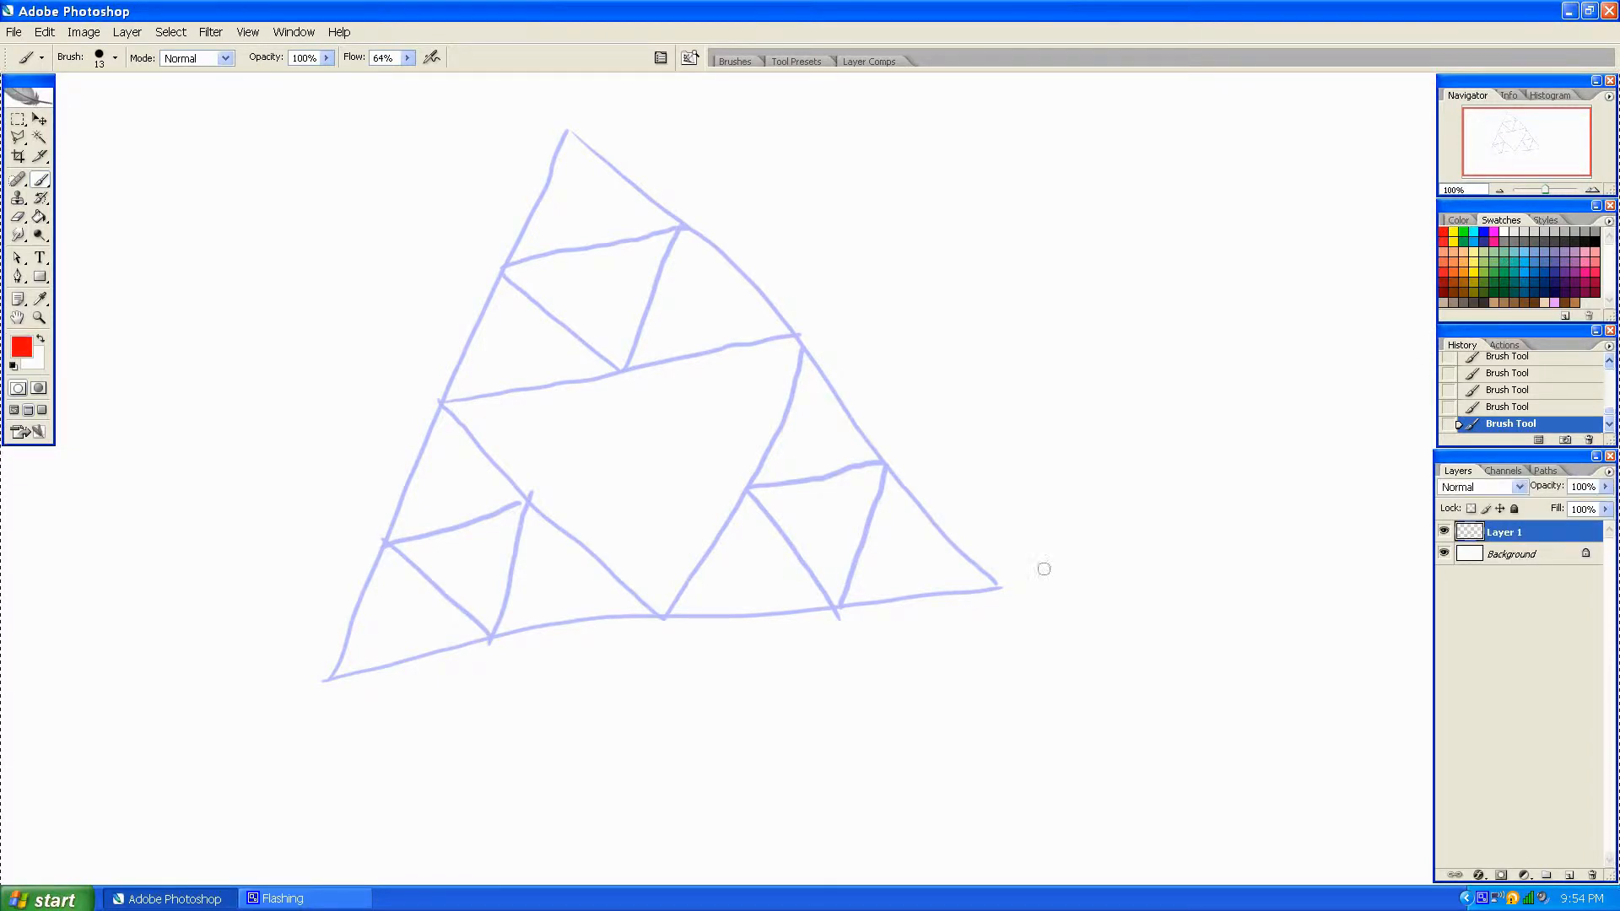
mouse_move(836, 368)
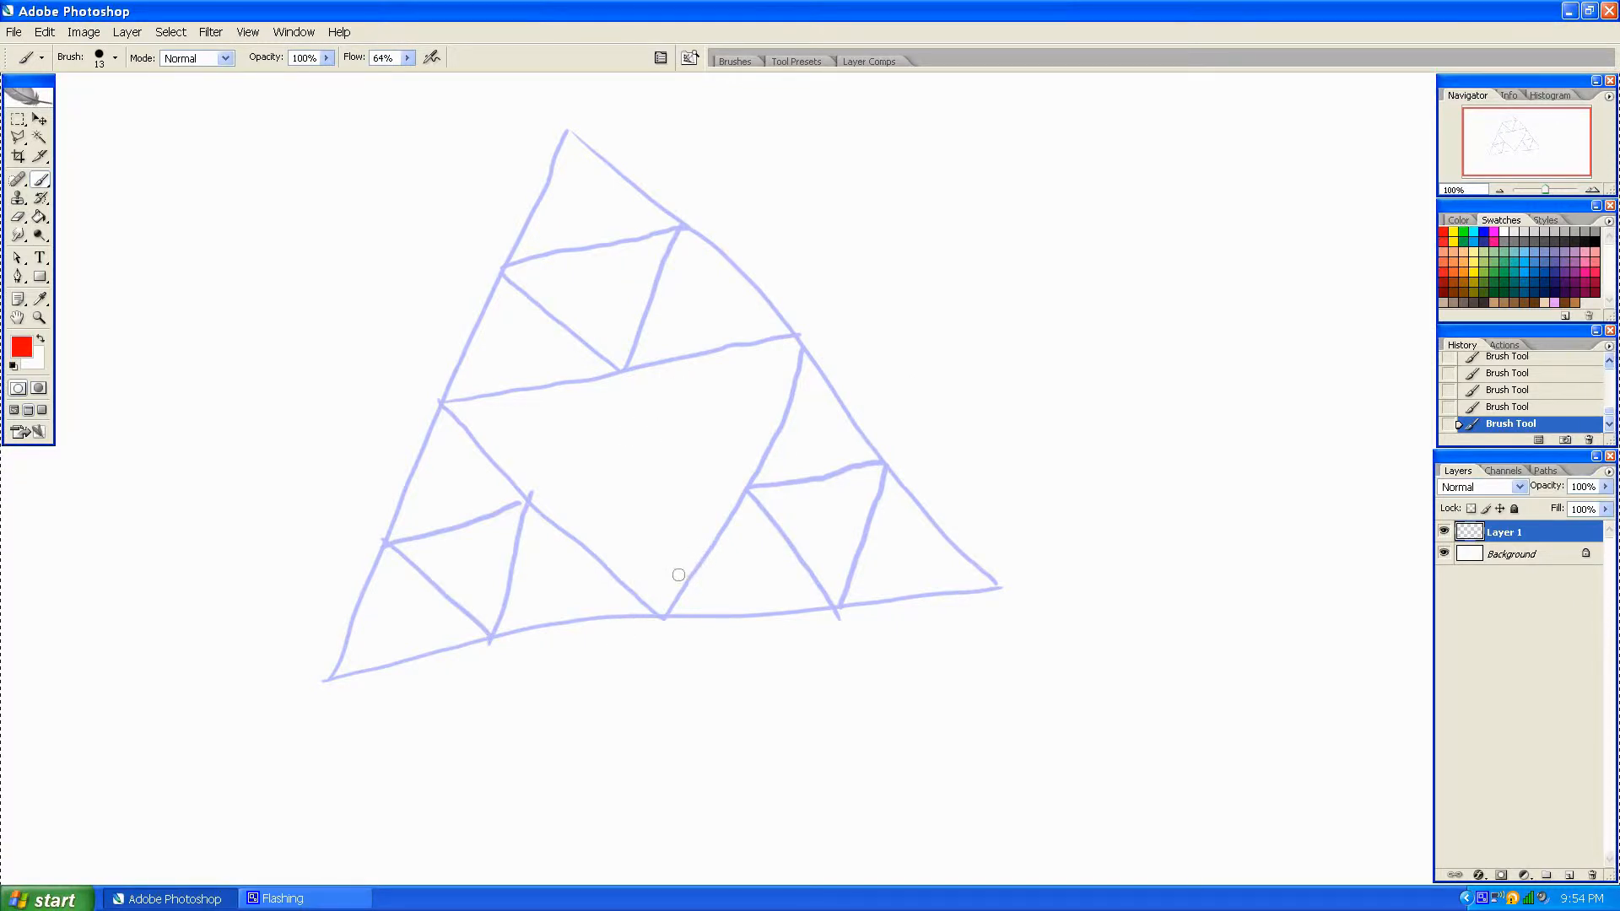
mouse_move(432, 540)
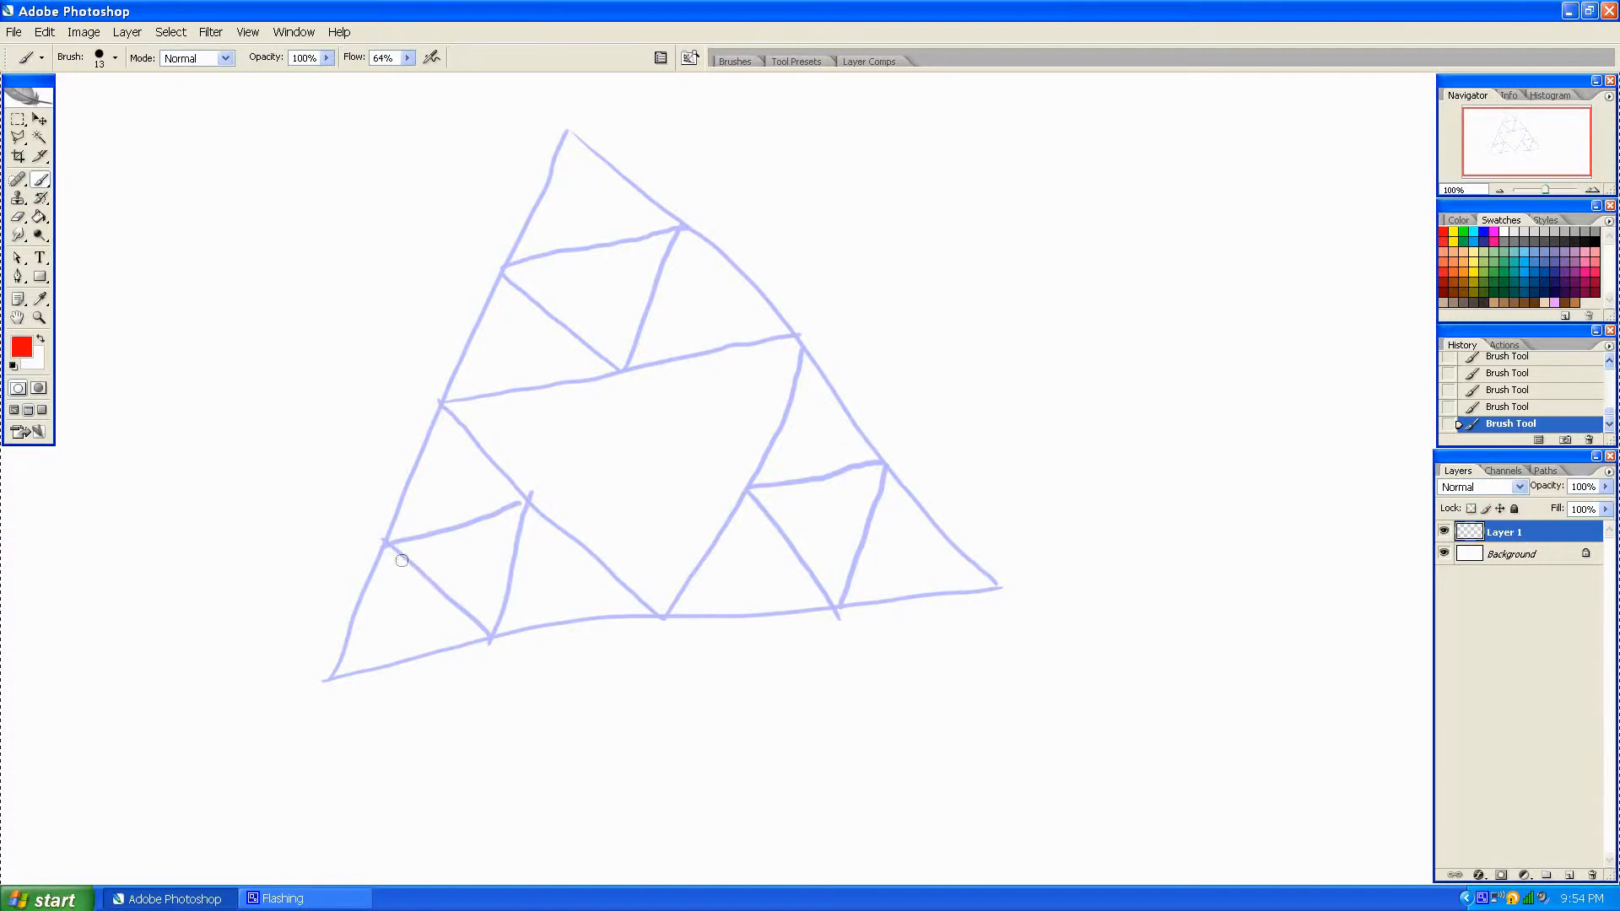
mouse_move(429, 570)
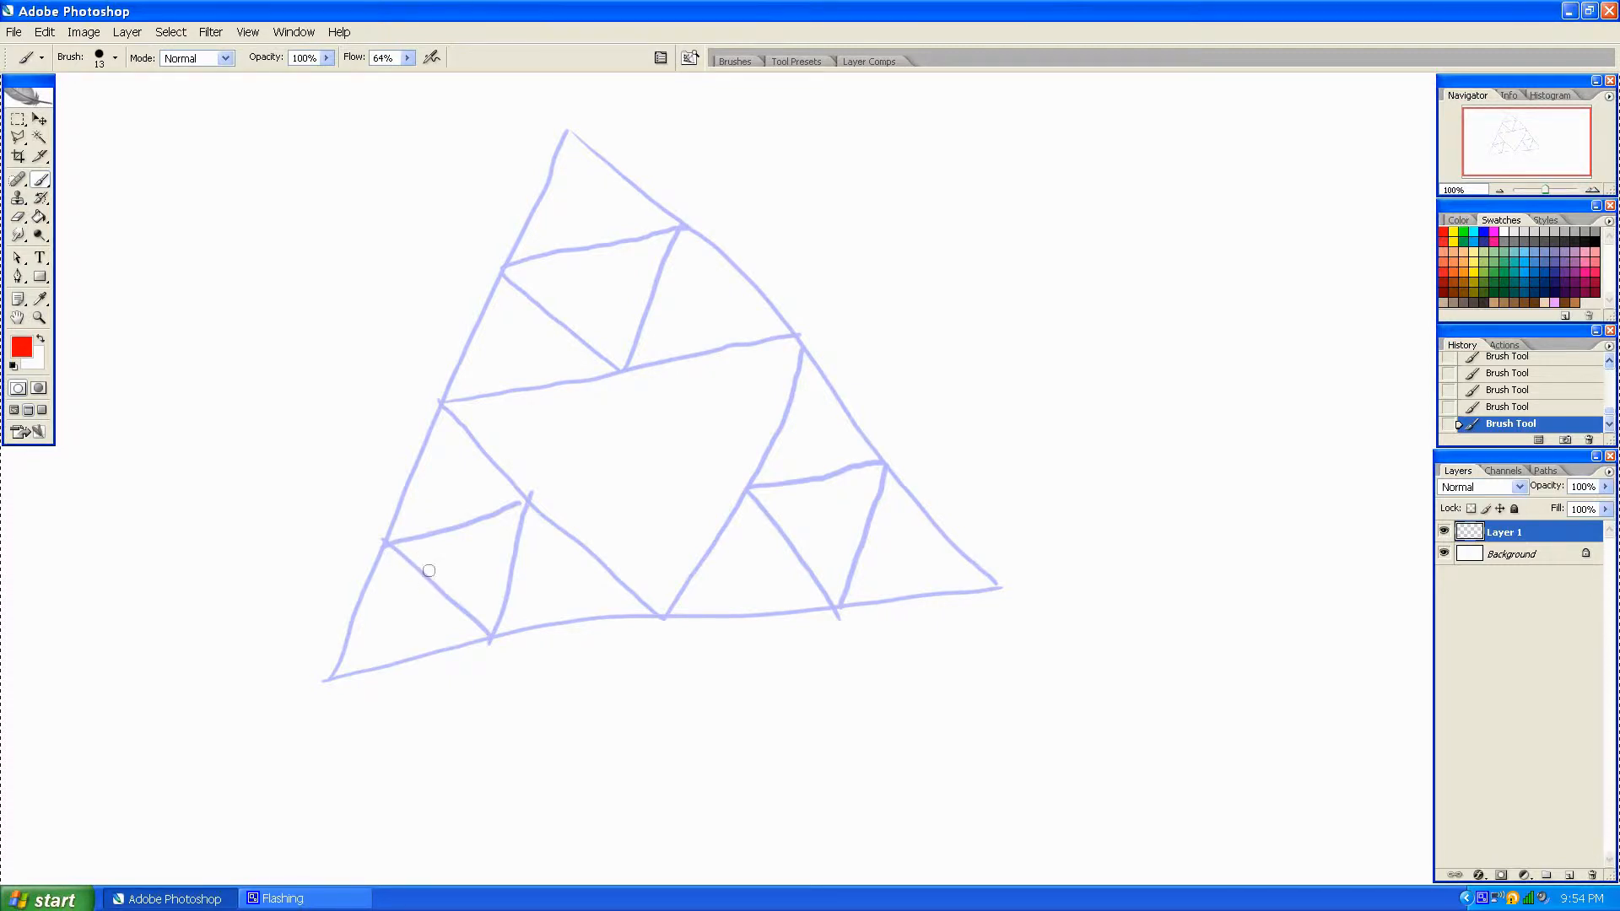
mouse_move(574, 570)
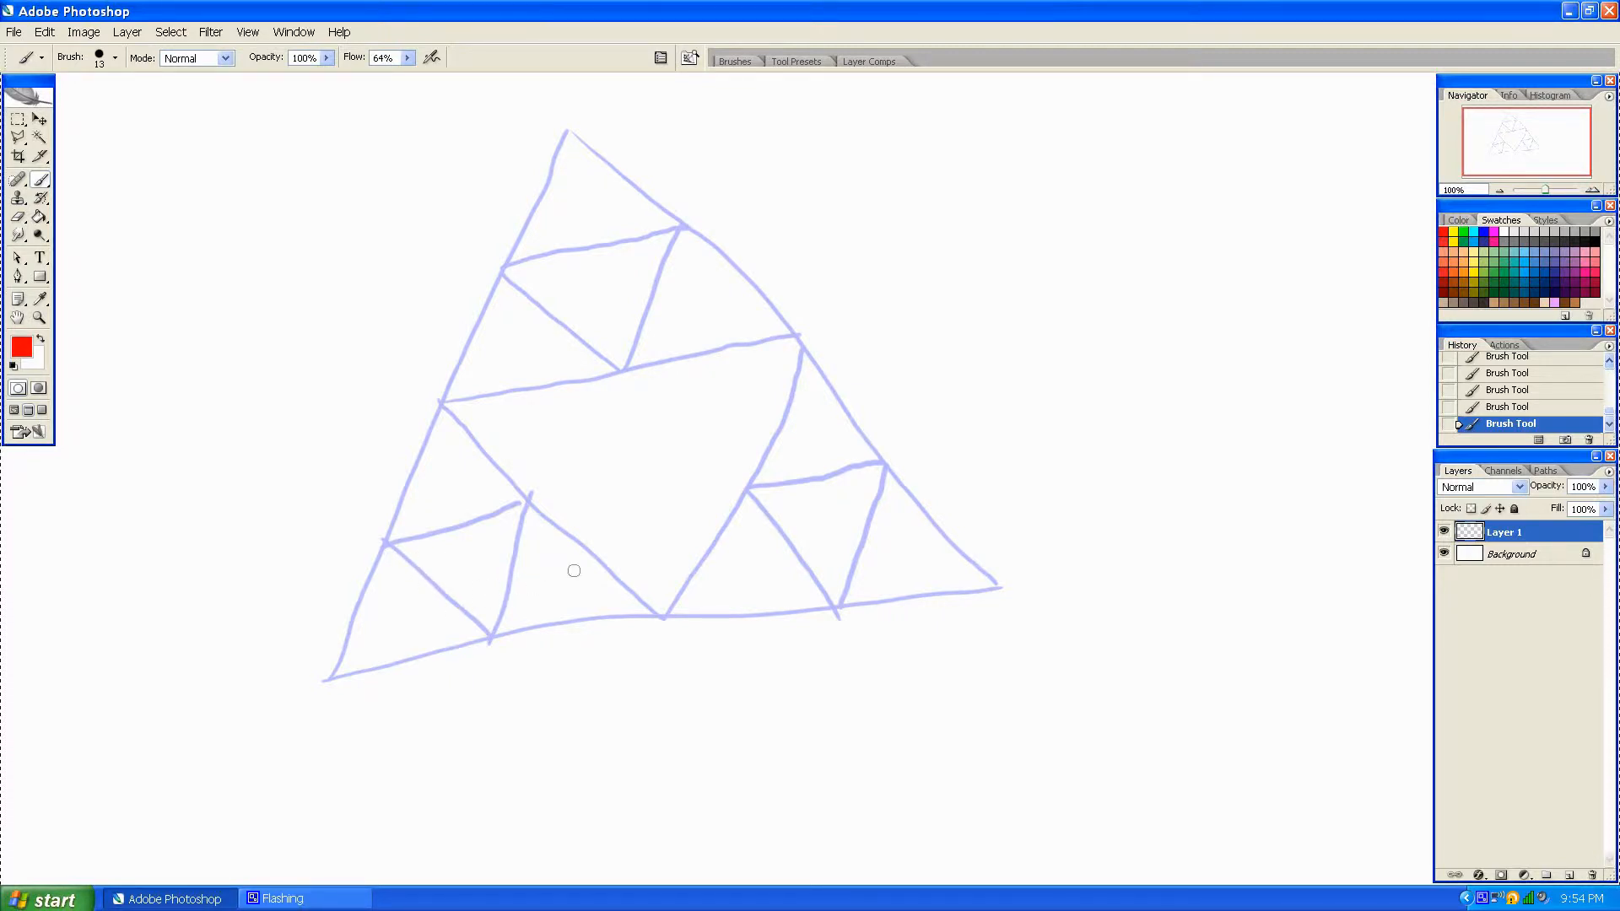
mouse_move(631, 586)
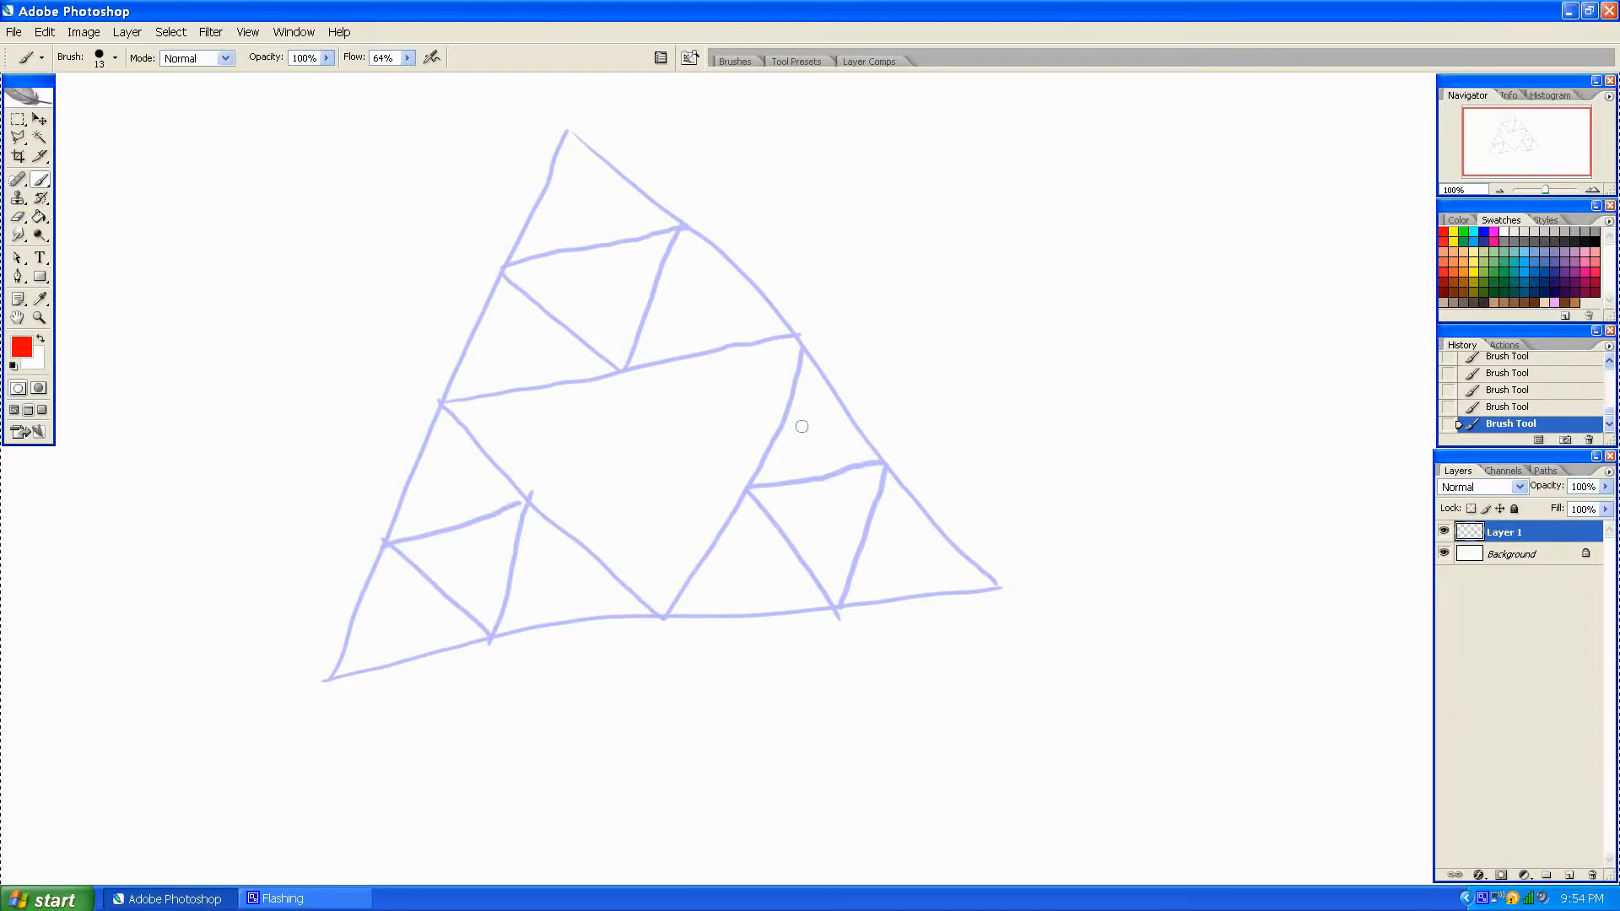
mouse_move(603, 587)
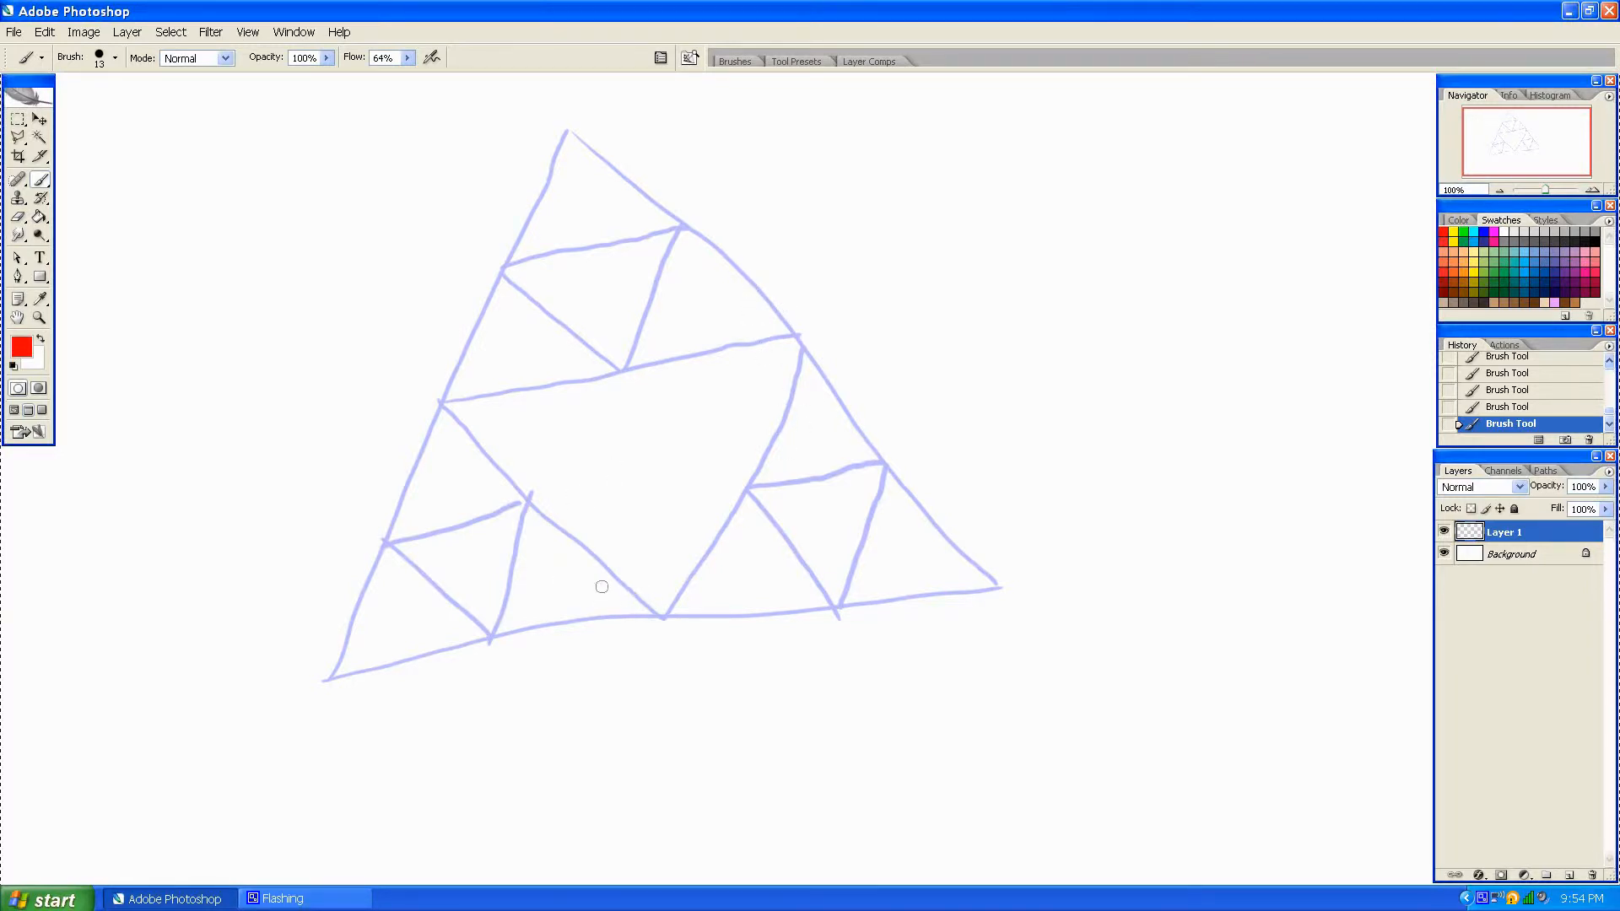
mouse_move(702, 636)
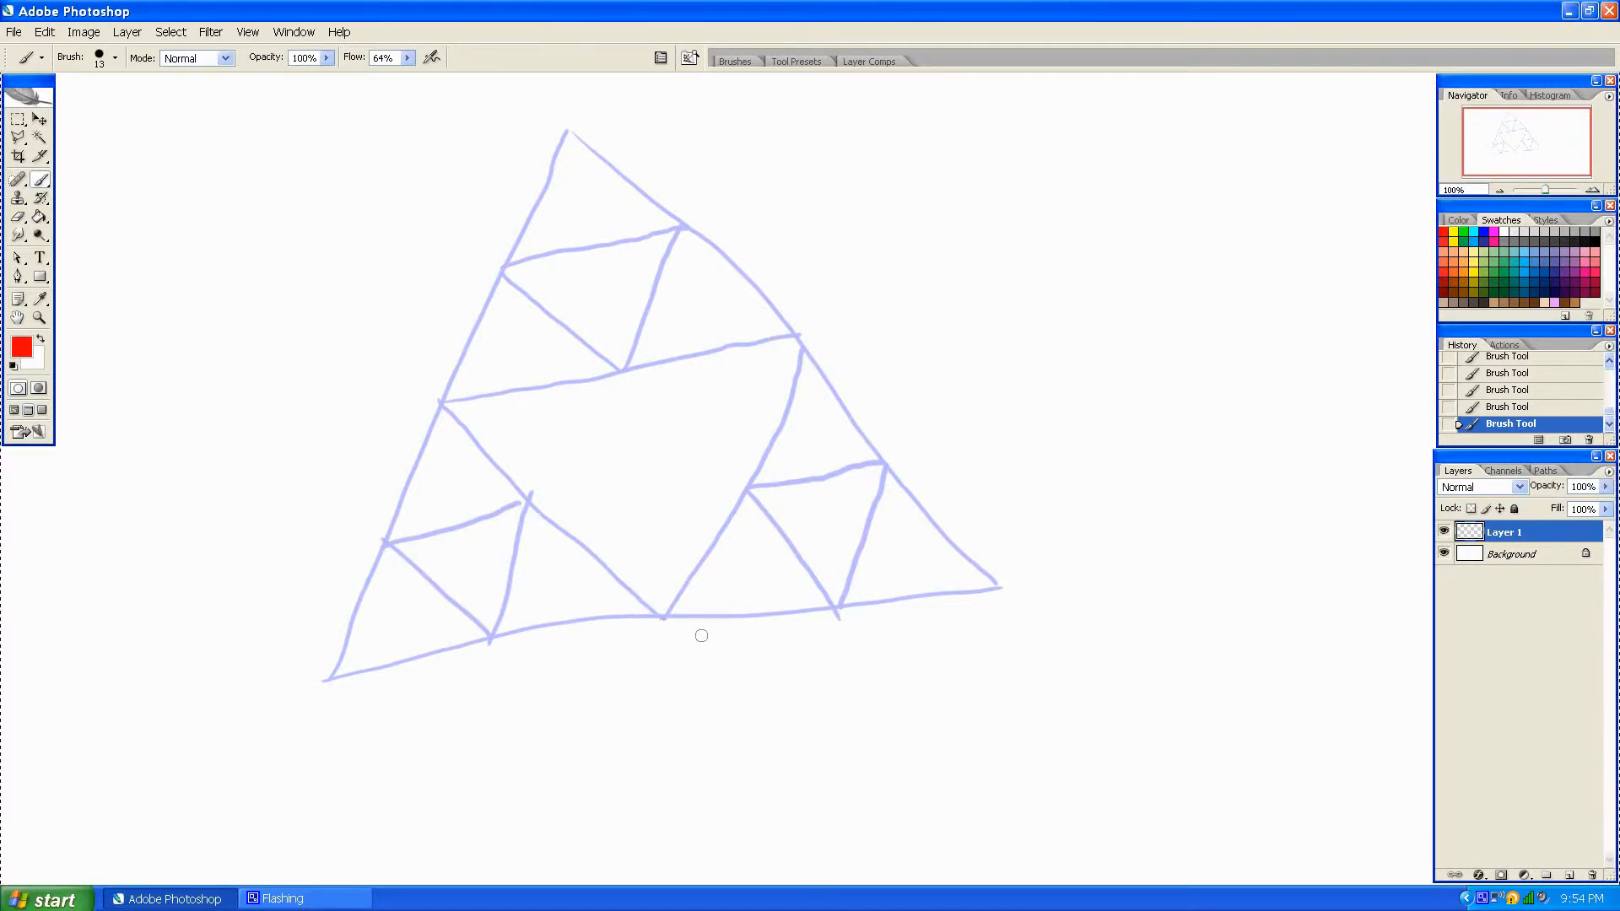
mouse_move(675, 619)
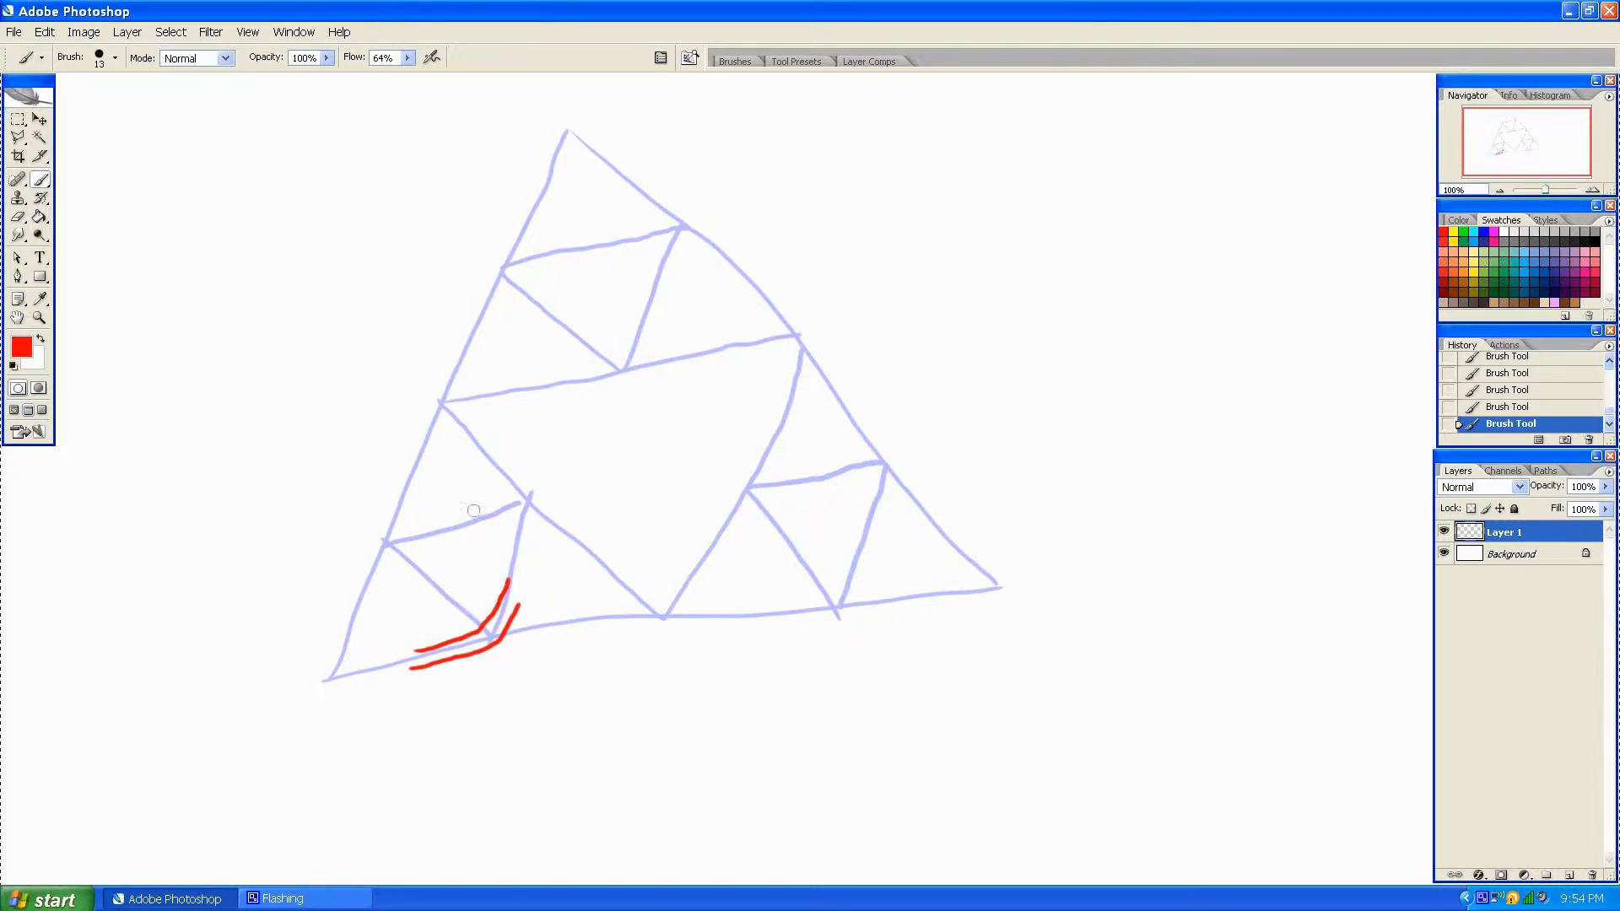
mouse_move(471, 525)
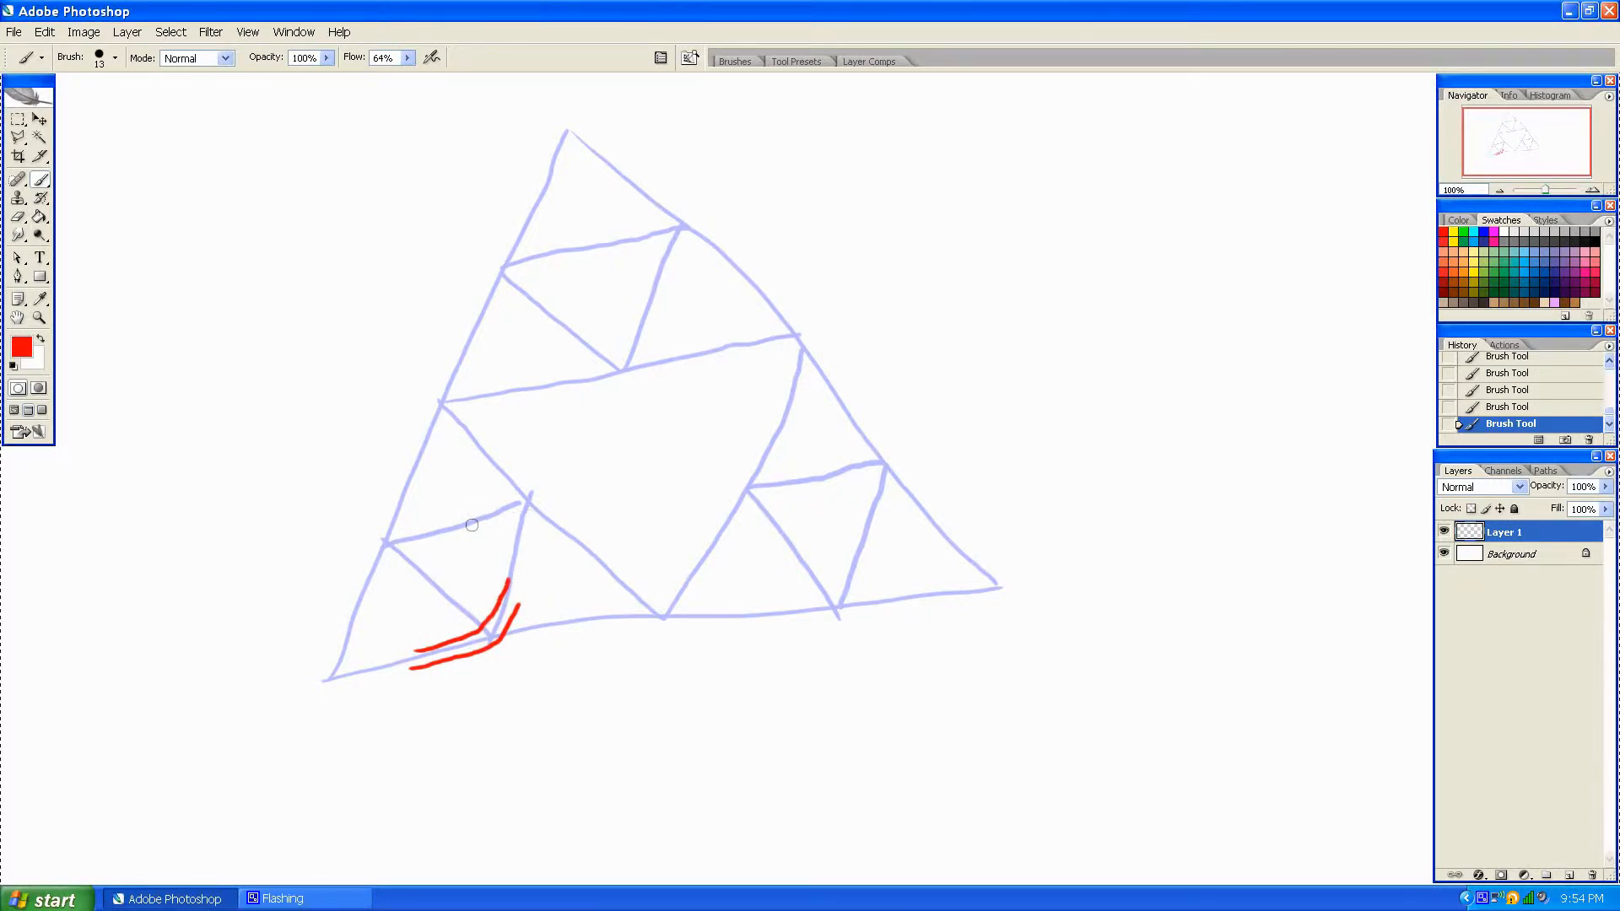
mouse_move(471, 533)
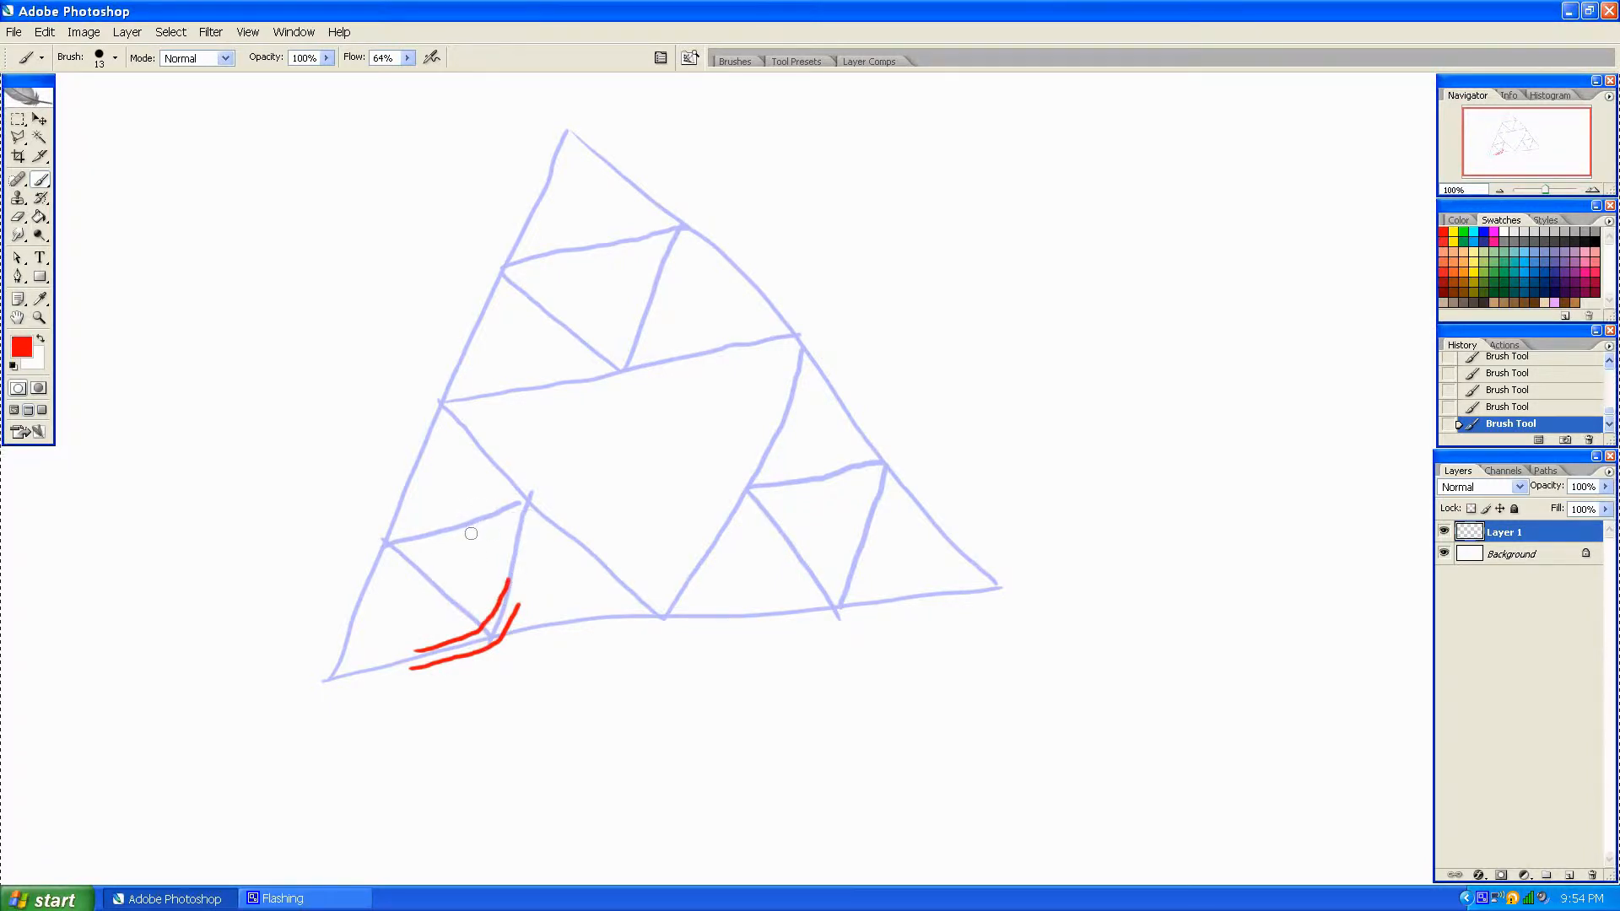
Paint paired red curved strands wrapping the lower-left small triangle.
left_click_drag(471, 531, 564, 555)
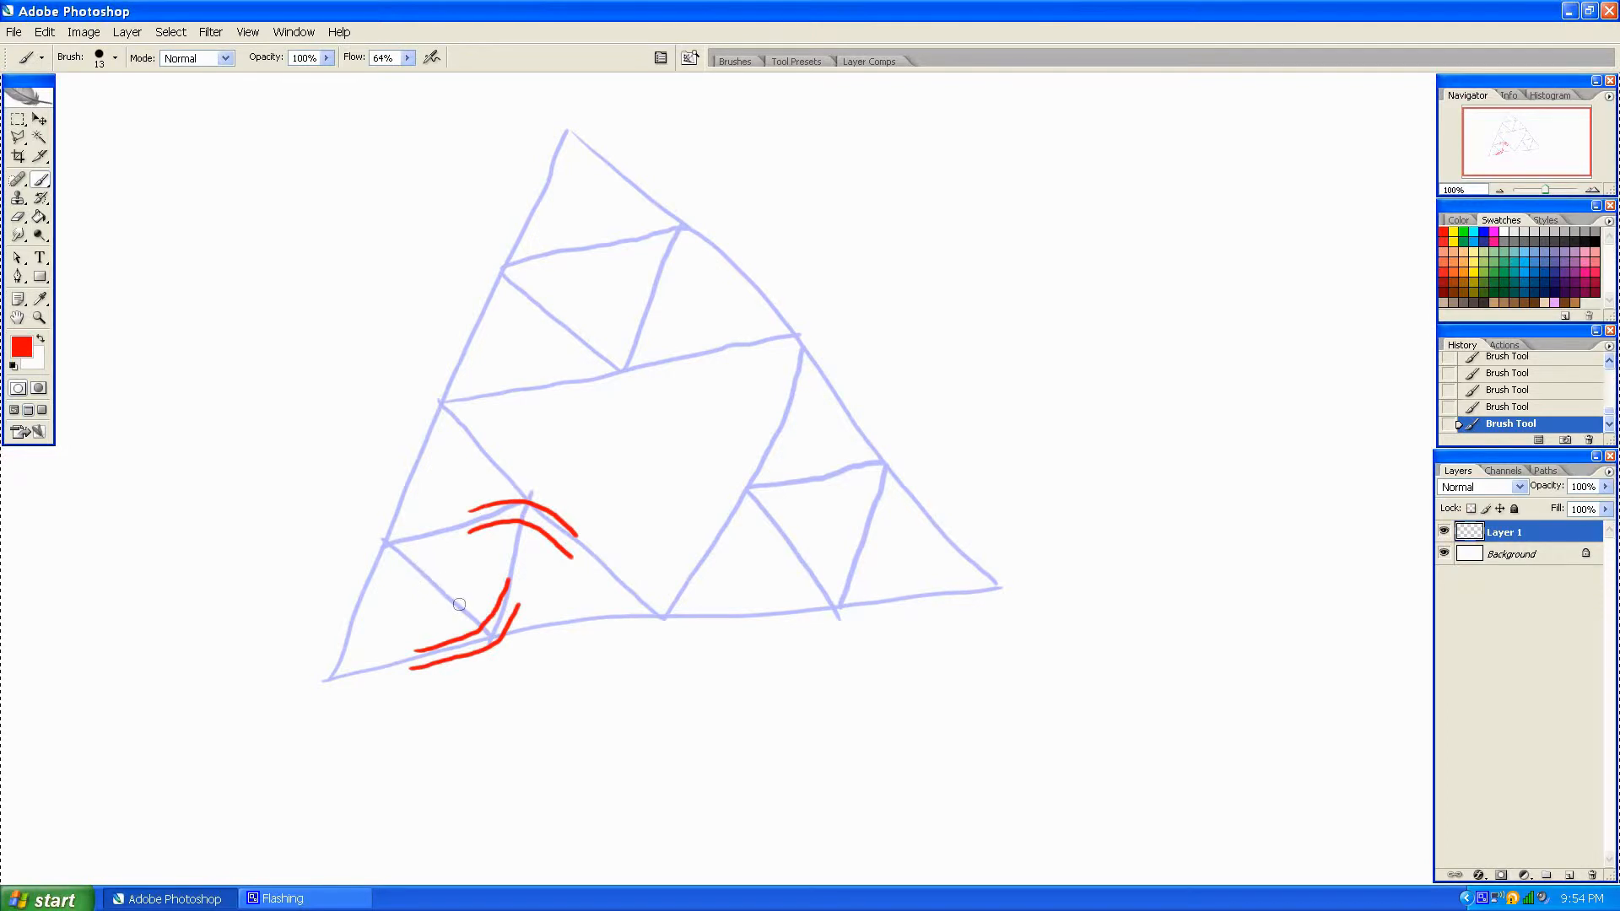
mouse_move(441, 567)
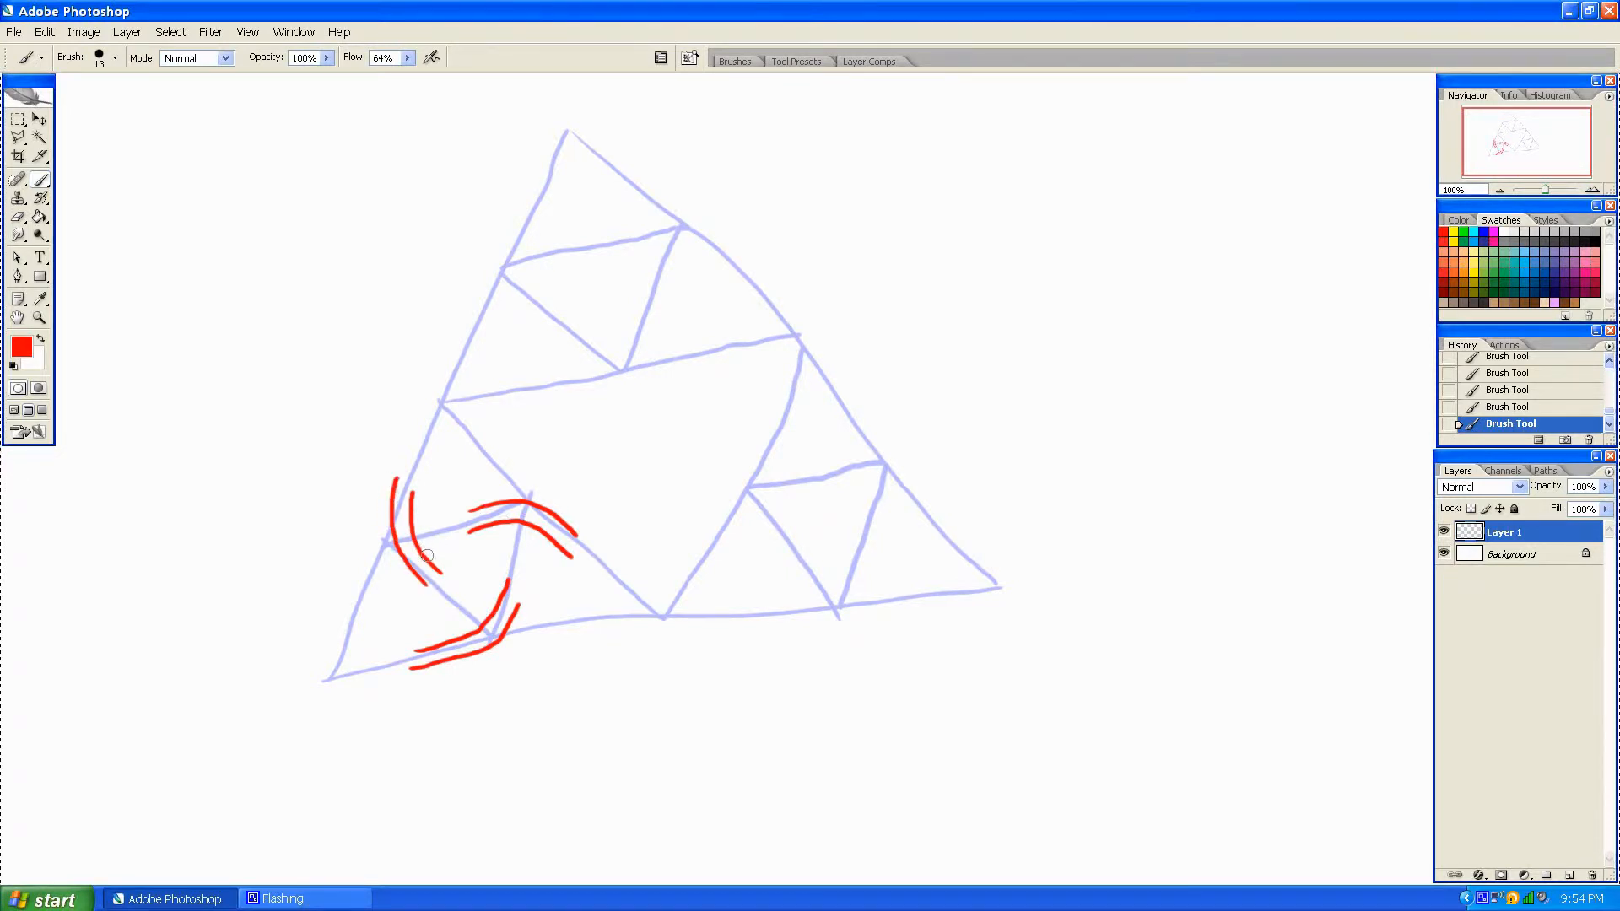
left_click_drag(425, 554, 436, 523)
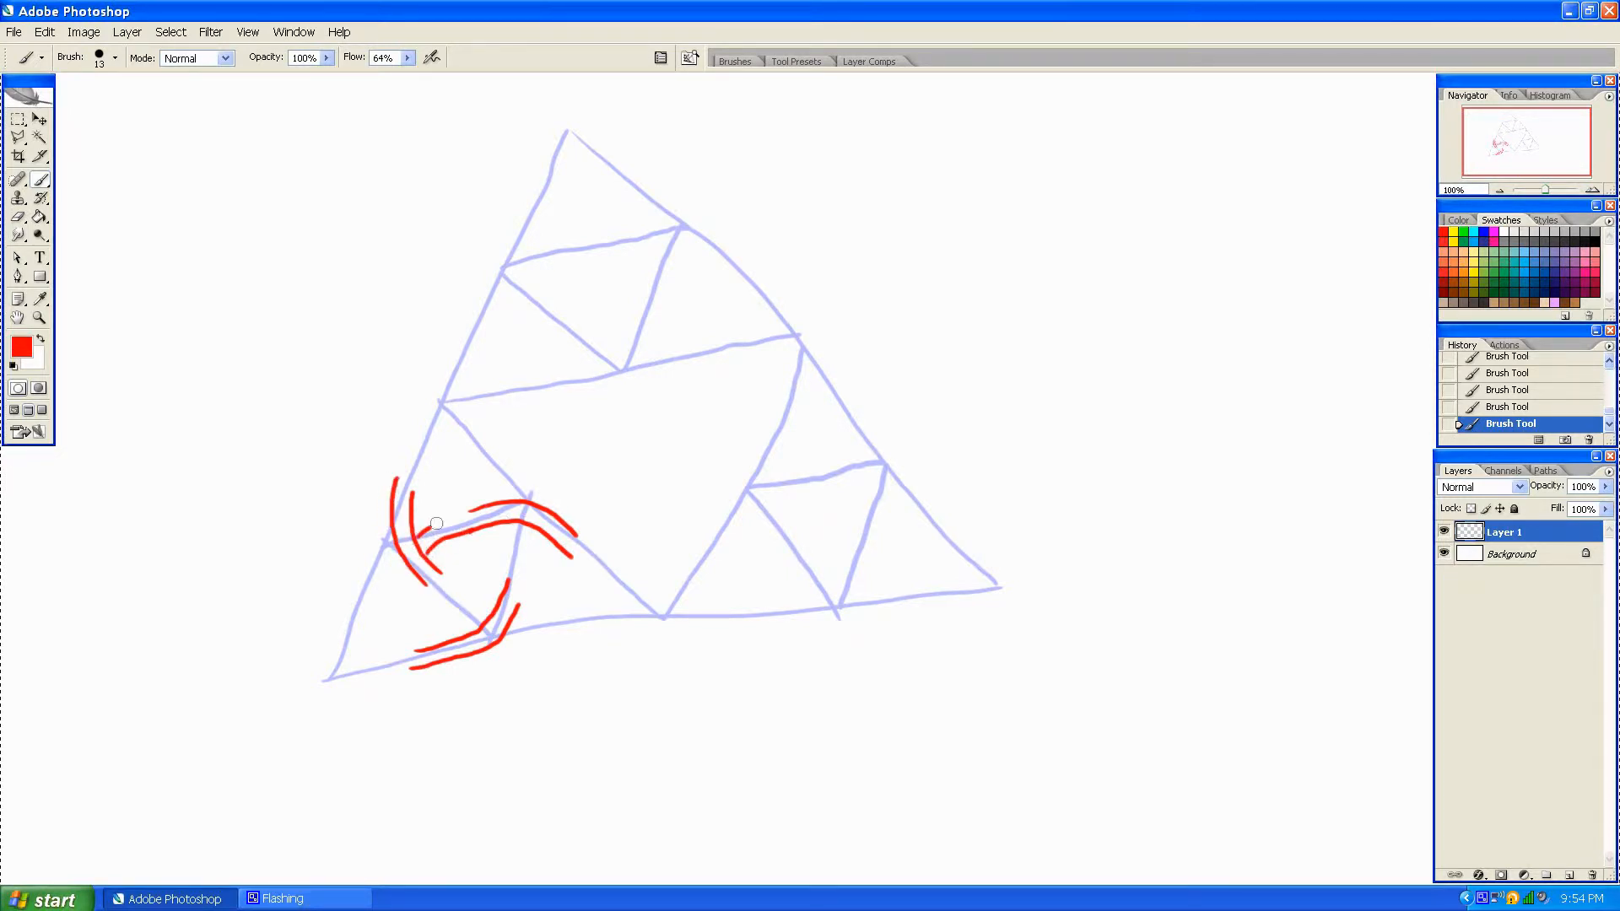
left_click_drag(434, 516, 507, 579)
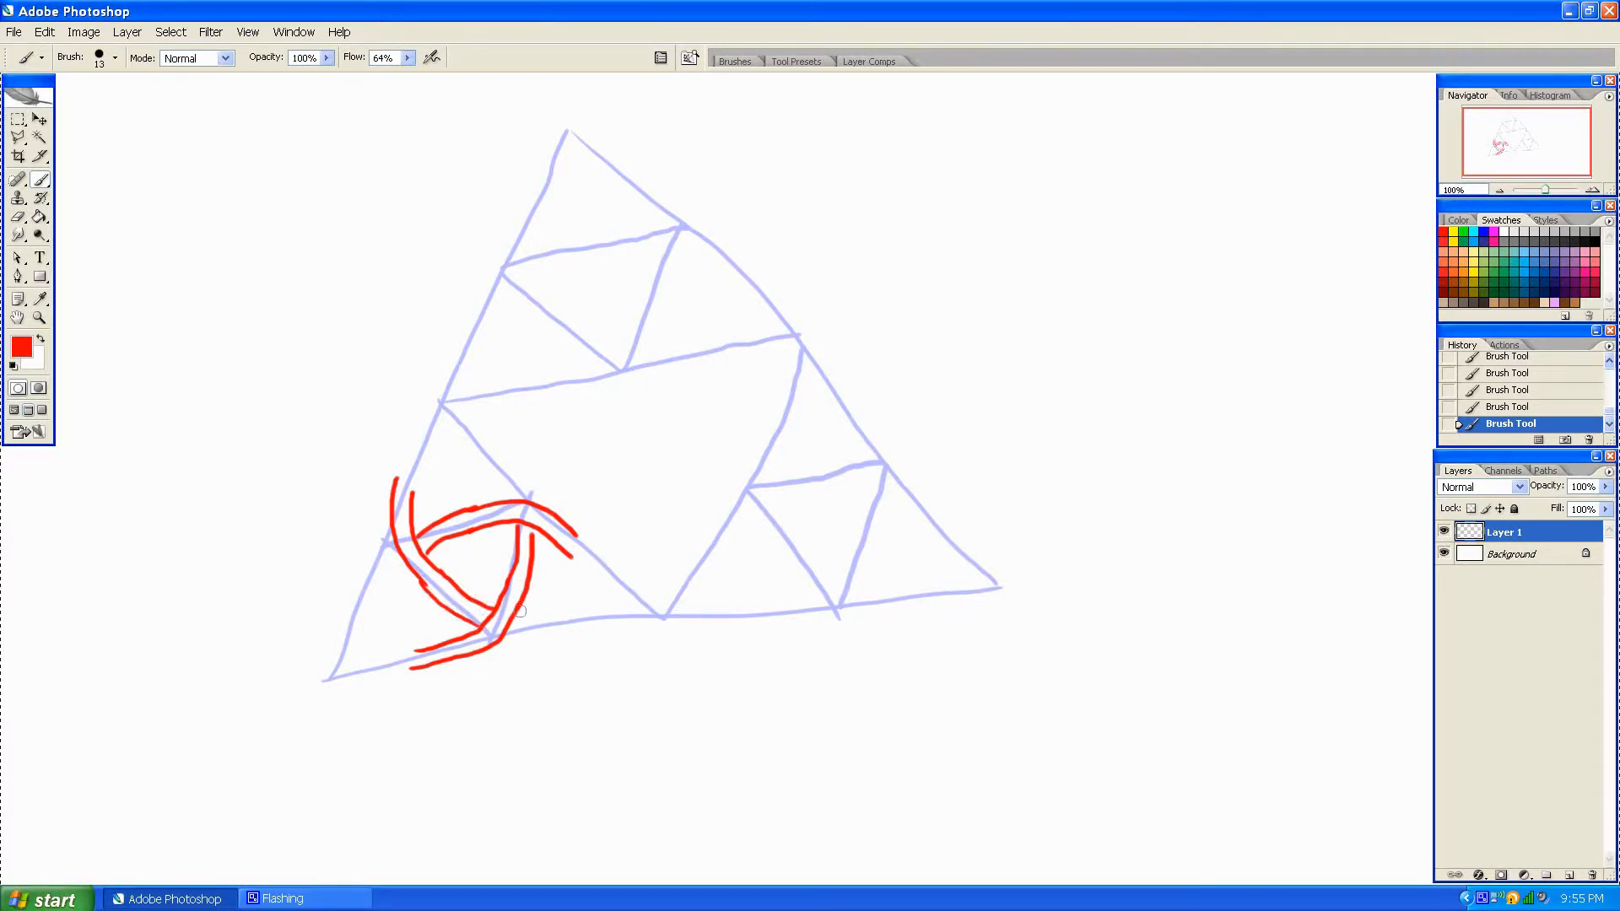
Extend doubled red strands from the left loop along the bottom edge with arcs rising toward the middle.
left_click_drag(522, 610, 559, 610)
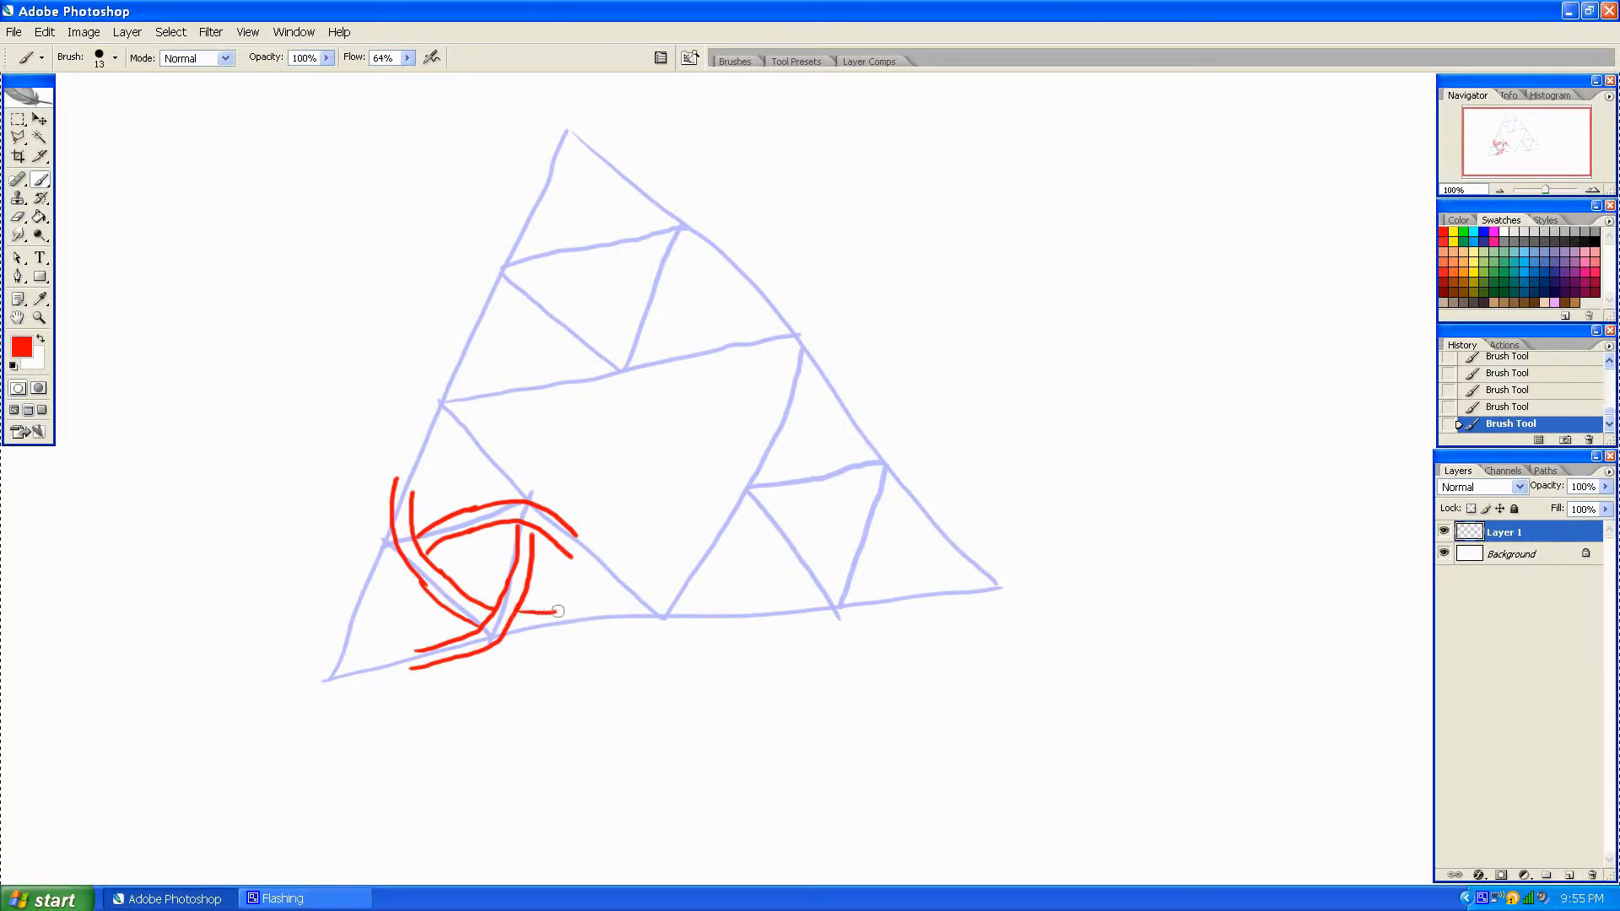
left_click_drag(558, 610, 597, 603)
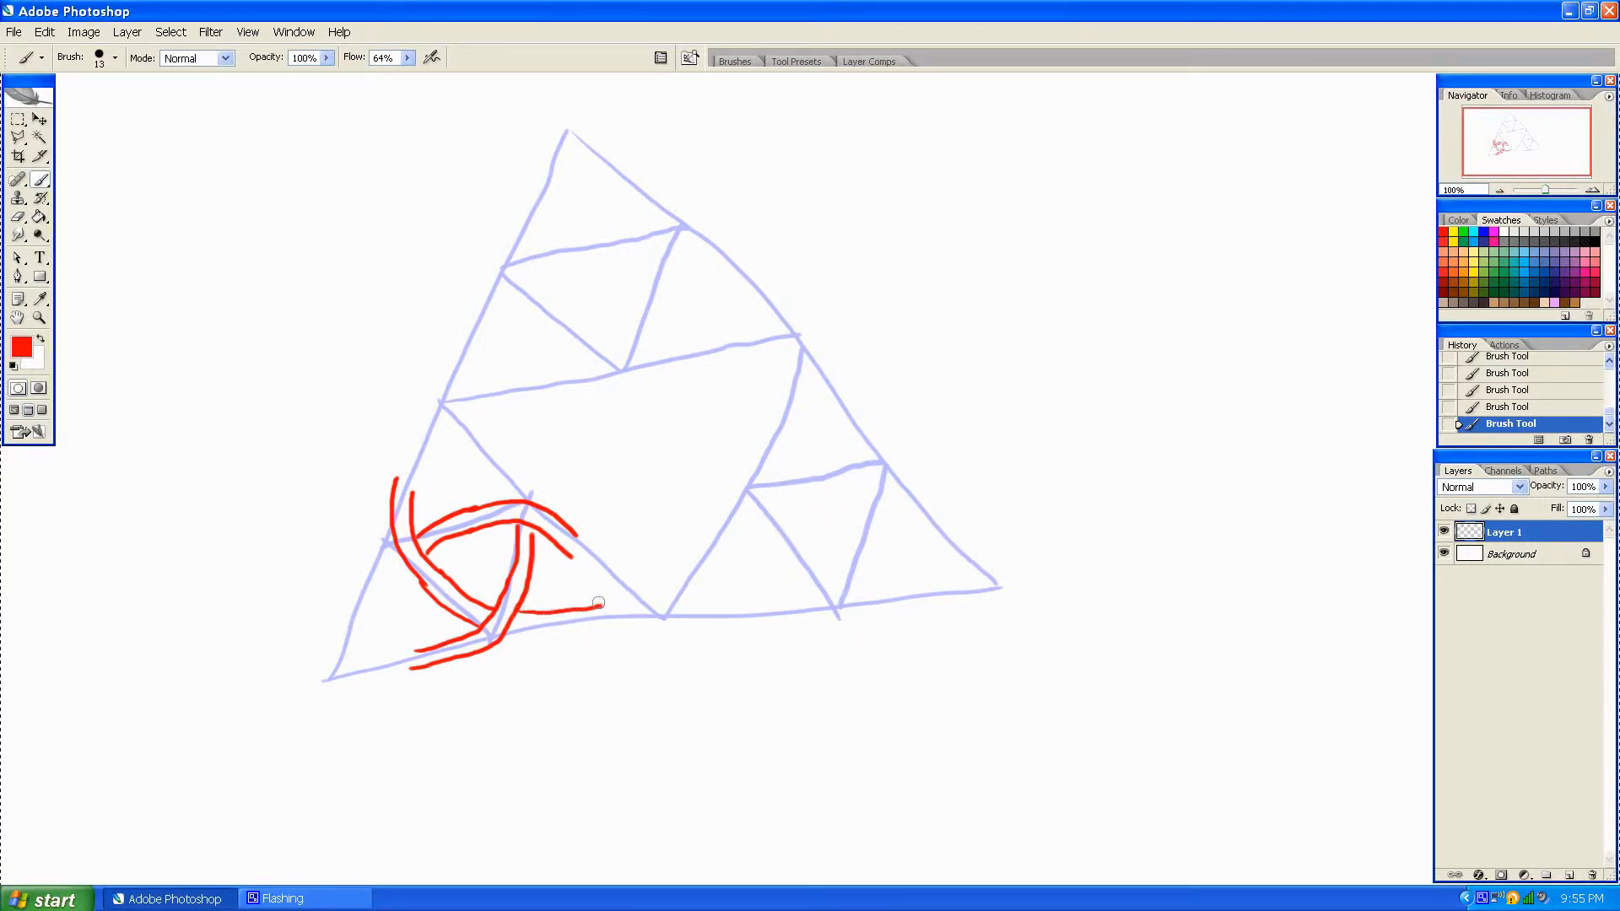
left_click_drag(594, 602, 697, 547)
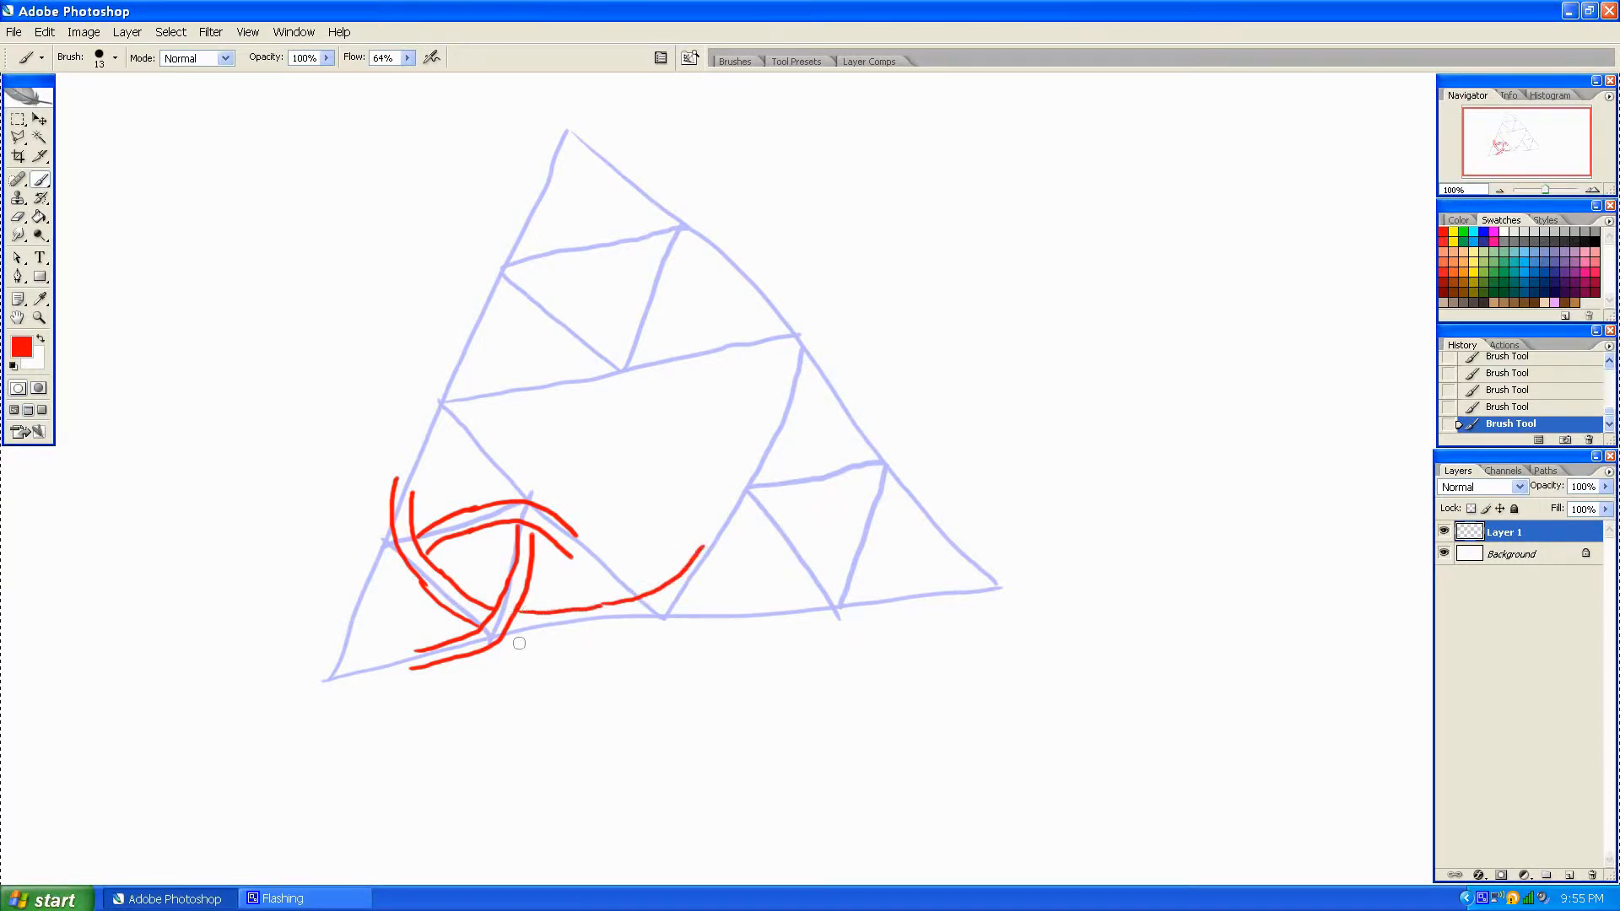
left_click_drag(516, 643, 573, 643)
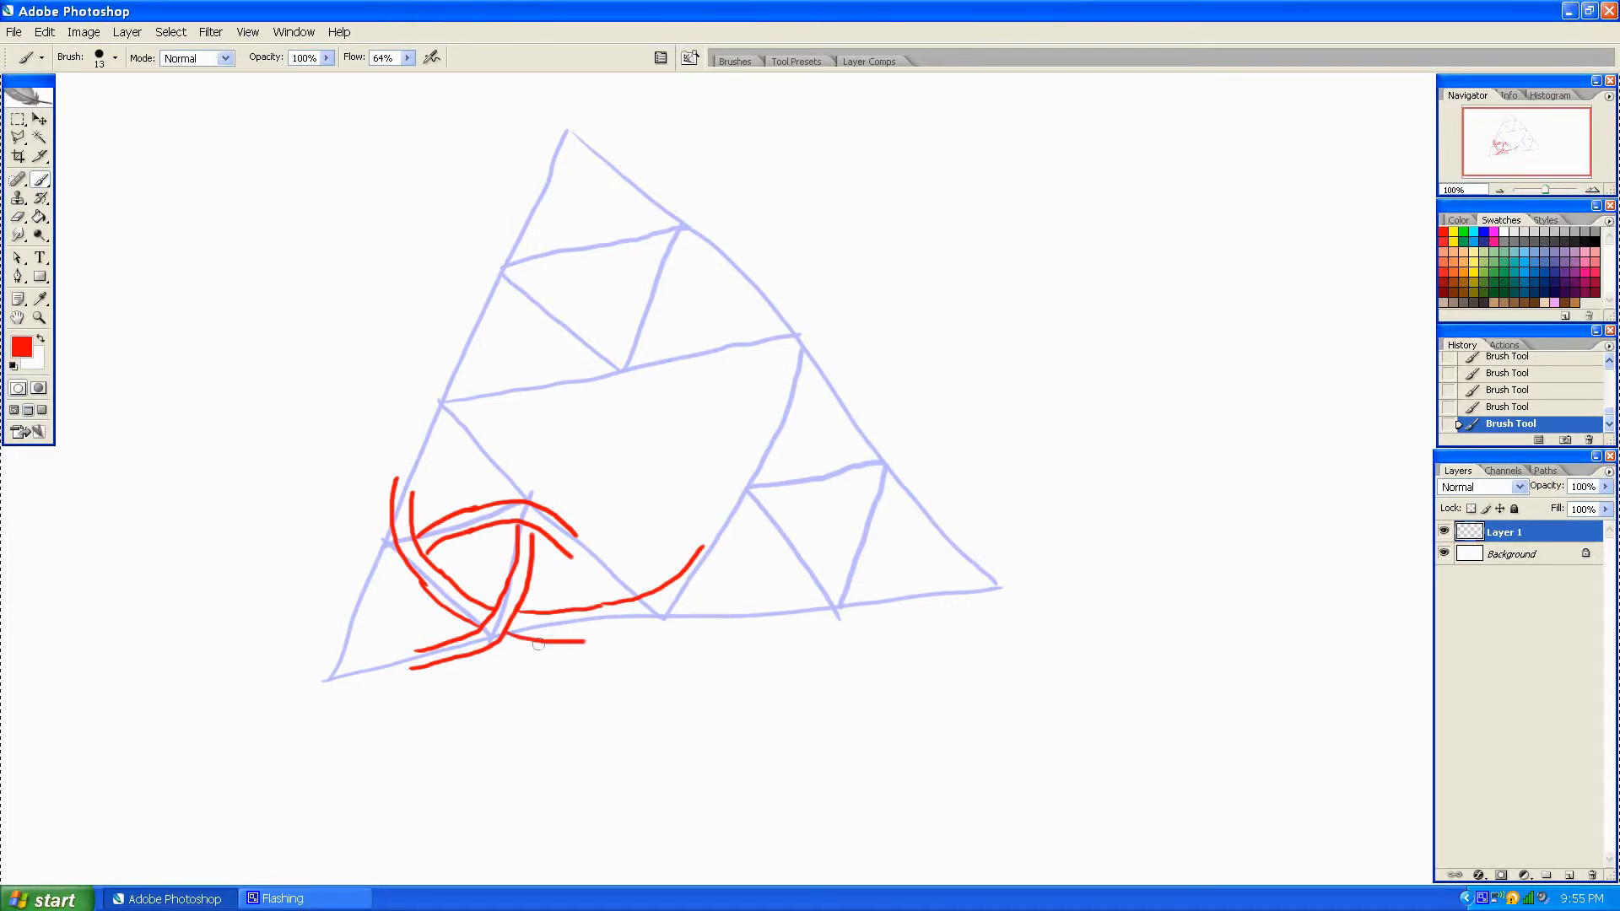
left_click_drag(536, 638, 687, 593)
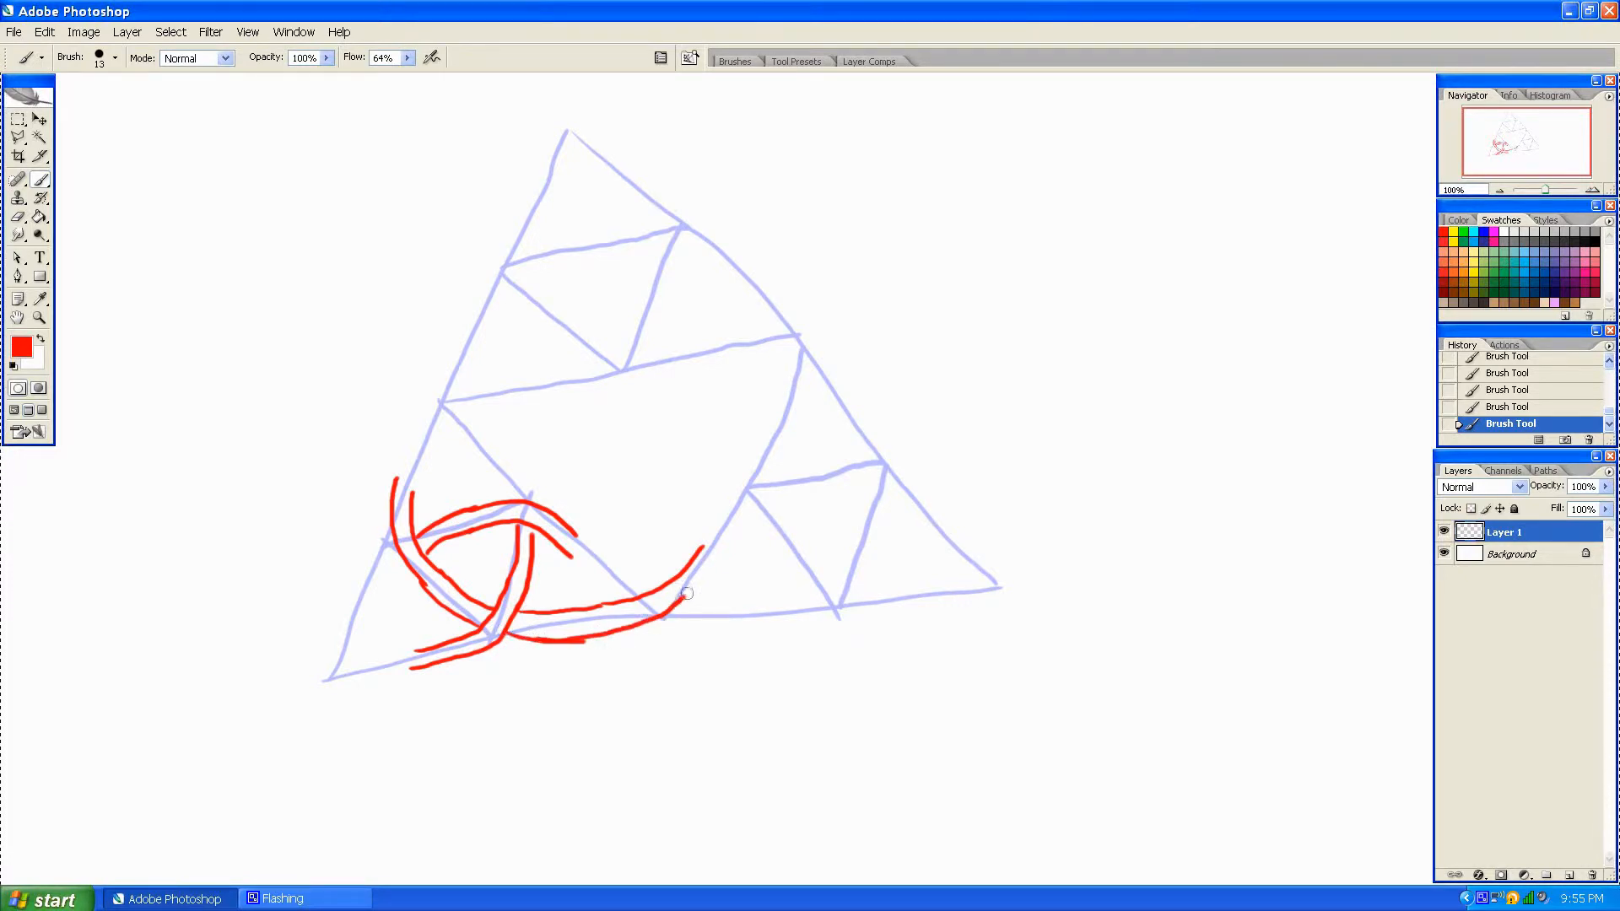
left_click_drag(687, 594, 724, 559)
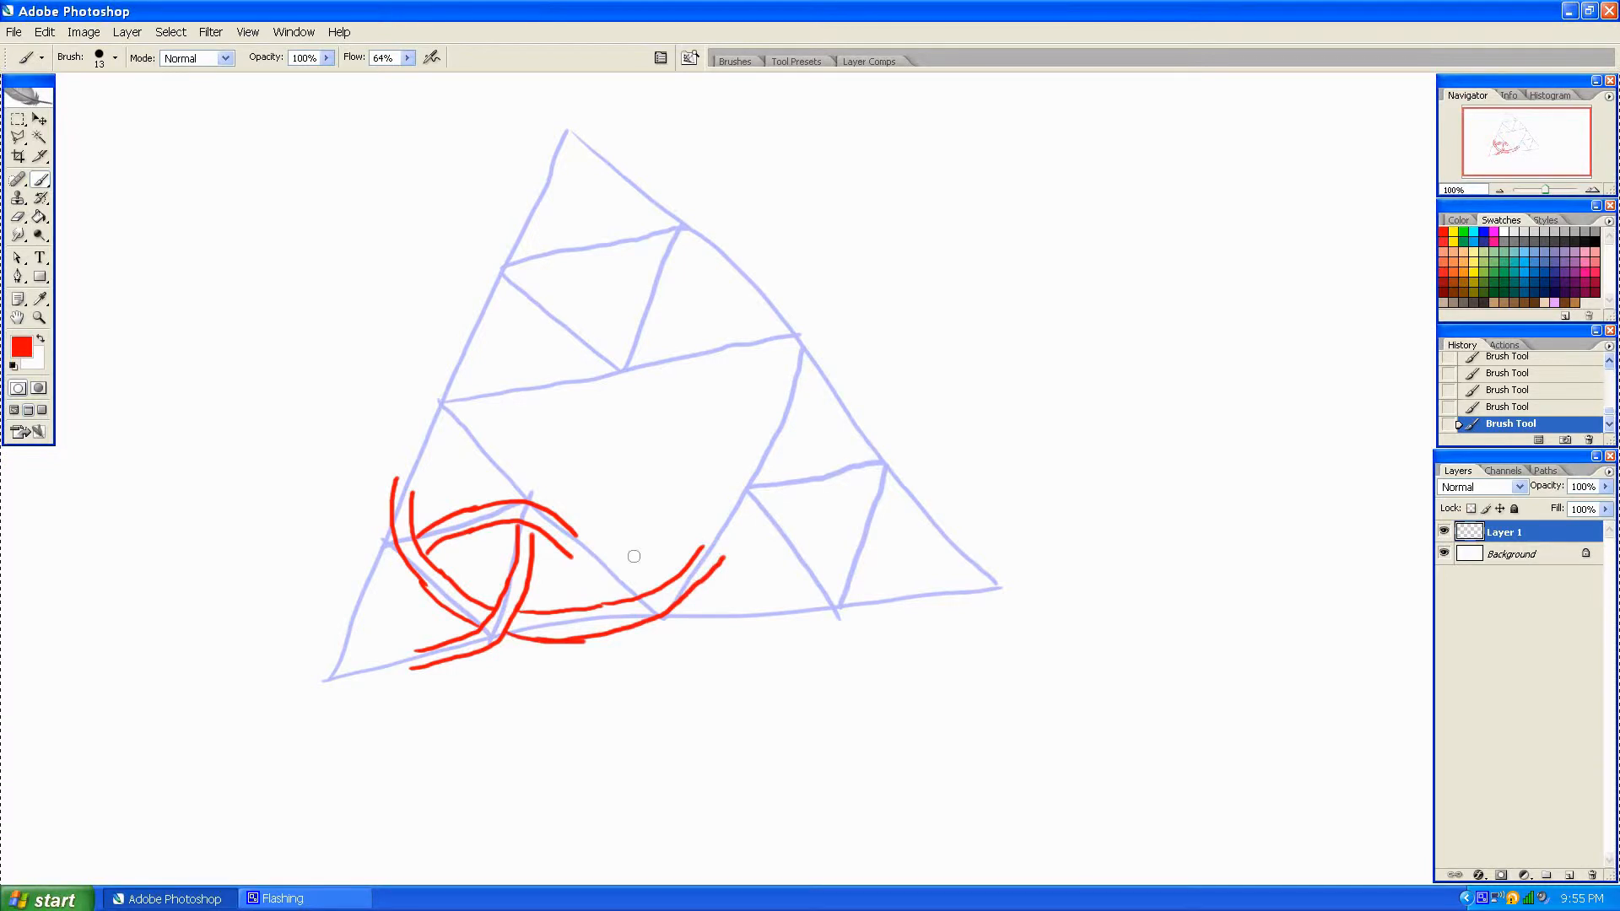
mouse_move(574, 567)
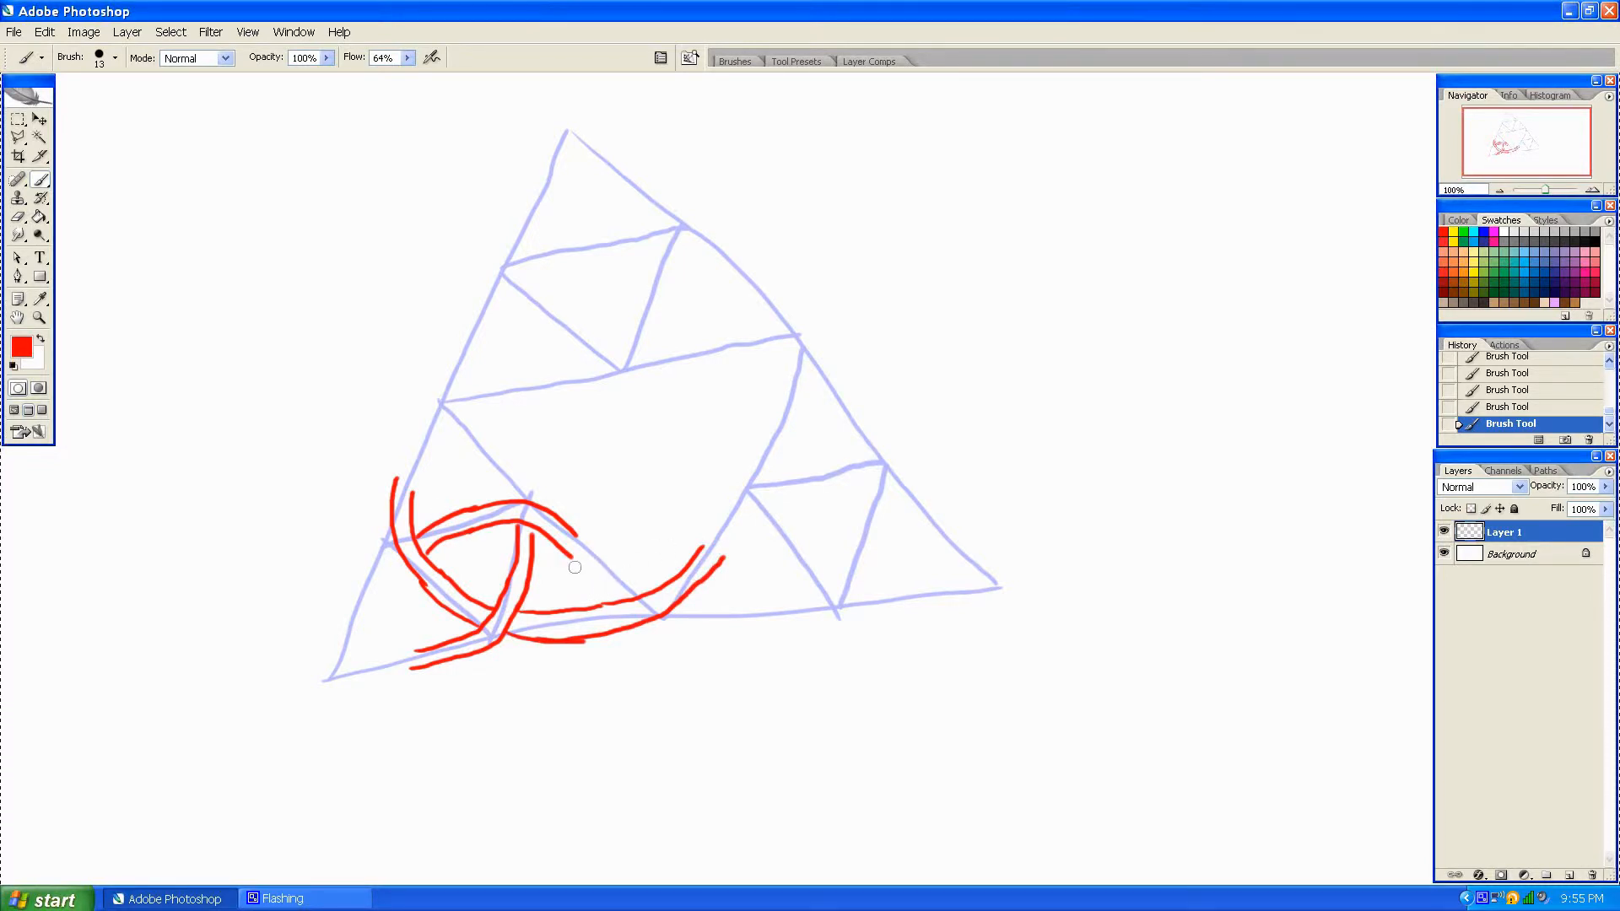
mouse_move(598, 584)
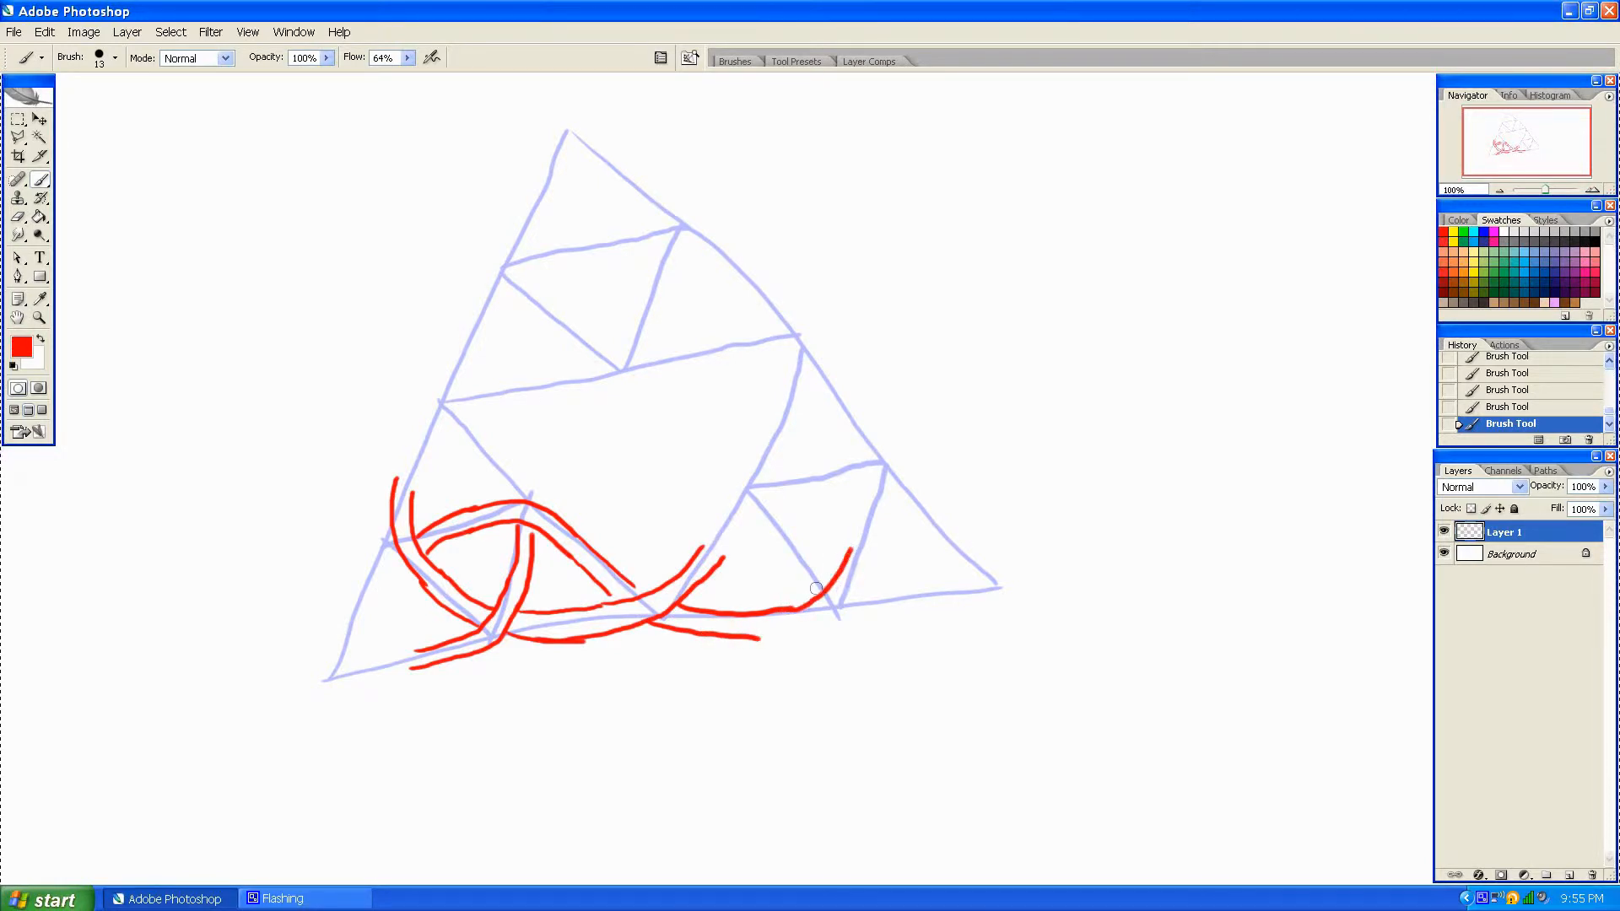
Add a curved strand at bottom right and an arch sweeping over the lower-right sub-triangle toward the corner.
left_click_drag(744, 636, 862, 569)
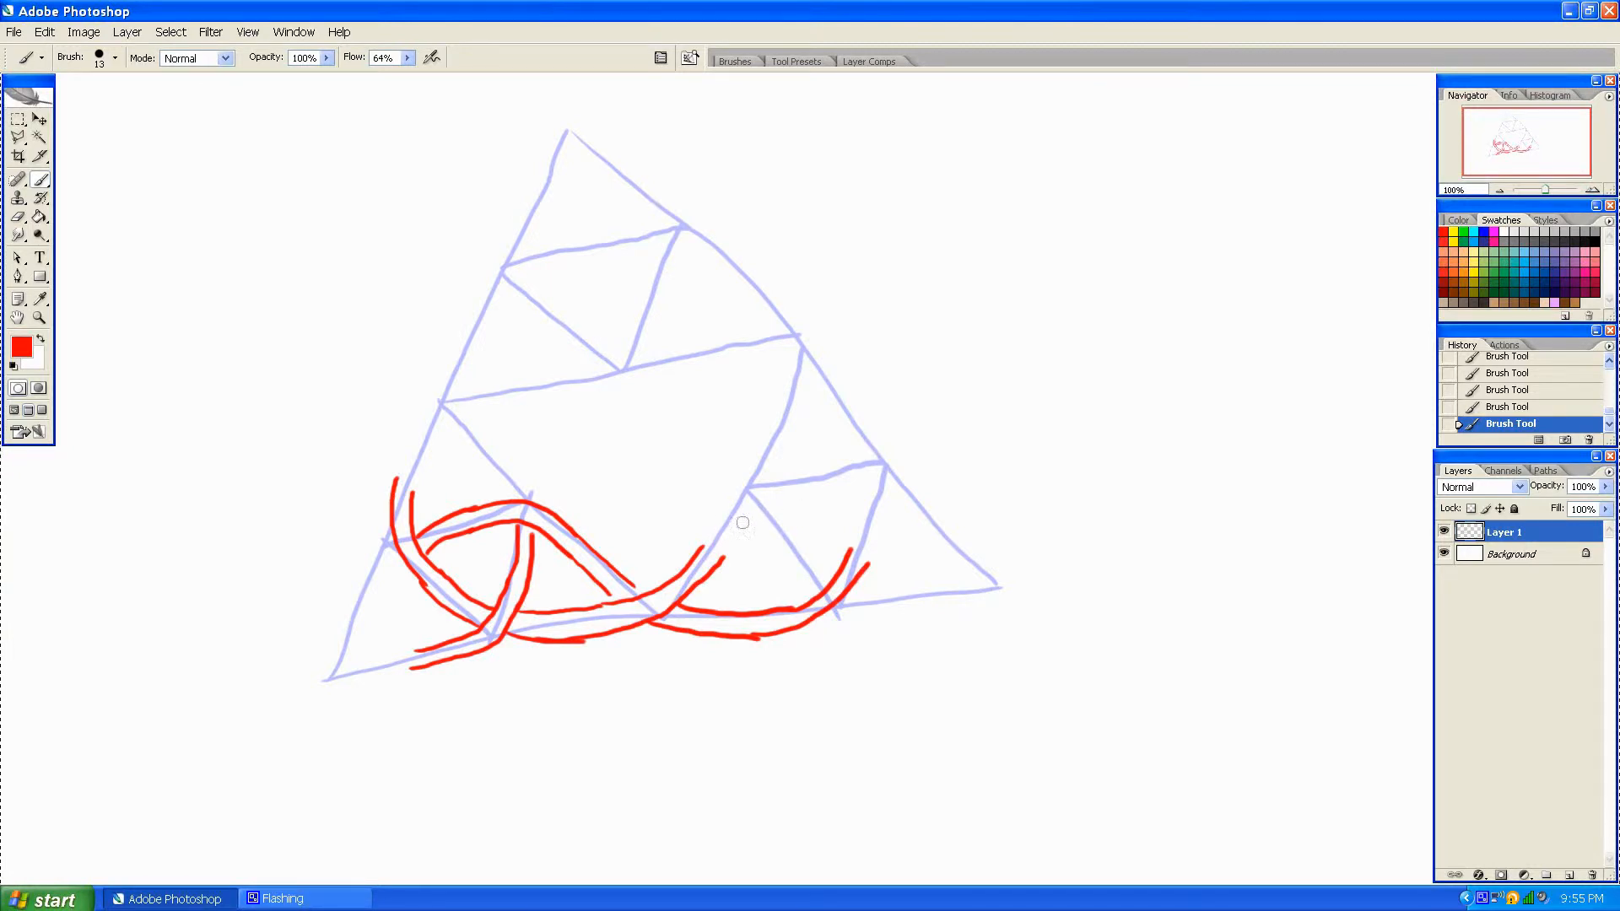
mouse_move(773, 522)
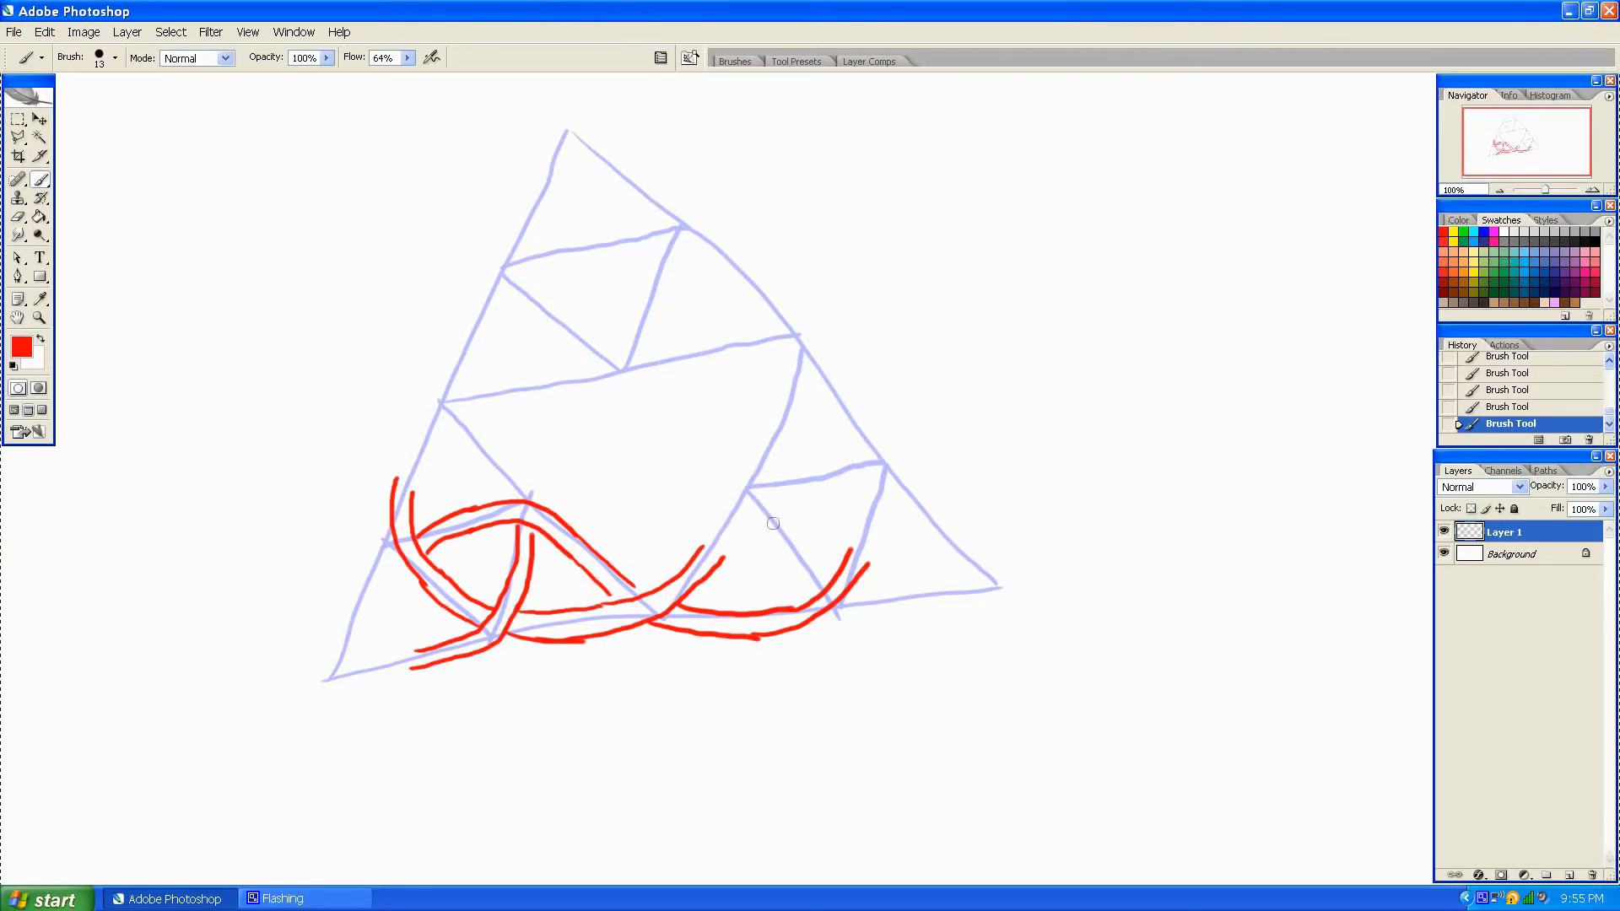
mouse_move(793, 560)
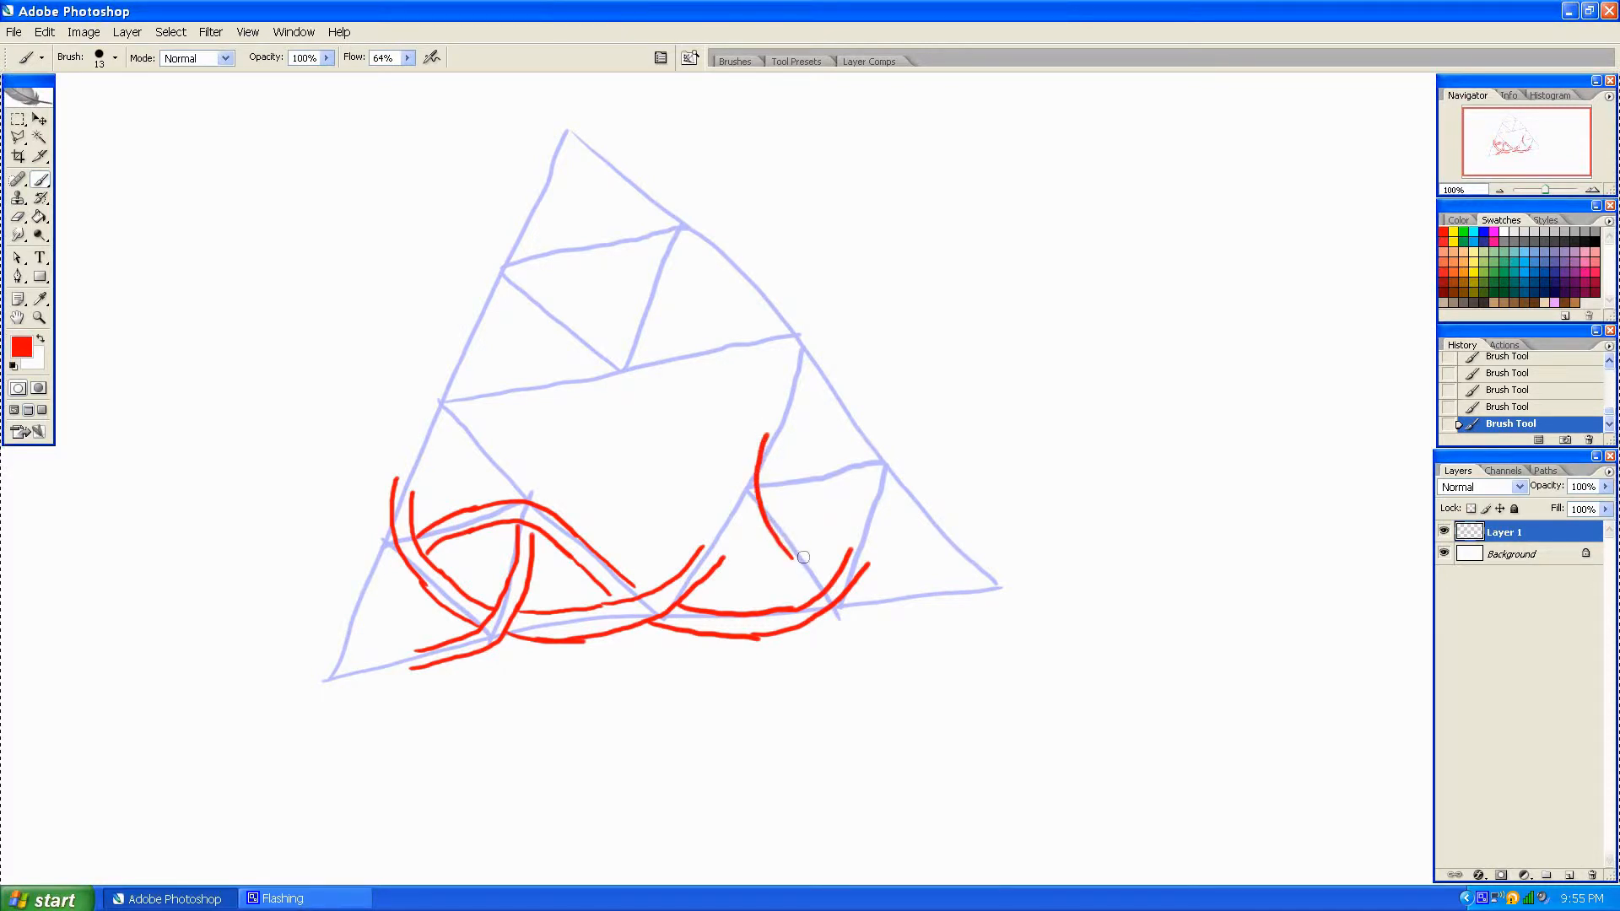
mouse_move(734, 545)
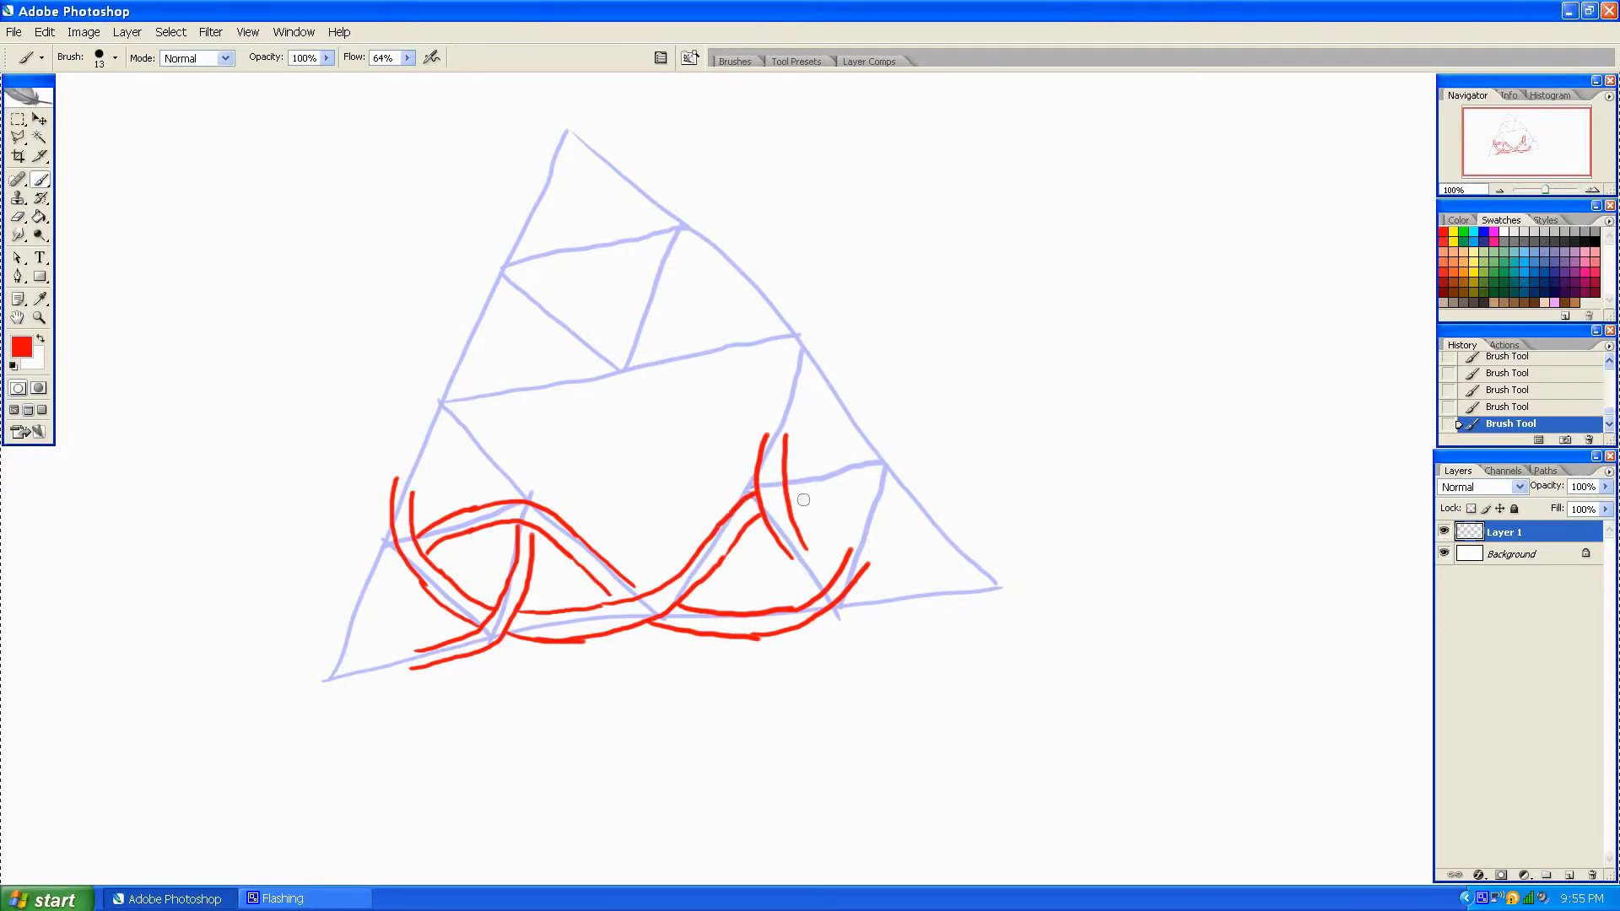
left_click_drag(795, 500, 853, 487)
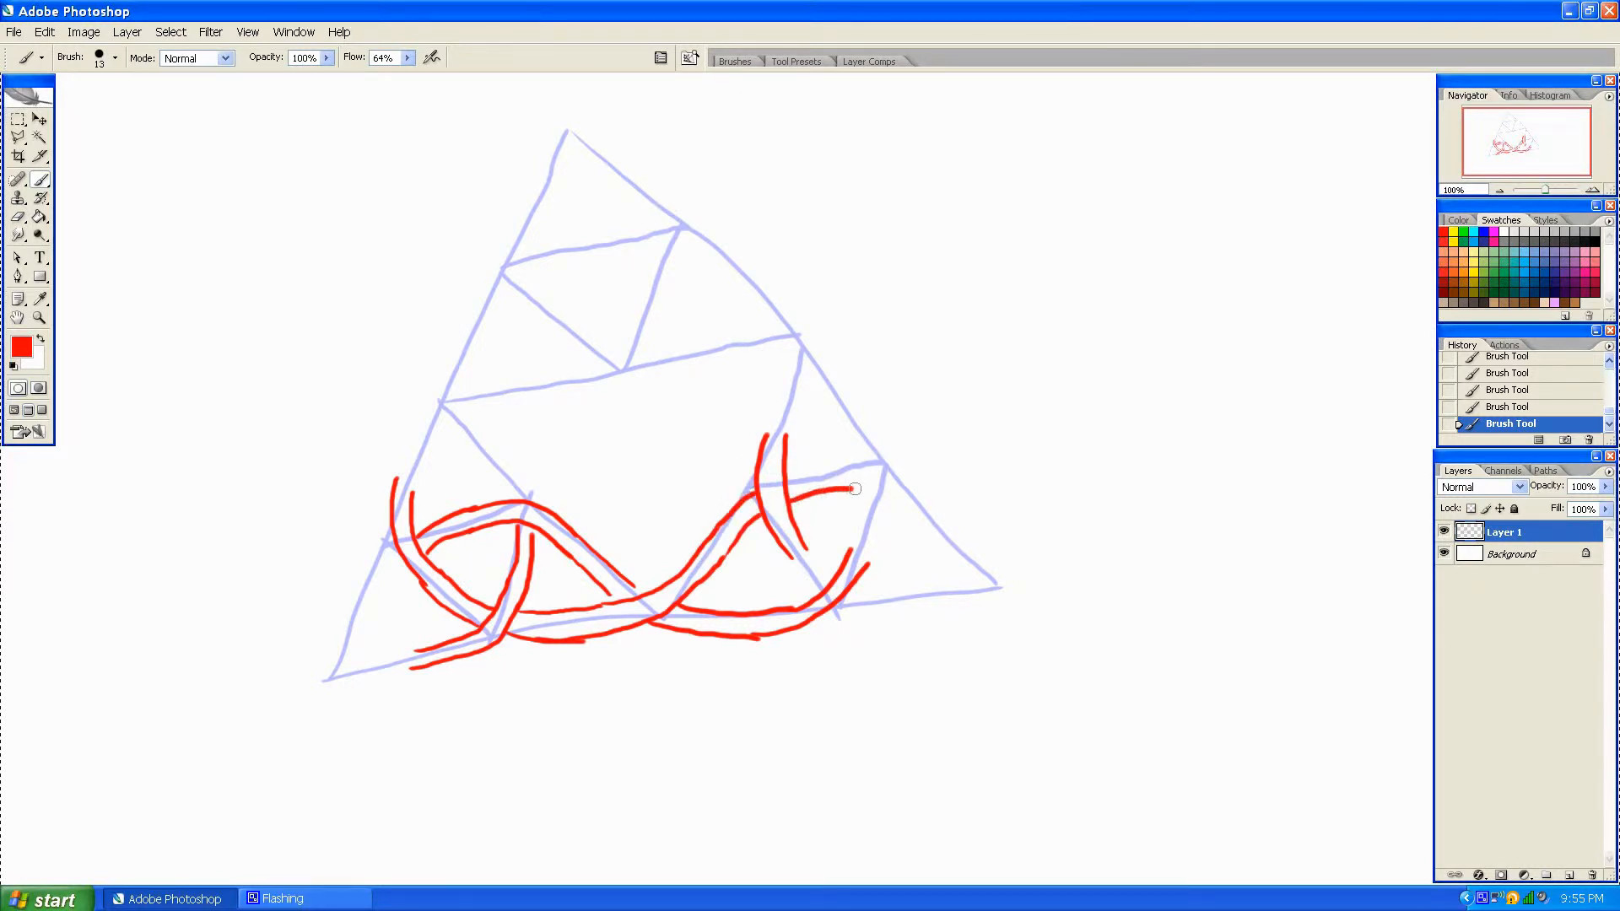
left_click_drag(856, 491, 940, 547)
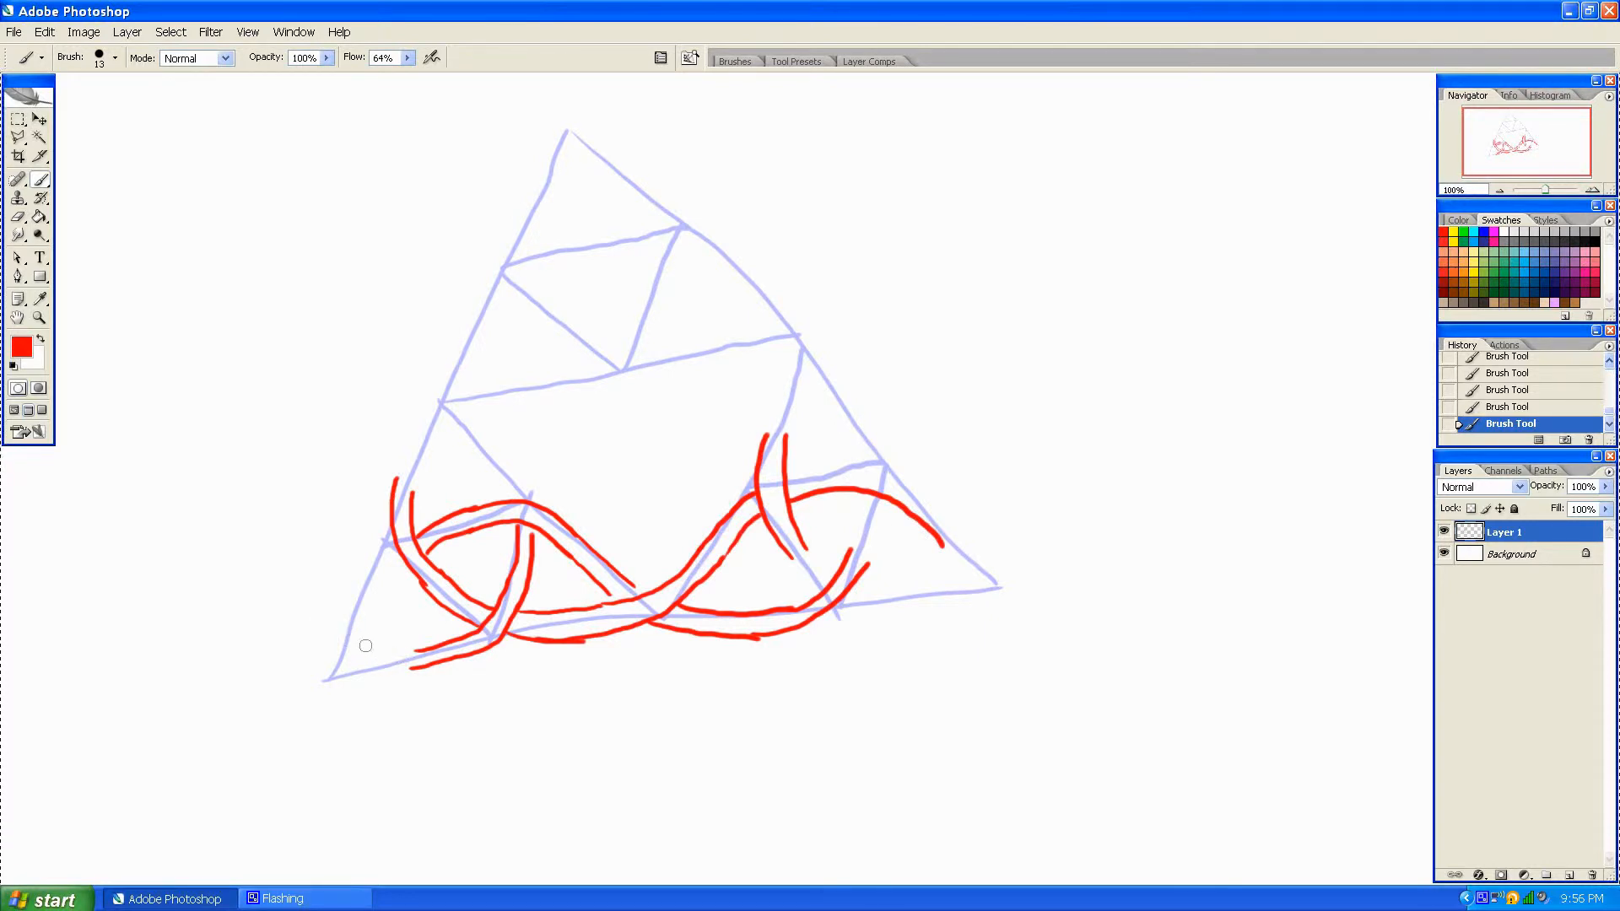
mouse_move(409, 569)
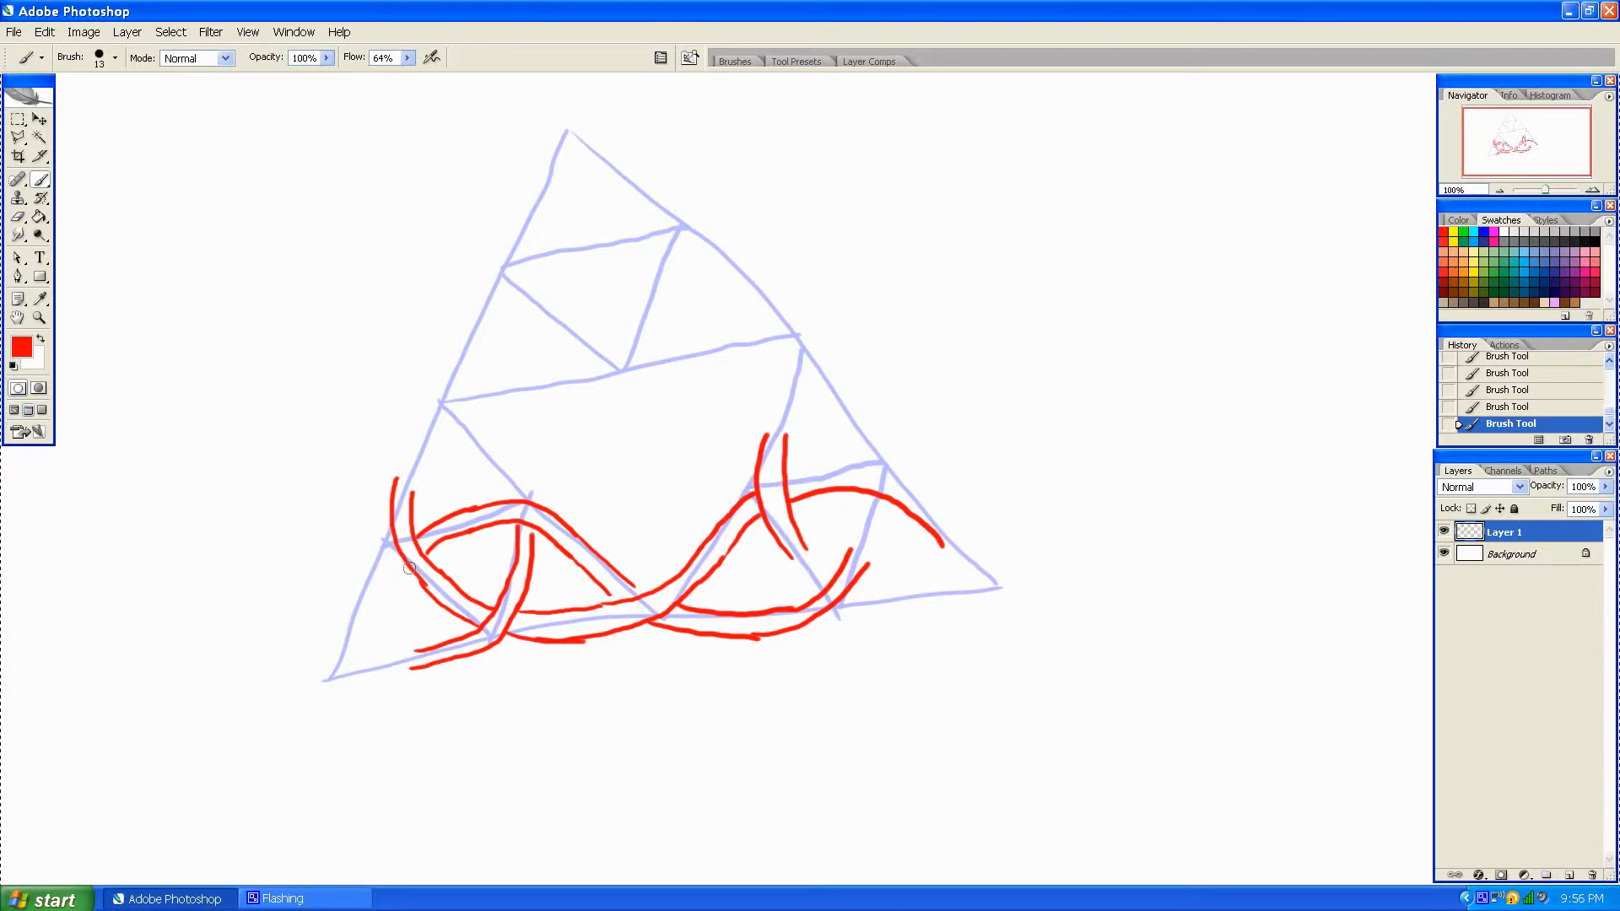
Close the red loops around the bottom-left and bottom-right corners.
left_click_drag(408, 569, 408, 673)
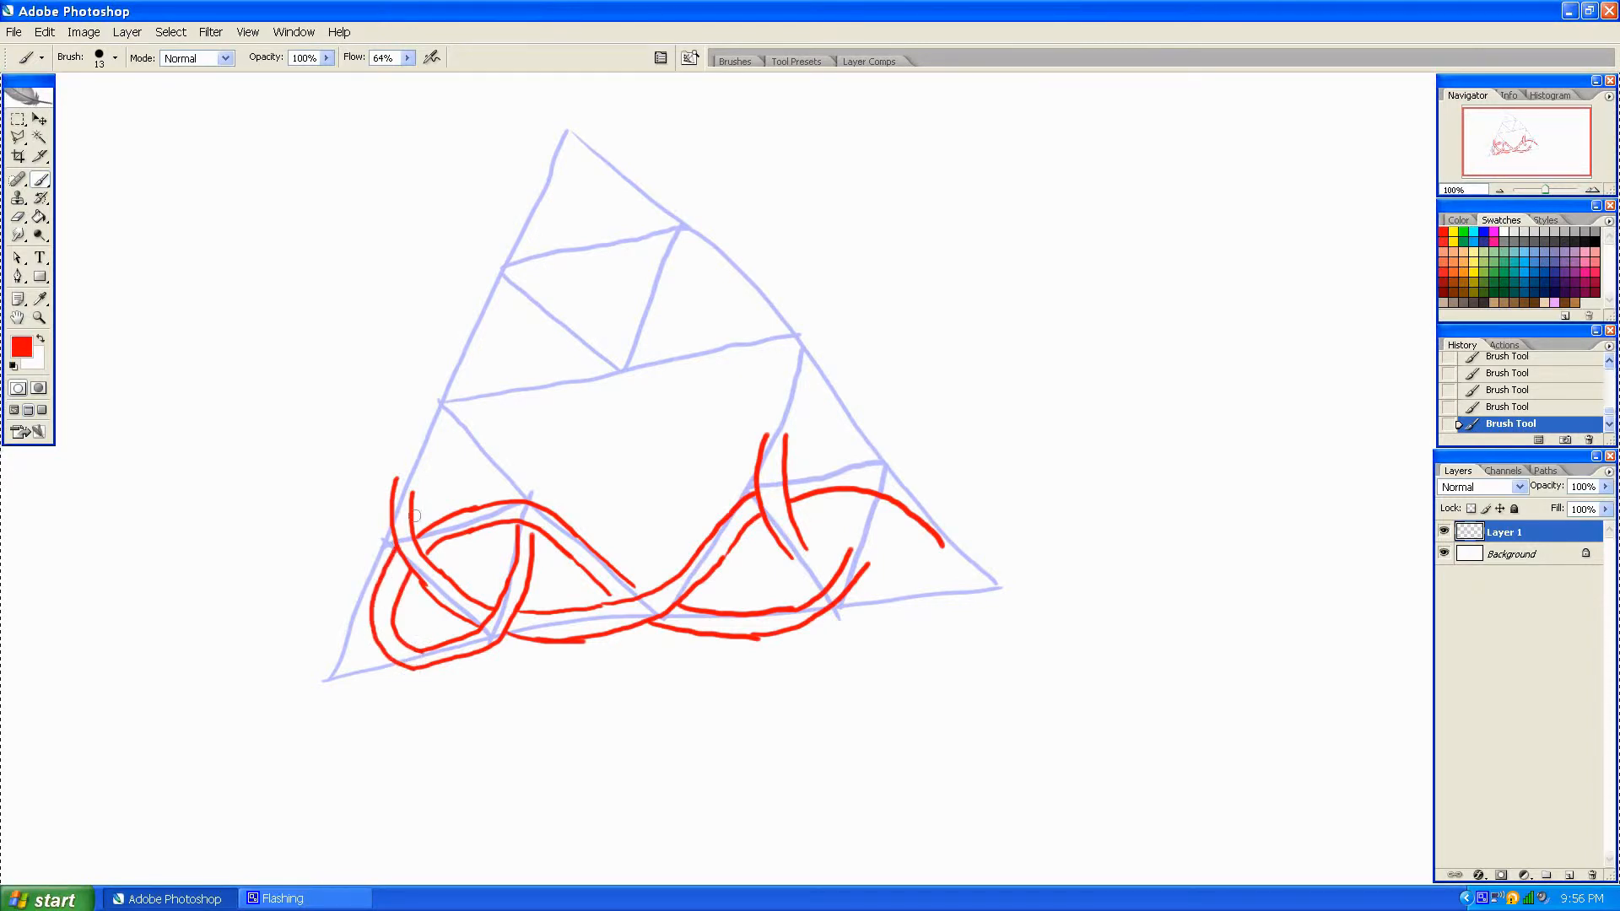
mouse_move(422, 486)
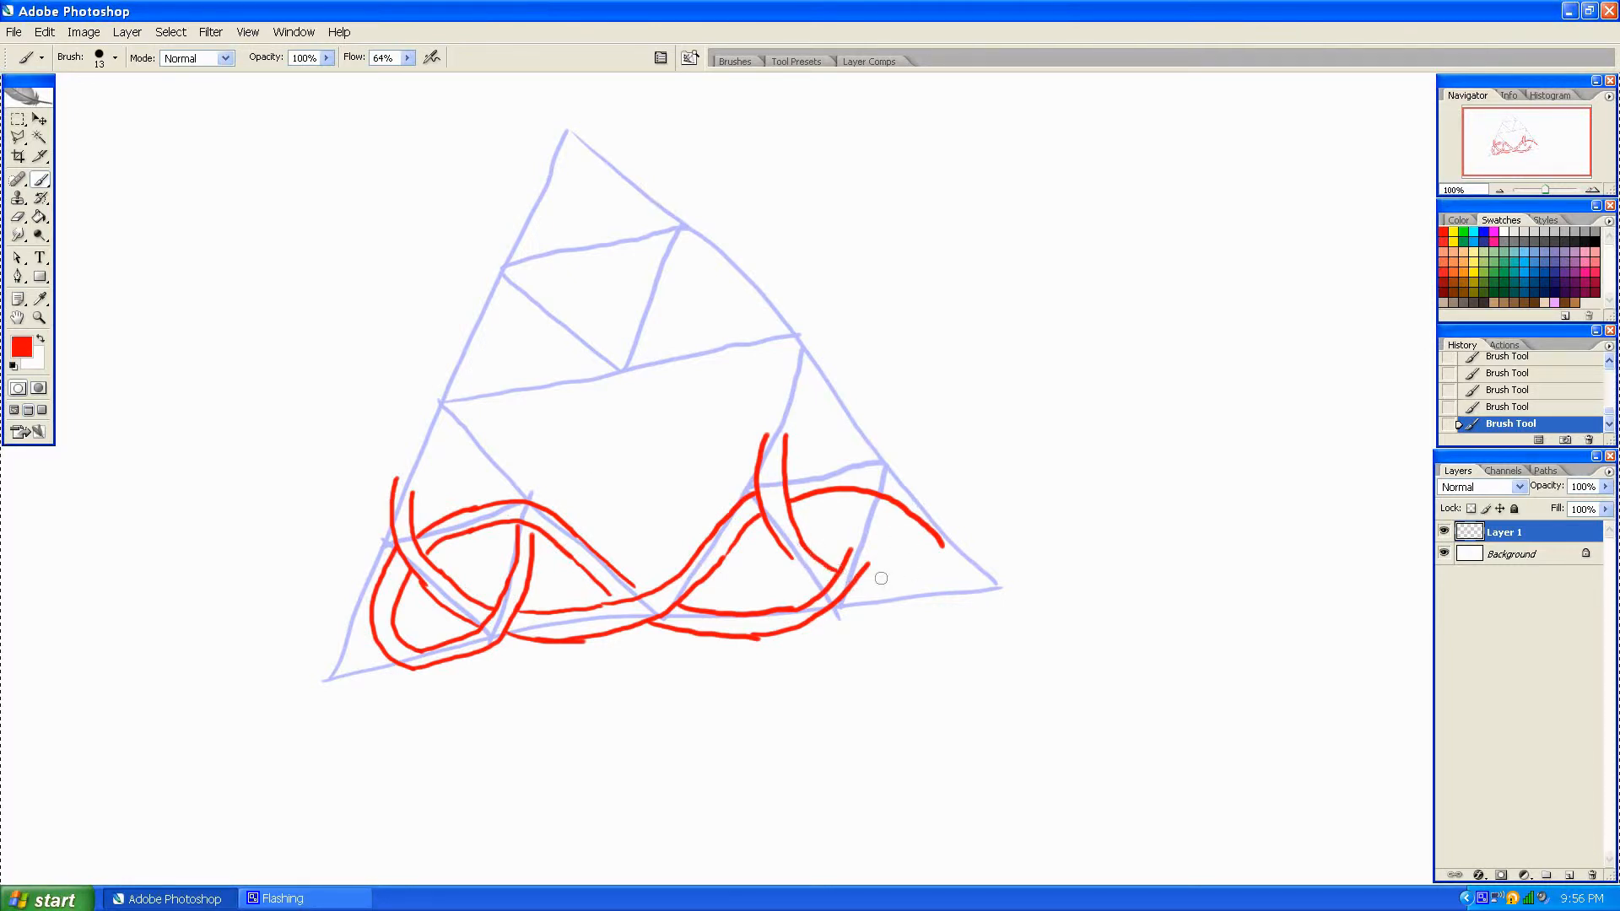
left_click_drag(878, 579, 935, 542)
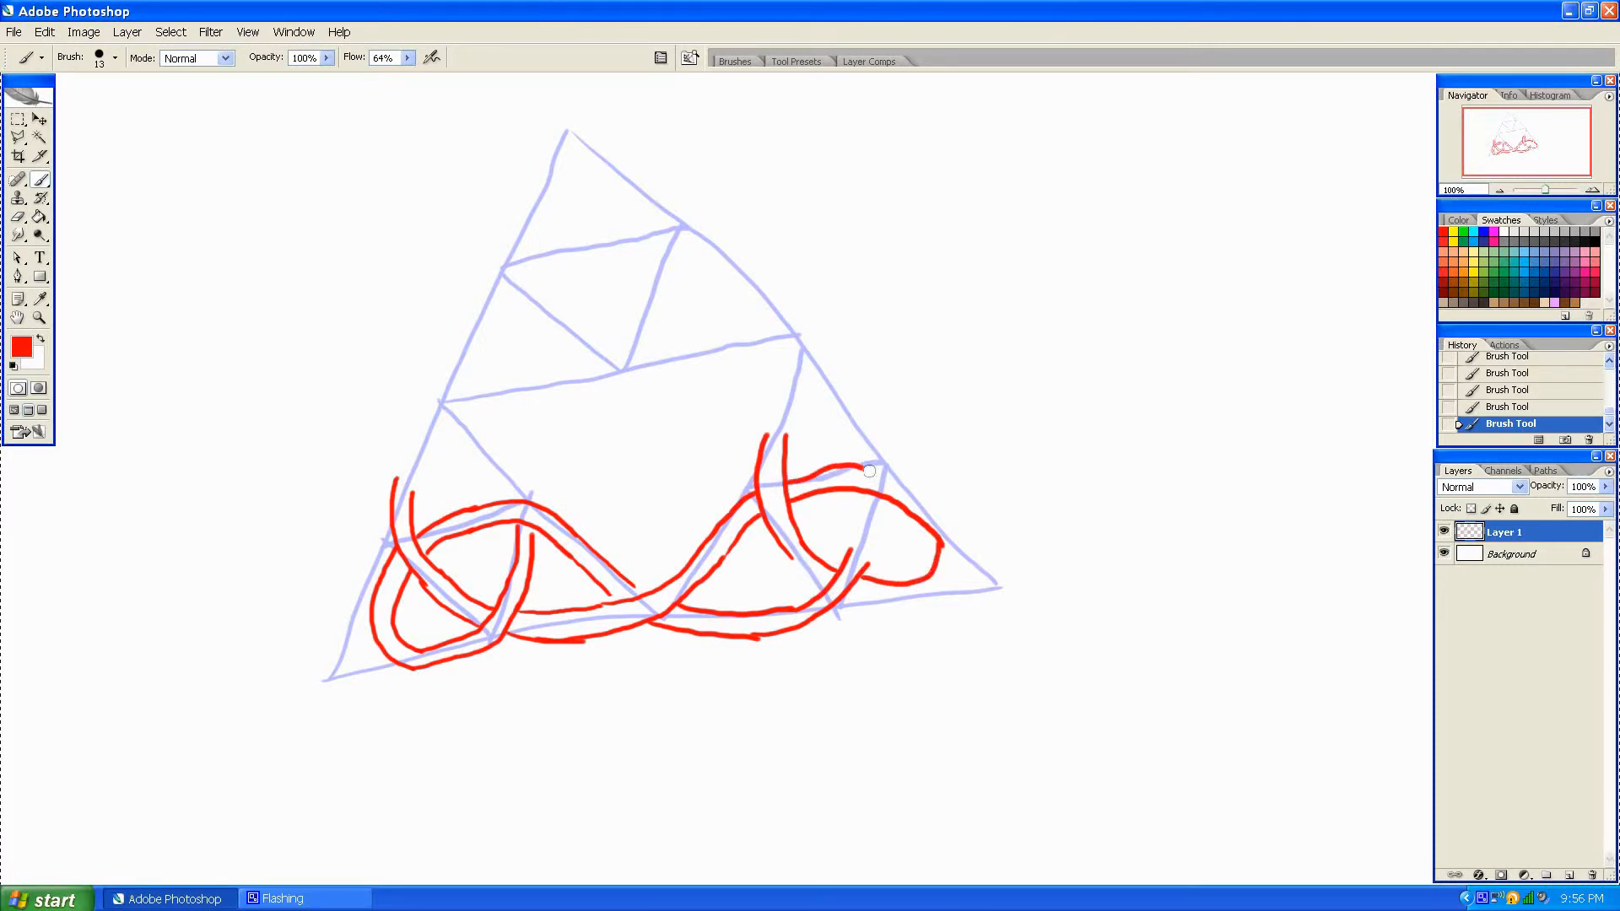
Draw doubled strands rising up the right side and curving down from the upper right.
left_click_drag(867, 470, 889, 589)
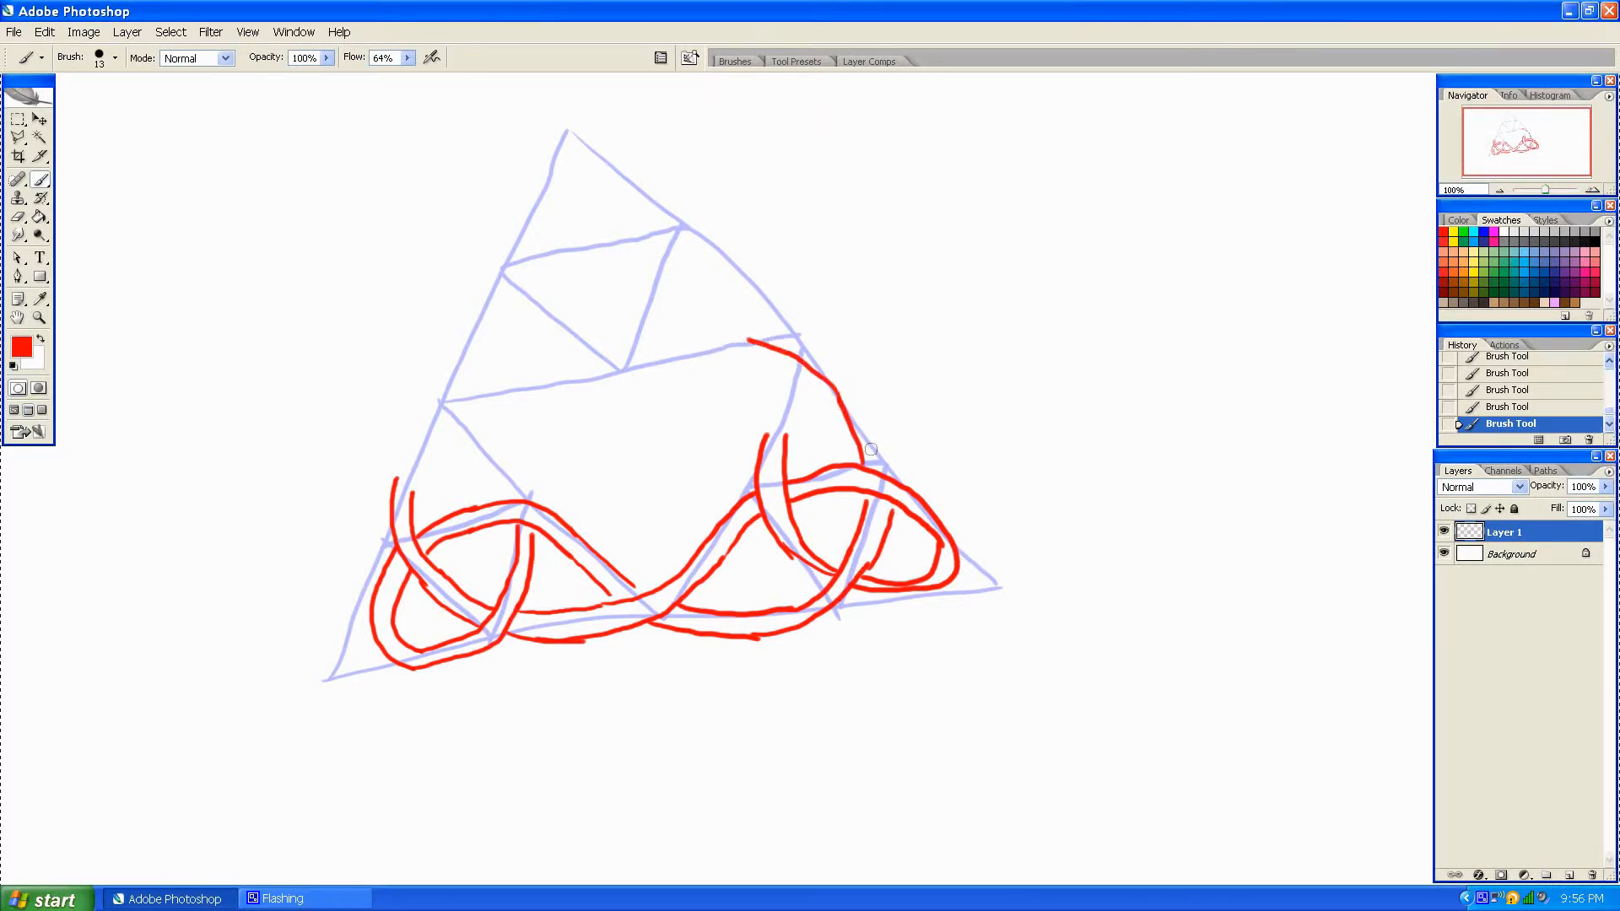
left_click_drag(890, 454, 795, 320)
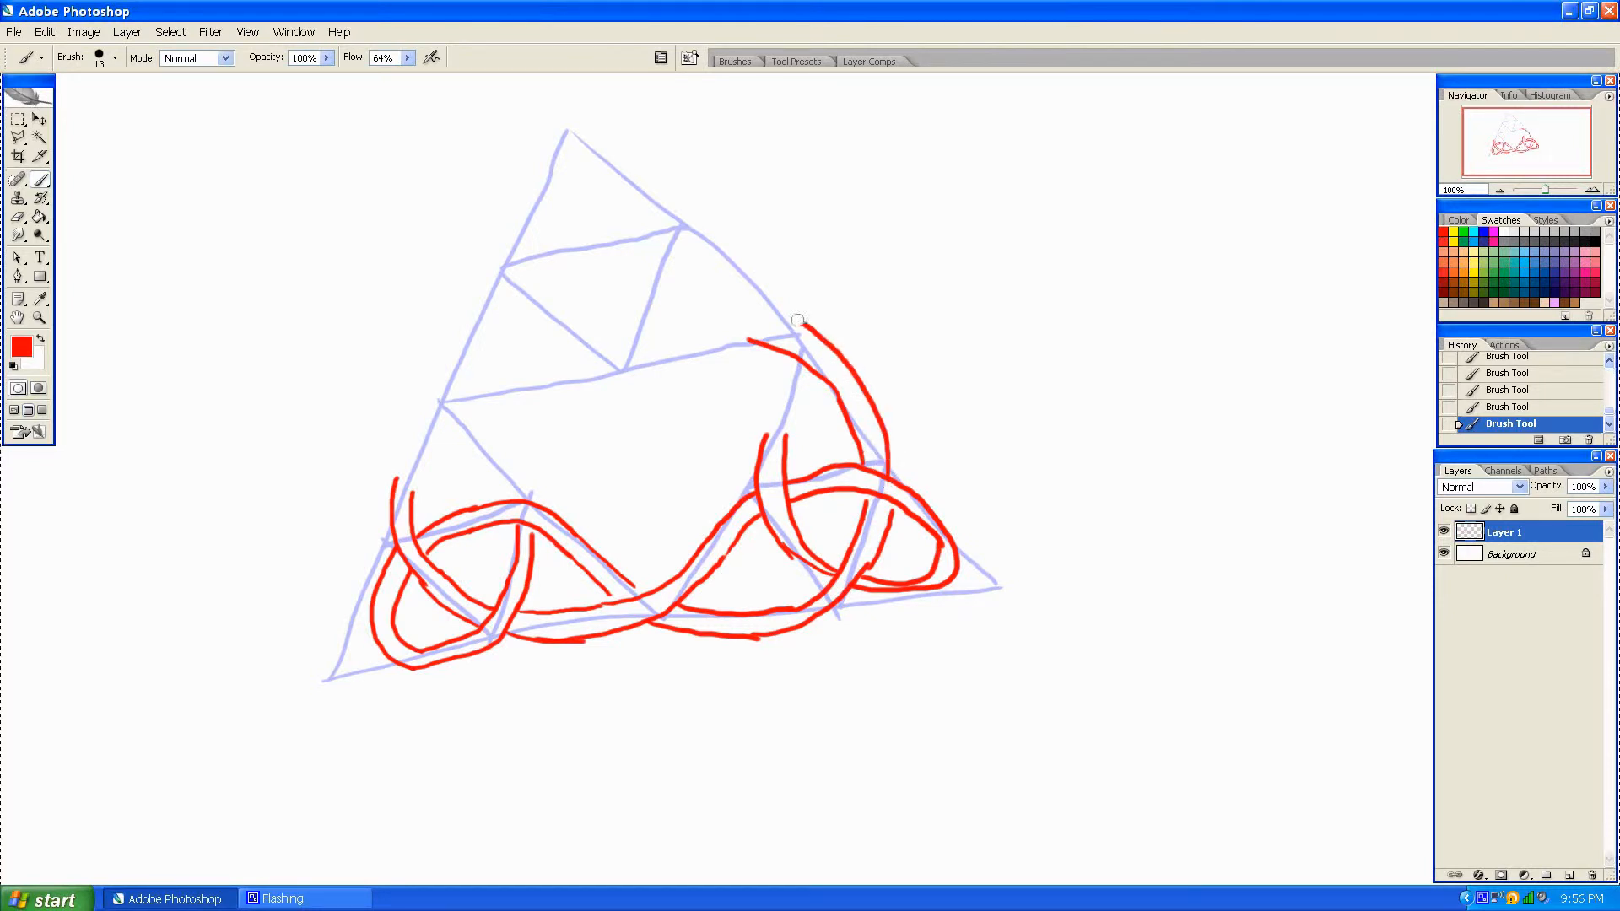
left_click_drag(795, 321, 795, 376)
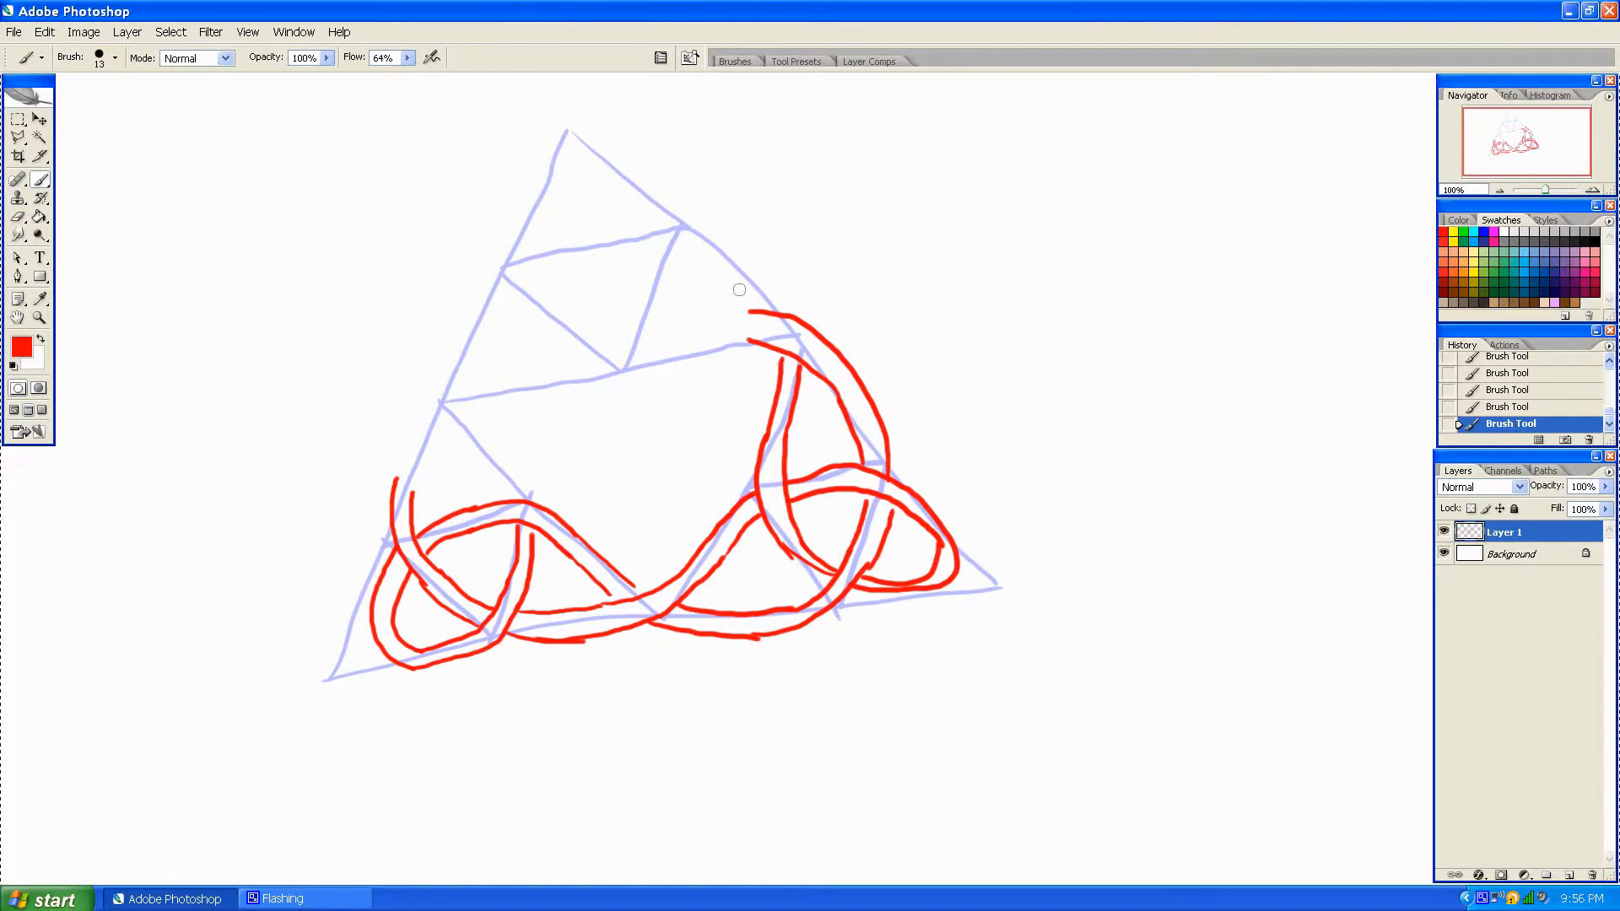
mouse_move(753, 342)
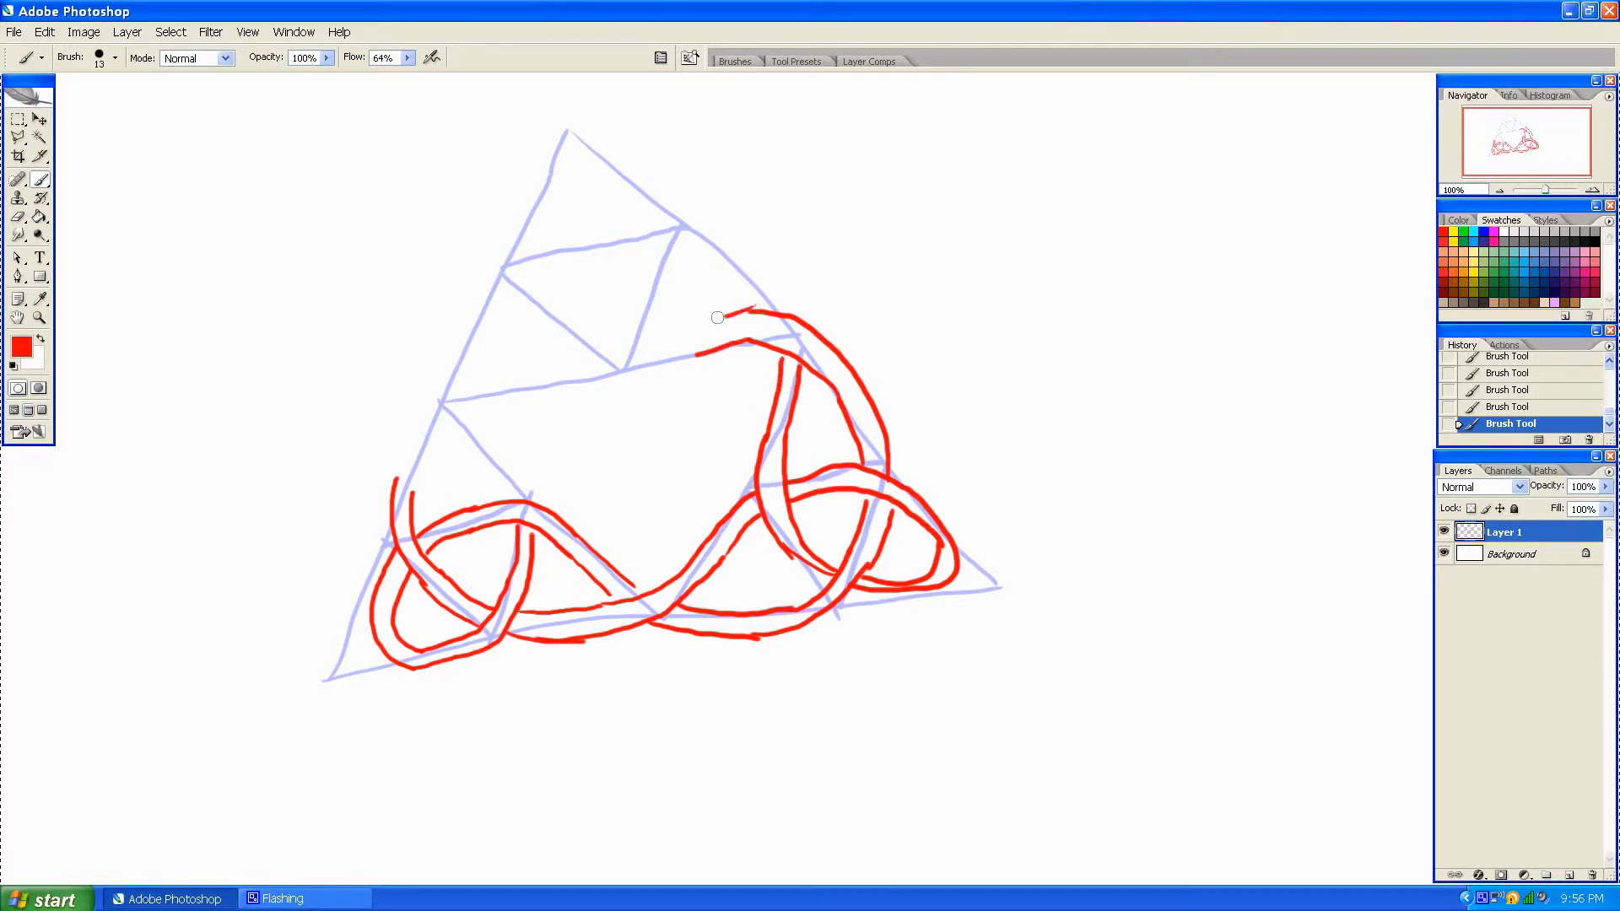
Draw strands rising on the left and parallel strands arcing across the top middle toward the upper sub-triangle.
left_click_drag(716, 317, 751, 287)
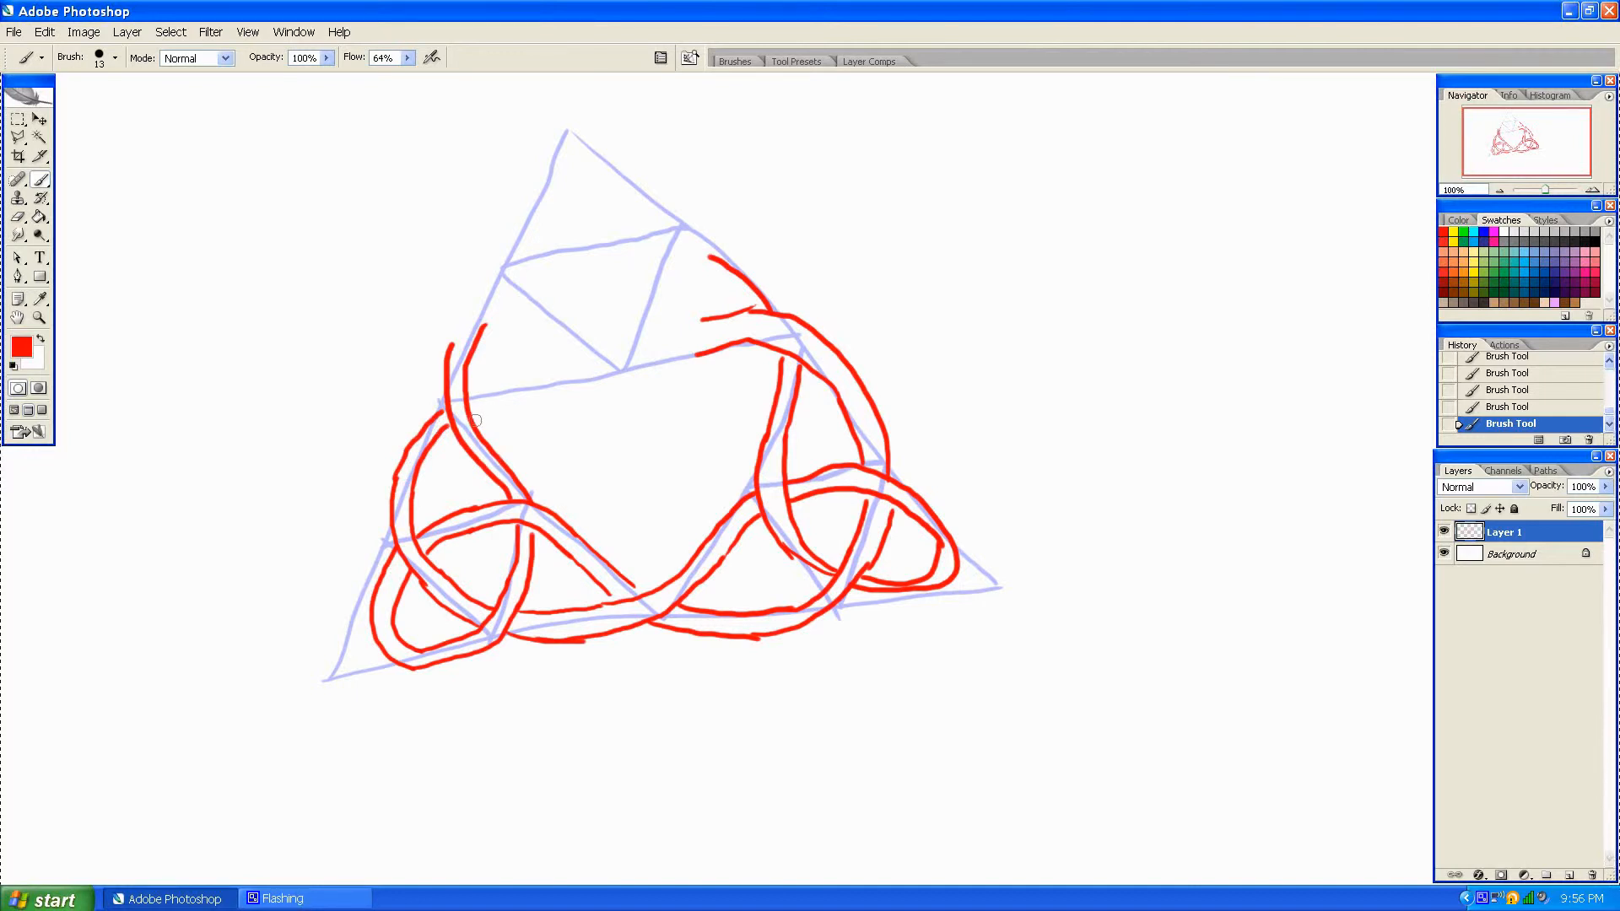
mouse_move(579, 594)
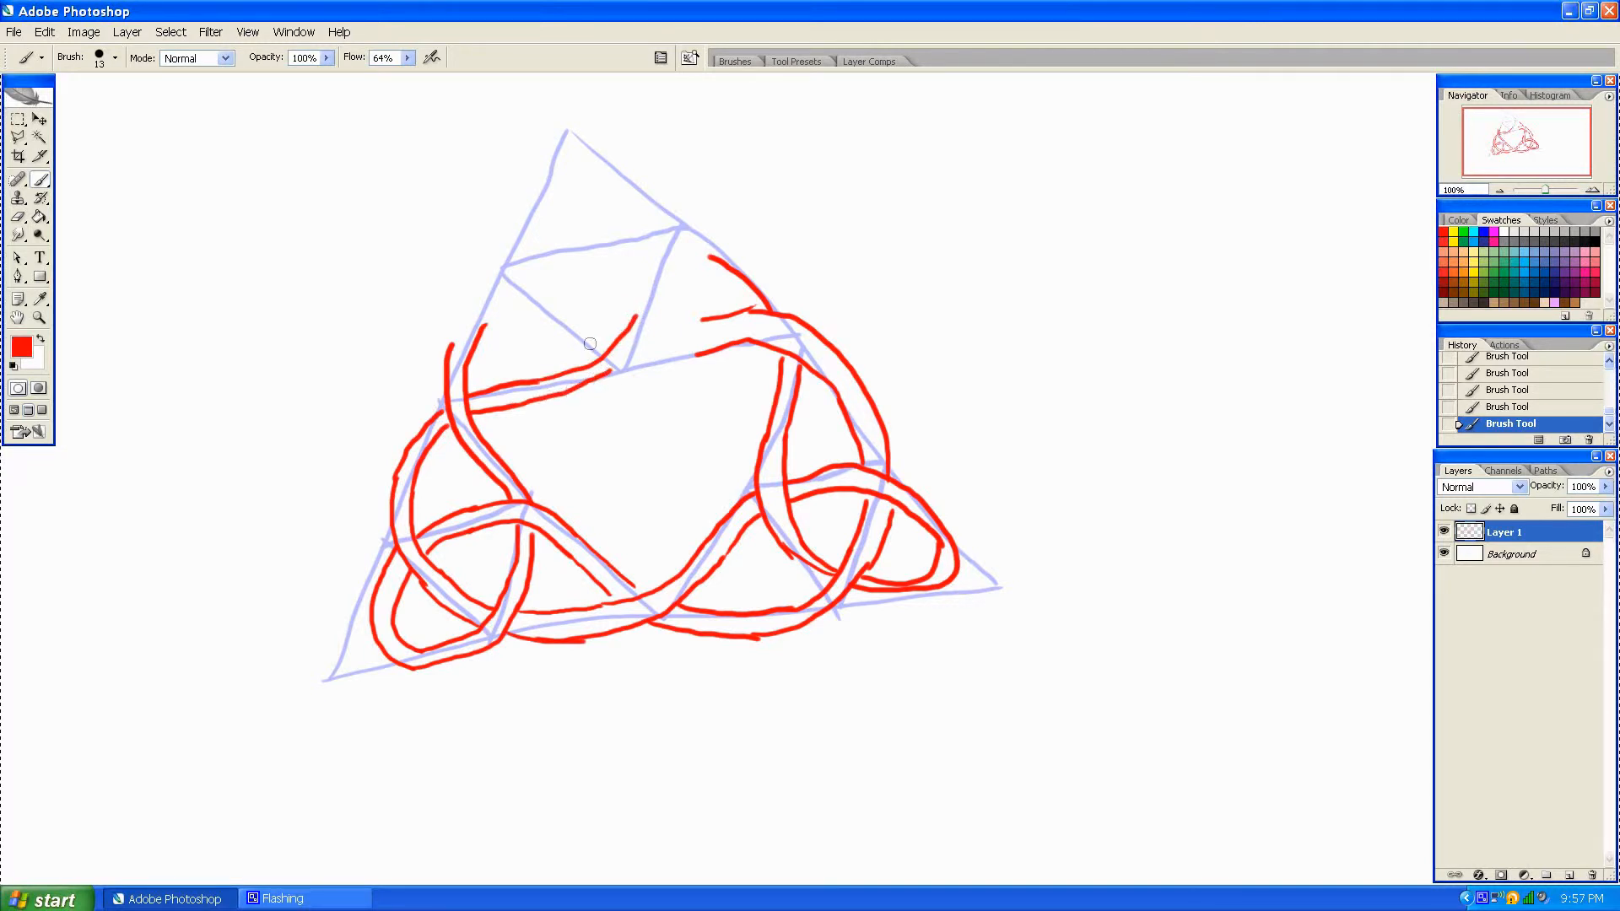
left_click_drag(593, 344, 648, 324)
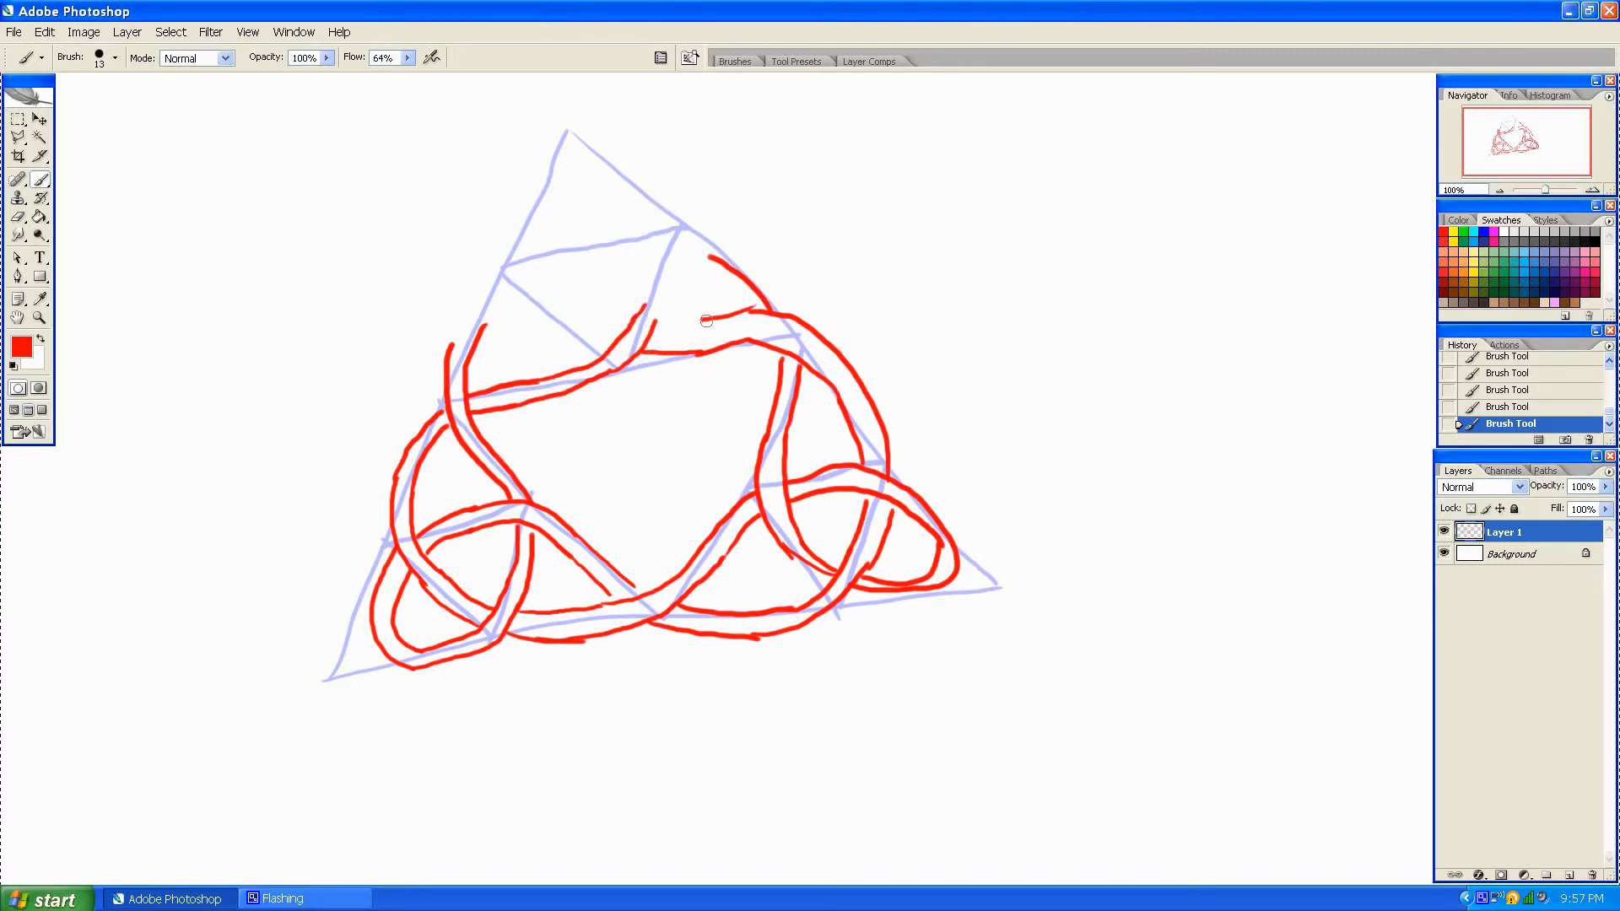
left_click_drag(706, 321, 618, 335)
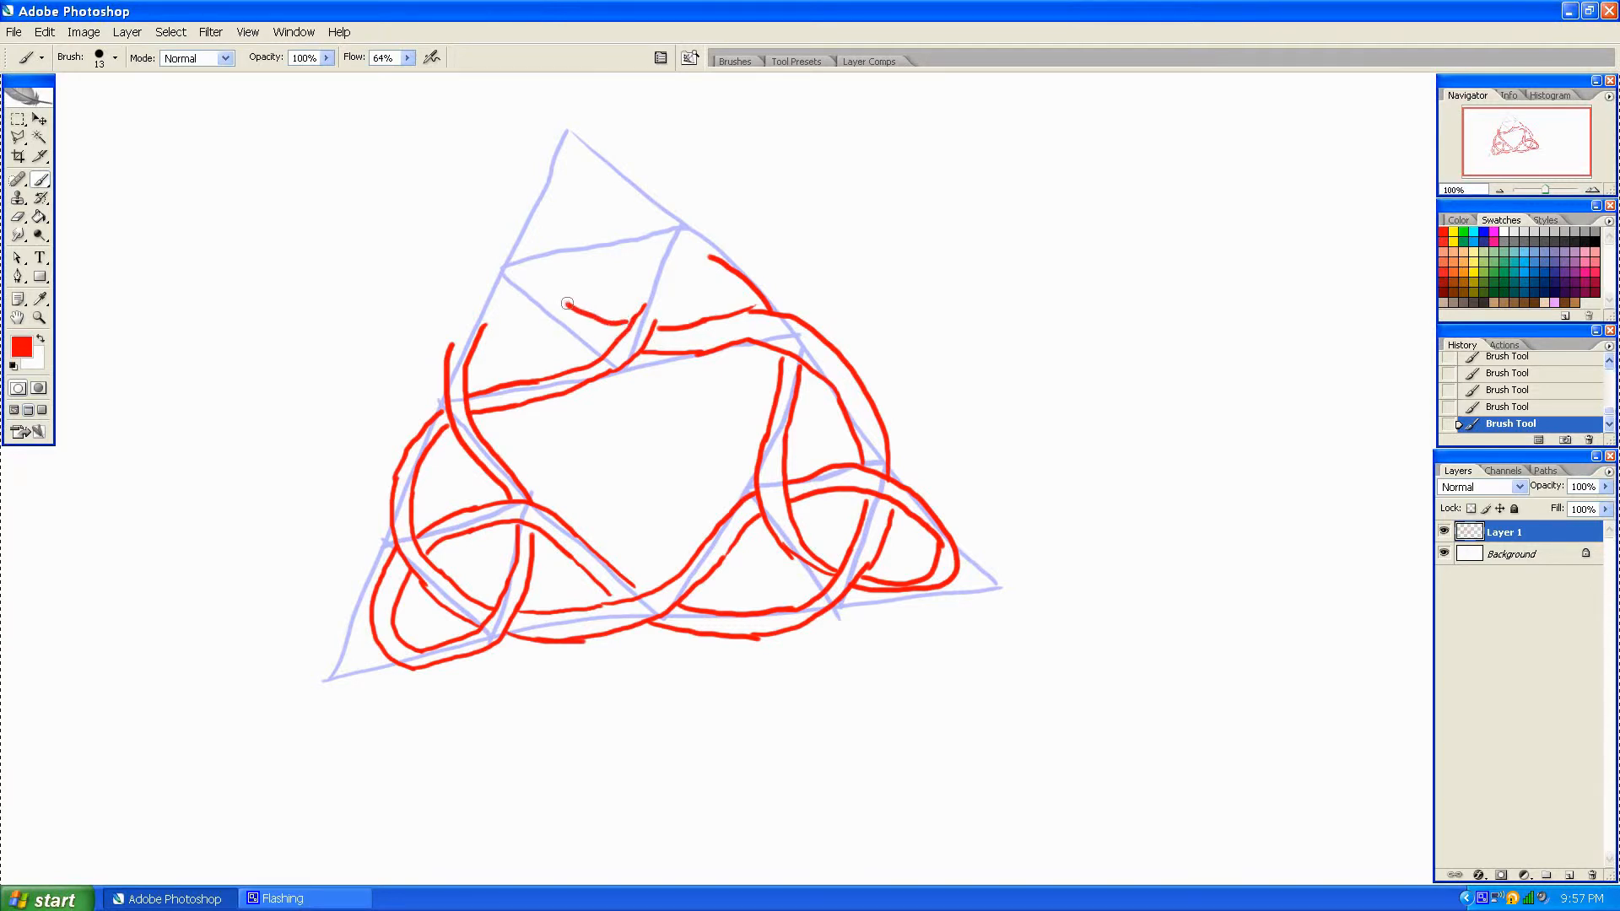
Paint the curving top loop at the upper corner and double the strand along it.
left_click_drag(567, 302, 540, 236)
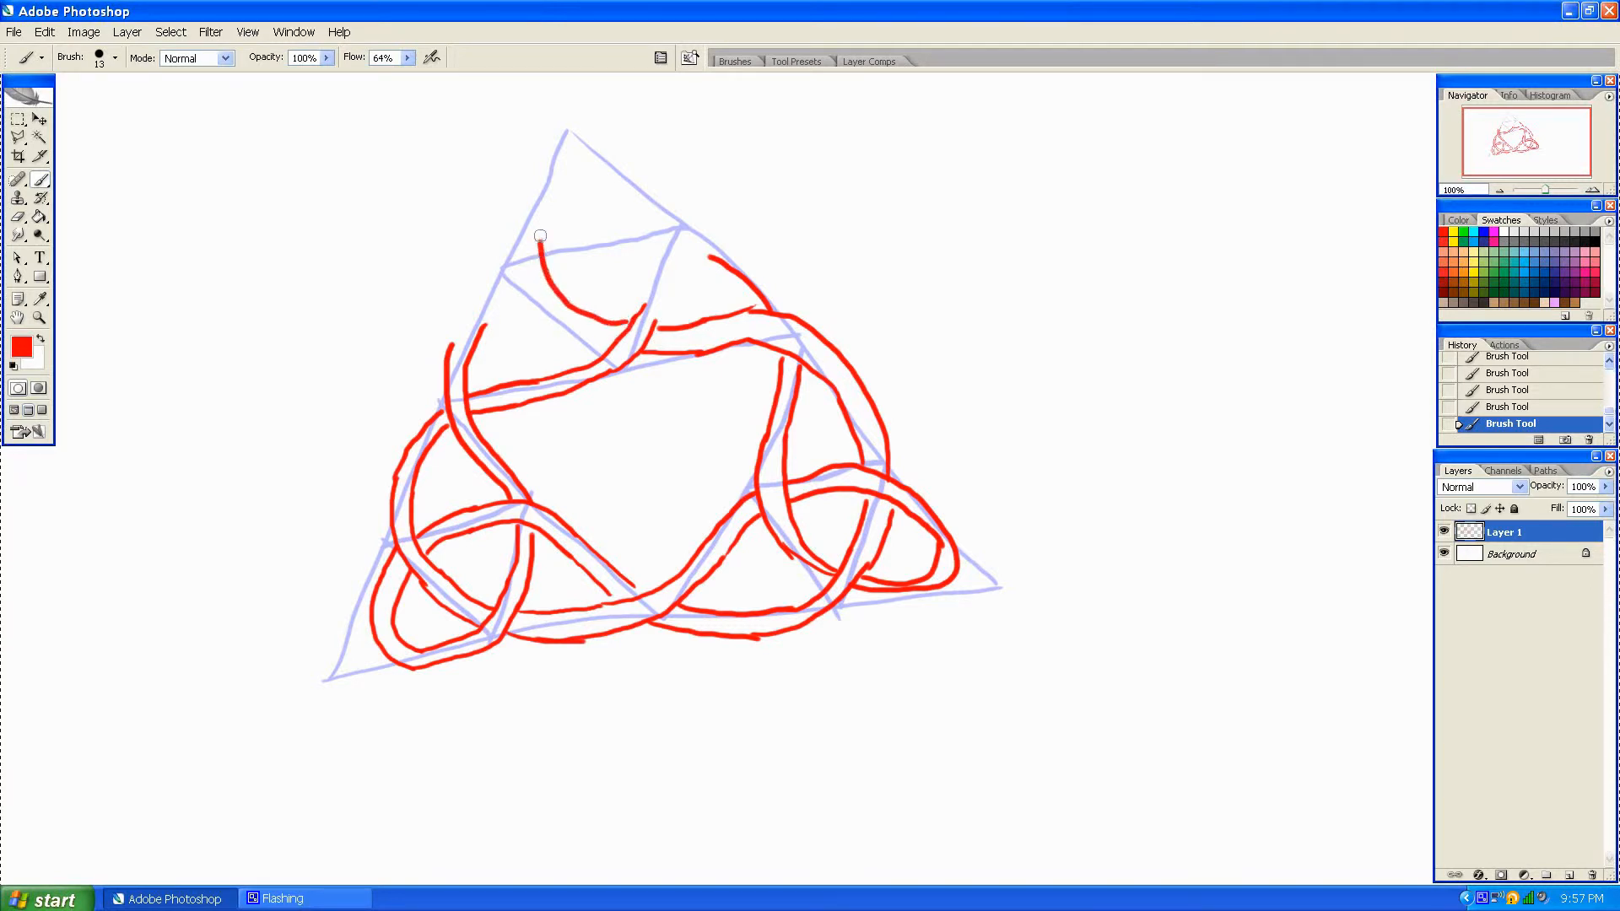
left_click_drag(540, 236, 550, 311)
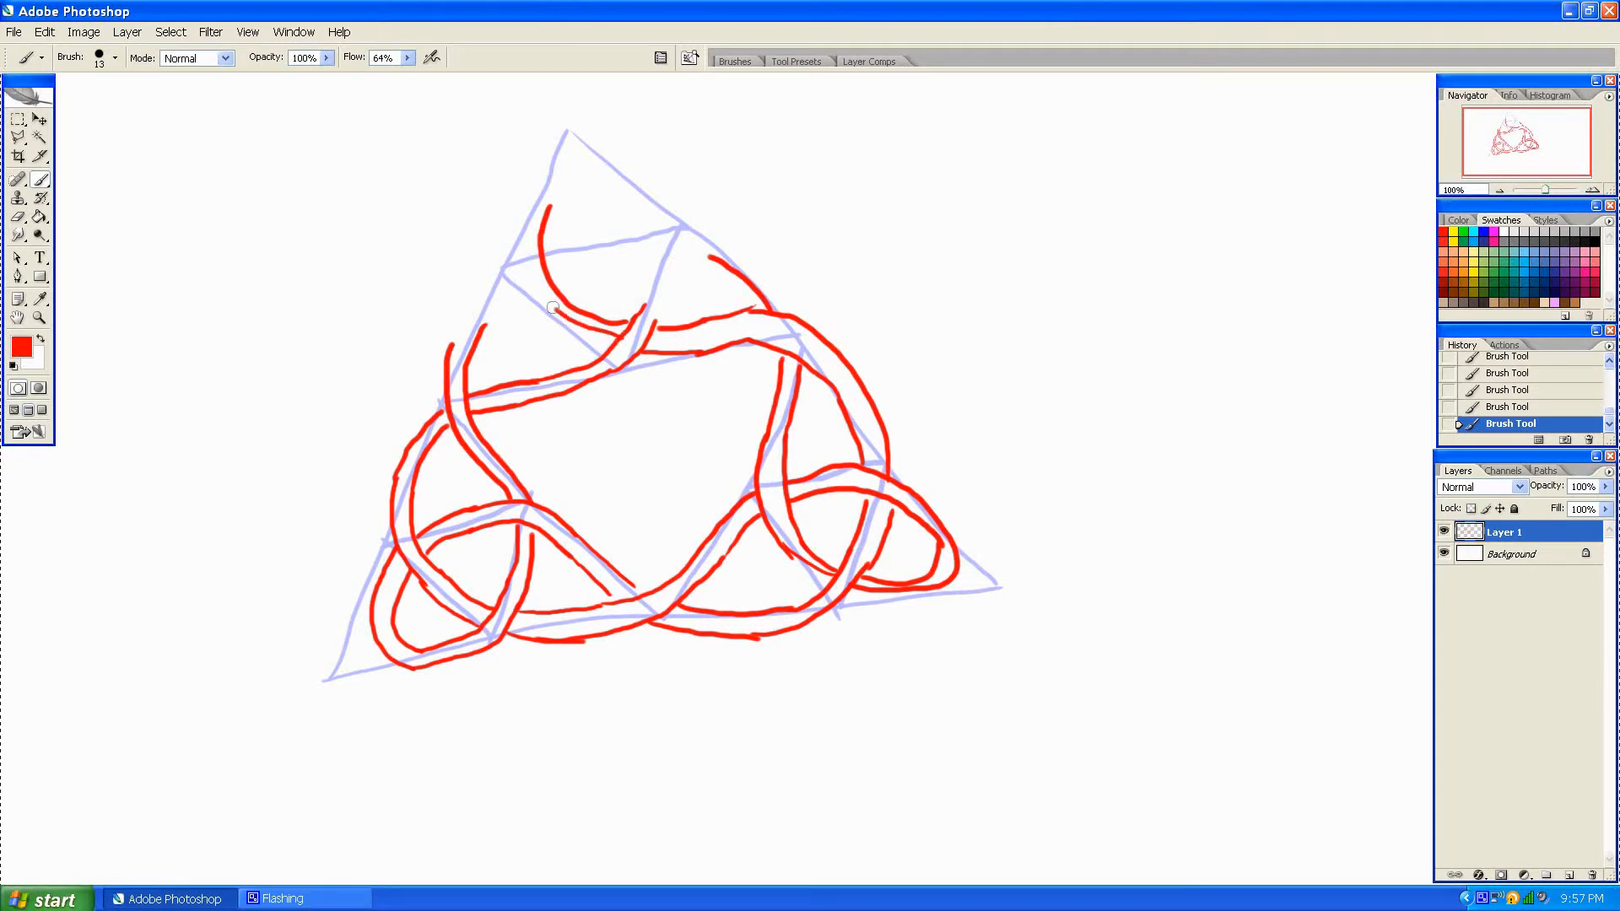
left_click_drag(551, 310, 587, 136)
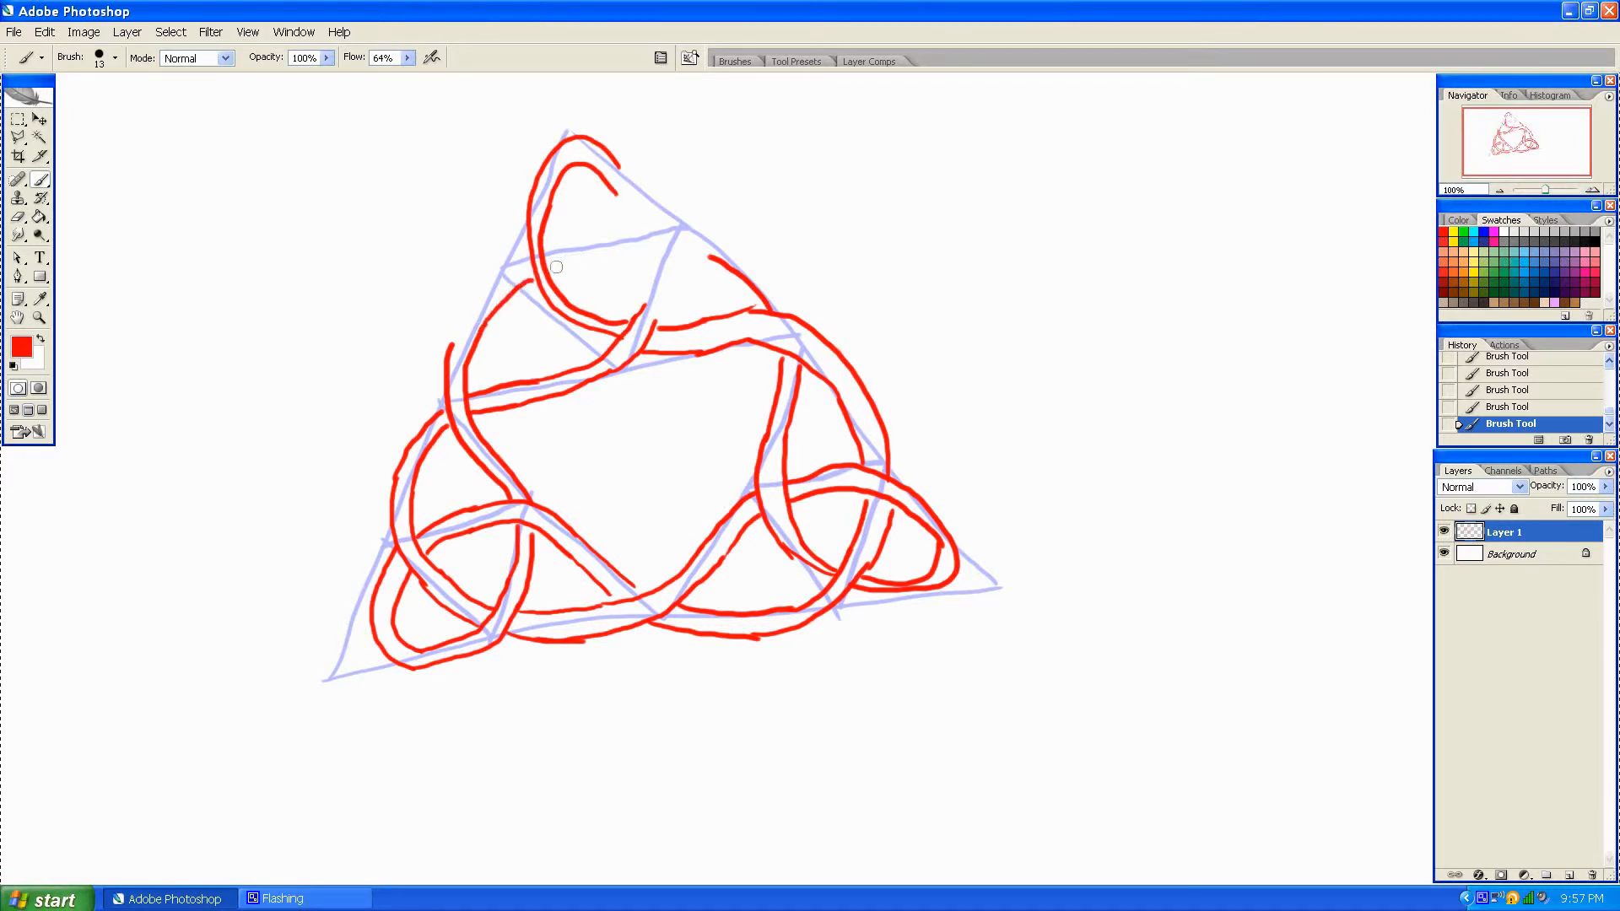
mouse_move(583, 256)
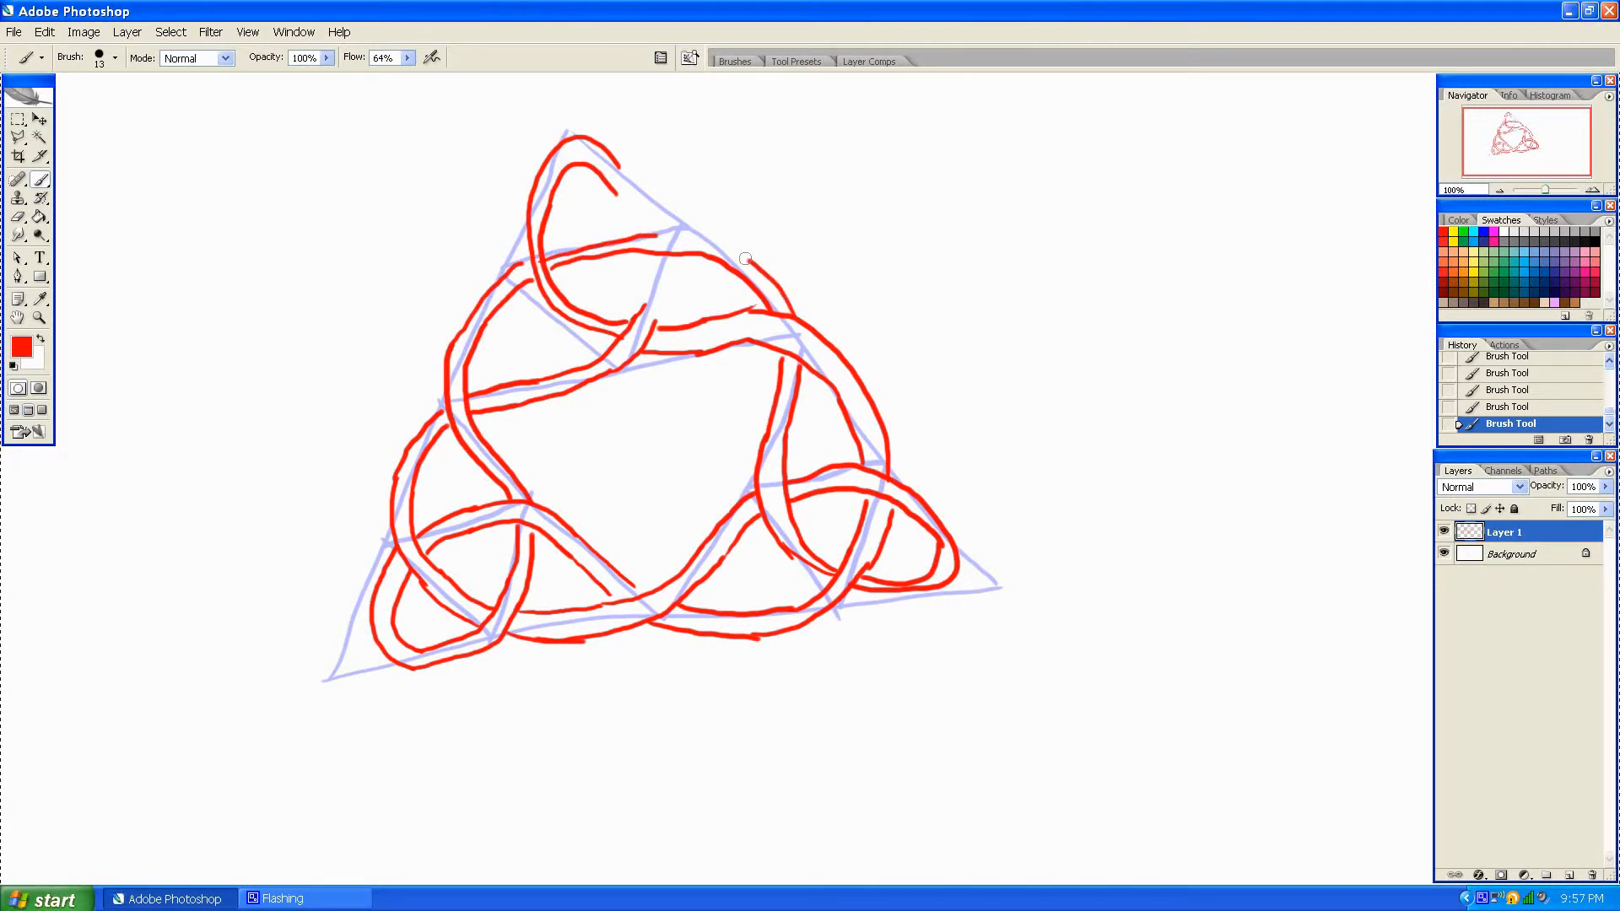
left_click_drag(744, 257, 641, 310)
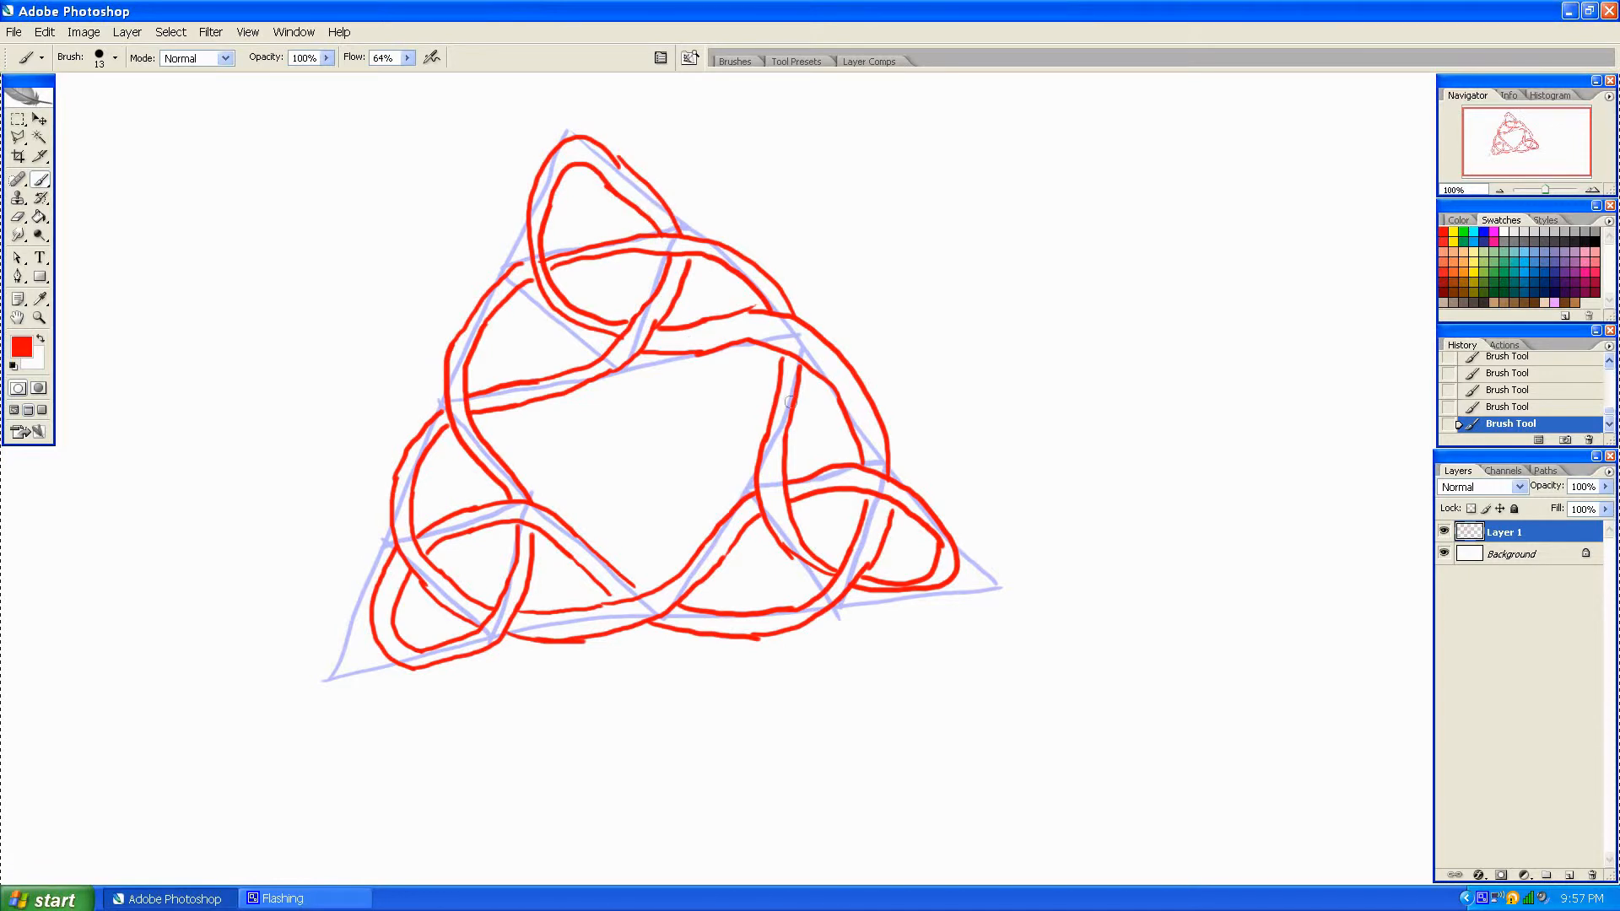
mouse_move(739, 520)
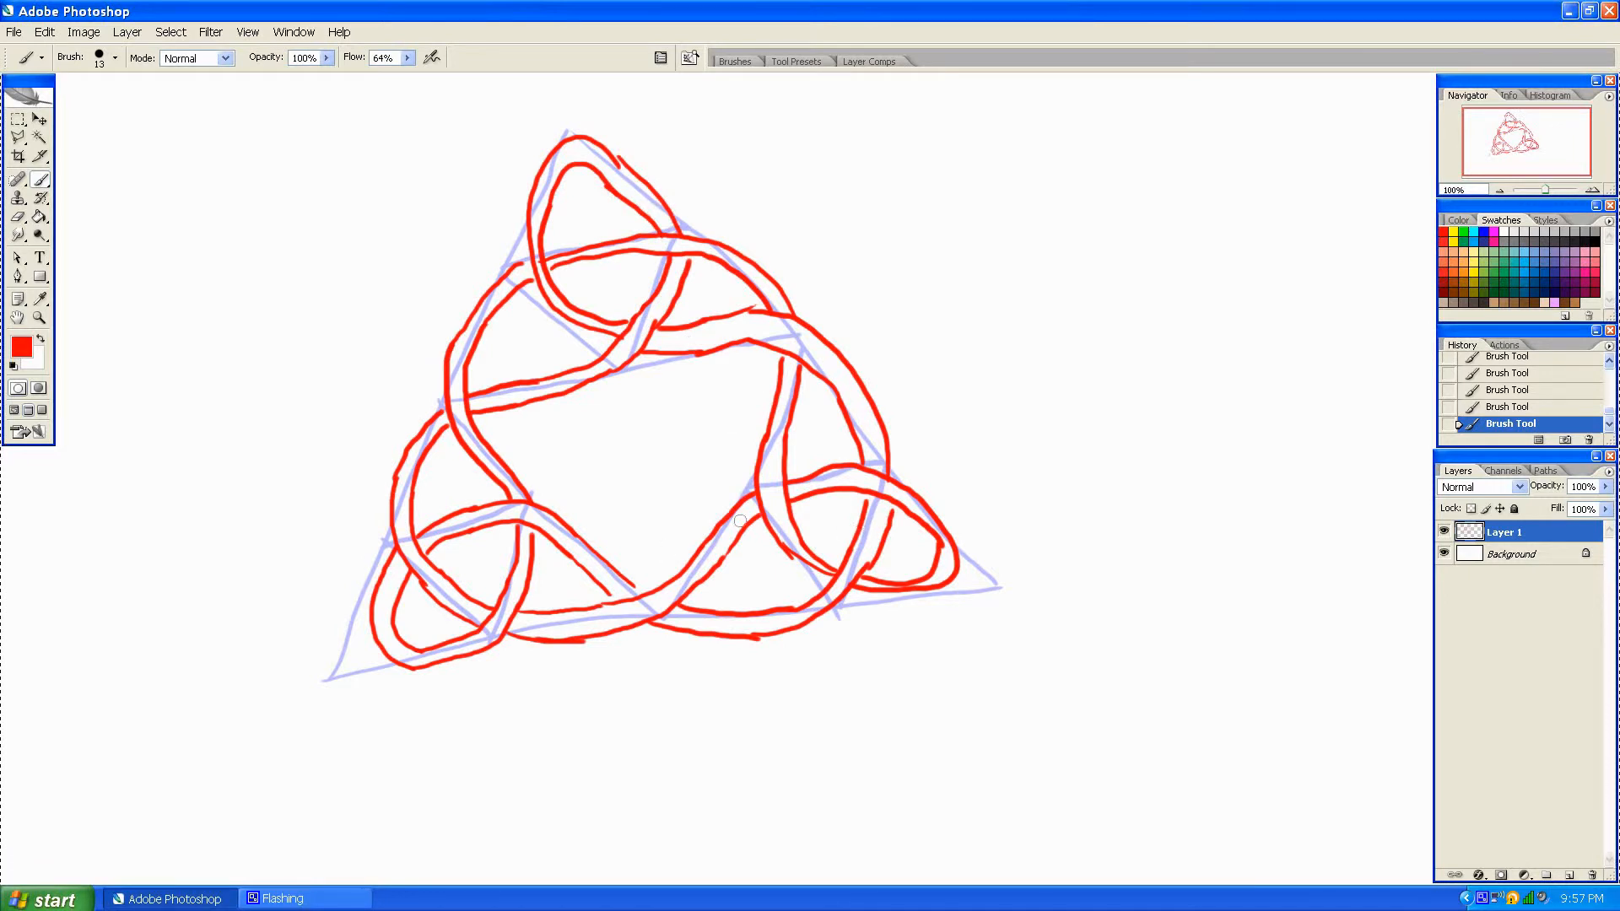
mouse_move(858, 601)
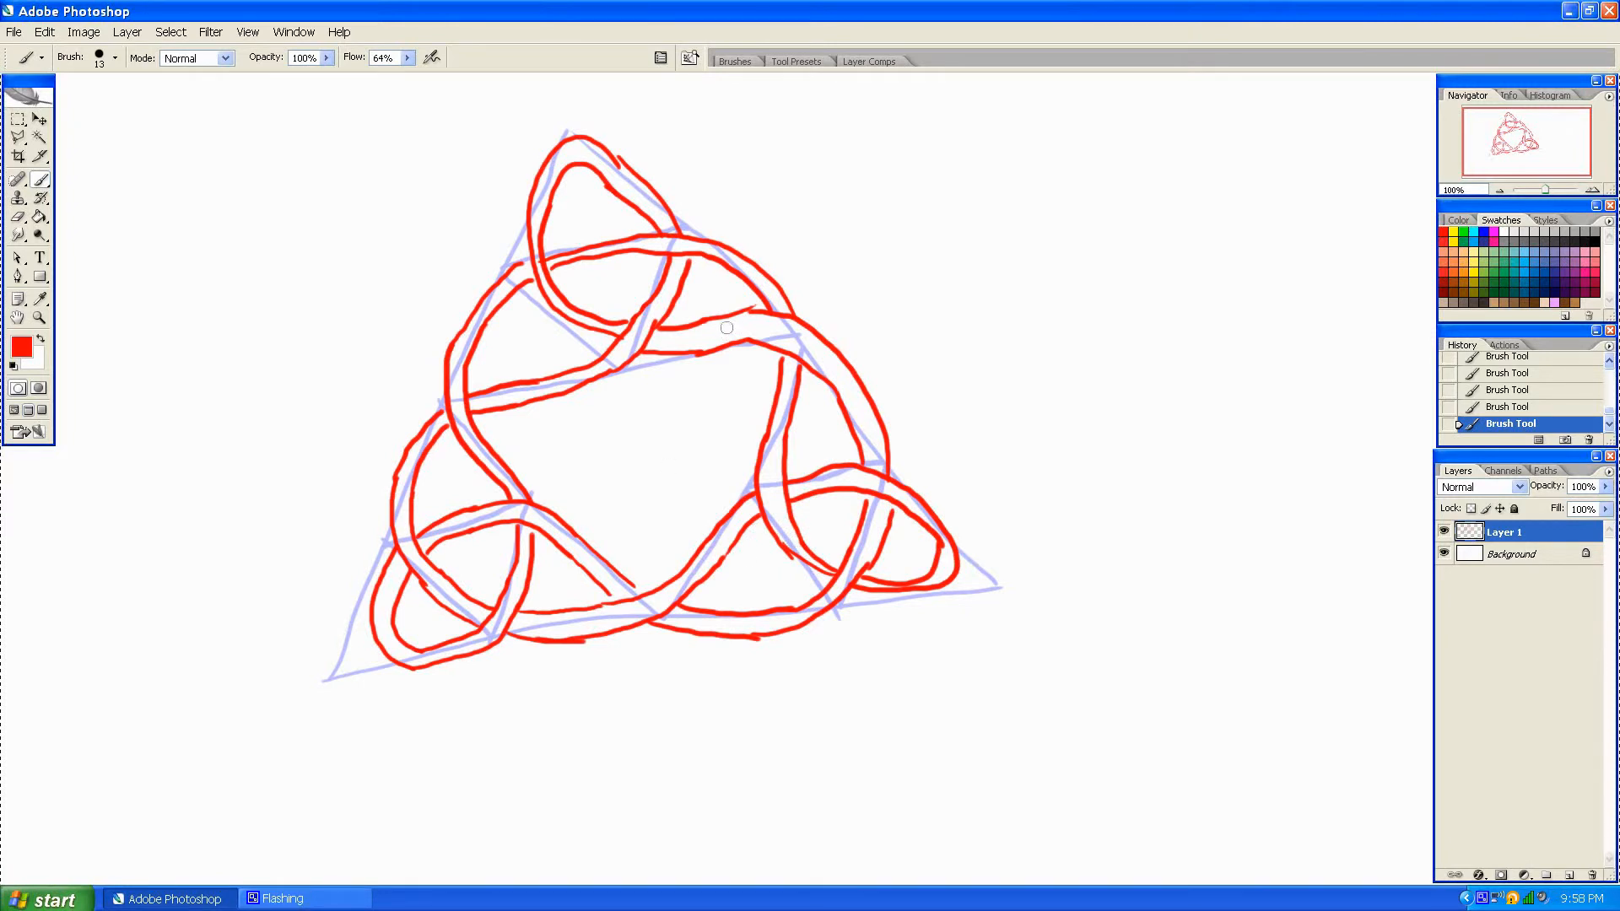
mouse_move(662, 586)
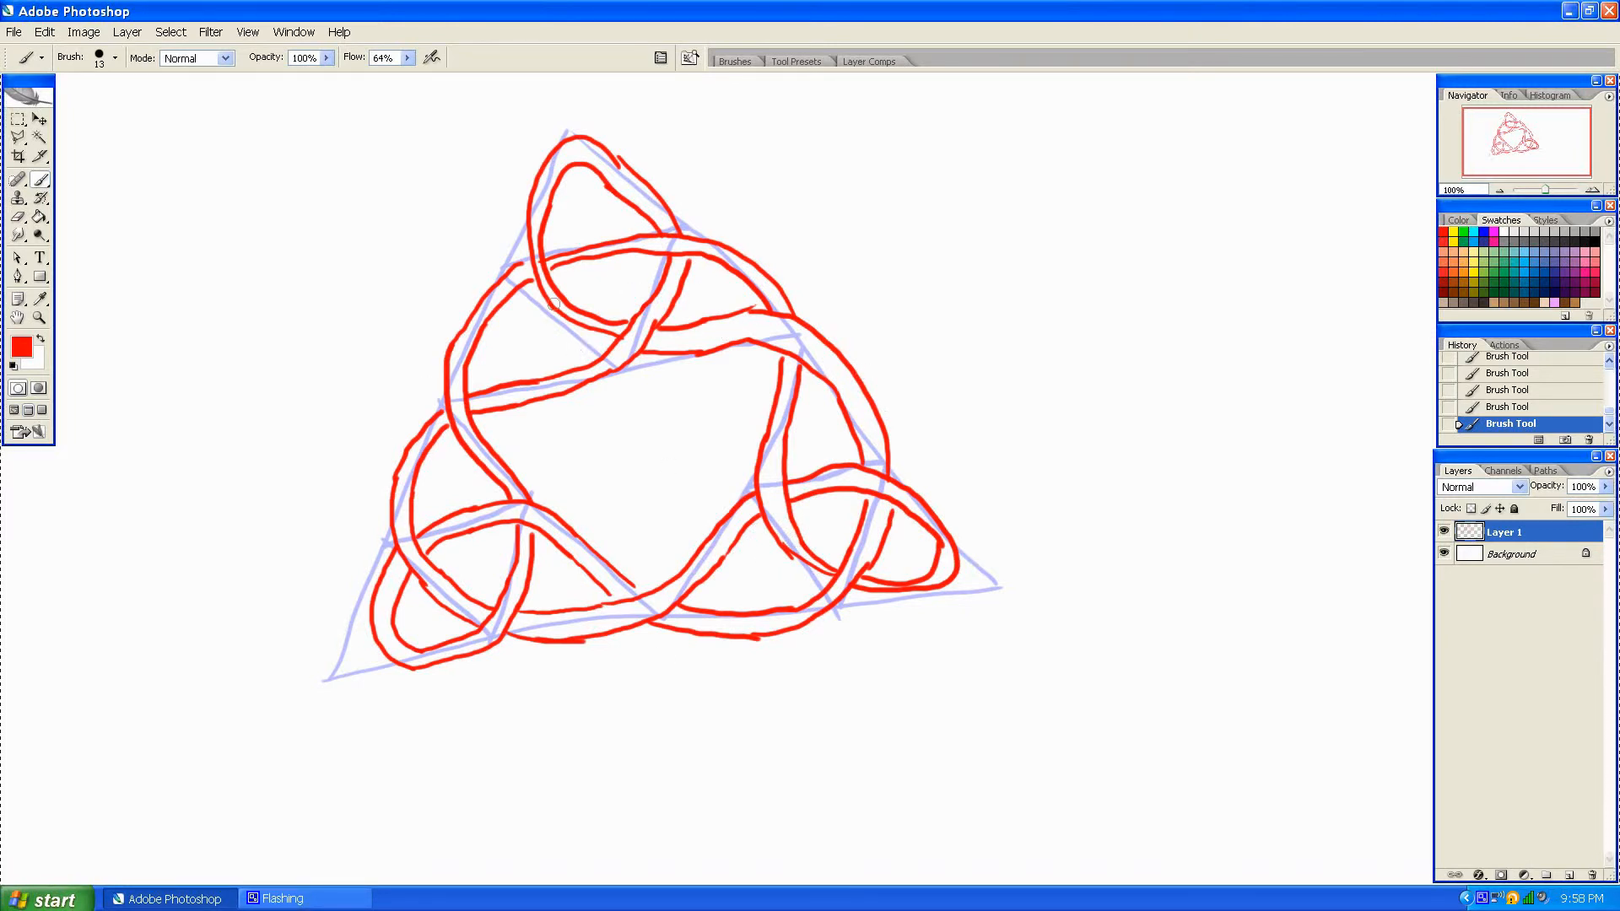
mouse_move(466, 320)
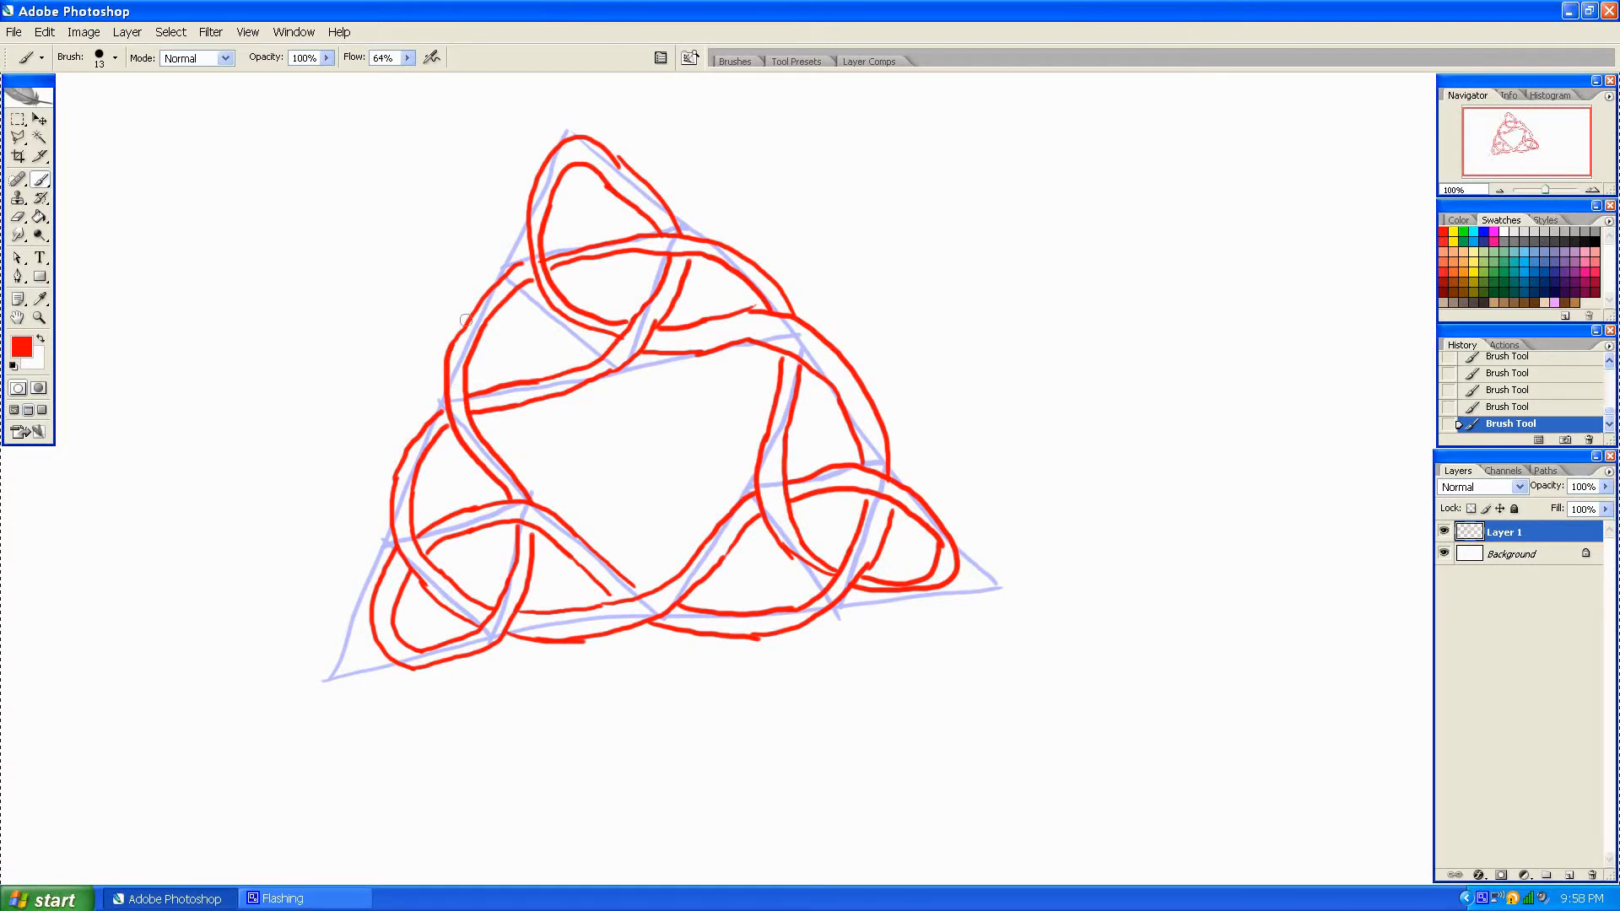
mouse_move(765, 587)
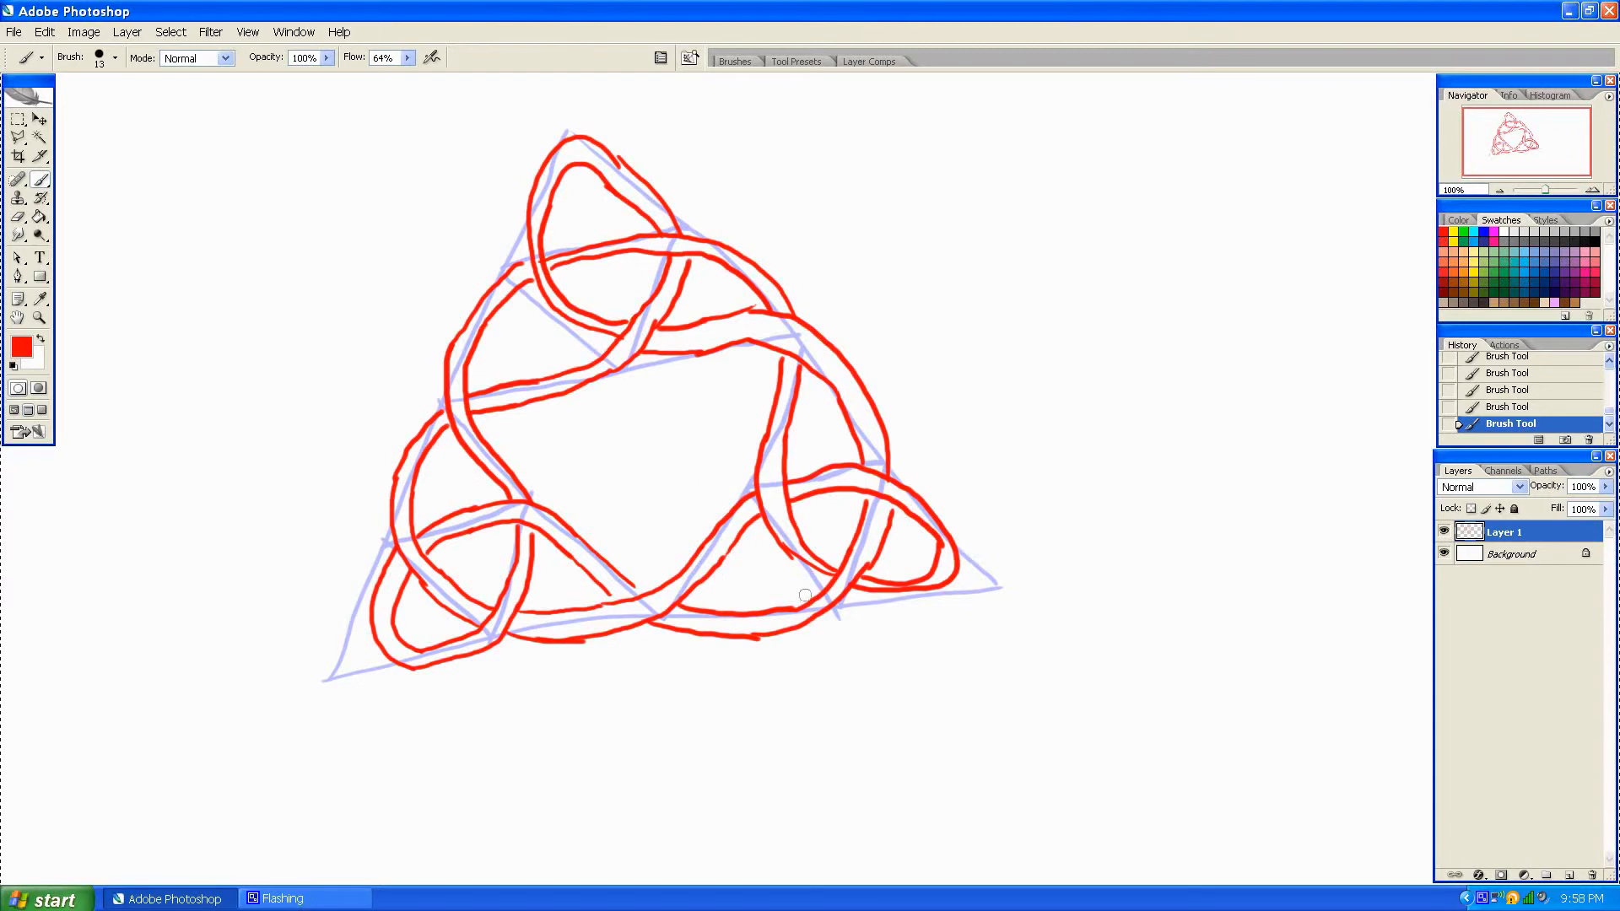
mouse_move(941, 510)
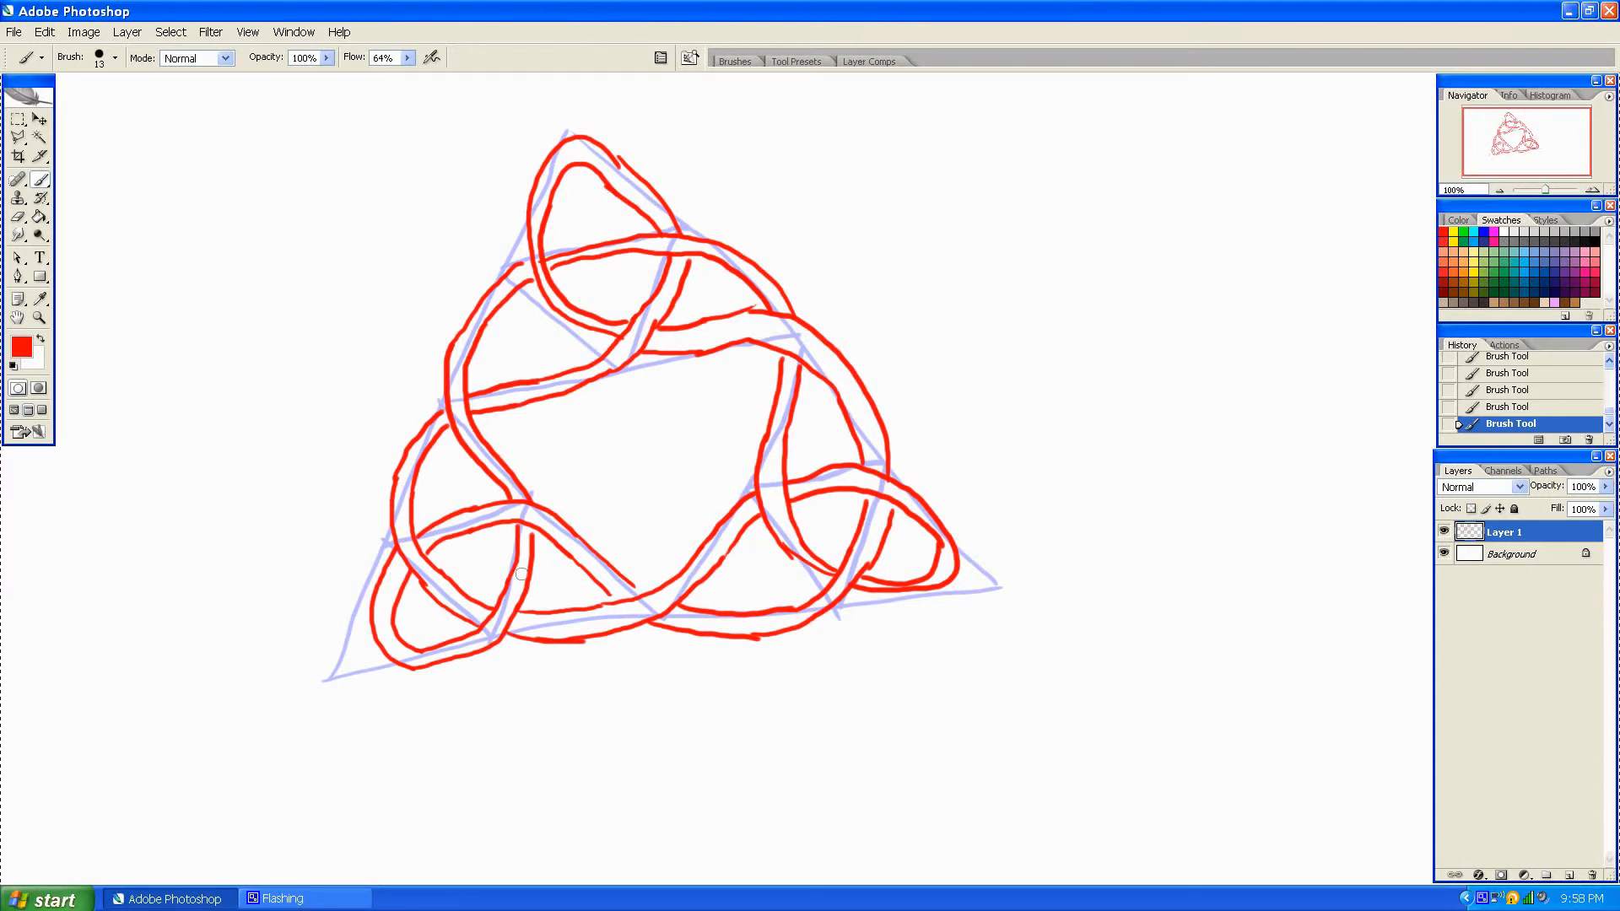
mouse_move(817, 366)
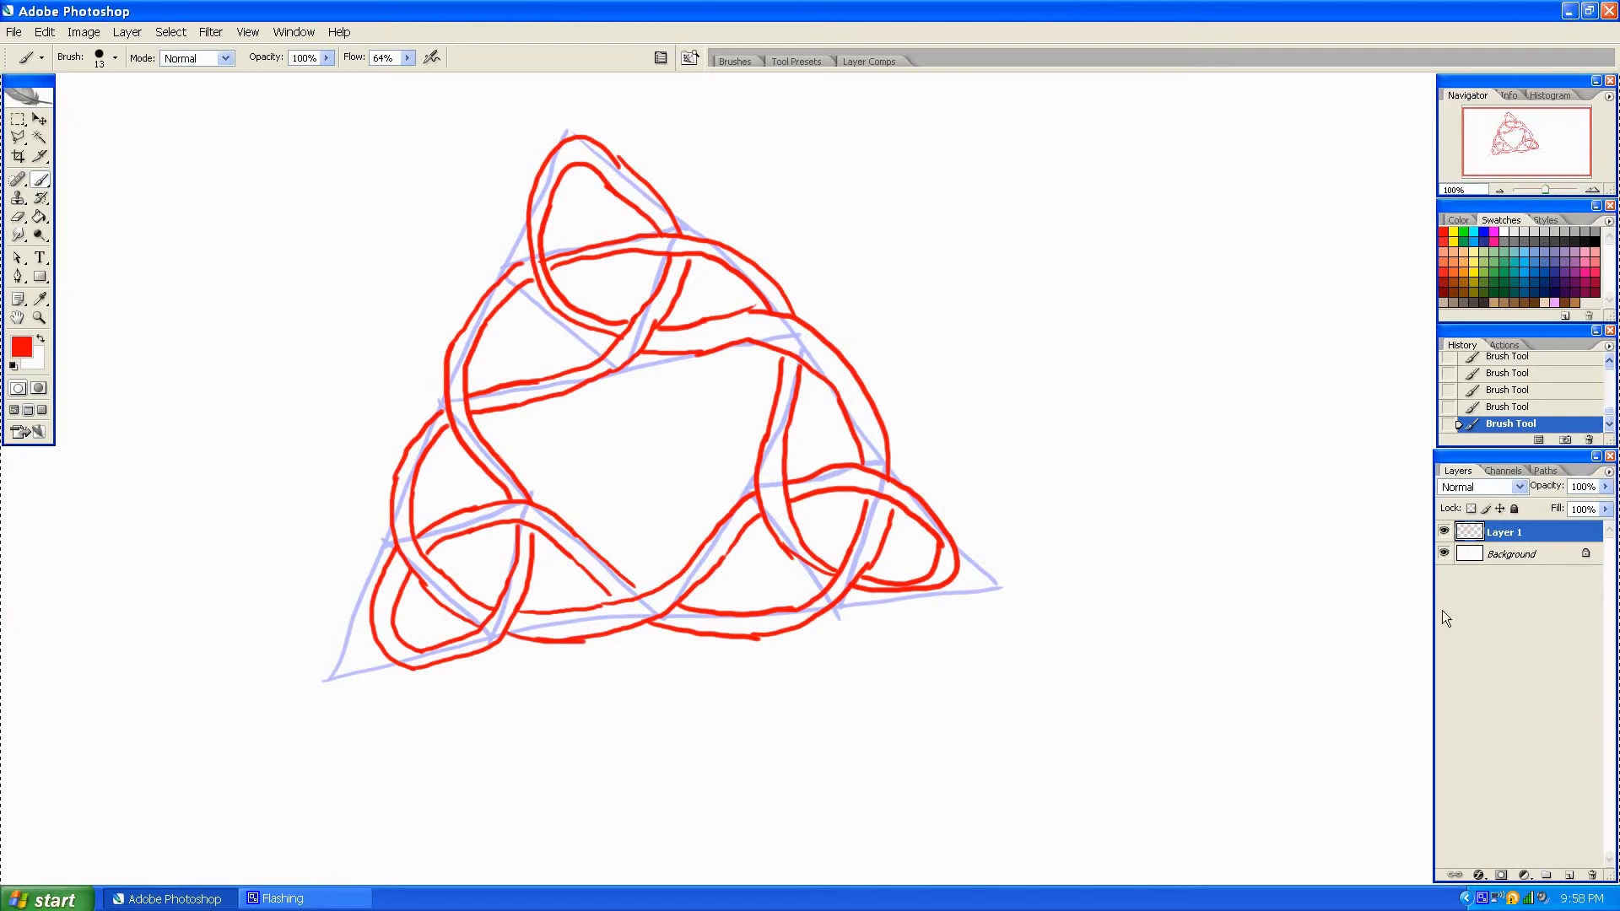
Hide the guideline backdrop, then select the Background layer holding the lilac triangle.
left_click(1444, 555)
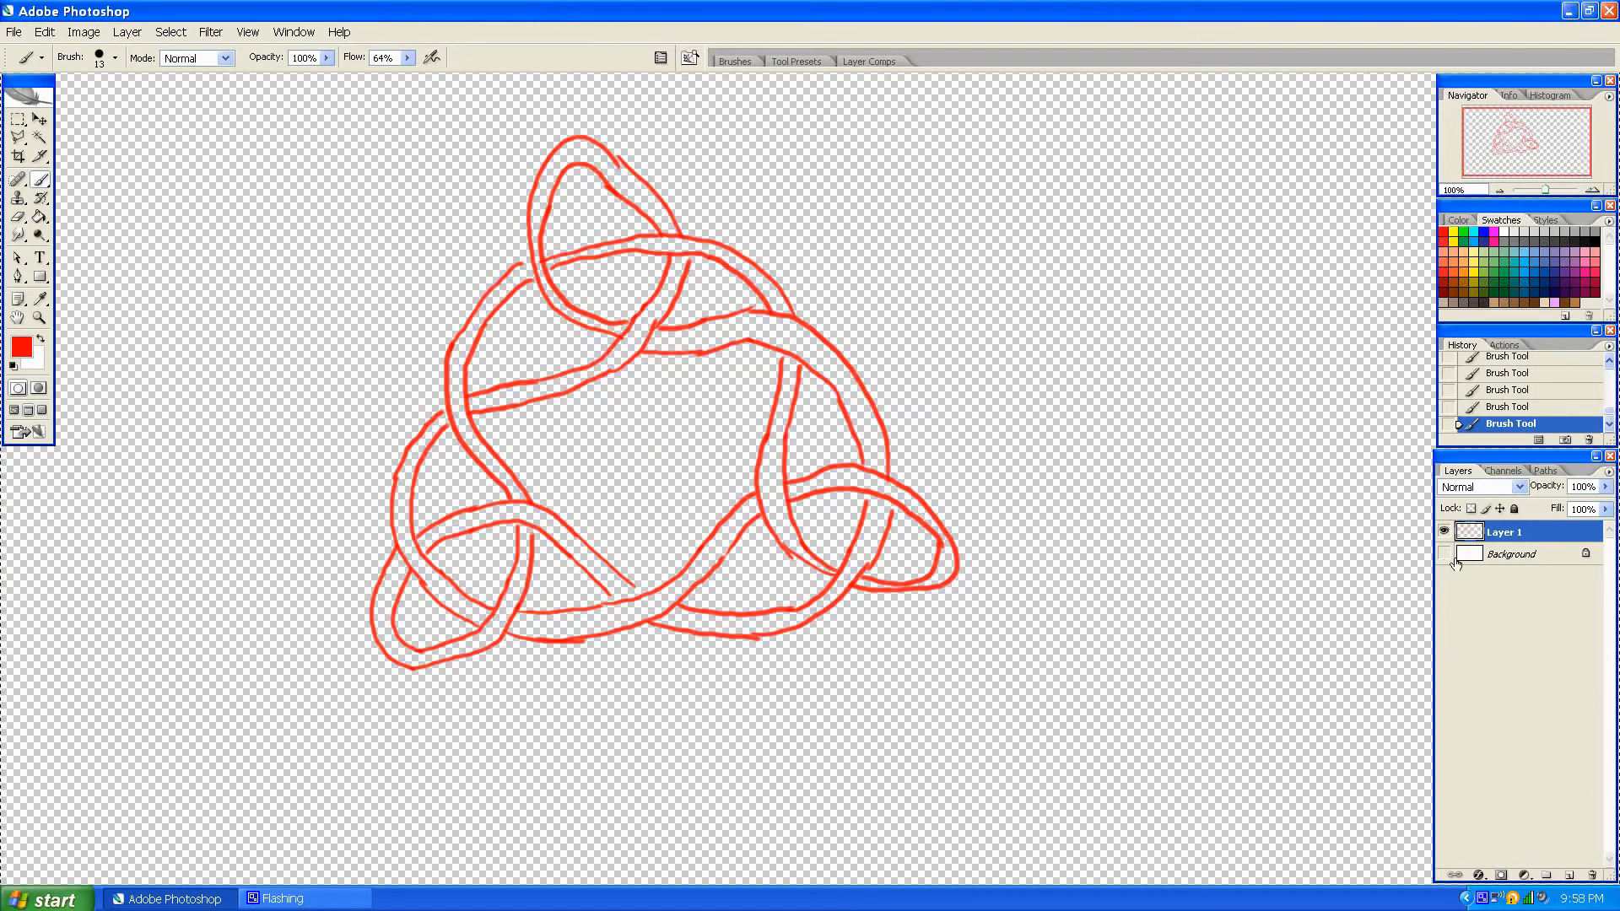
left_click(1446, 554)
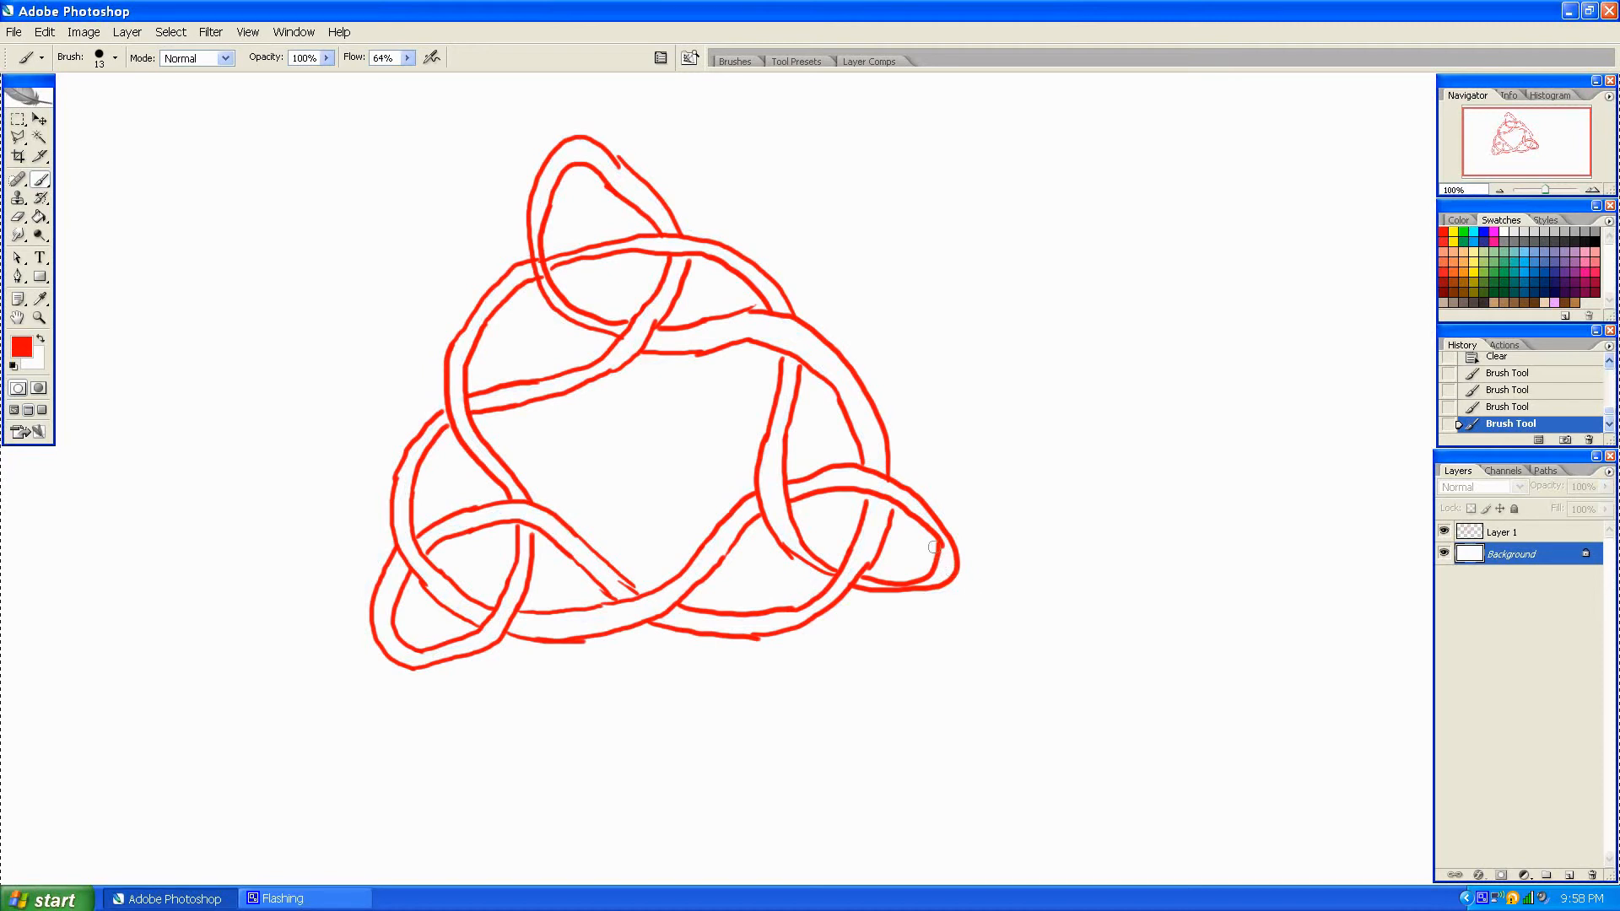
left_click_drag(930, 547, 993, 625)
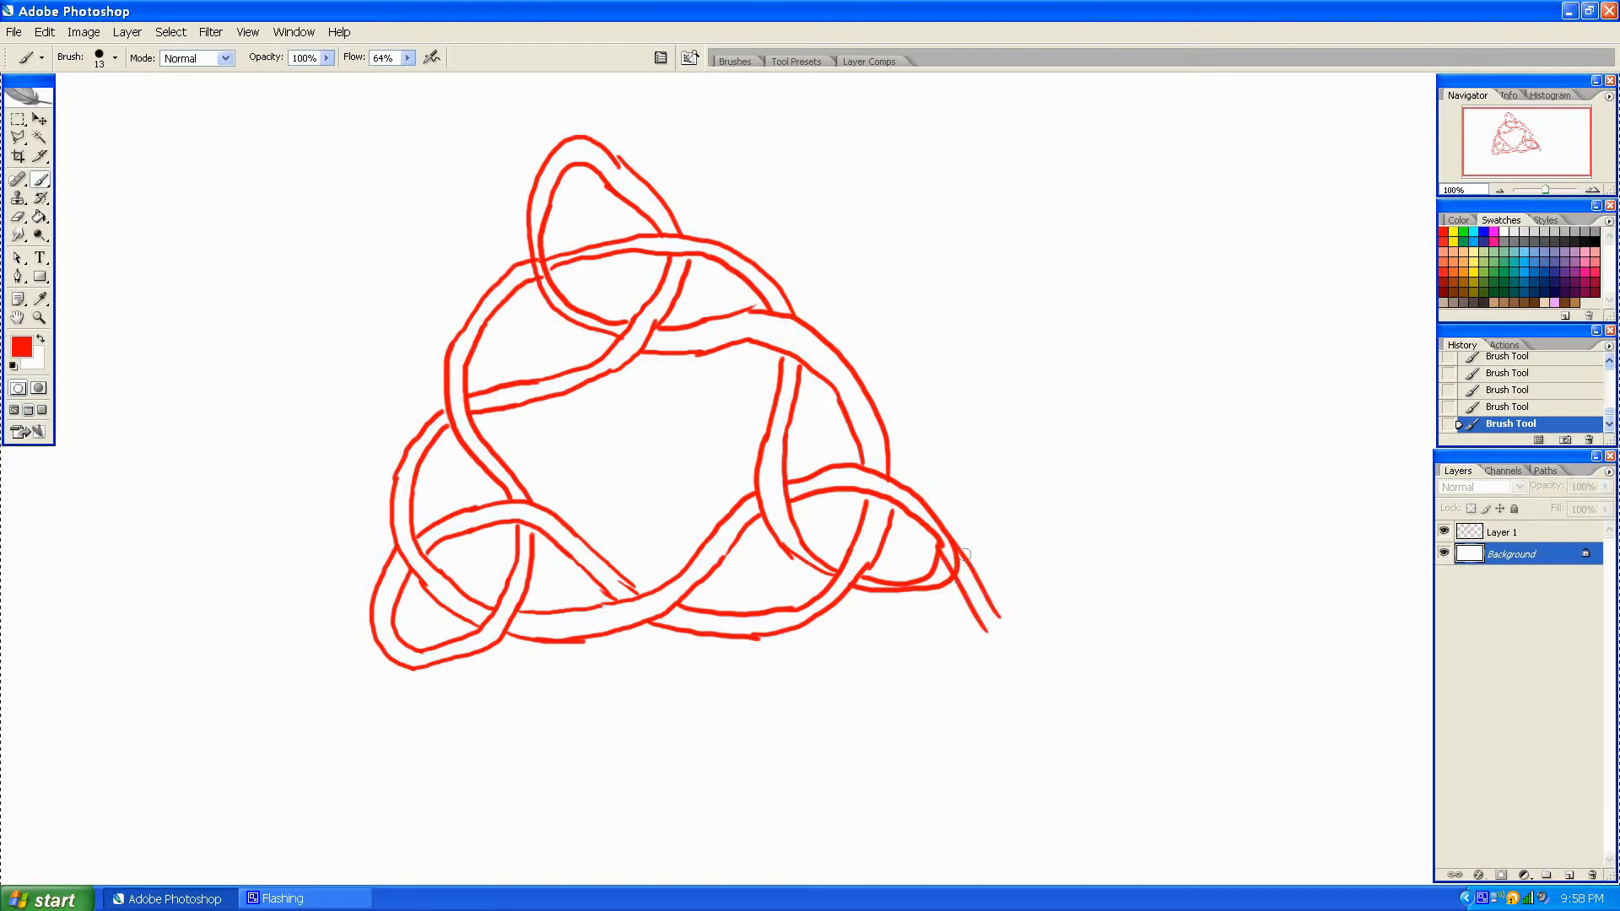
left_click_drag(960, 553, 1023, 564)
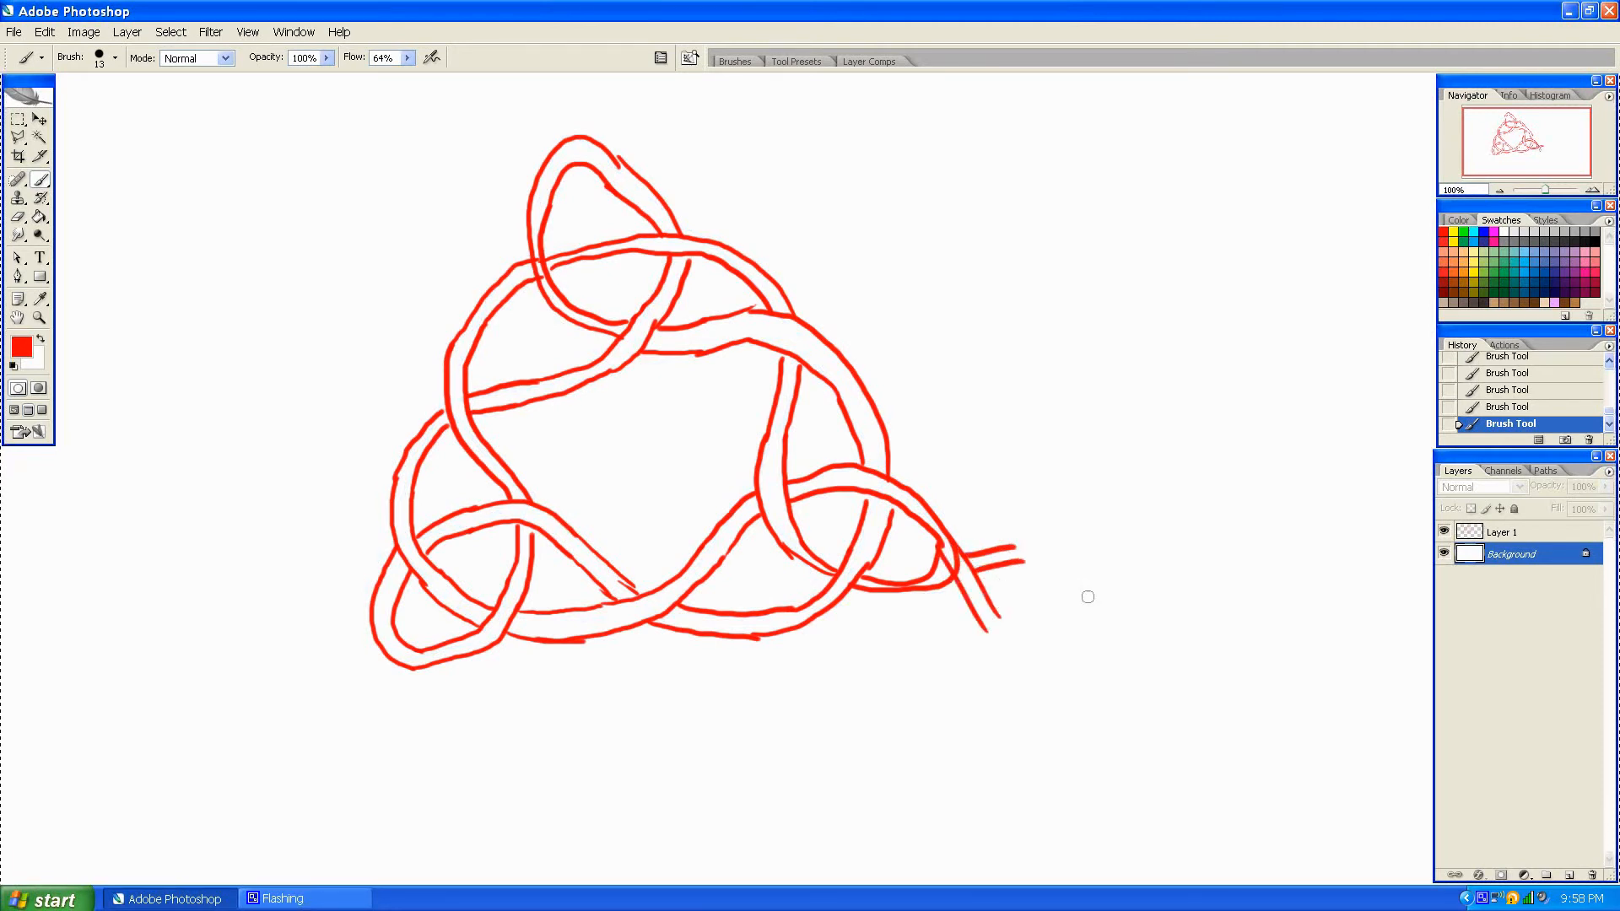
left_click_drag(1087, 596, 1167, 655)
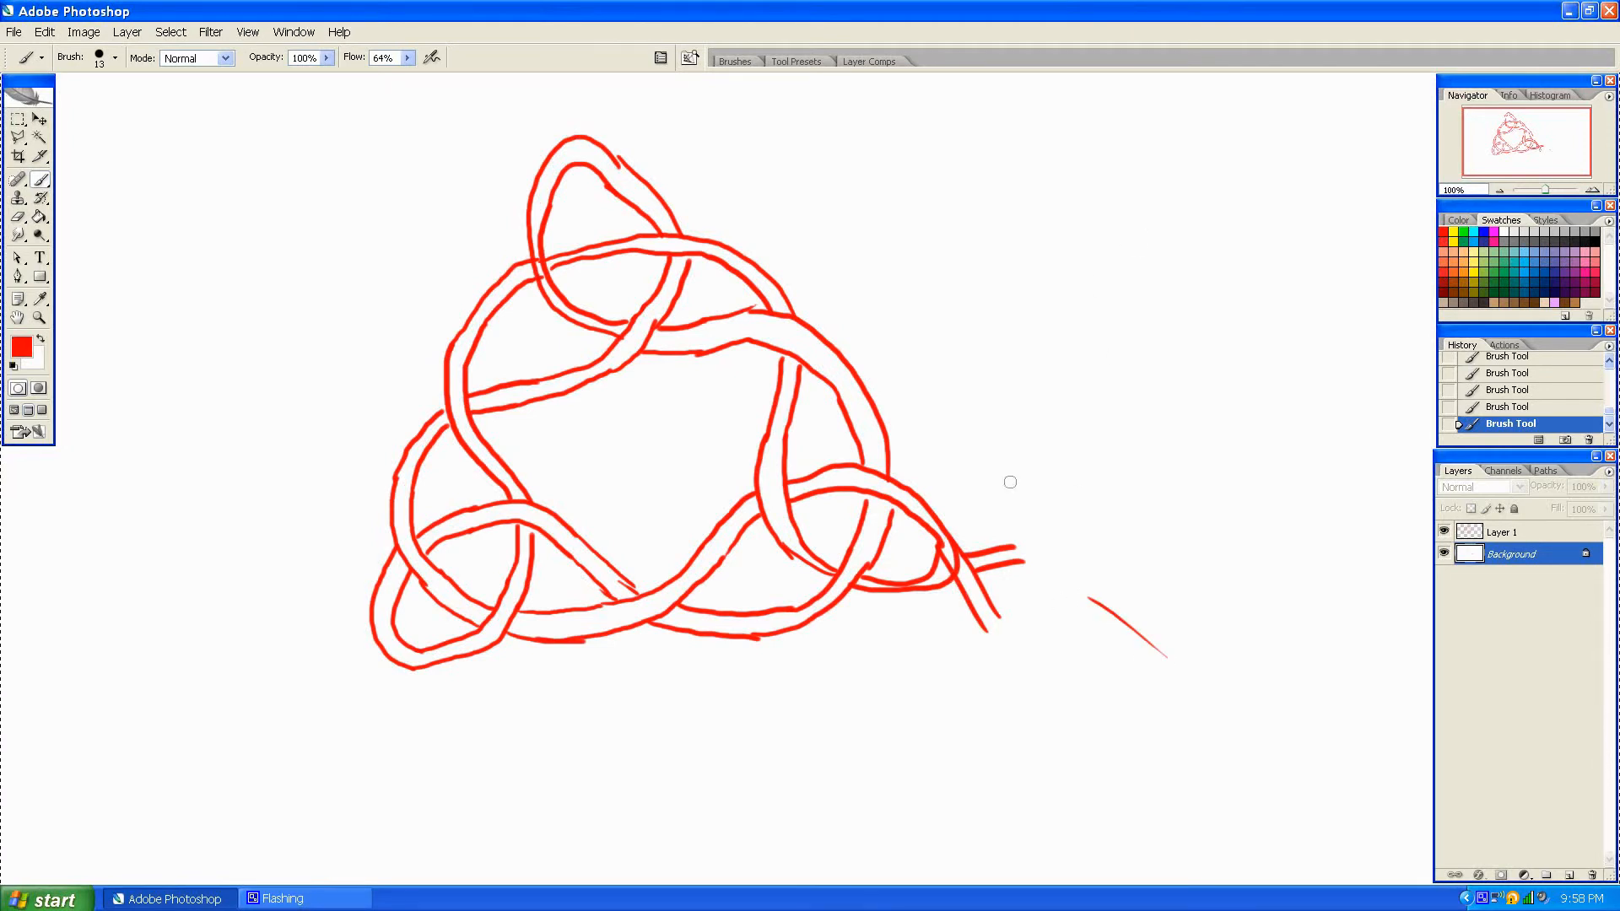
mouse_move(518, 577)
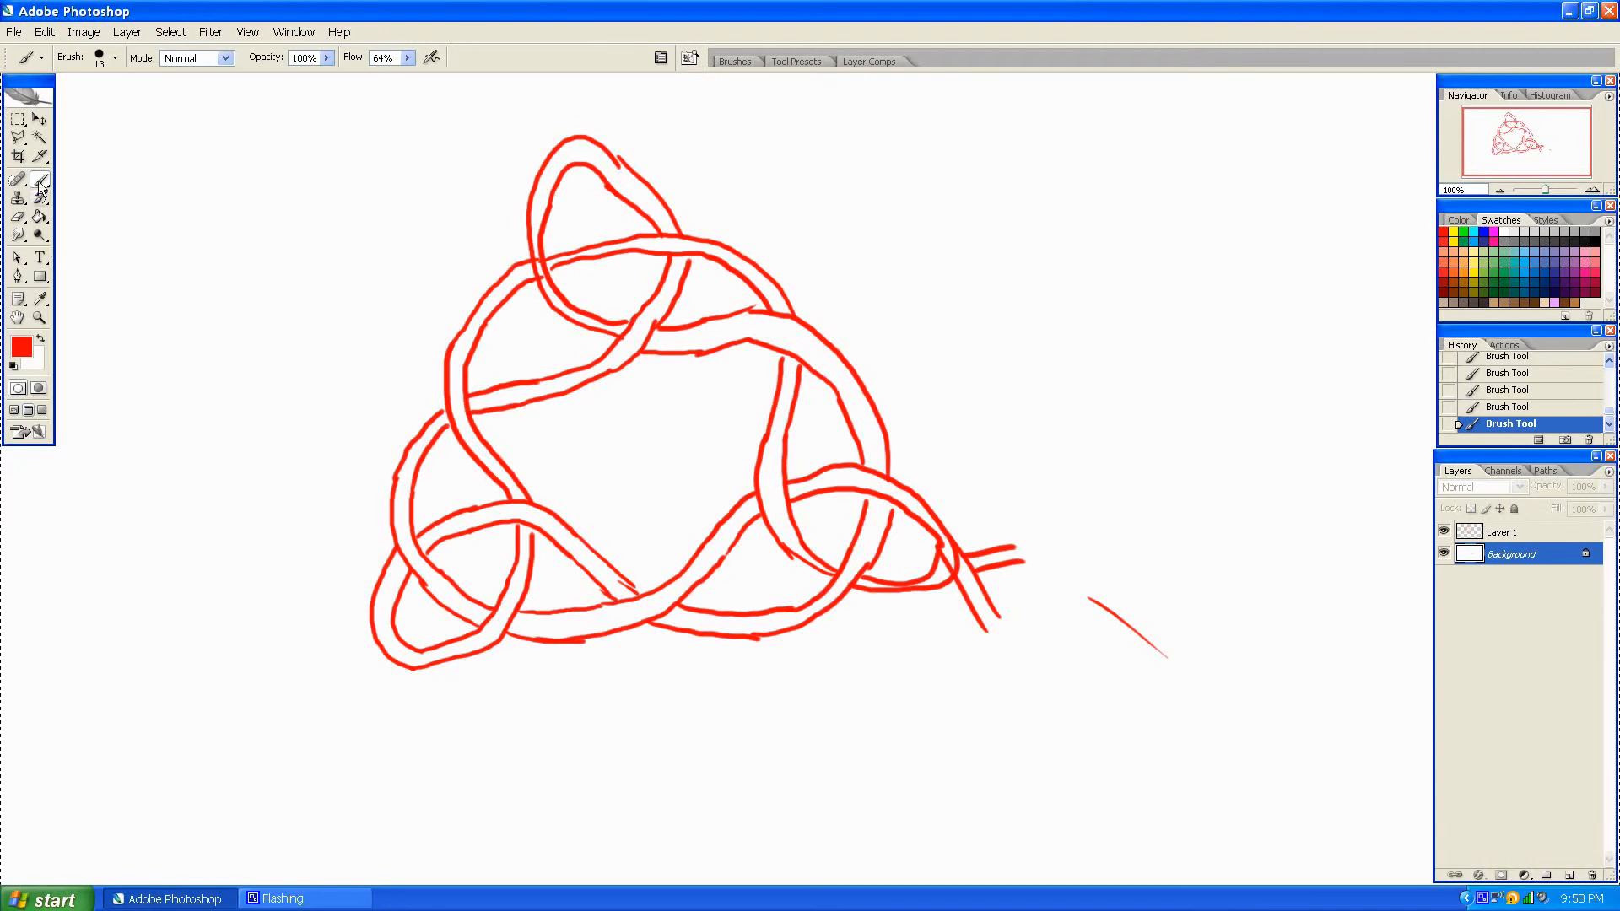
mouse_move(1065, 555)
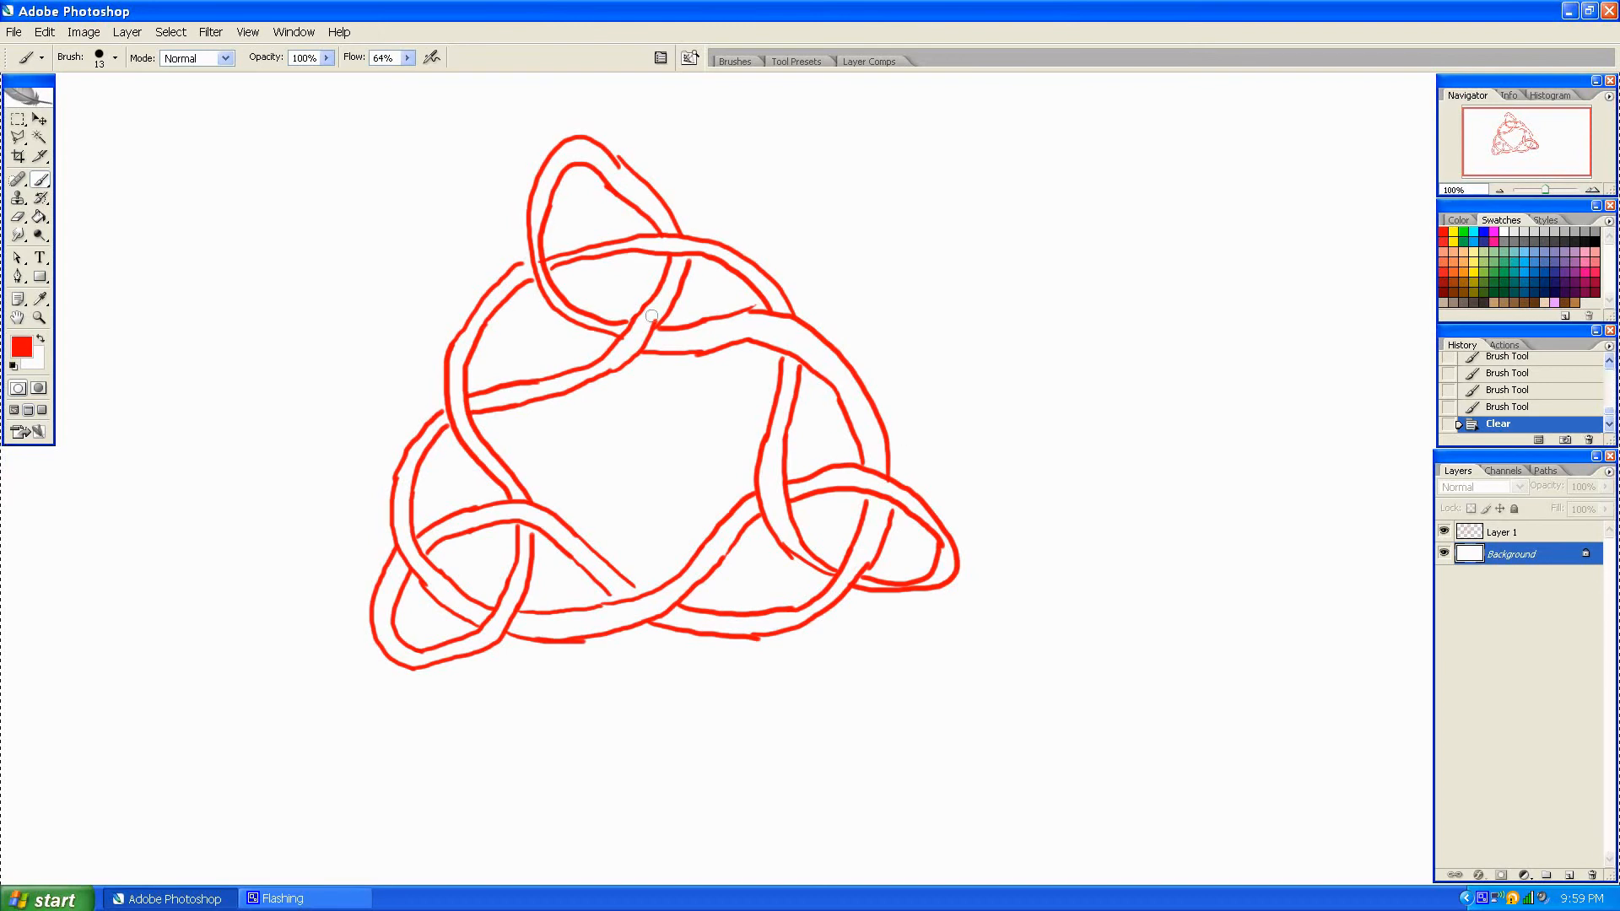
mouse_move(149, 208)
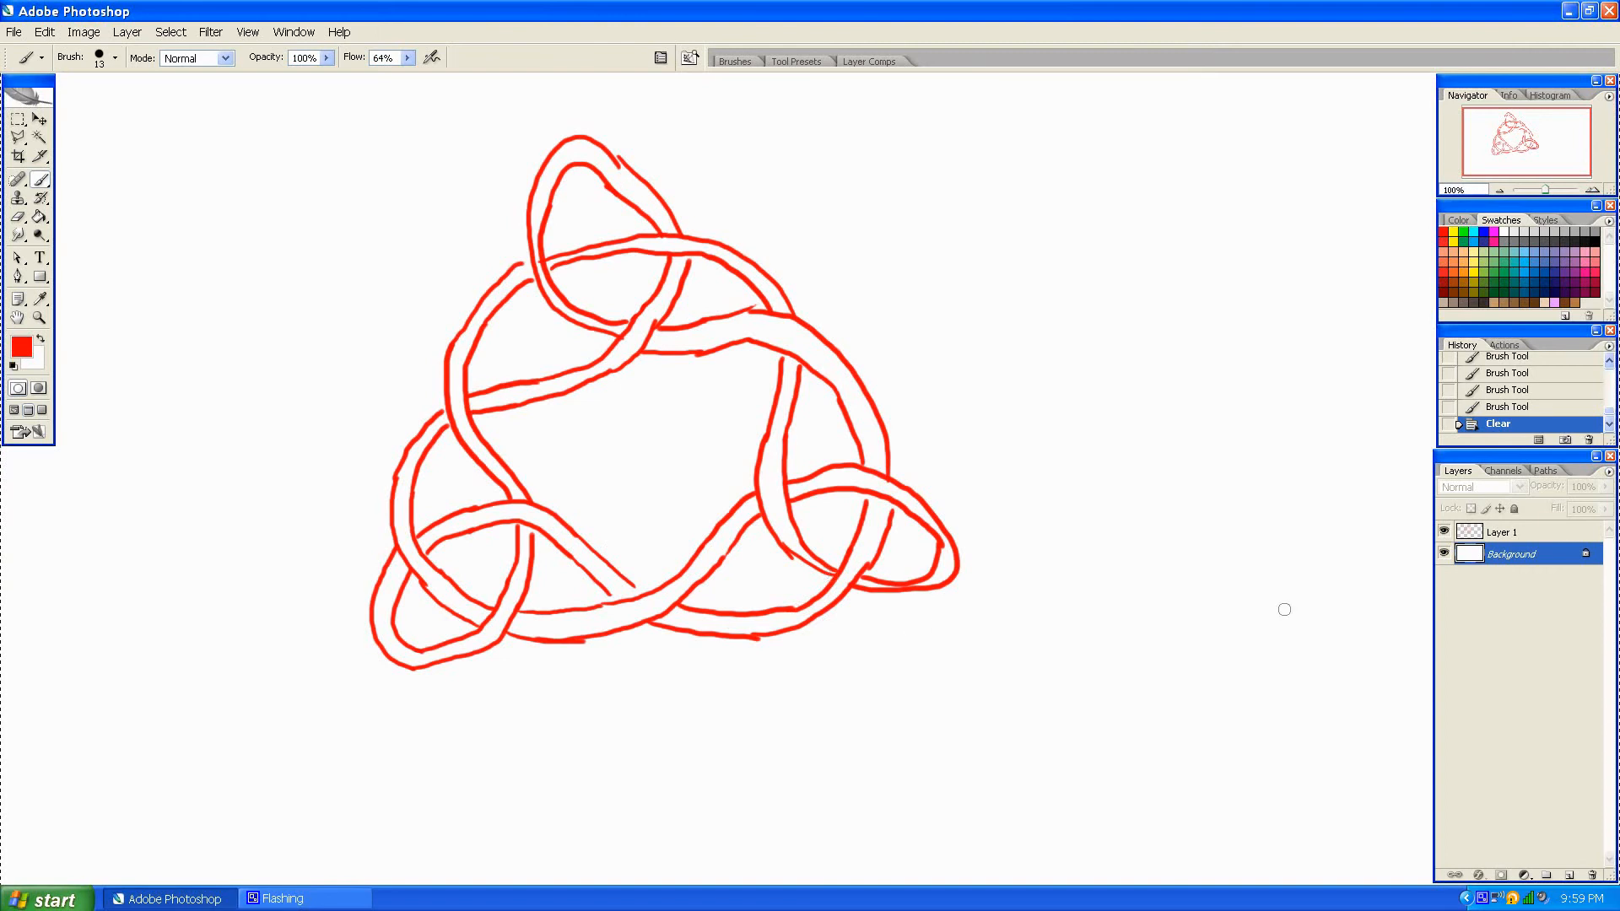
mouse_move(497, 436)
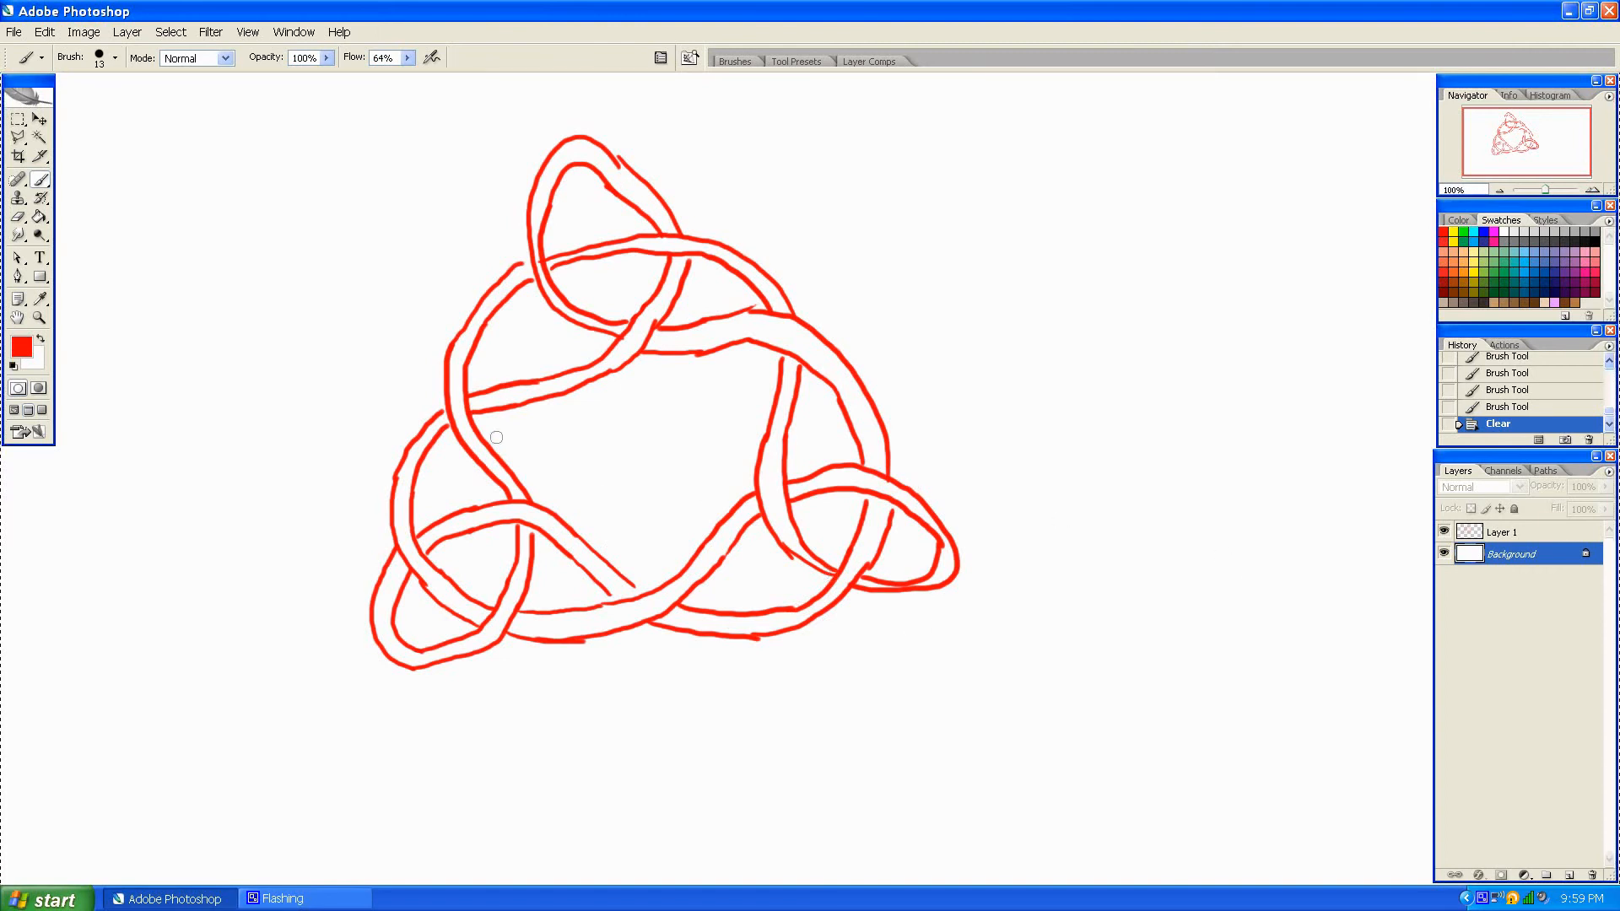
mouse_move(128, 164)
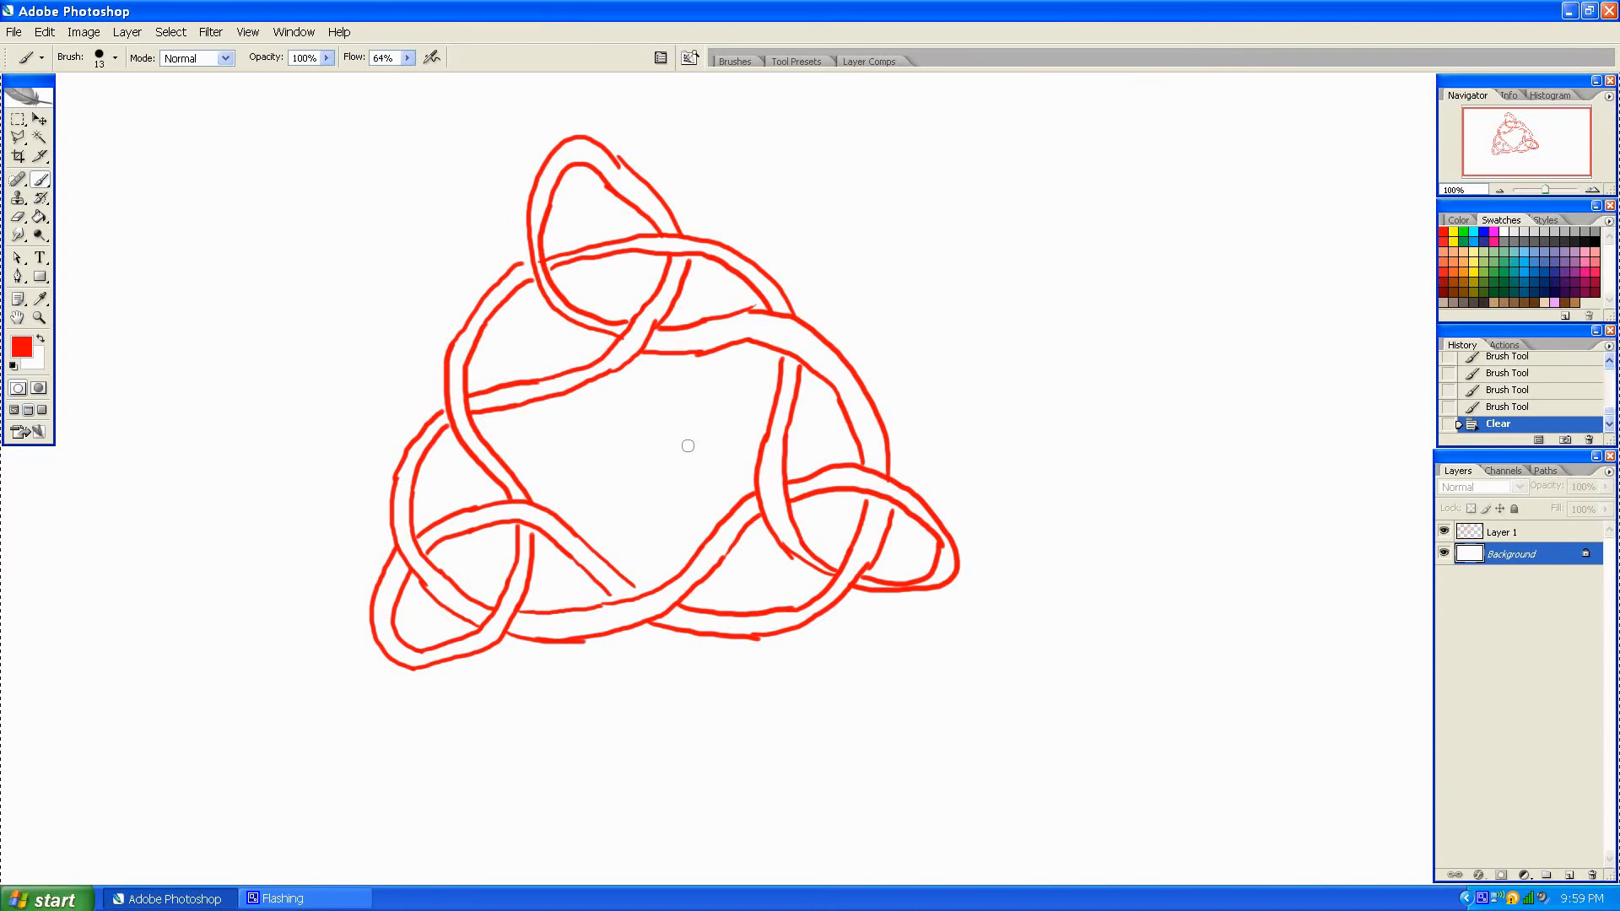
mouse_move(800, 605)
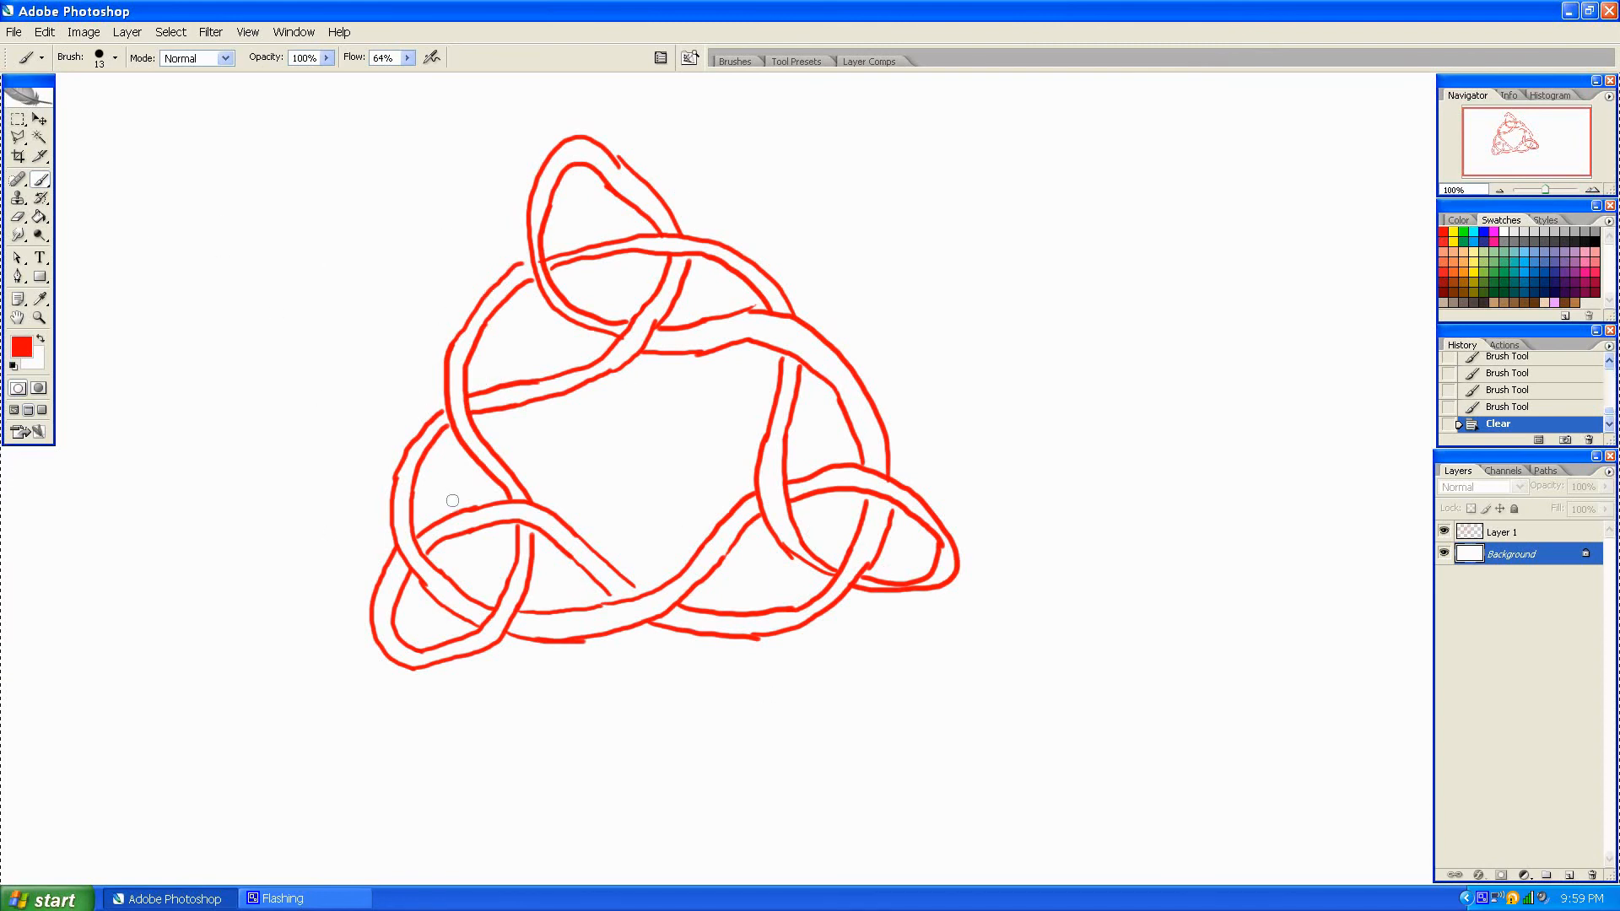
mouse_move(710, 370)
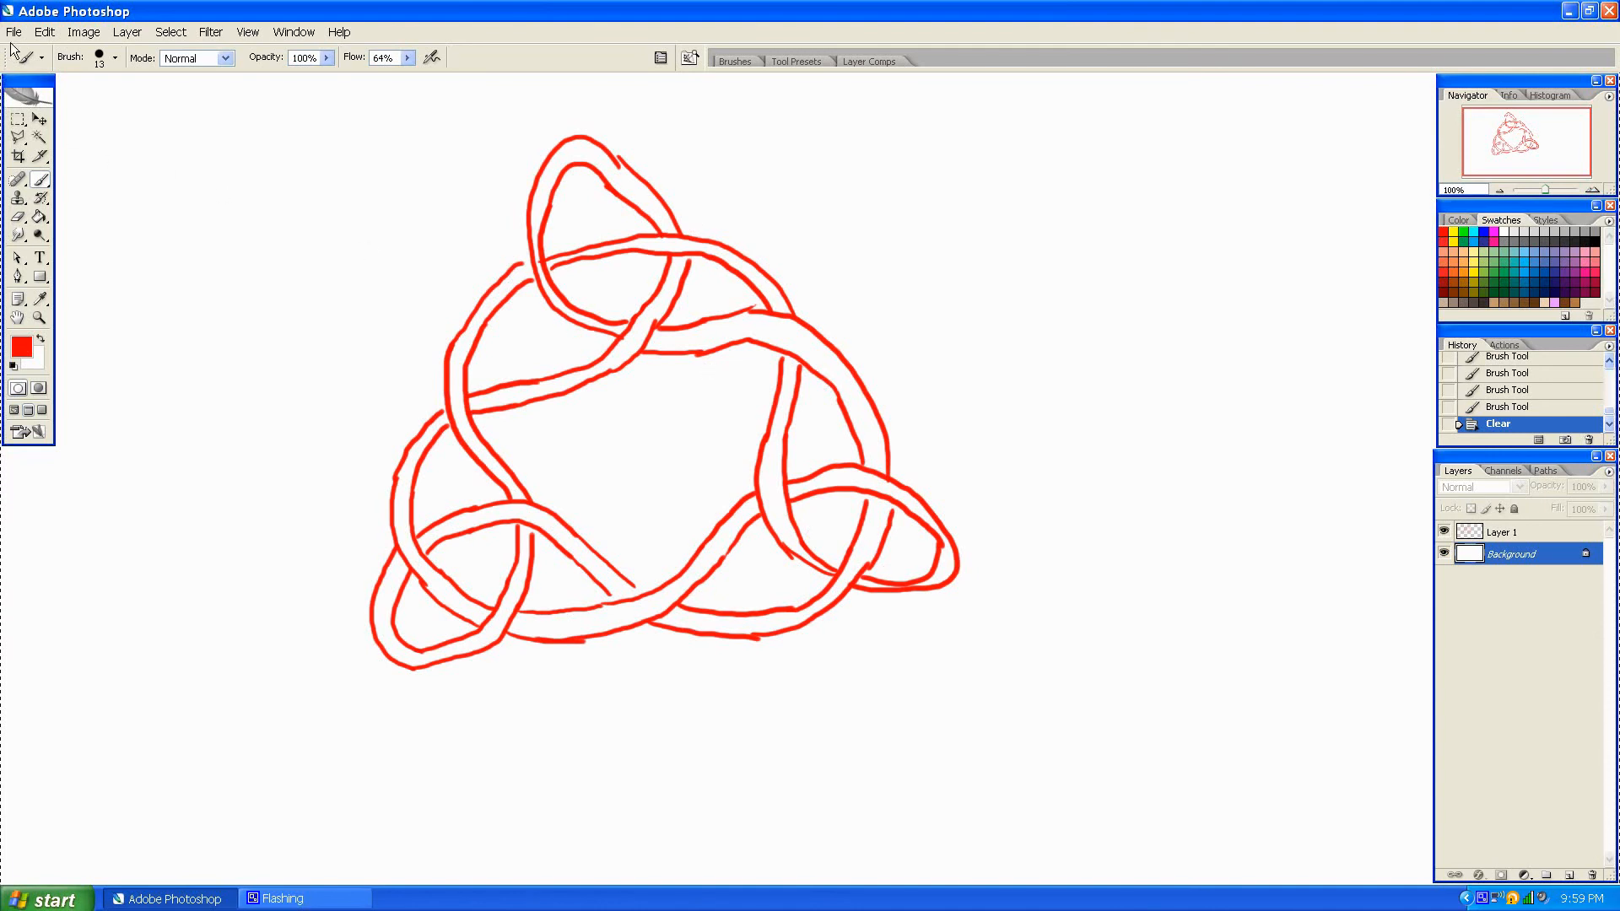
mouse_move(351, 839)
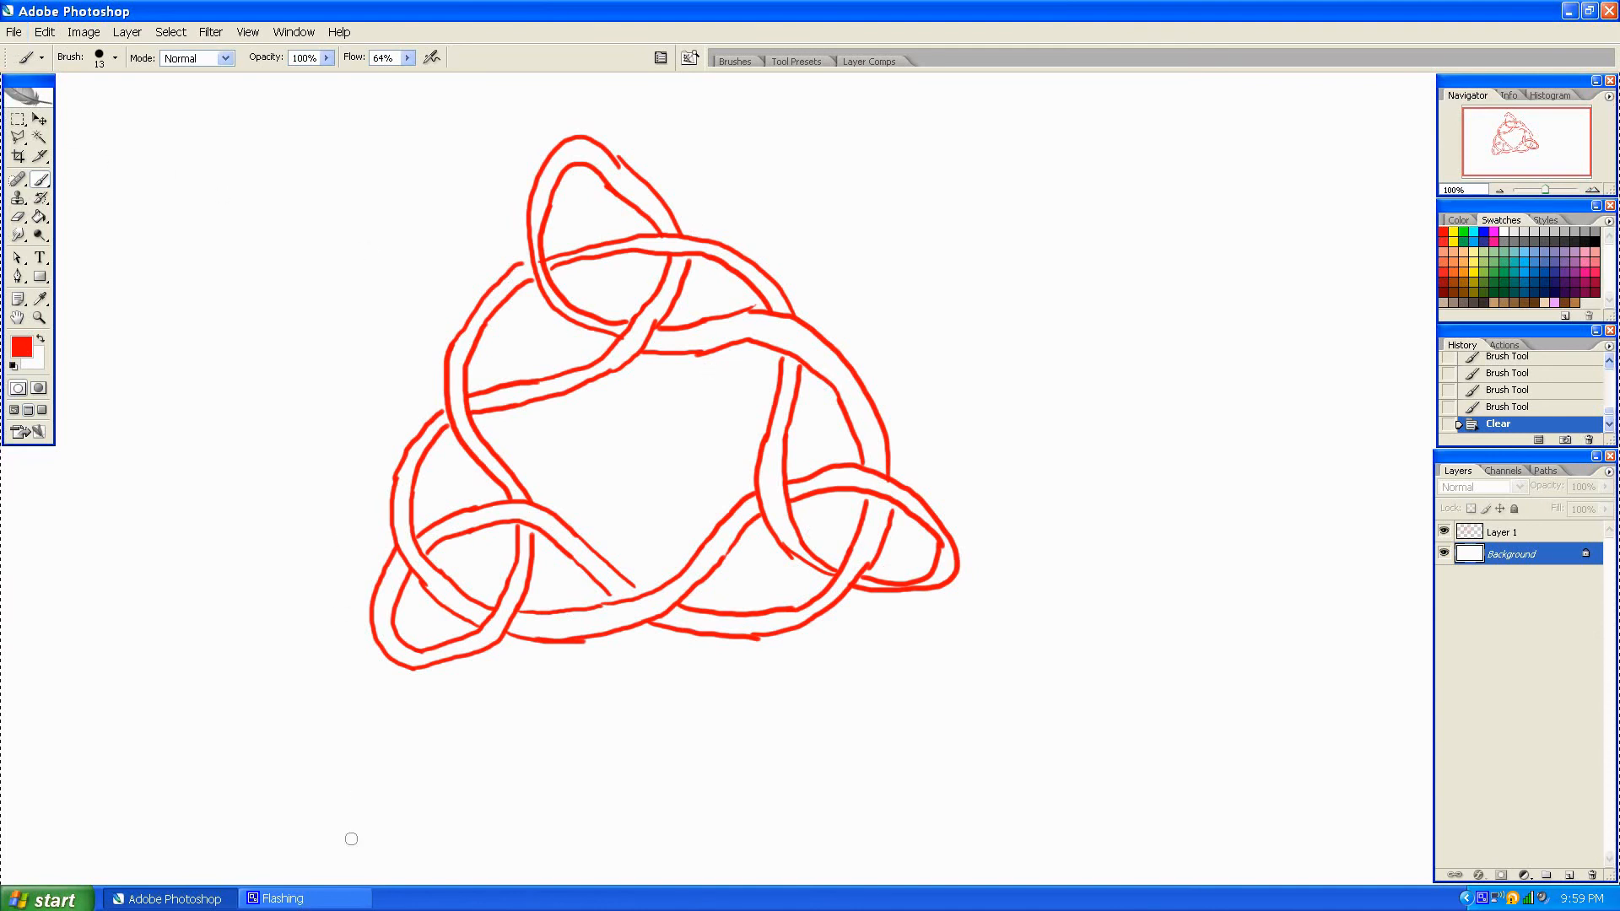